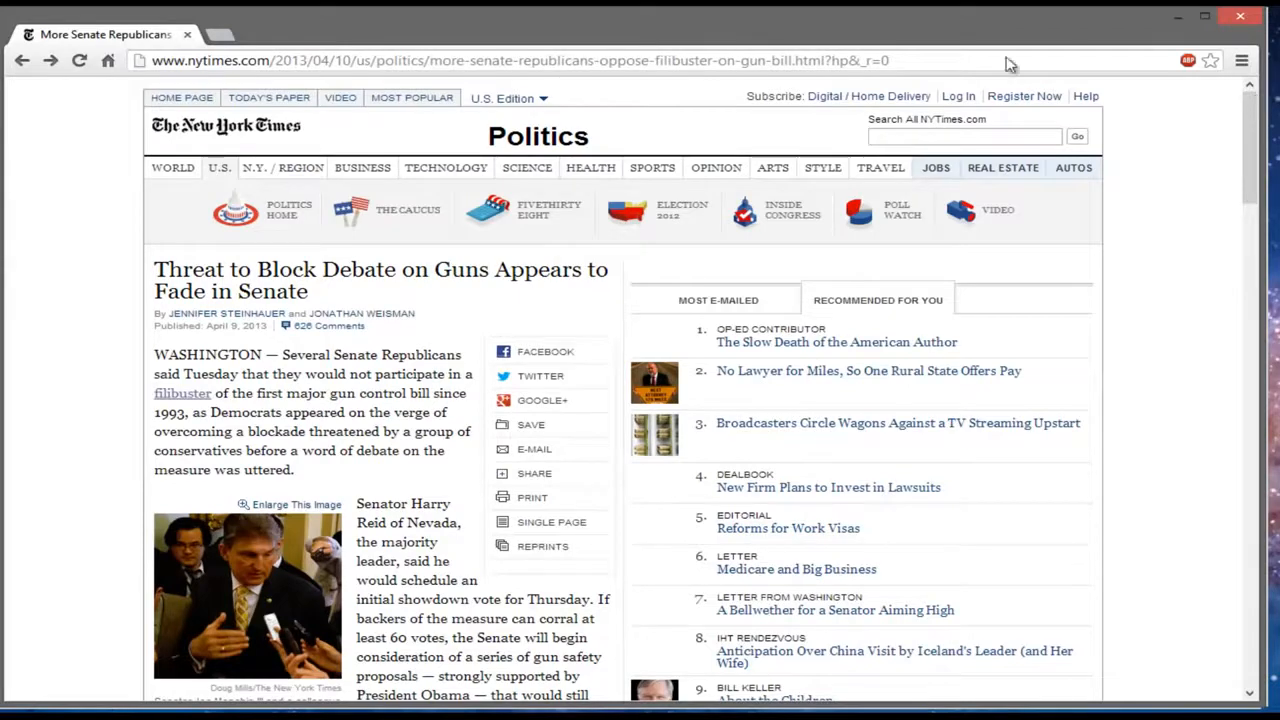
Select the NYTimes article's address in Chrome's address bar
click(516, 60)
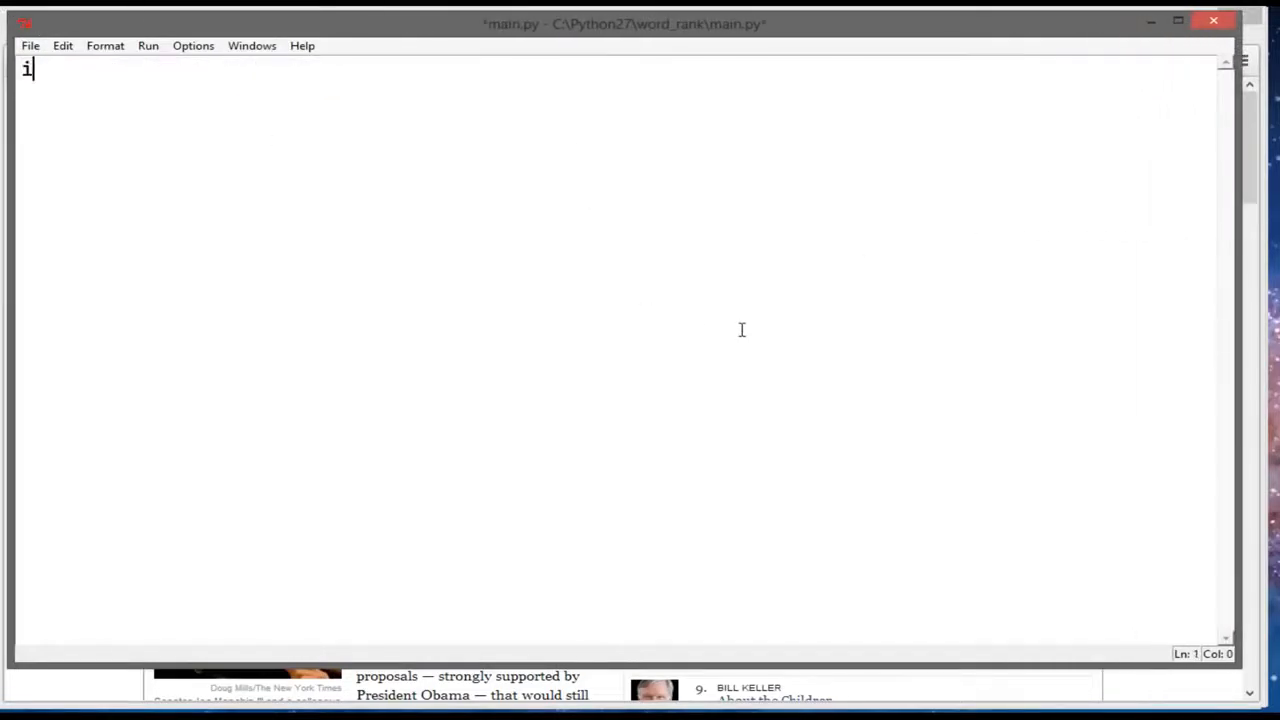
Write import mechanize and br = mechanize.Browser() in main.py
text(mport me)
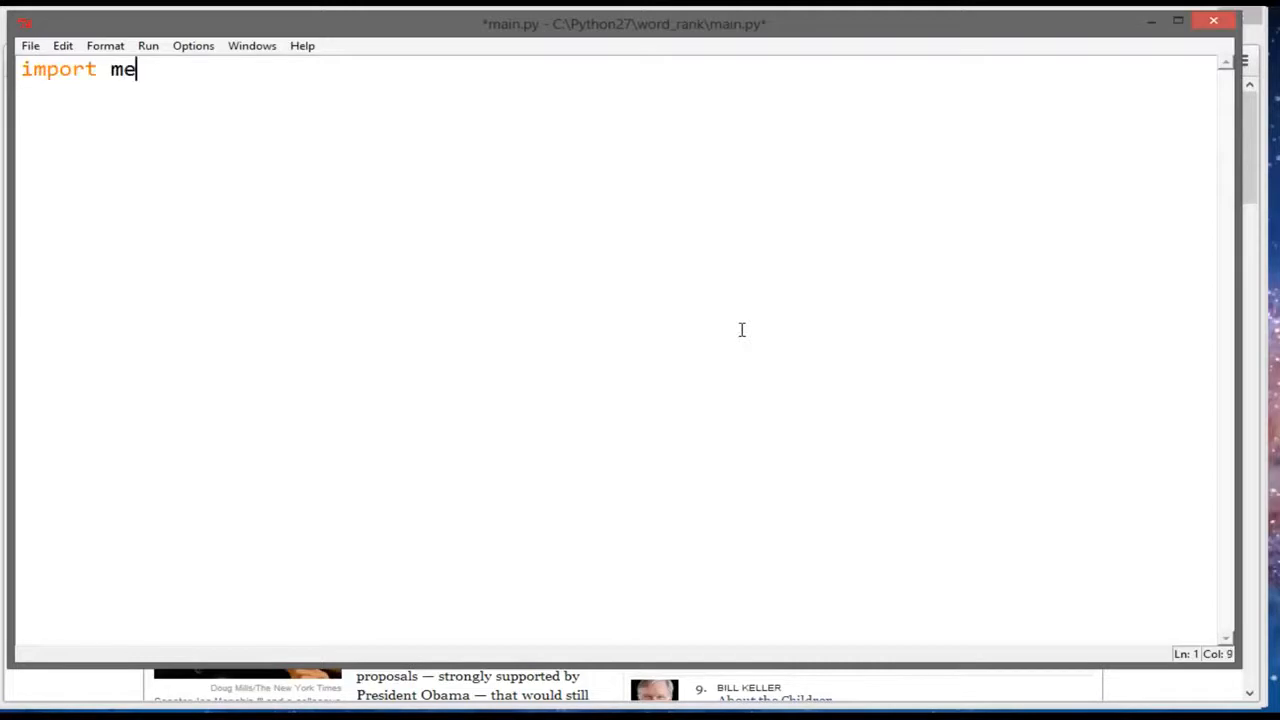
text(chanize)
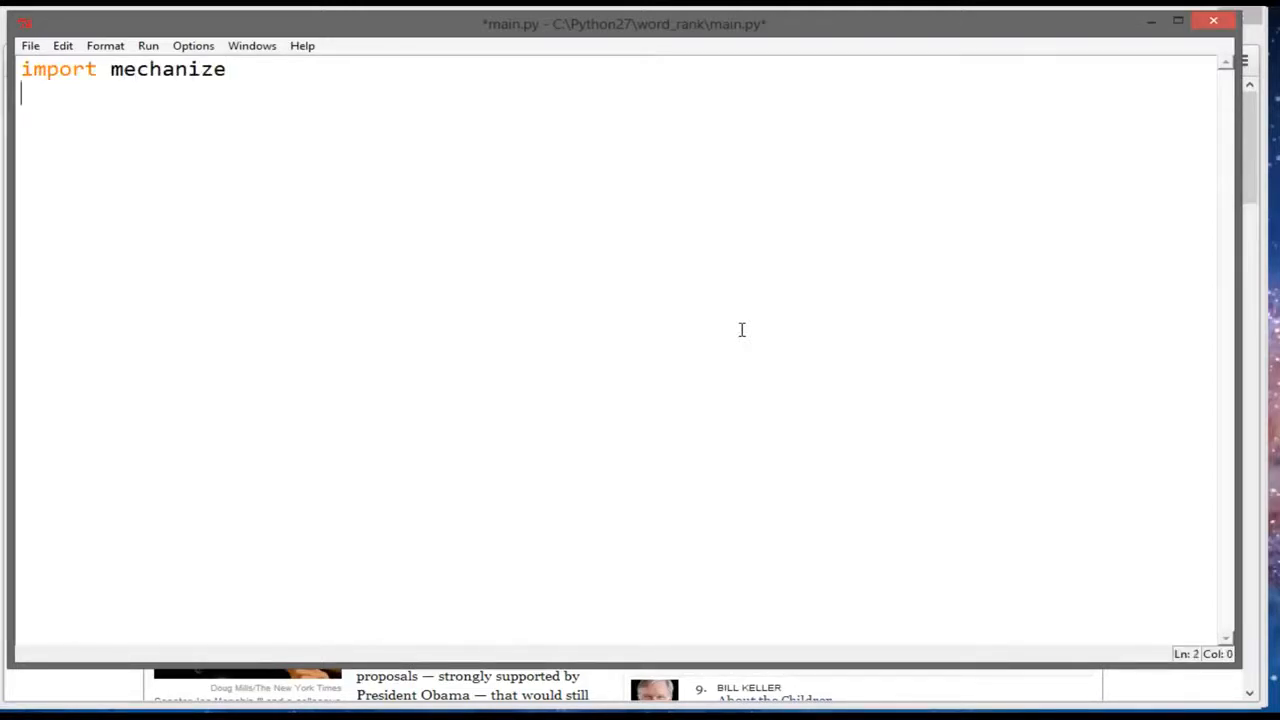
text(br =)
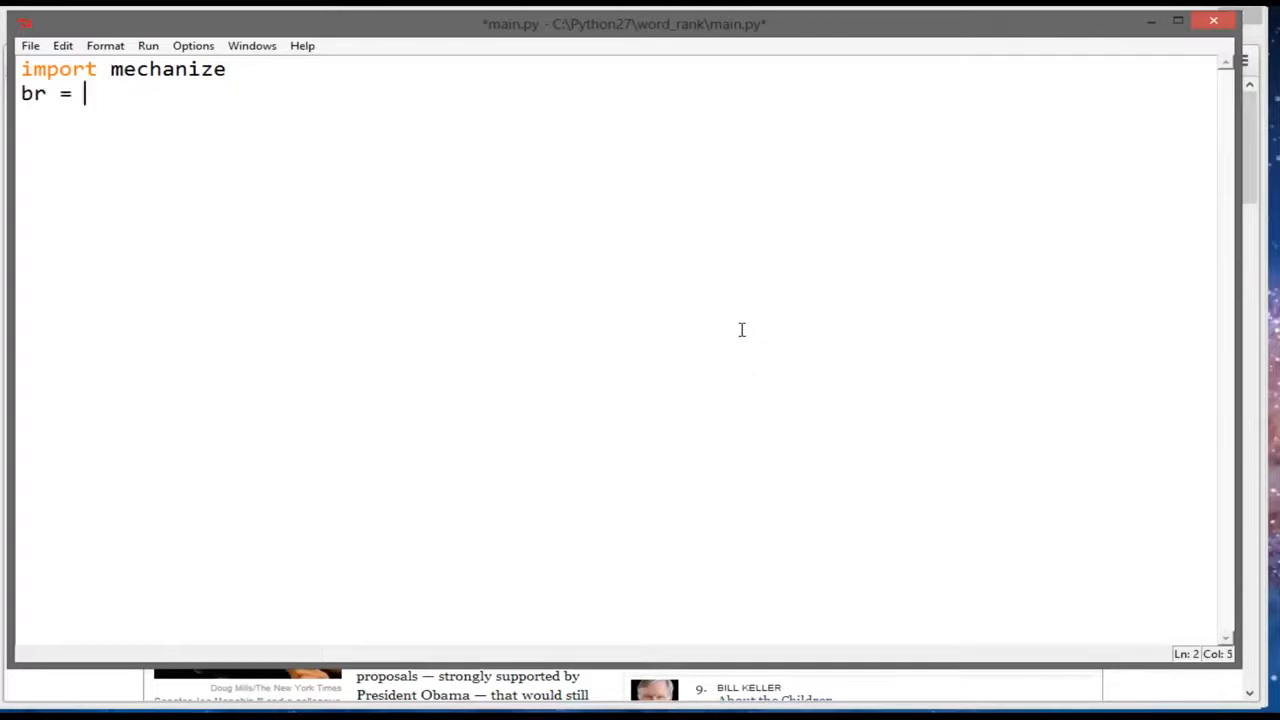
text(mechaniz)
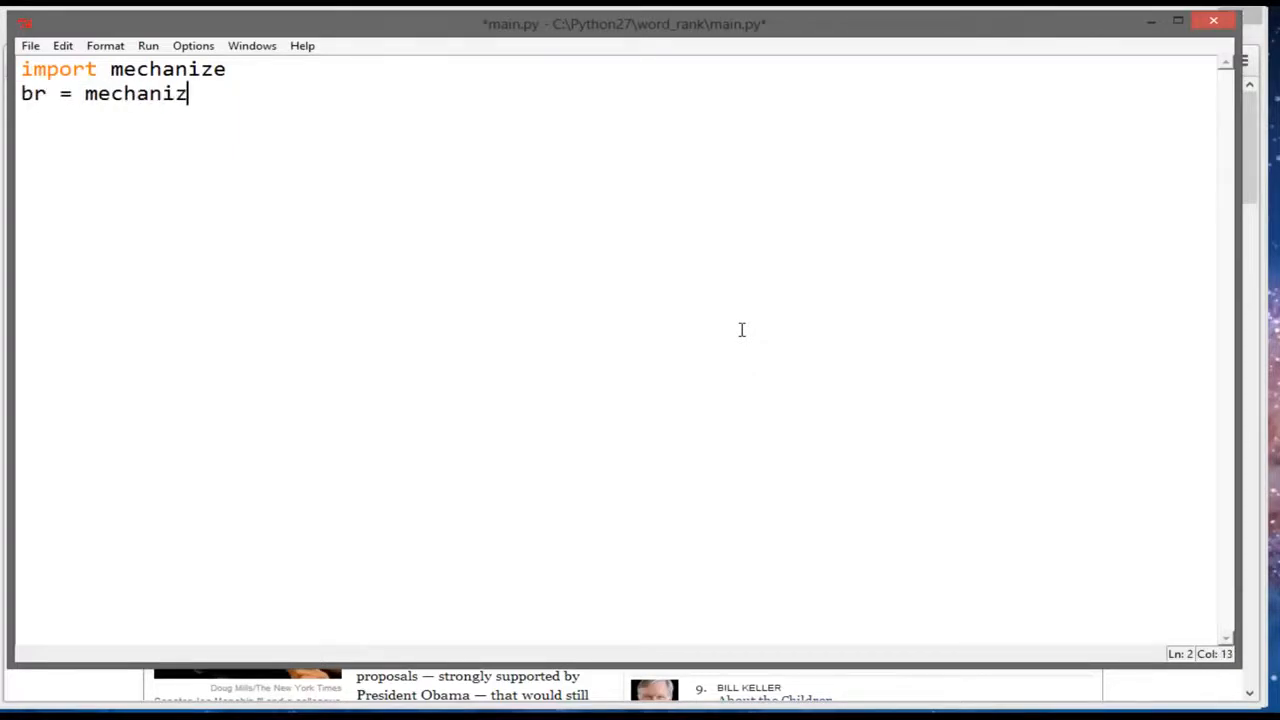
text(e.Browser()
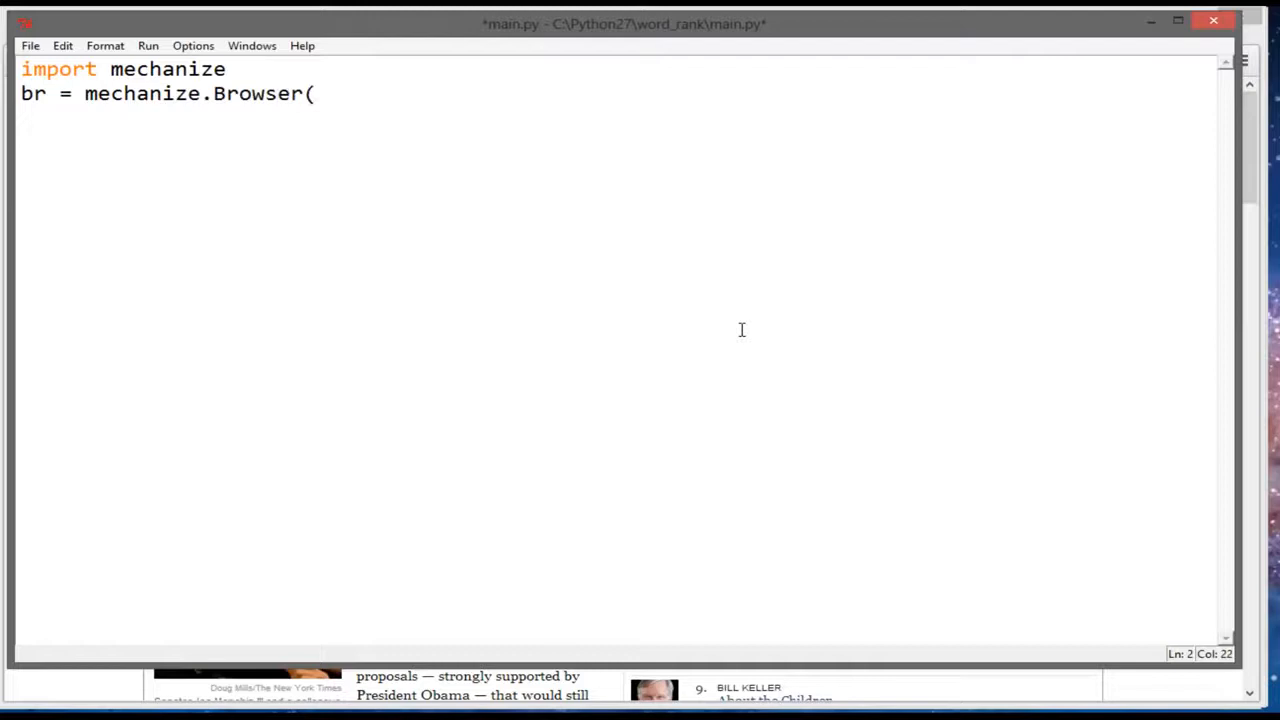
text())
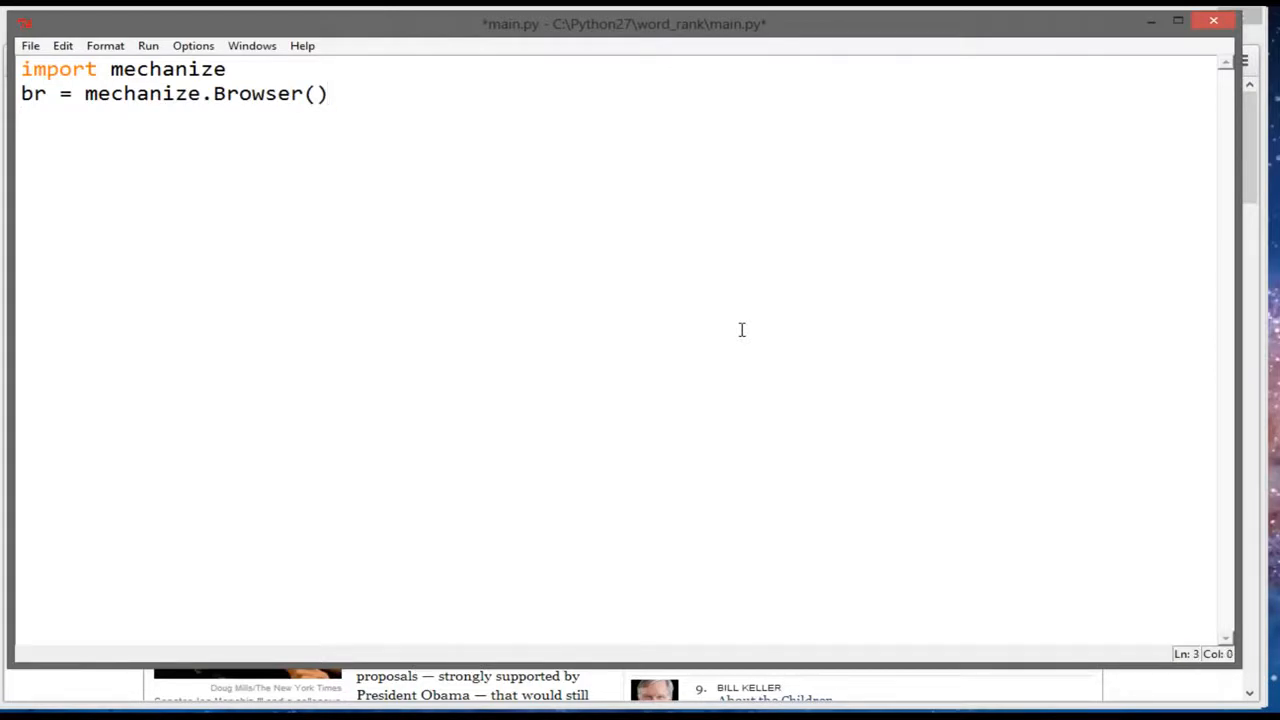
Set htmltext = br.open("<NYTimes article URL>"), print htmltext, and select all the code to copy
text(htmltext)
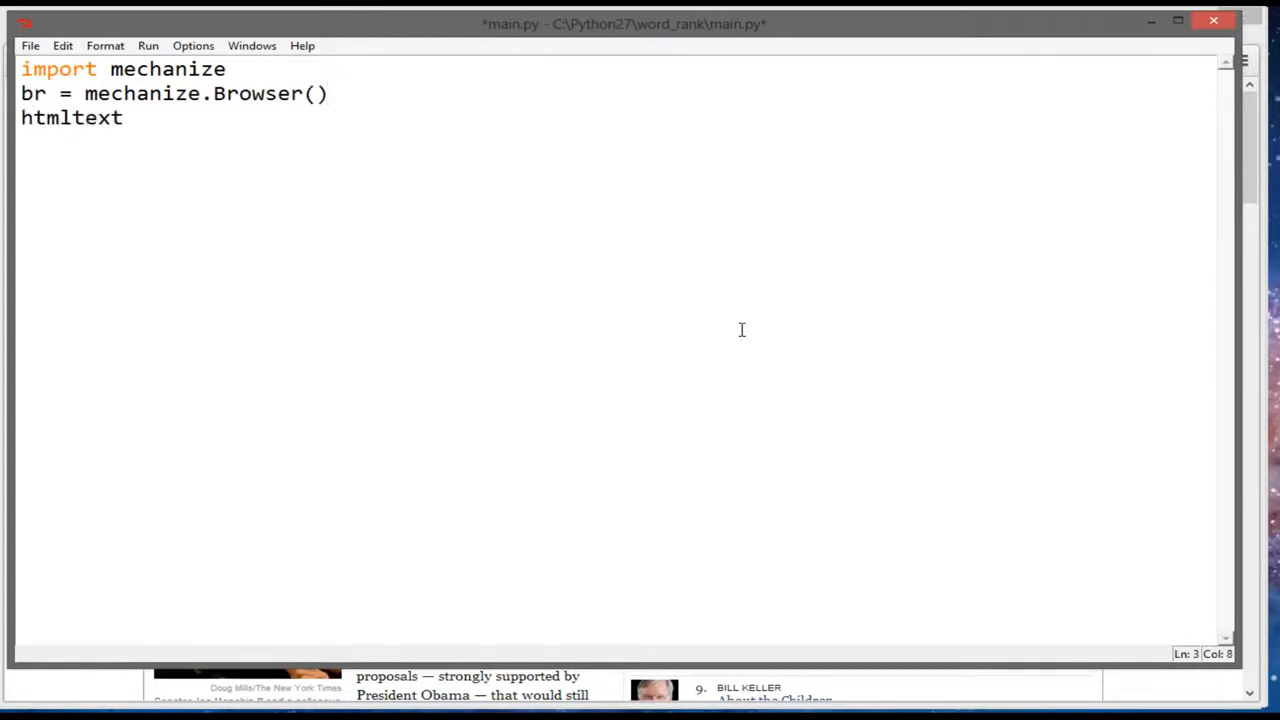
text(= br.open())
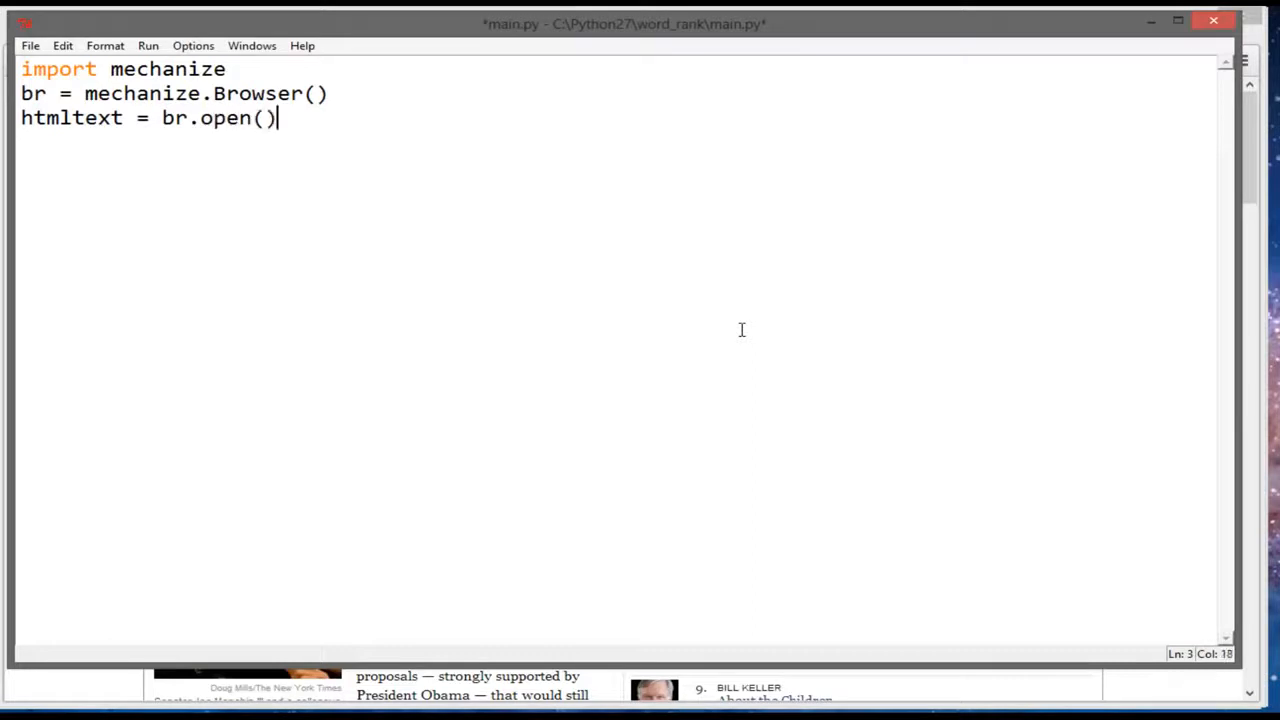
text("")
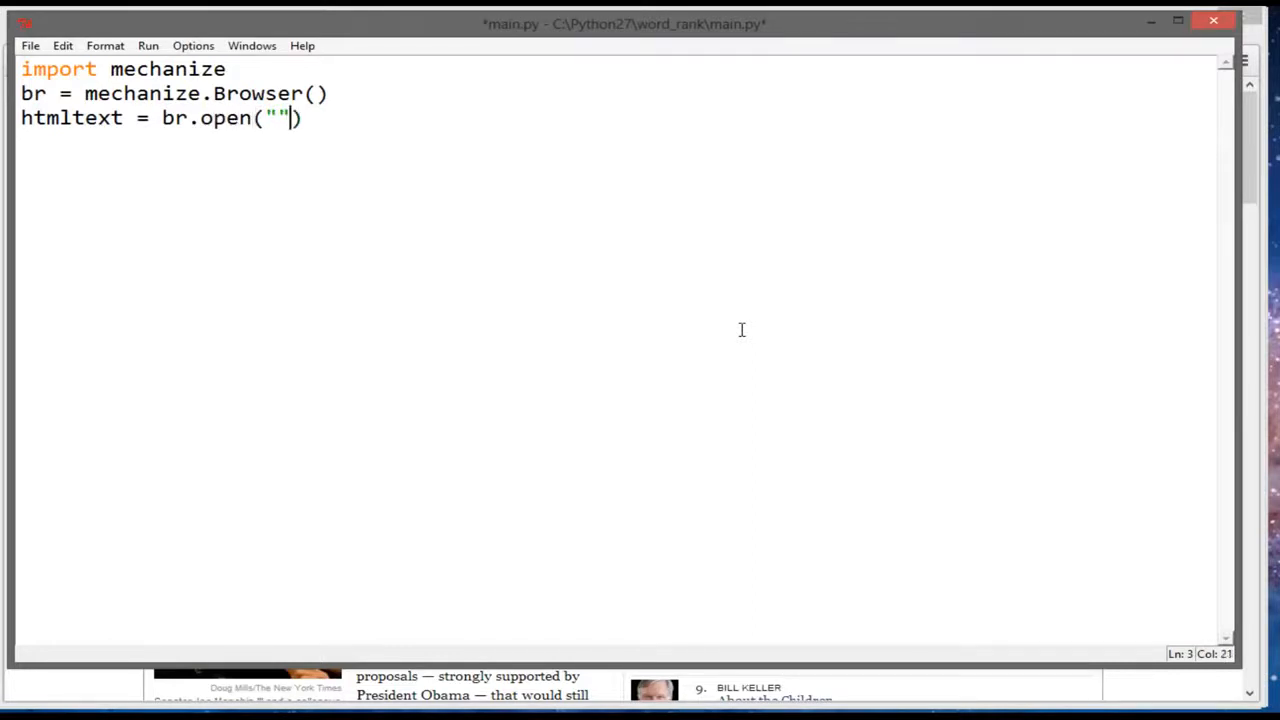
text(http://www.nytimes.com/2013/04/10/us/politics/more-senate-republicans-oppose-filibuster-on-gun-bill.html?hp&_r=0)
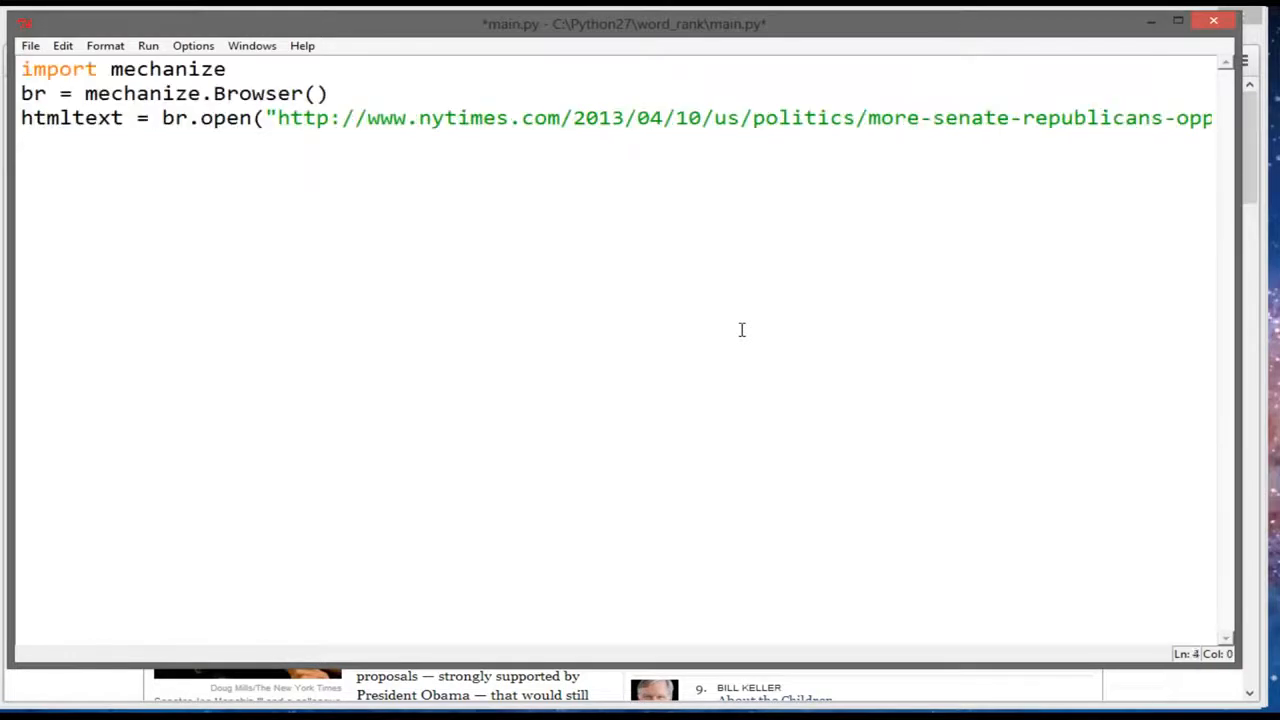
text(print htm)
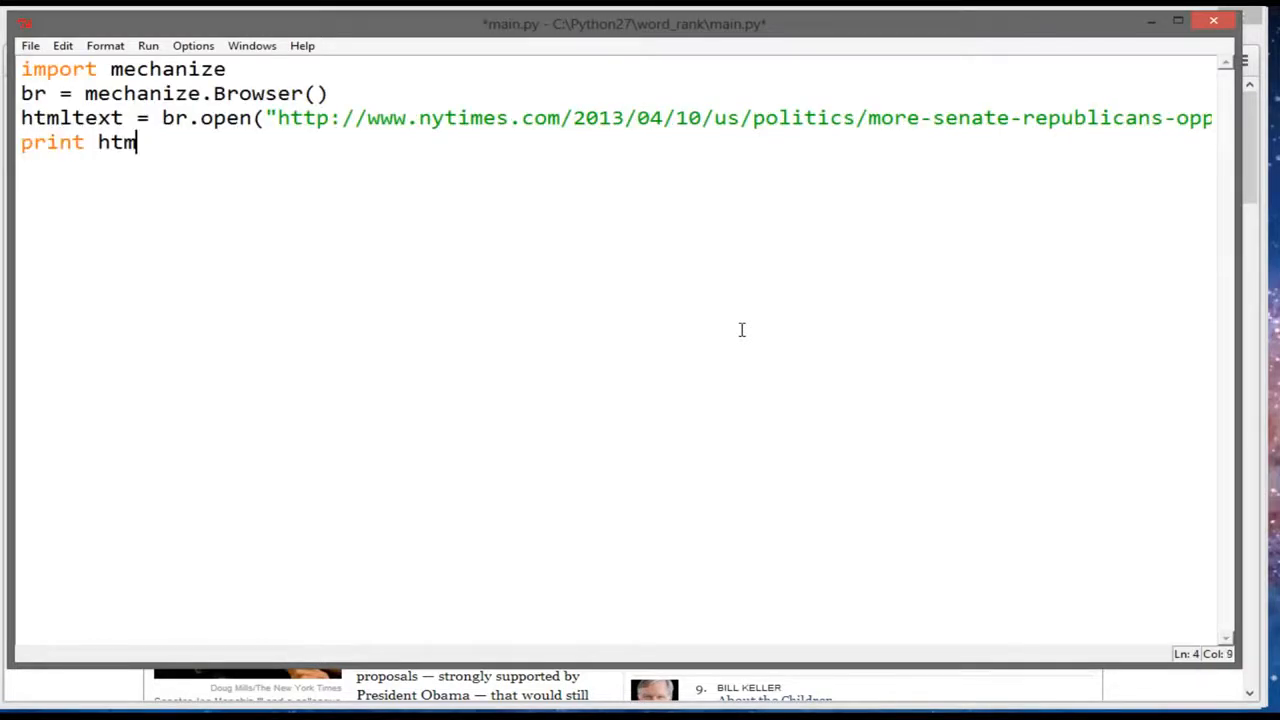
text(ltextr)
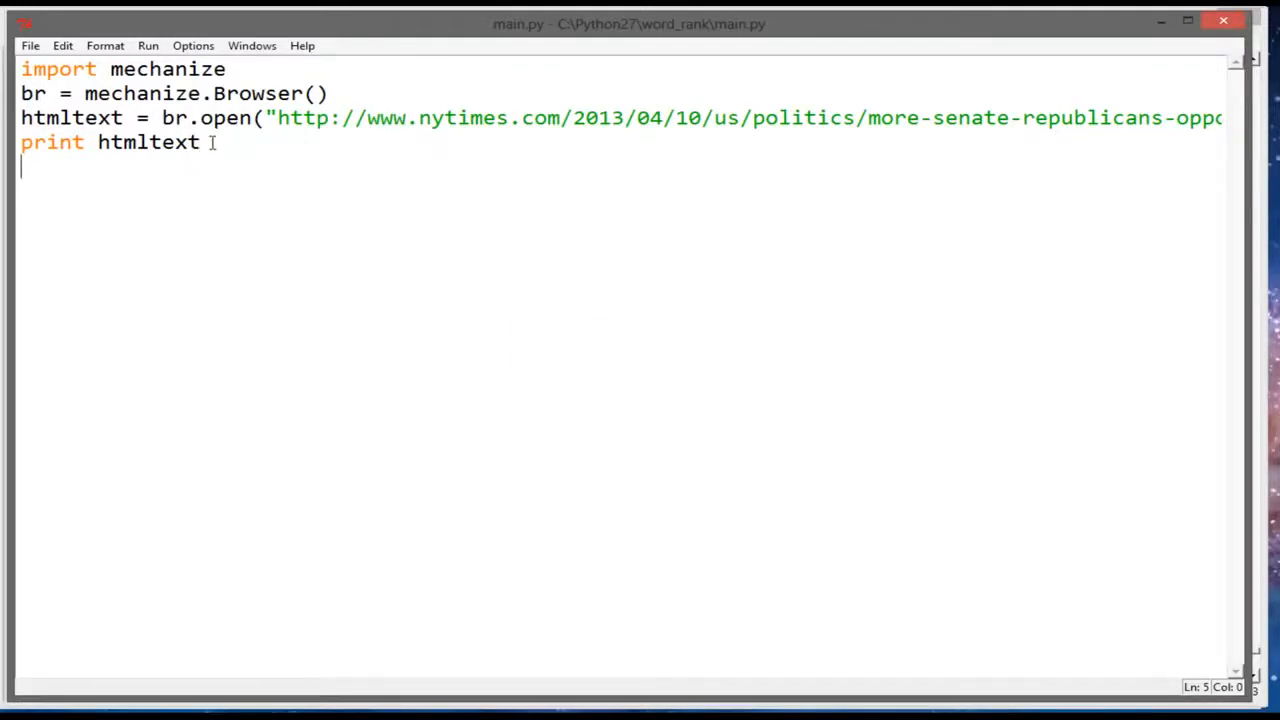
key(ctrl+a)
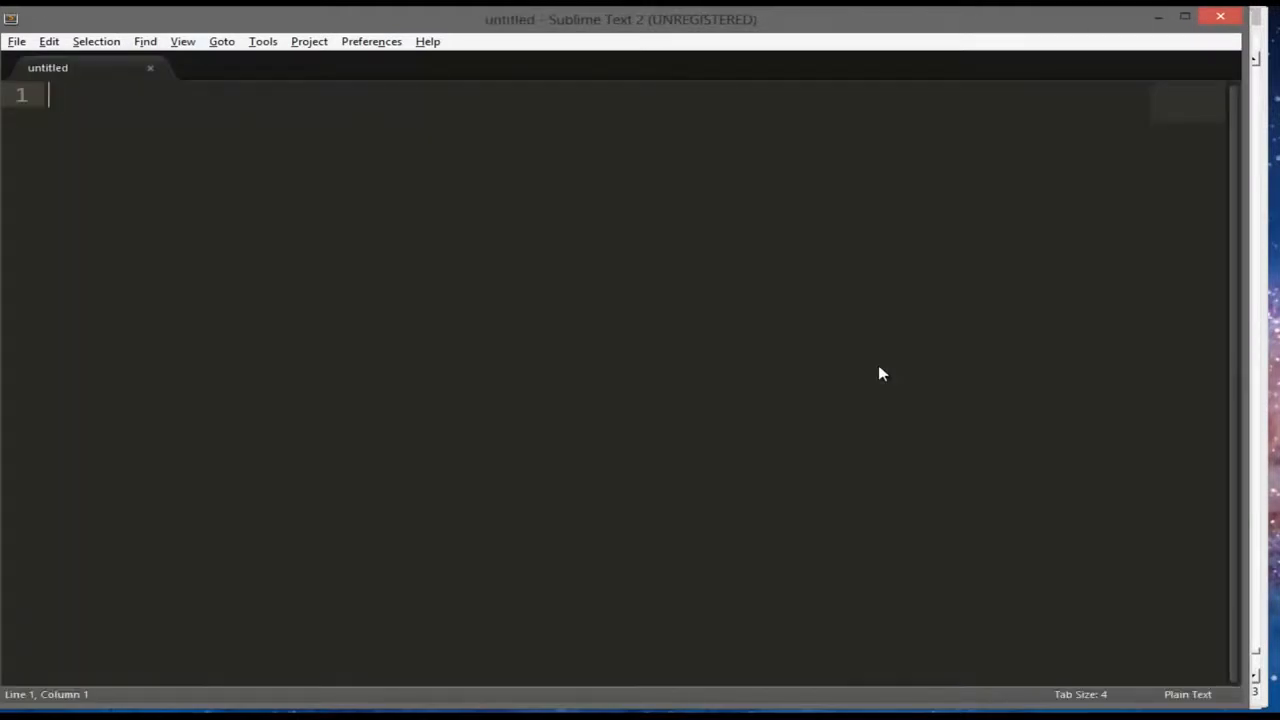
Paste the script into a new file and save it as gethtml.py in Python27\word_rank
key(ctrl+s)
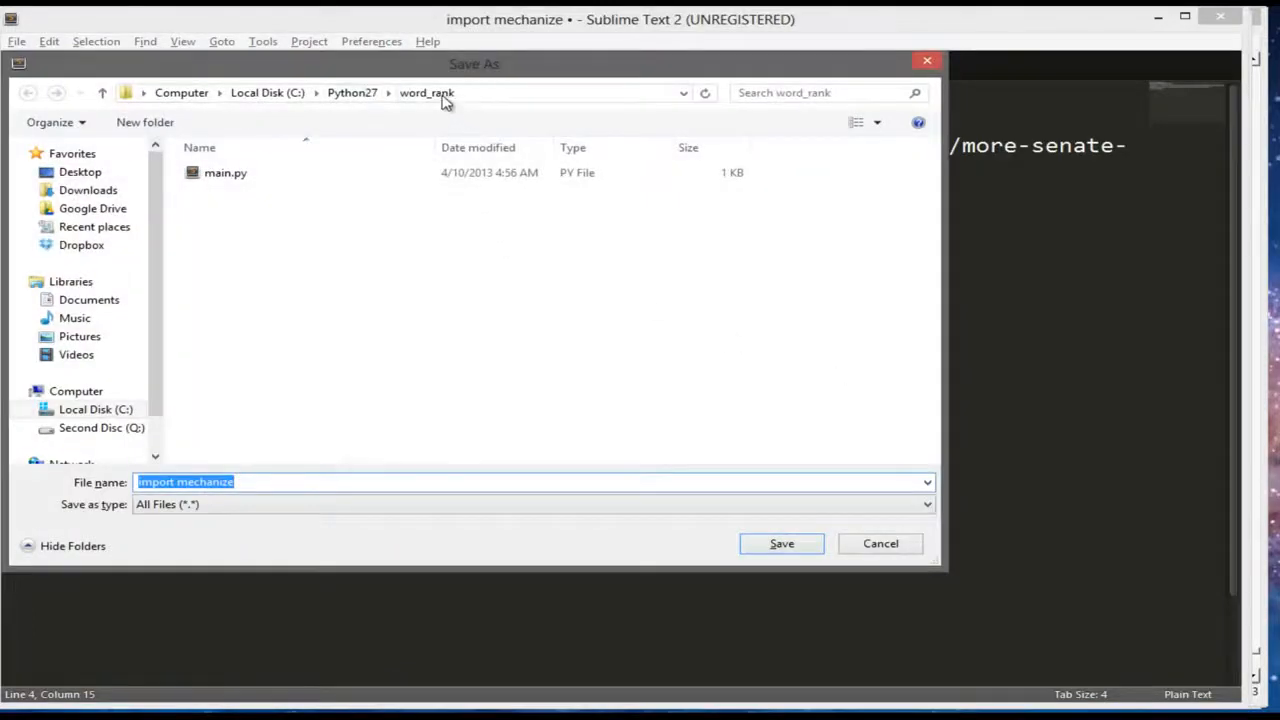
click(352, 92)
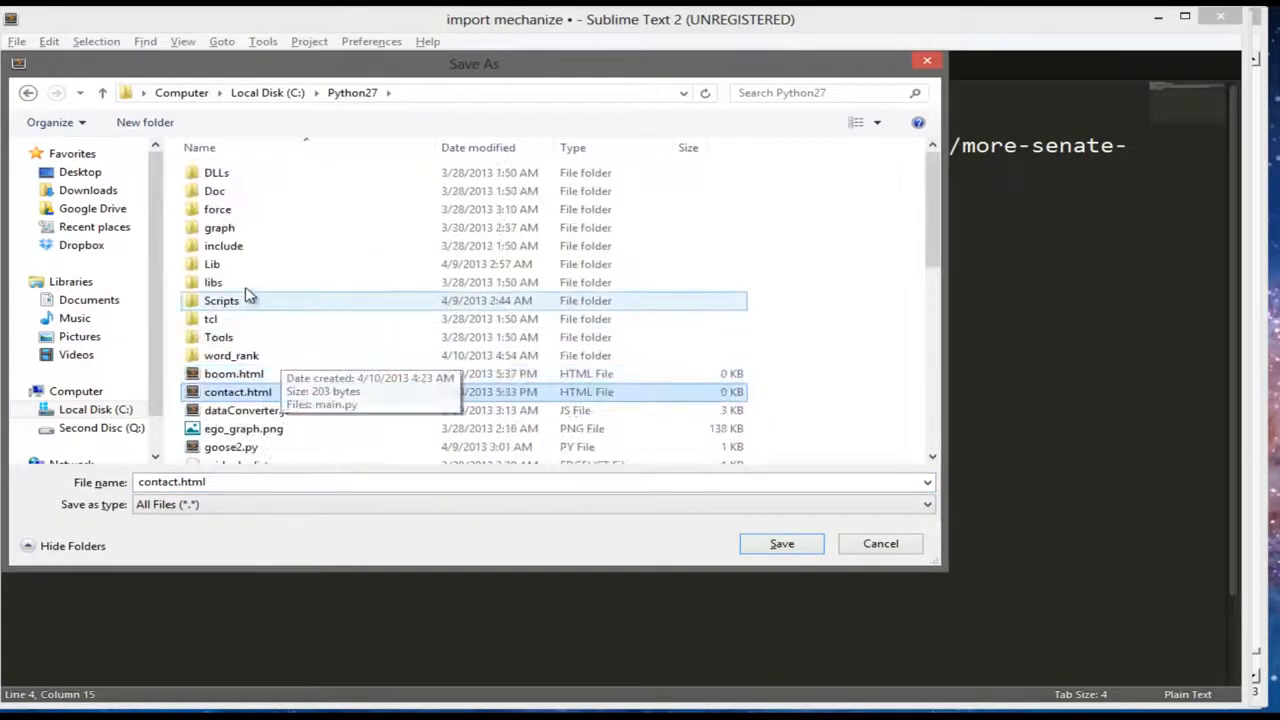
double_click(232, 356)
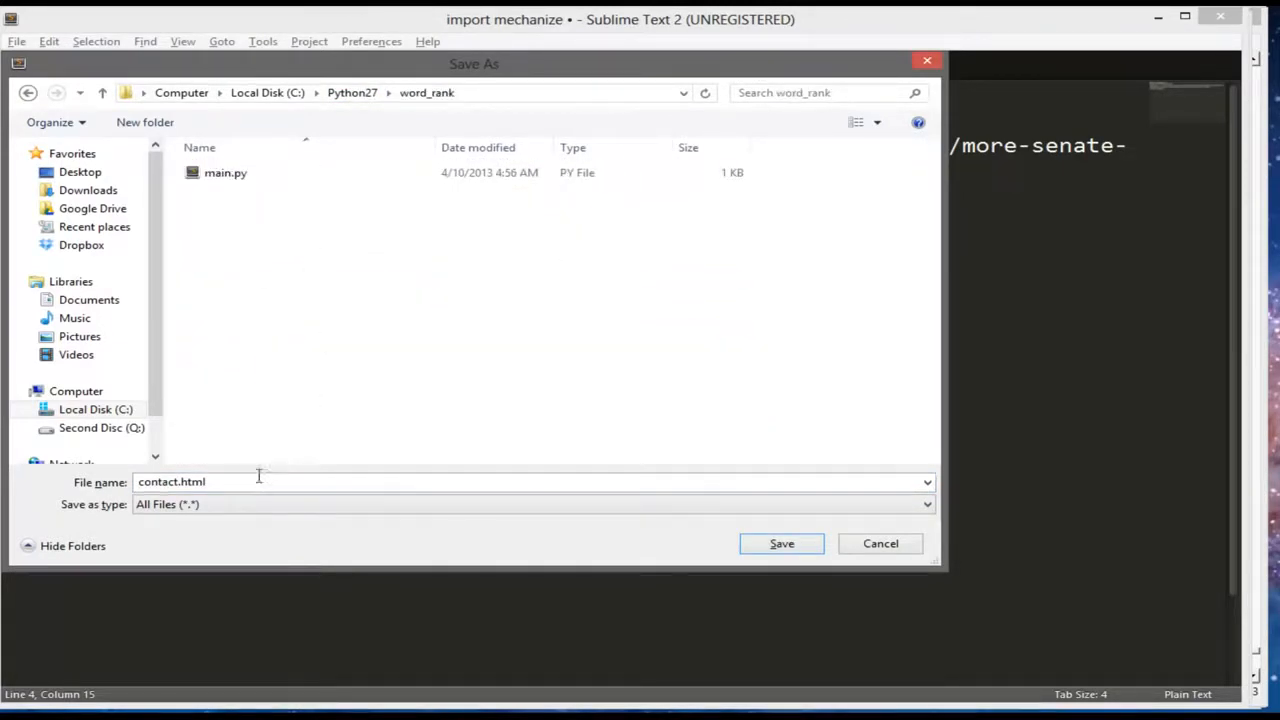
text(get)
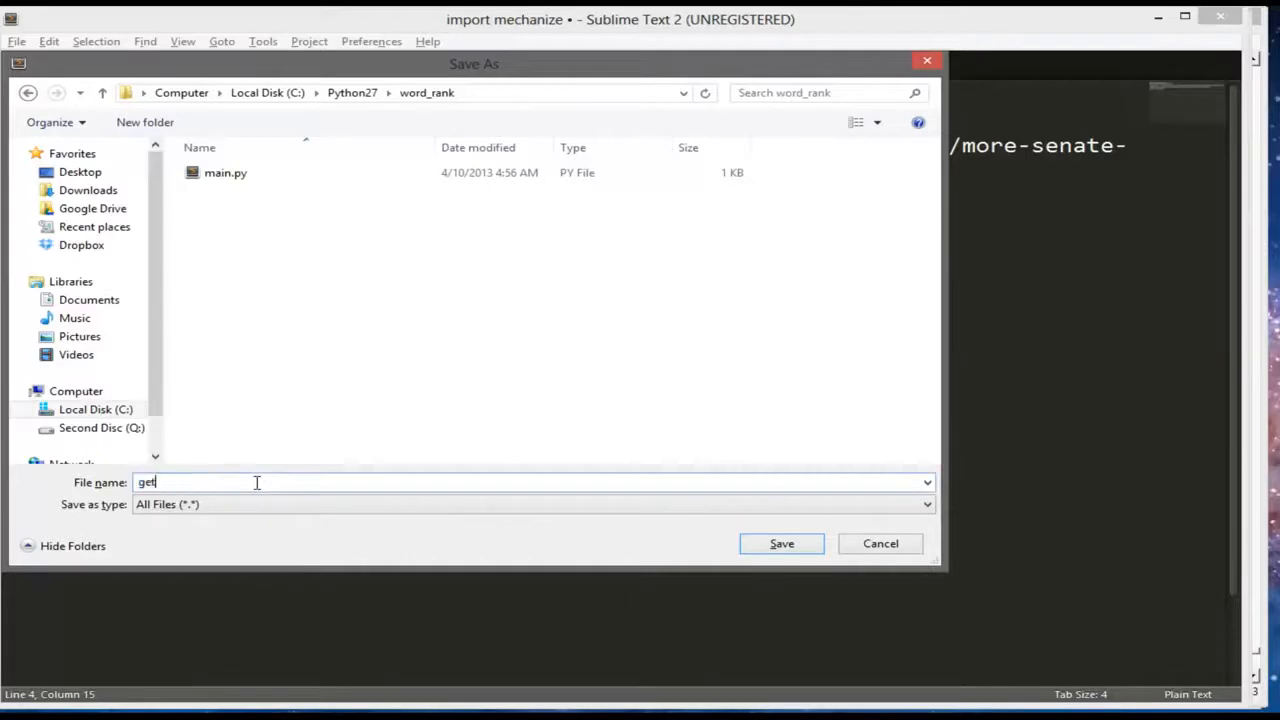
text(h)
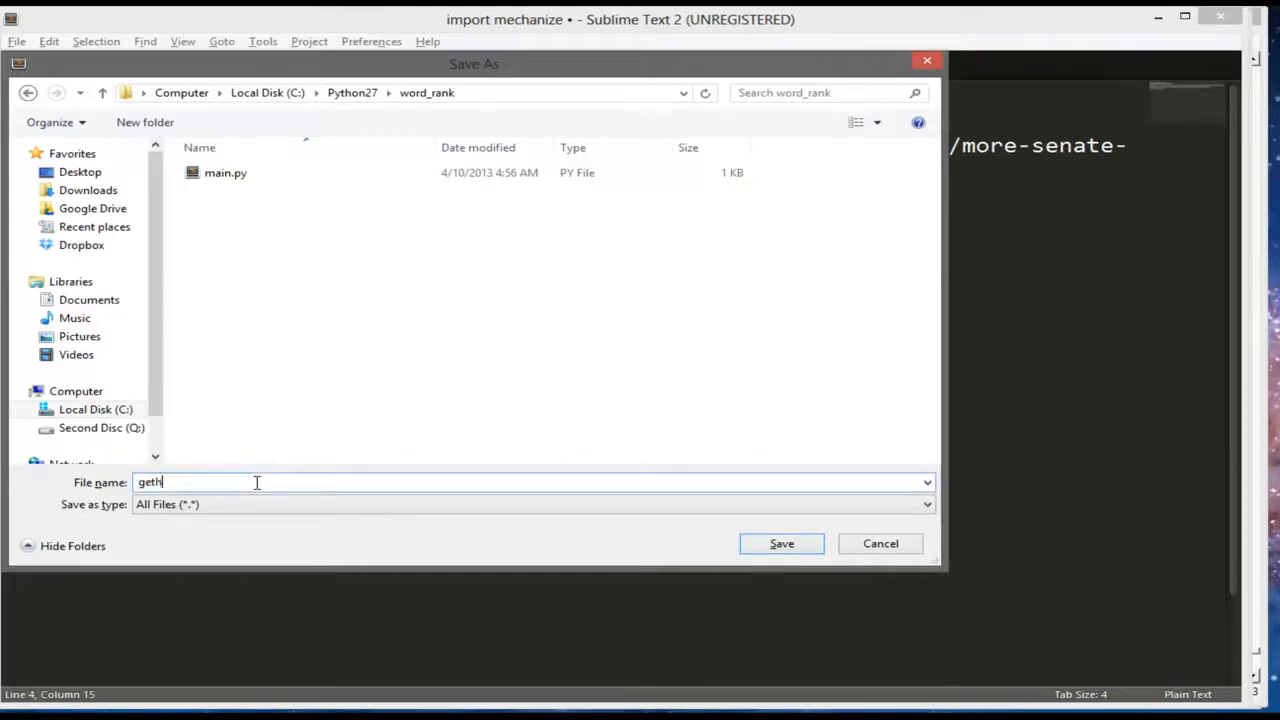
text(tml.py)
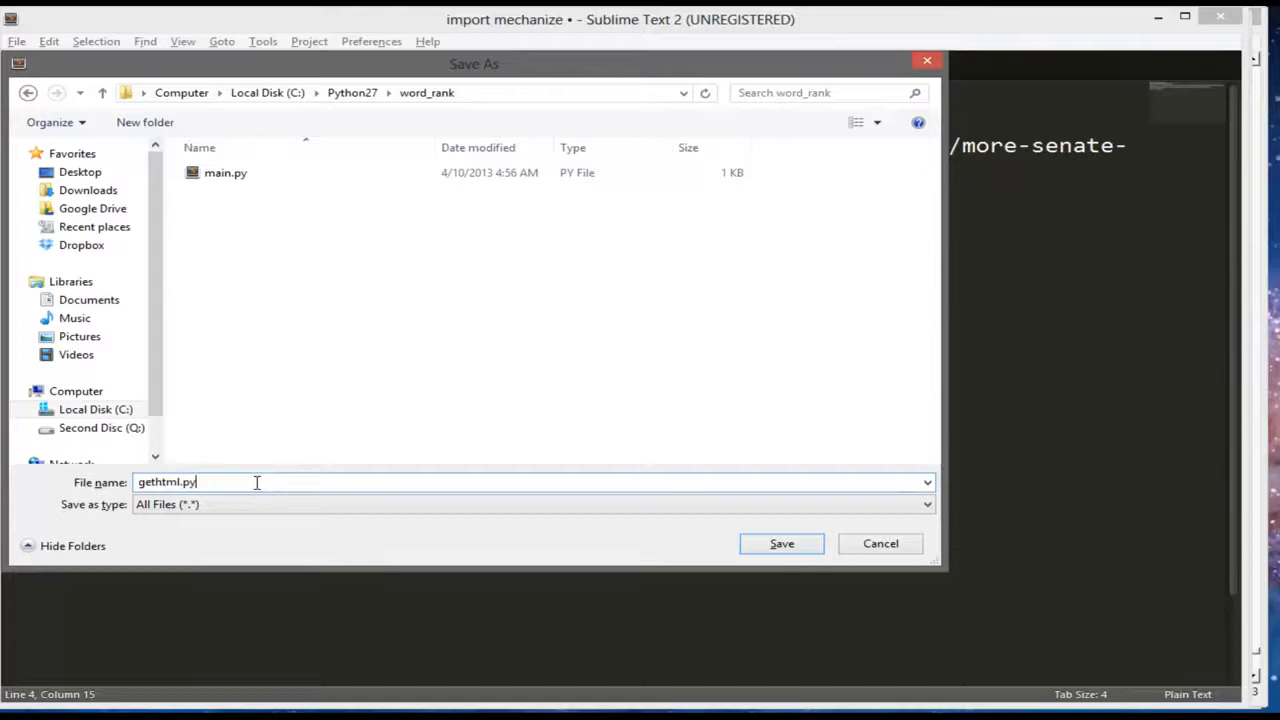
click(780, 544)
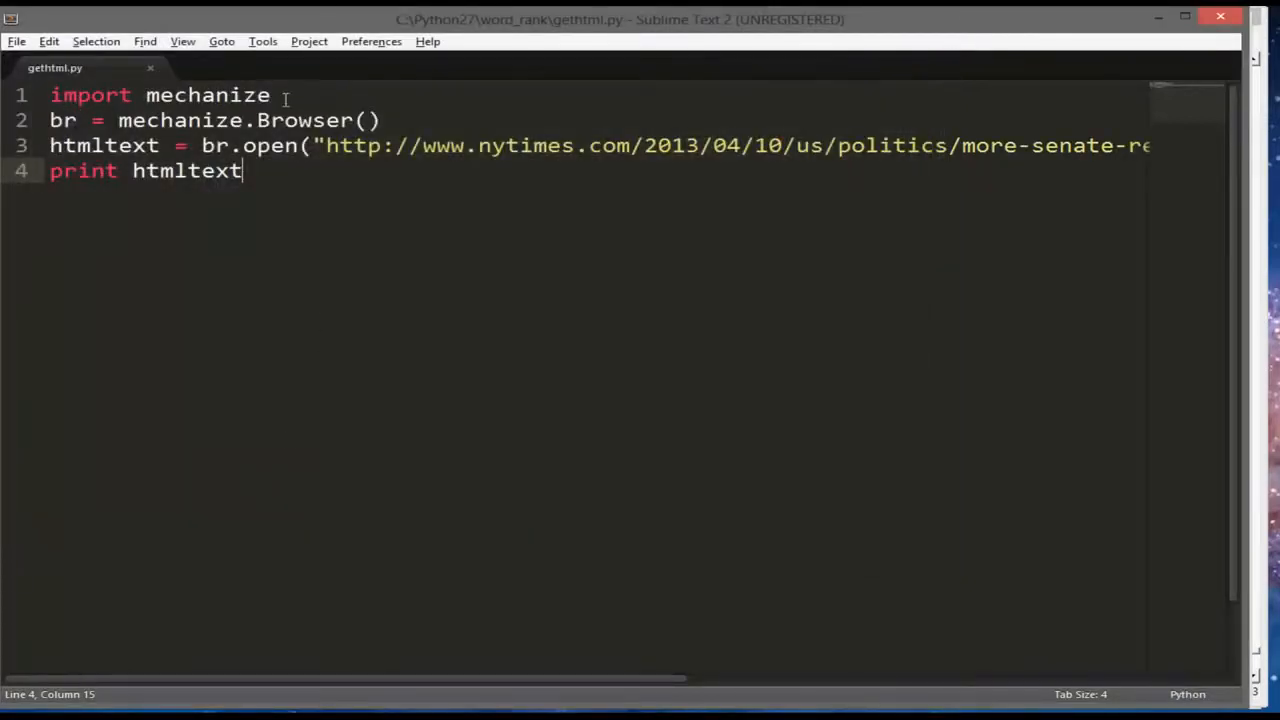
Wrap the script in def getHtmlText(): and indent its three lines under it
key(enter)
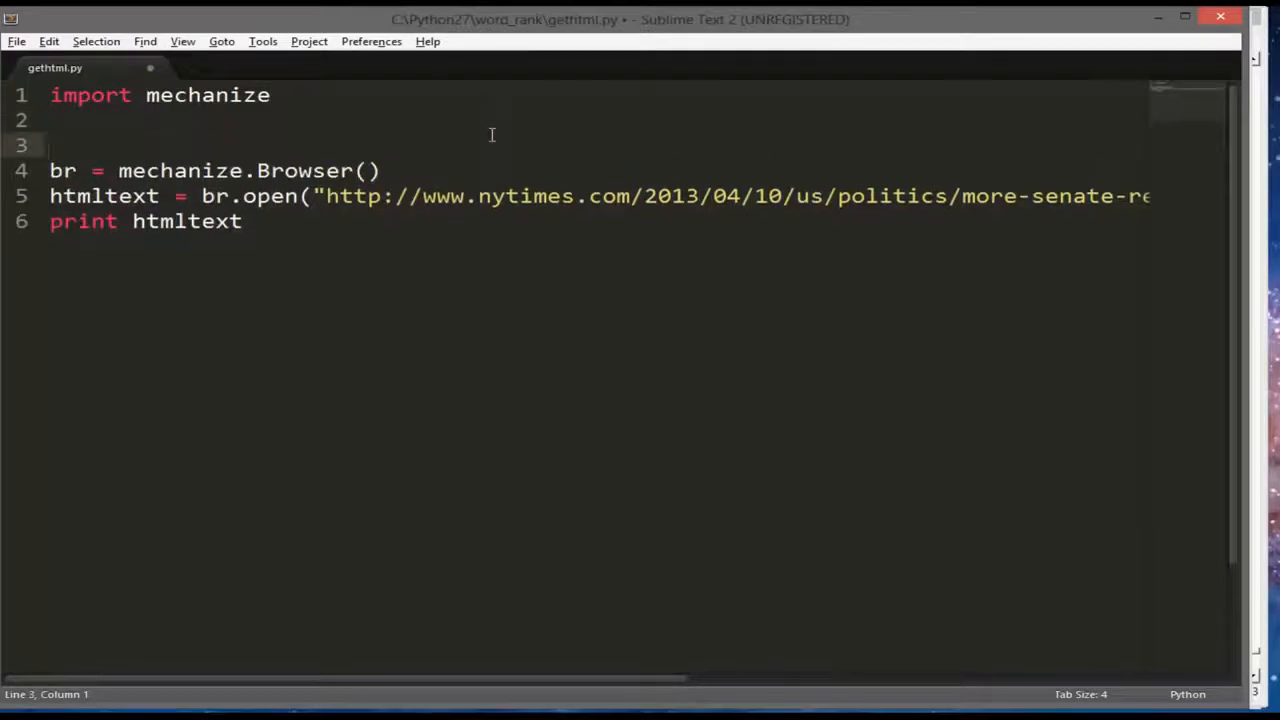
text(def)
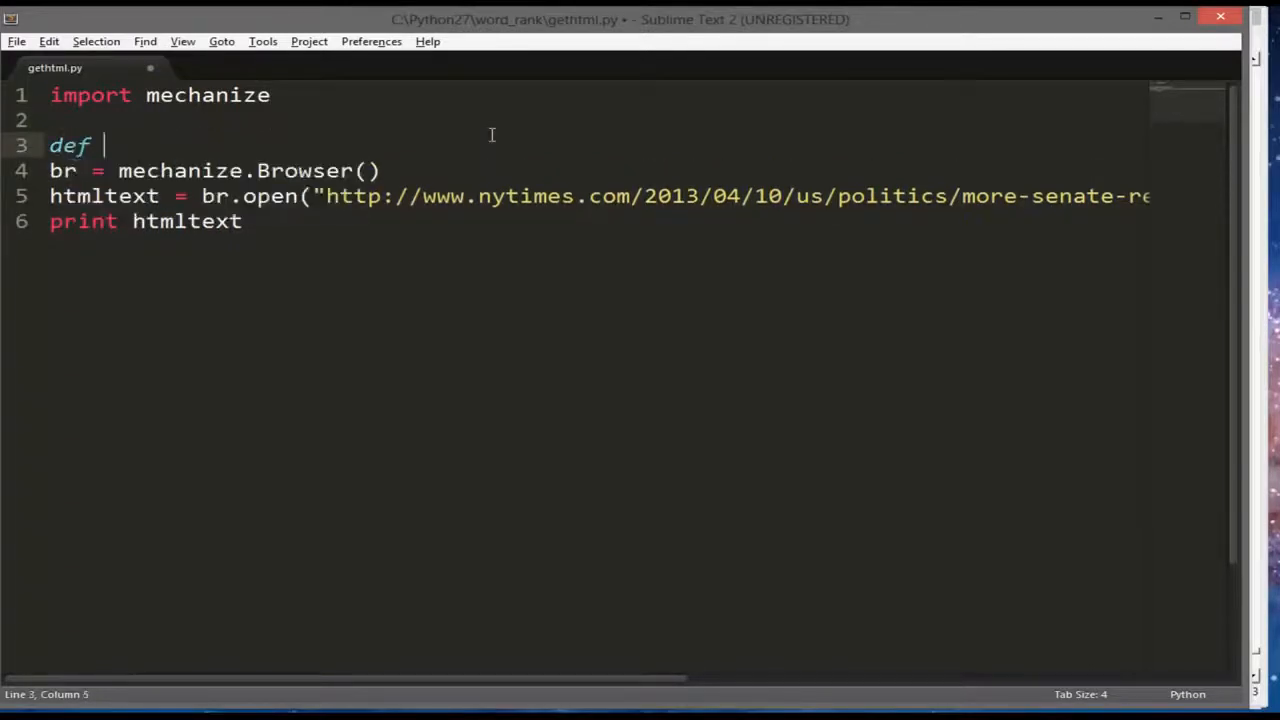
text(get)
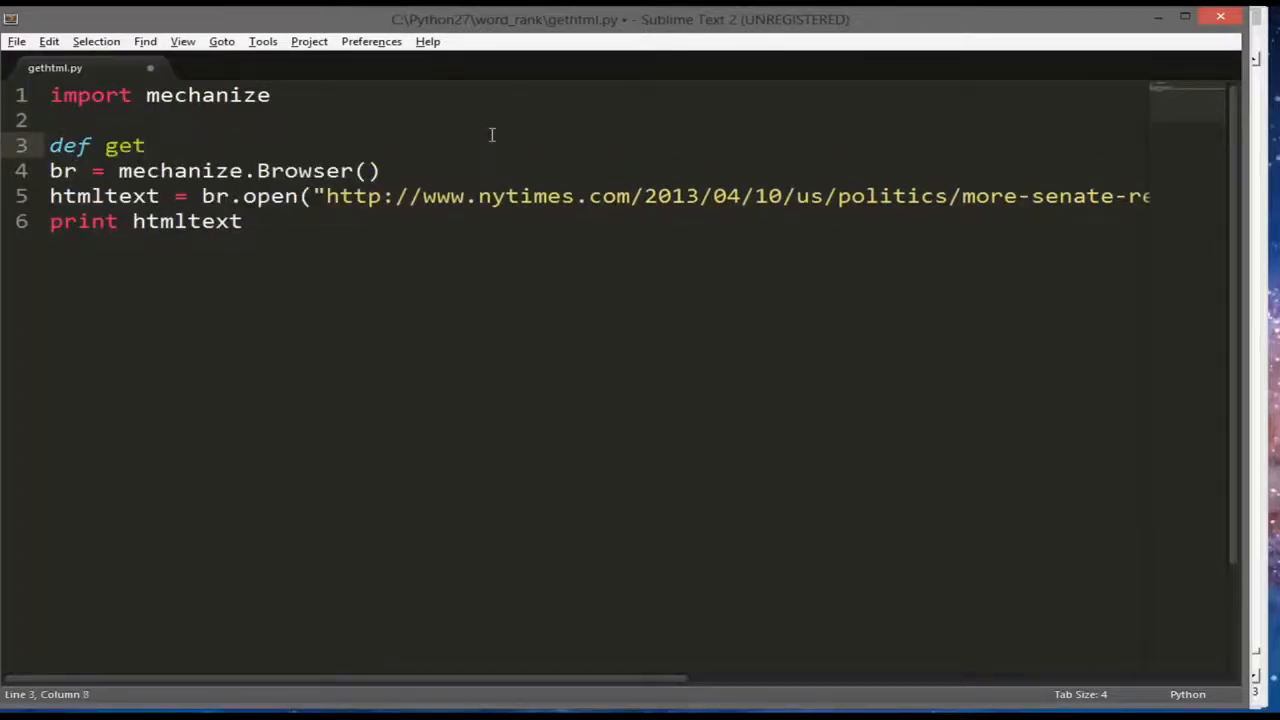
text(Html)
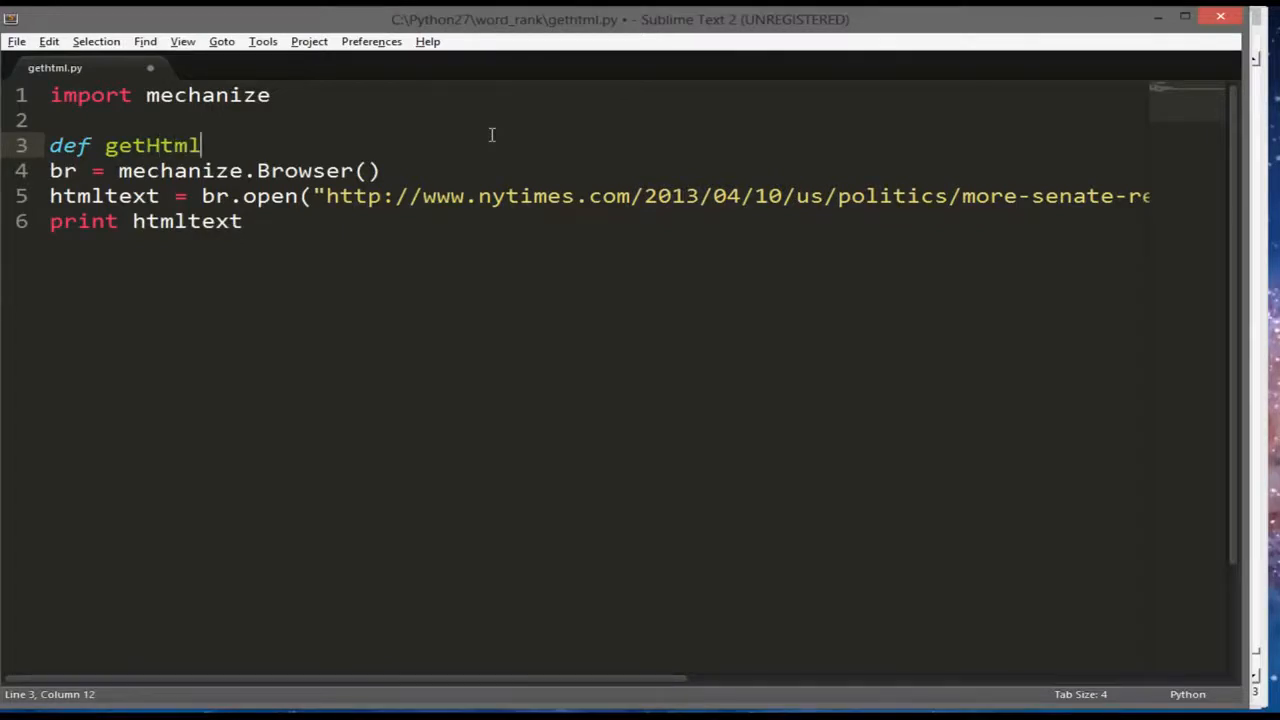
text(Text())
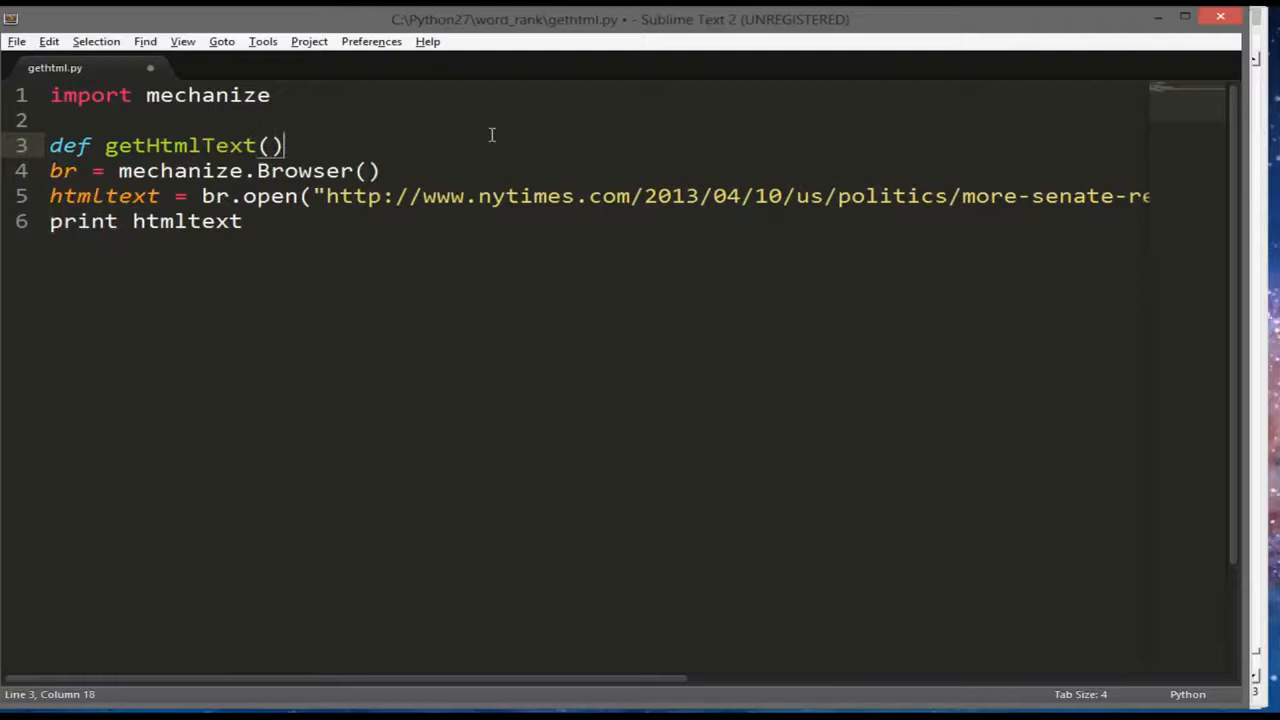
text(:)
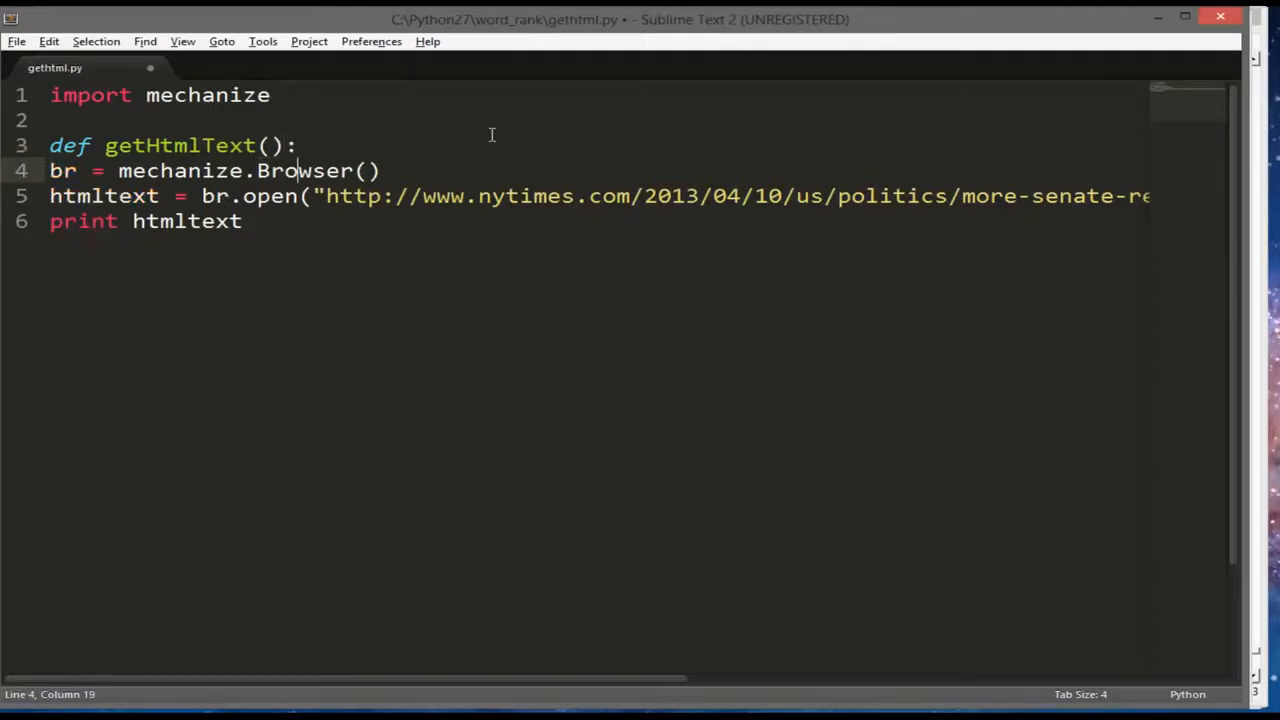
drag(84, 170, 242, 220)
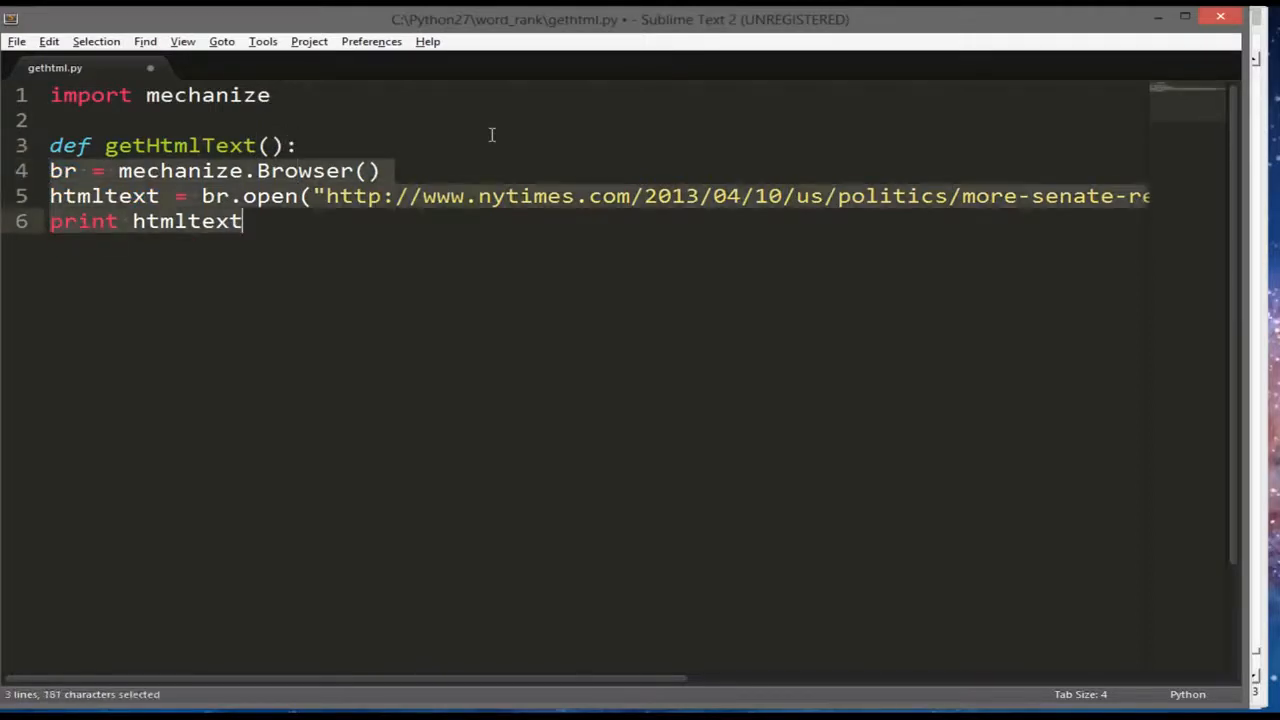
key(tab)
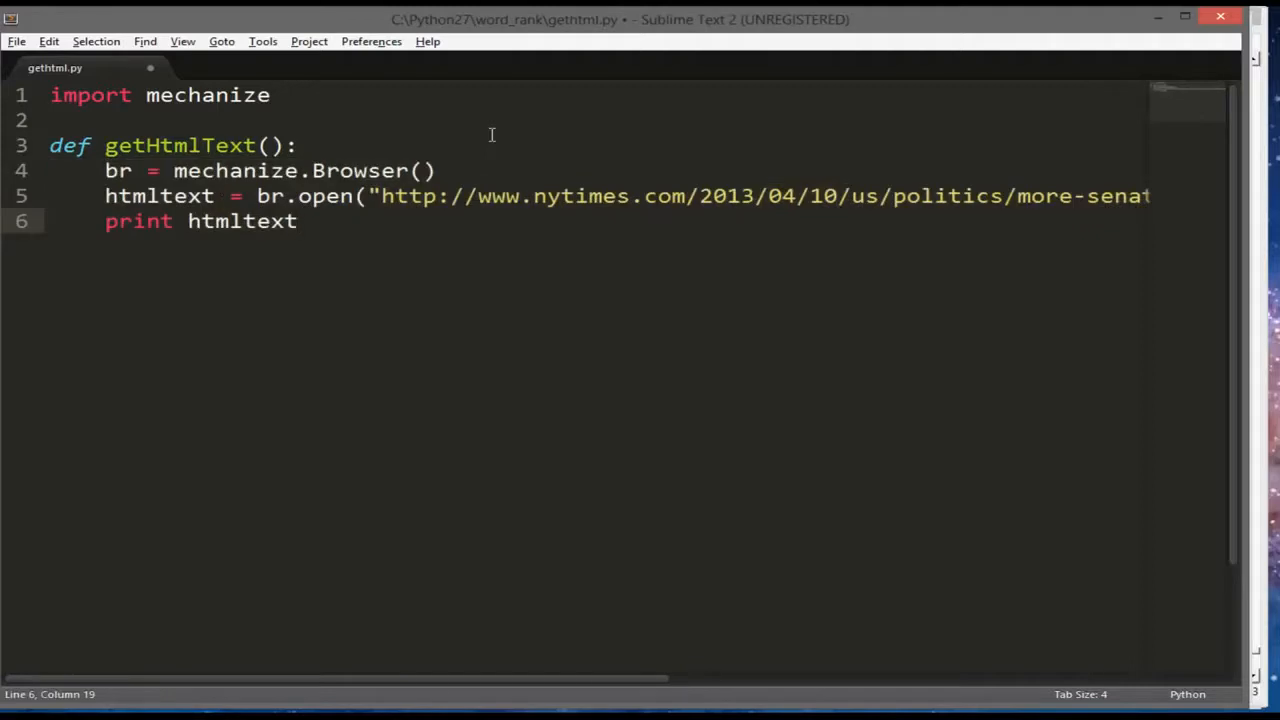
Replace print with return so getHtmlText returns htmltext, and save
double_click(156, 220)
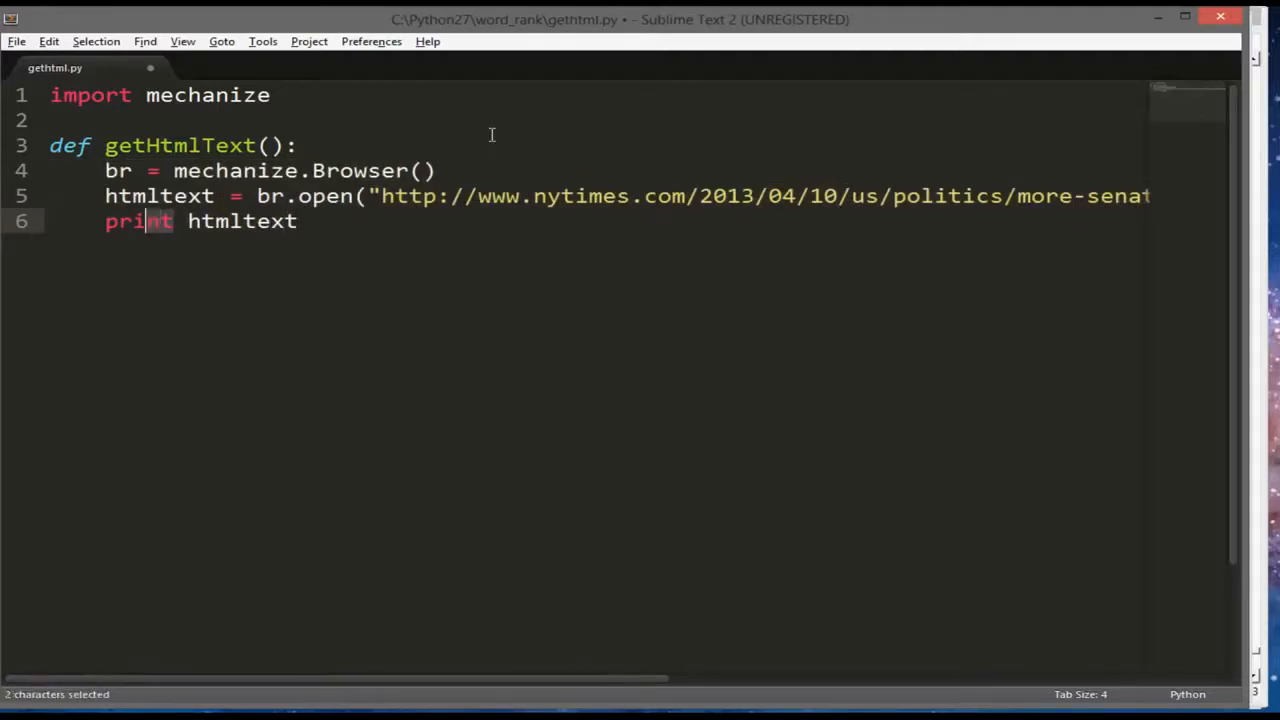
text(return)
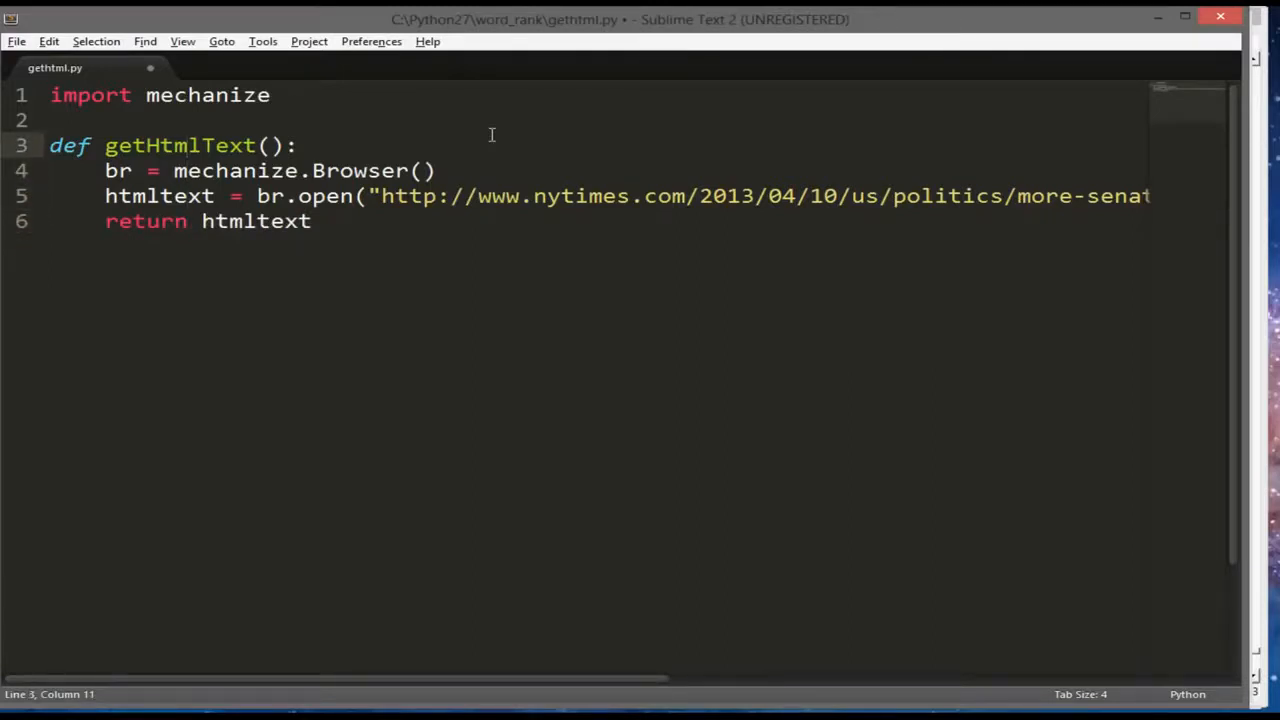
key(ctrl+s)
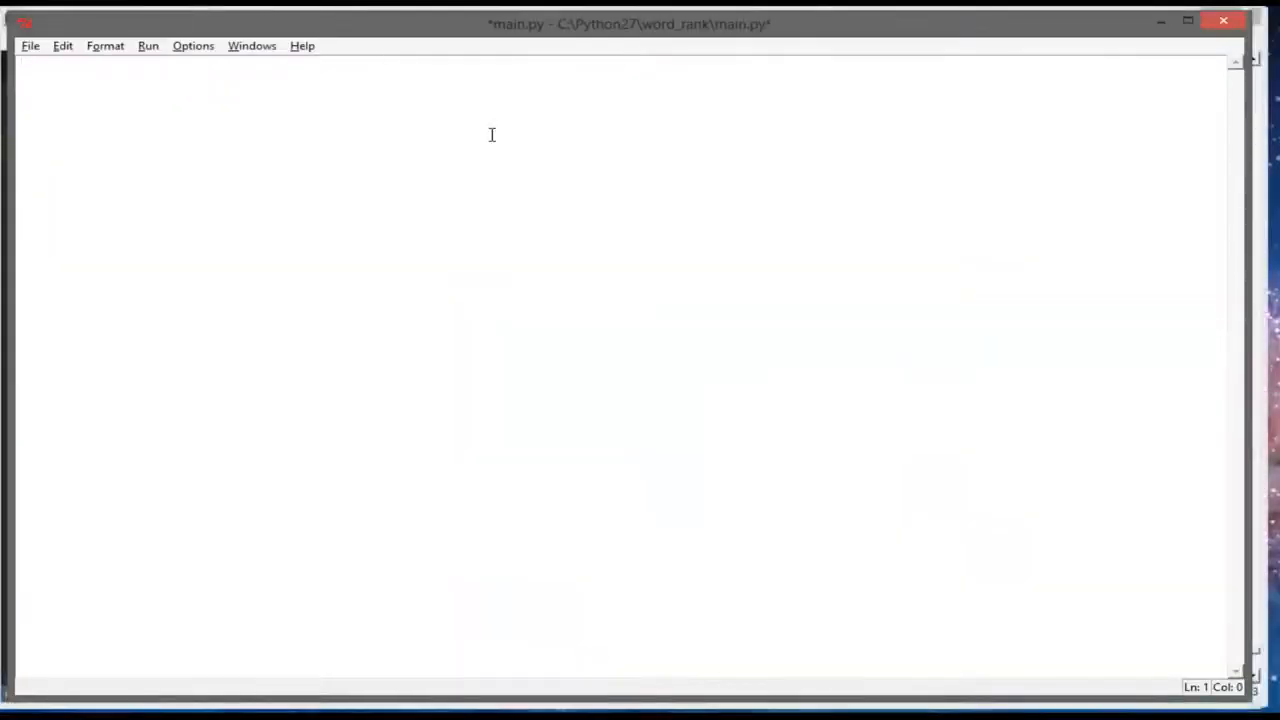
Make main.py import gethtml and print gethtml.getHtmlText()
text(import gethtm)
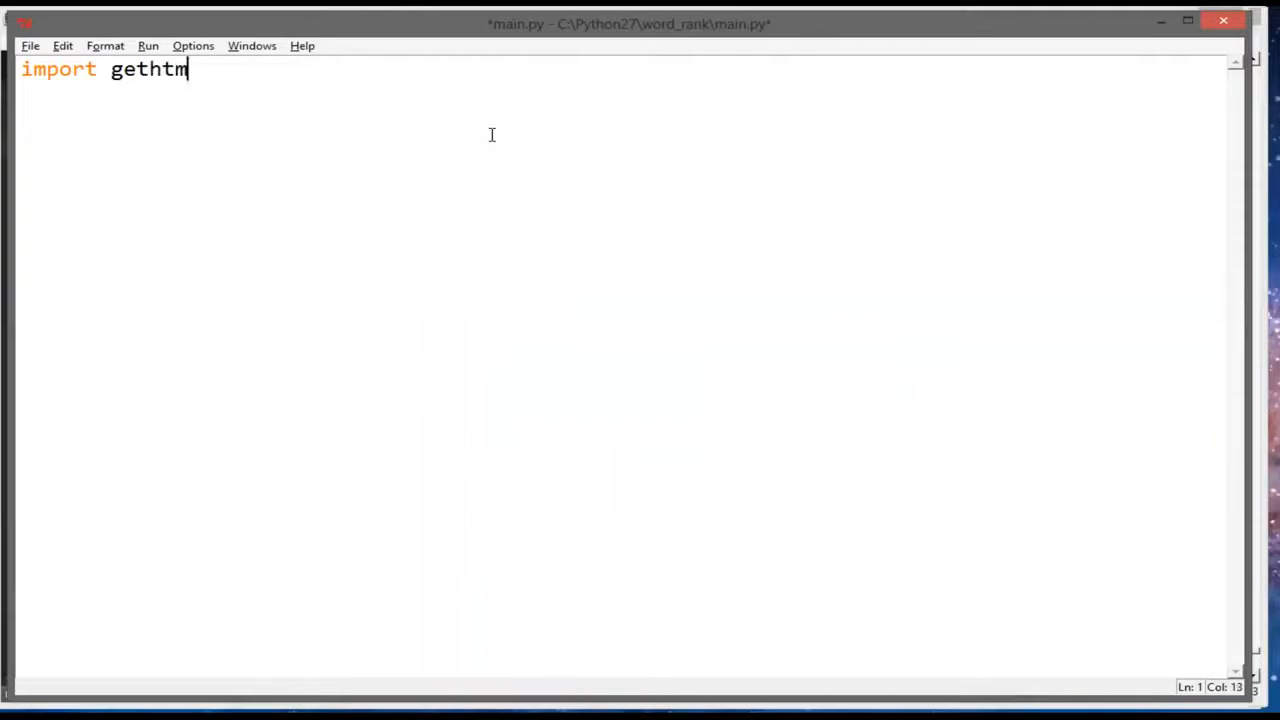
text(l)
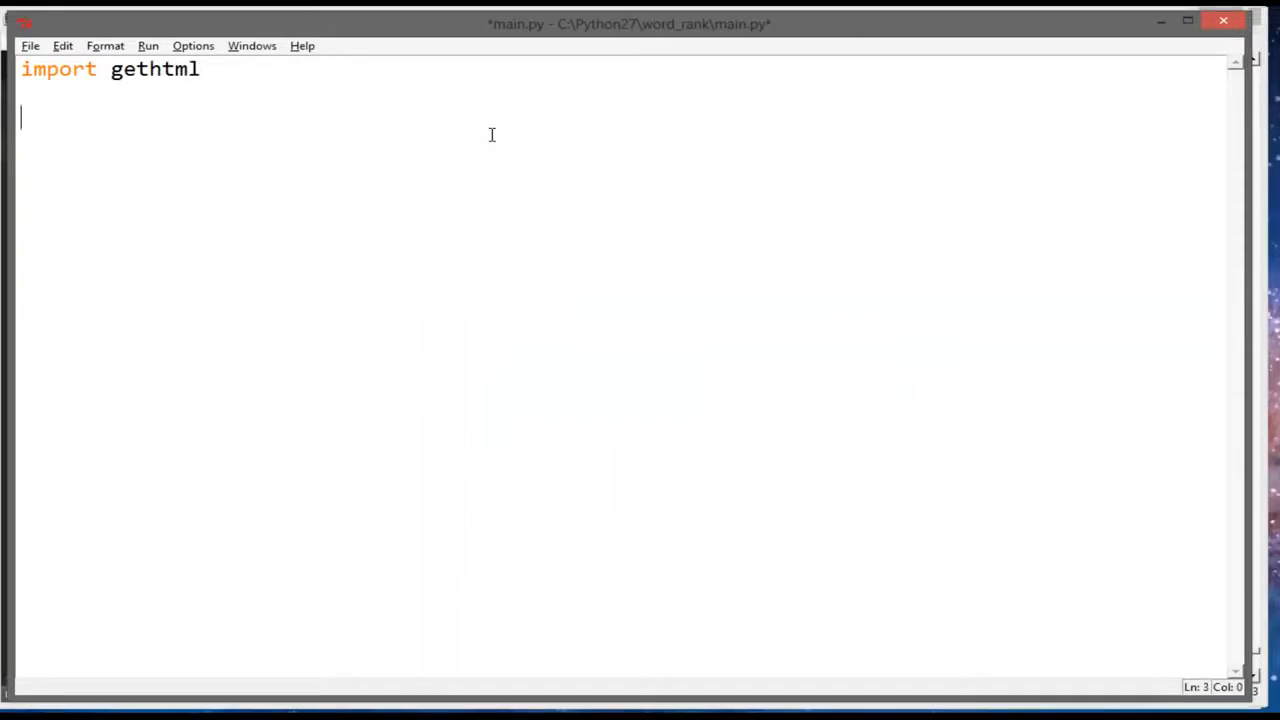
text(print g)
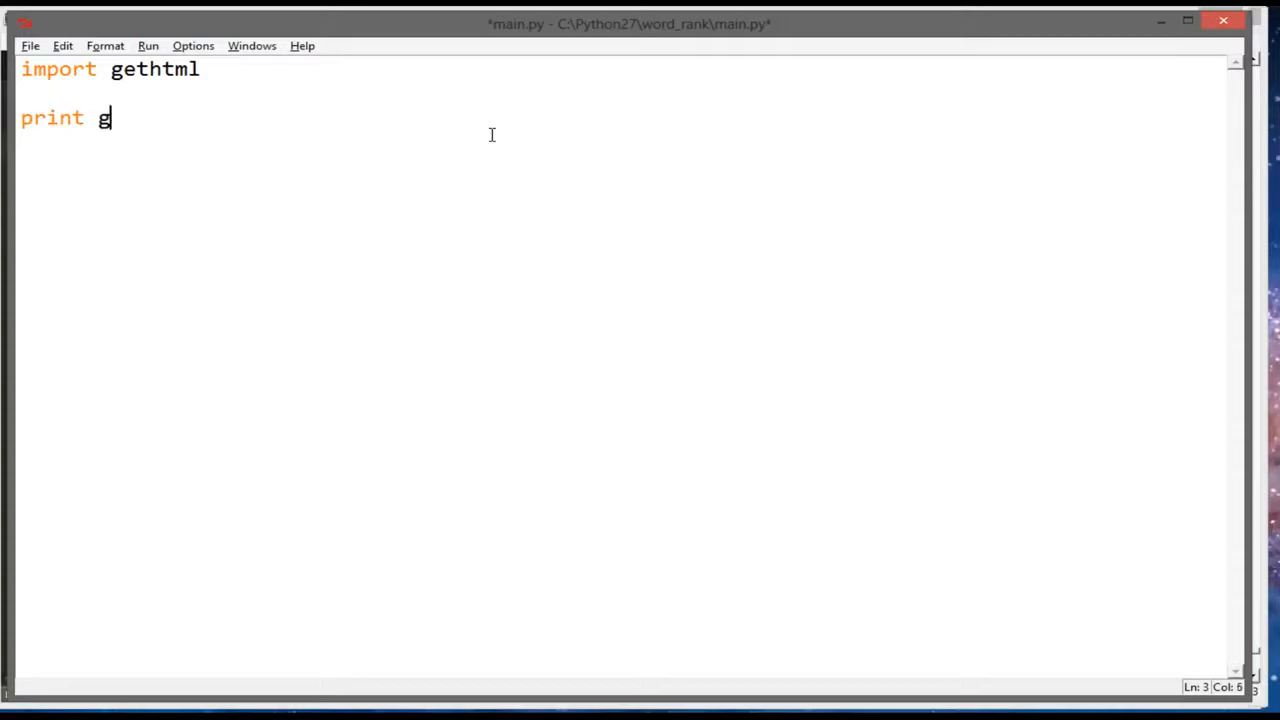
text(ethtml.)
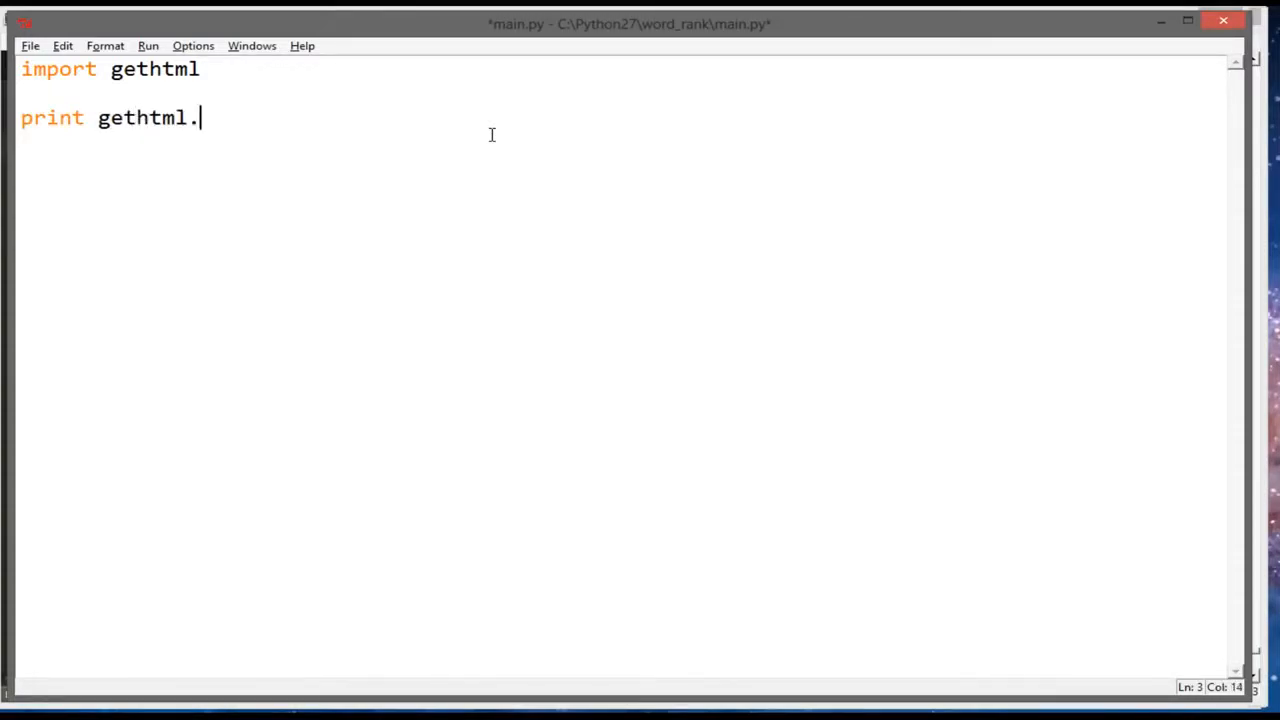
text(Gethtm)
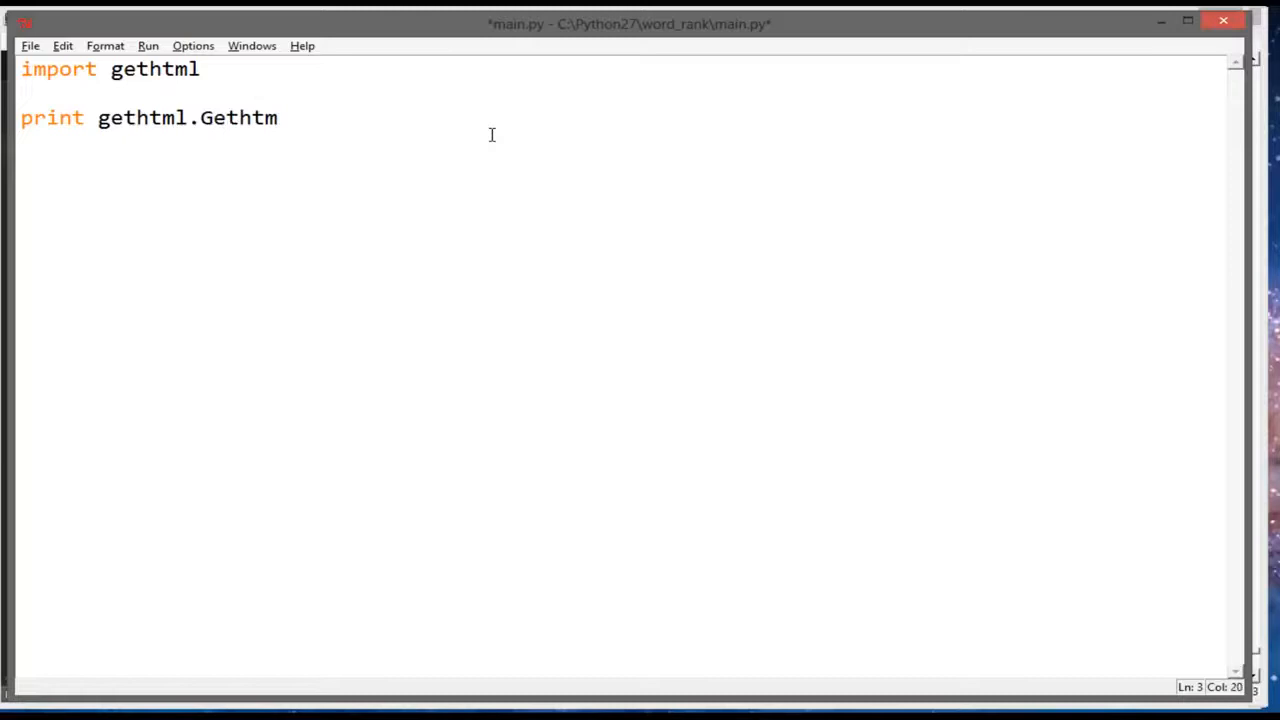
key(BackSpace)
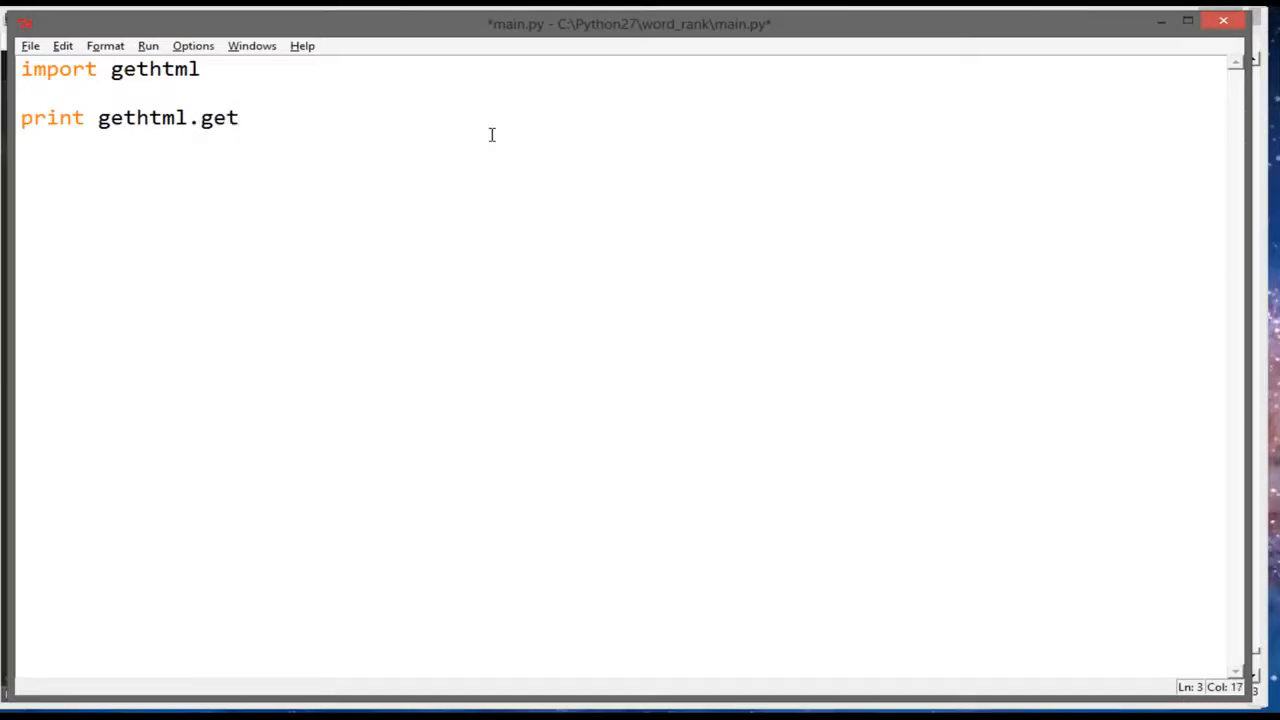
text(Html)
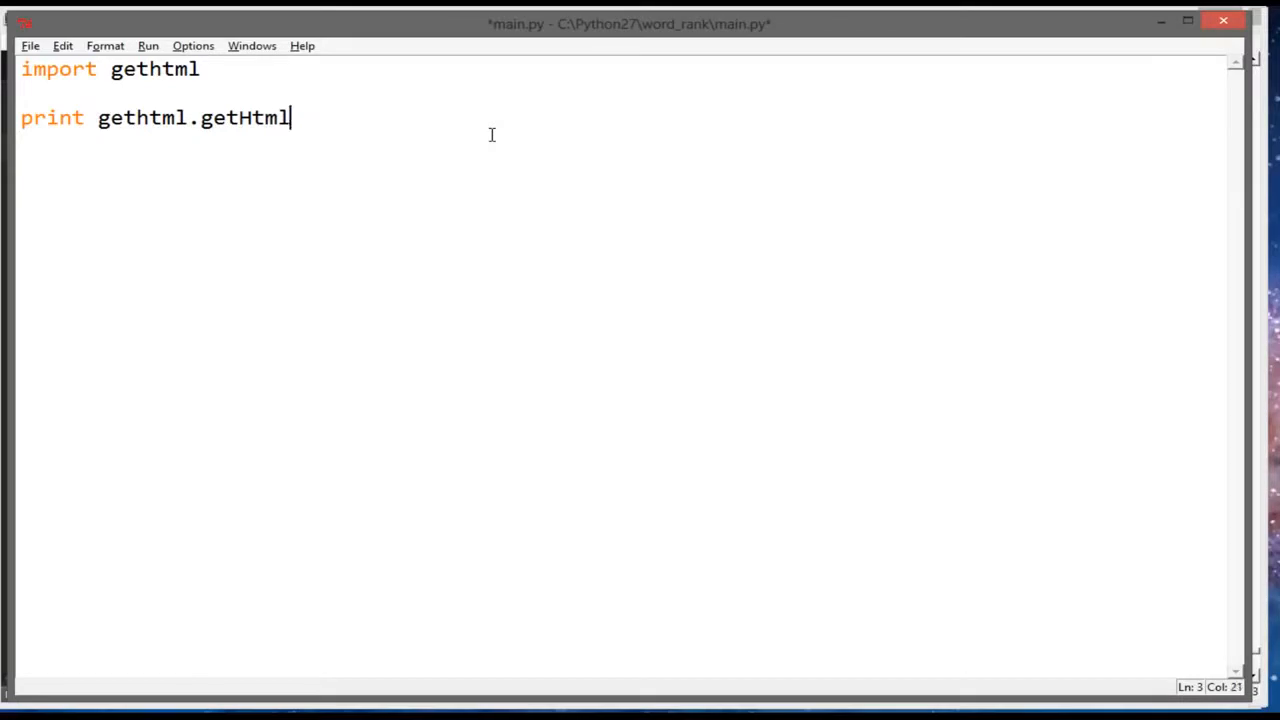
text(text())
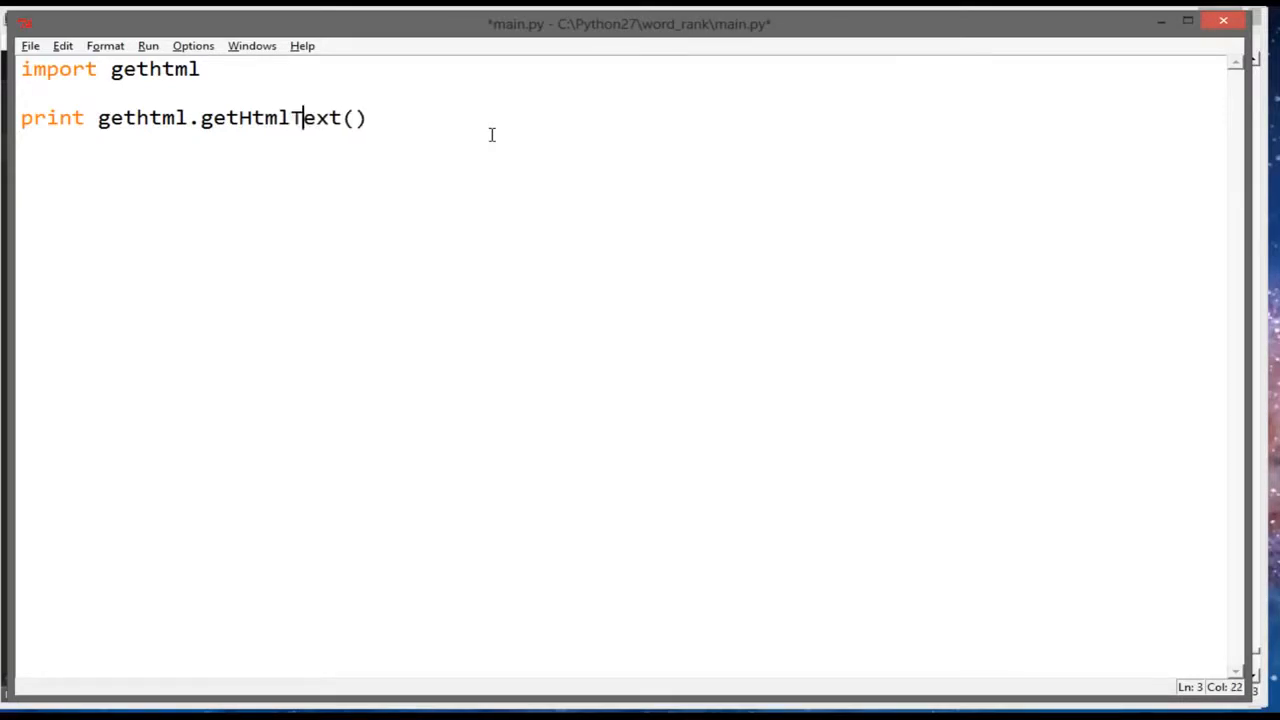
Run main.py to print the article's raw HTML in the shell, then return to gethtml.py
key(ctrl+s)
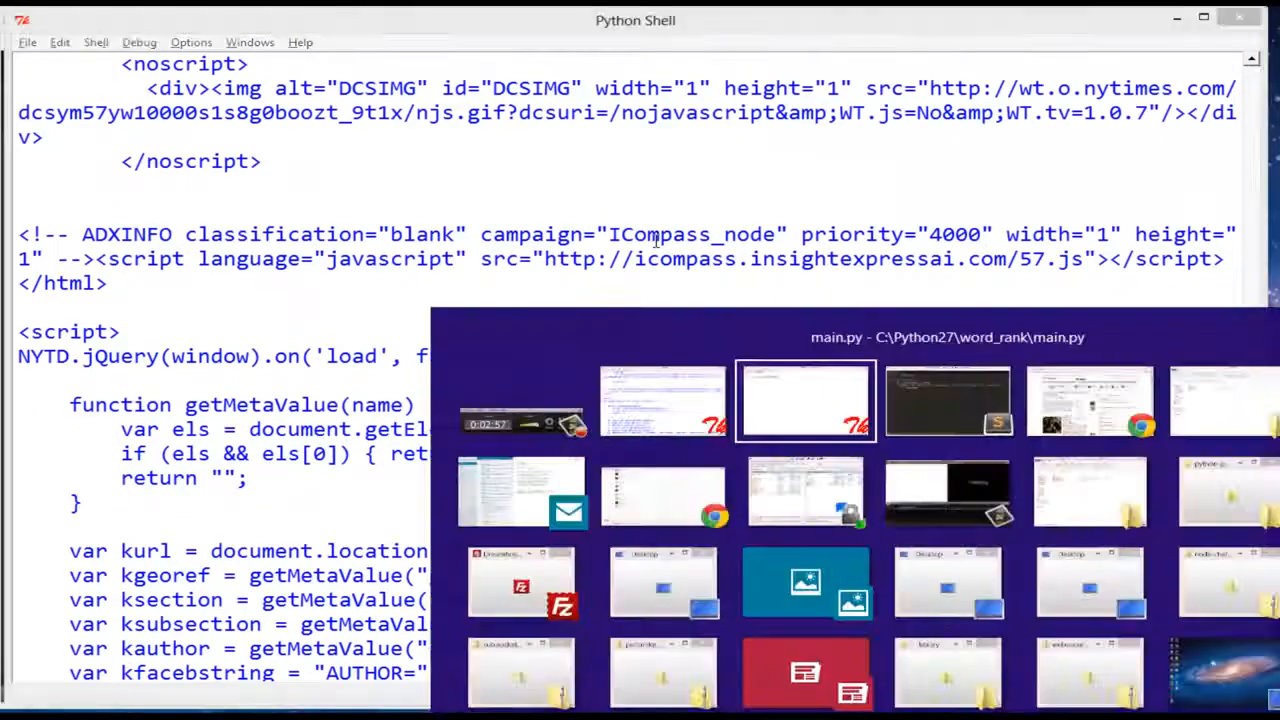
click(804, 400)
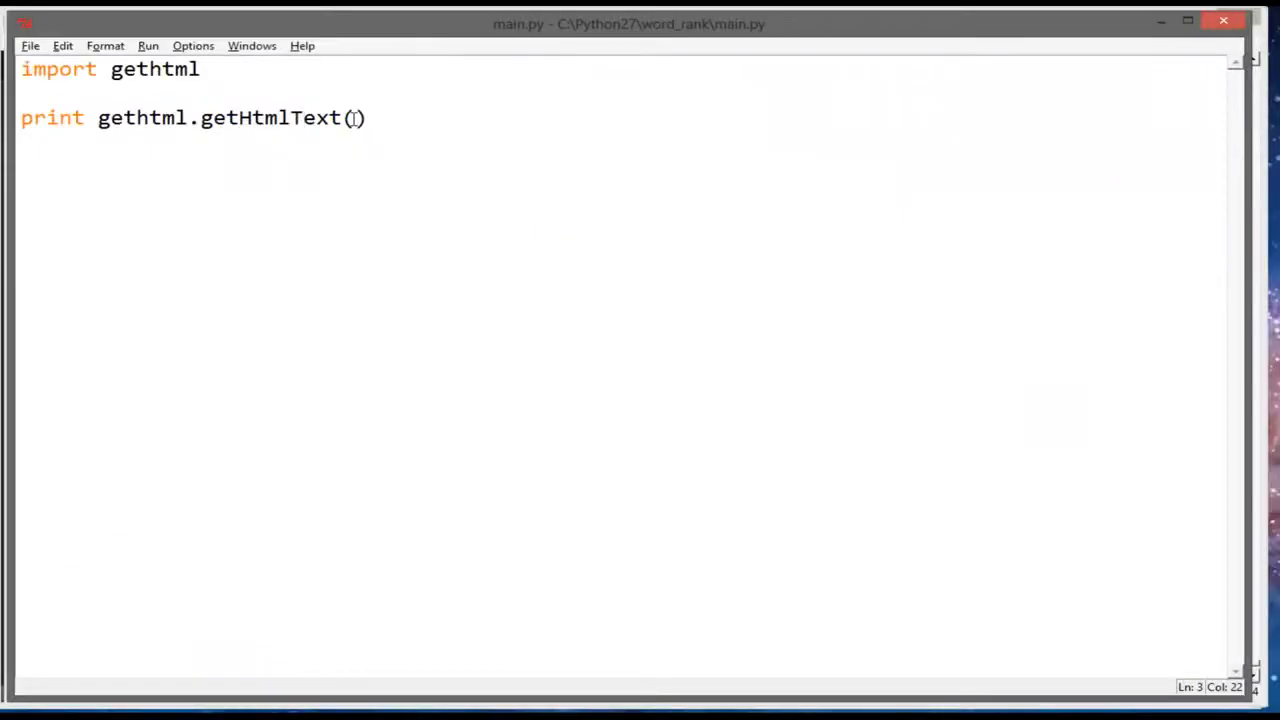
key(alt+tab)
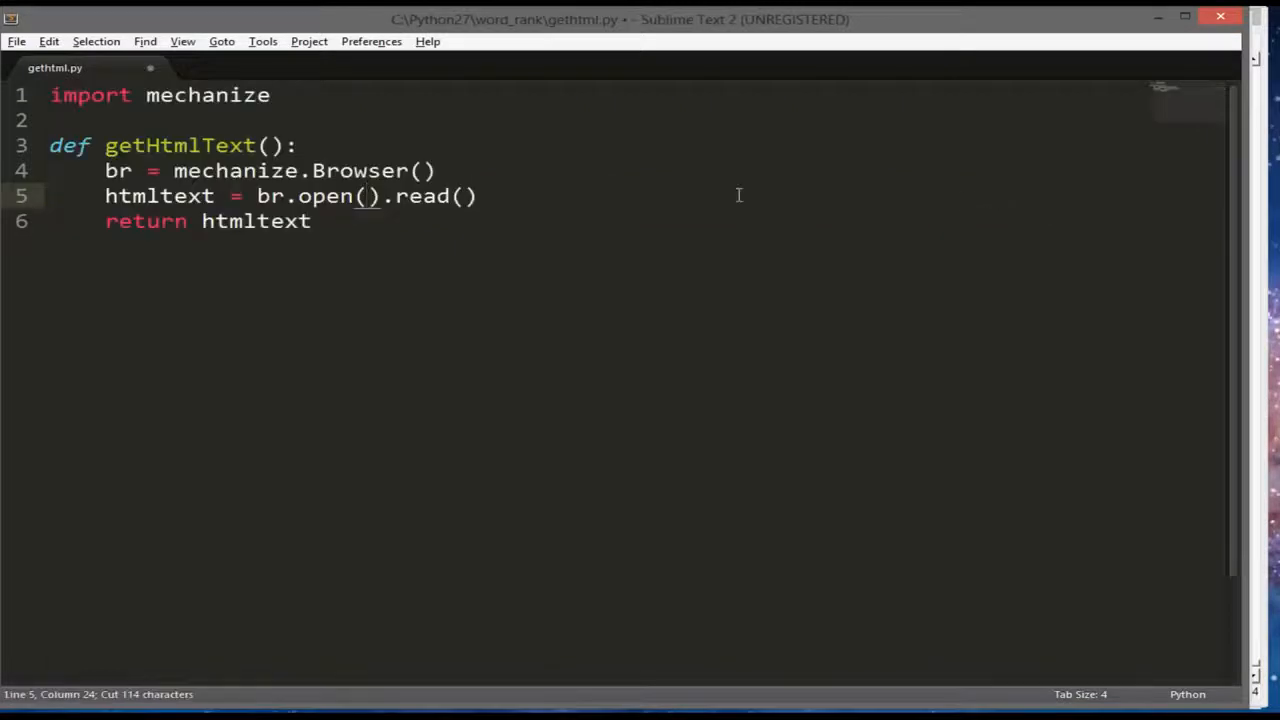
Give getHtmlText a url parameter used in br.open(url).read(), and save
text(url)
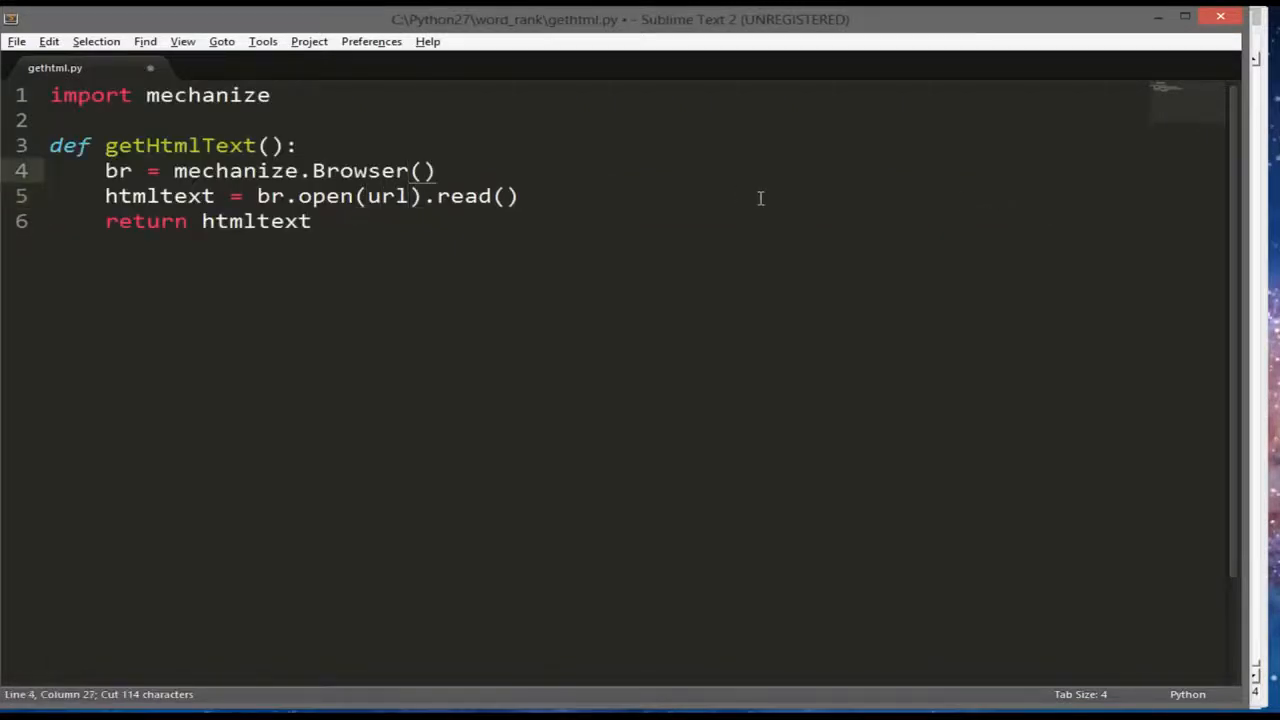
click(264, 144)
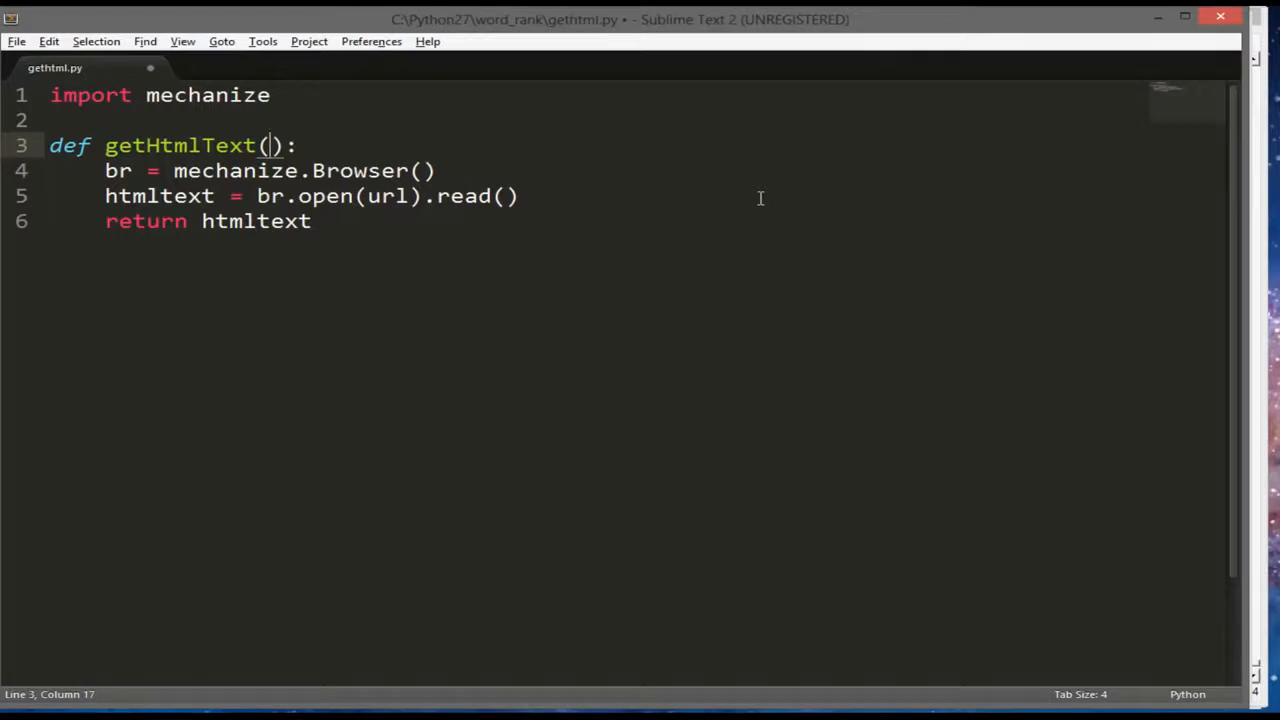
text(url)
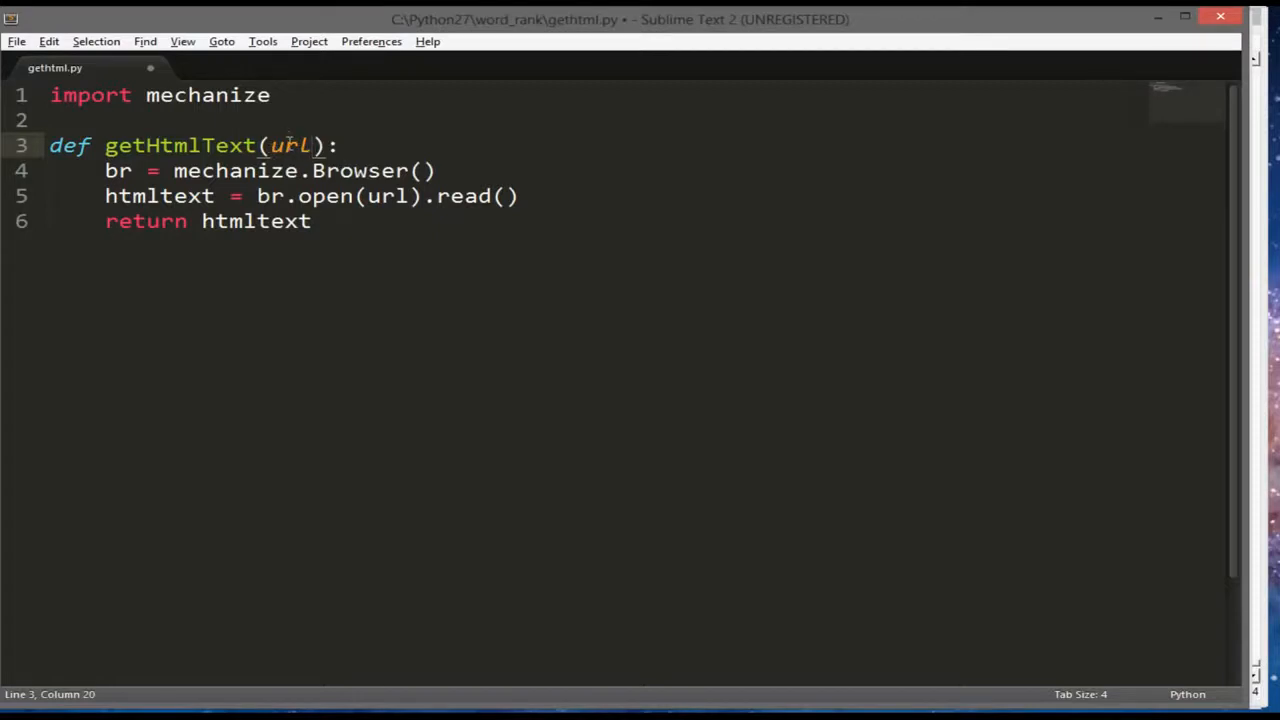
key(ctrl+s)
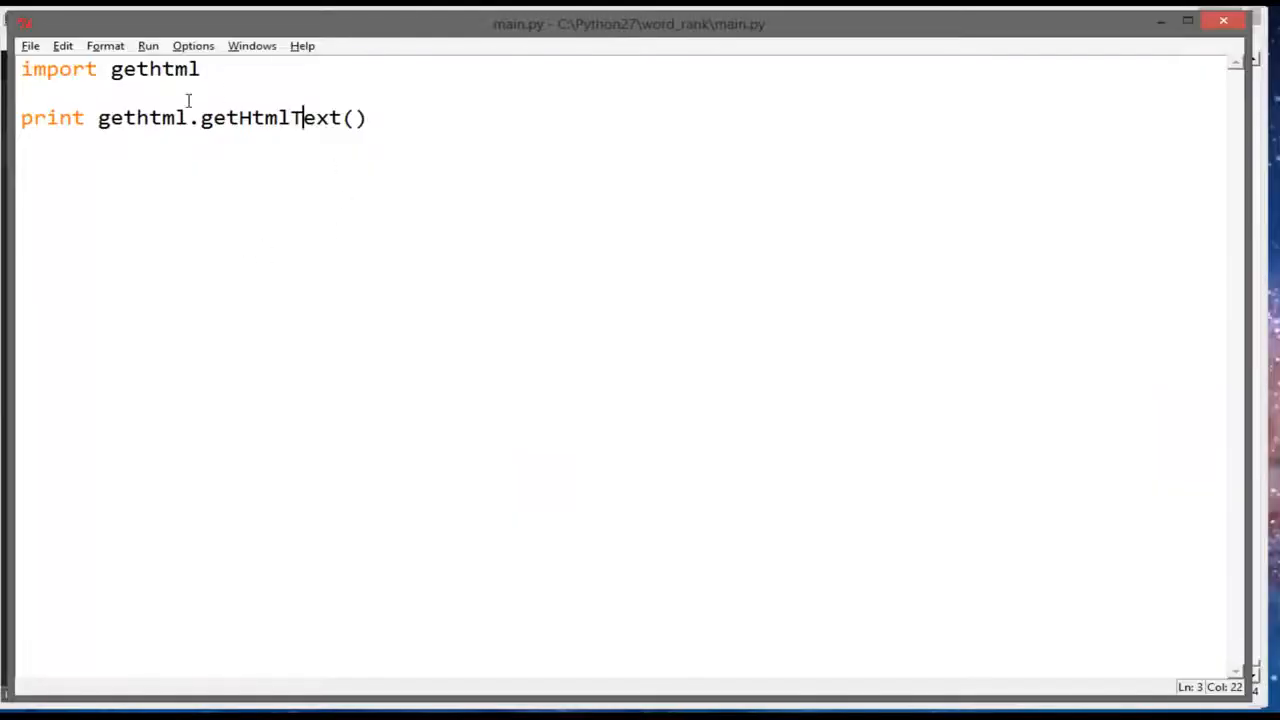
Define url as the NYTimes article address and pass url to gethtml.getHtmlText
text(ur)
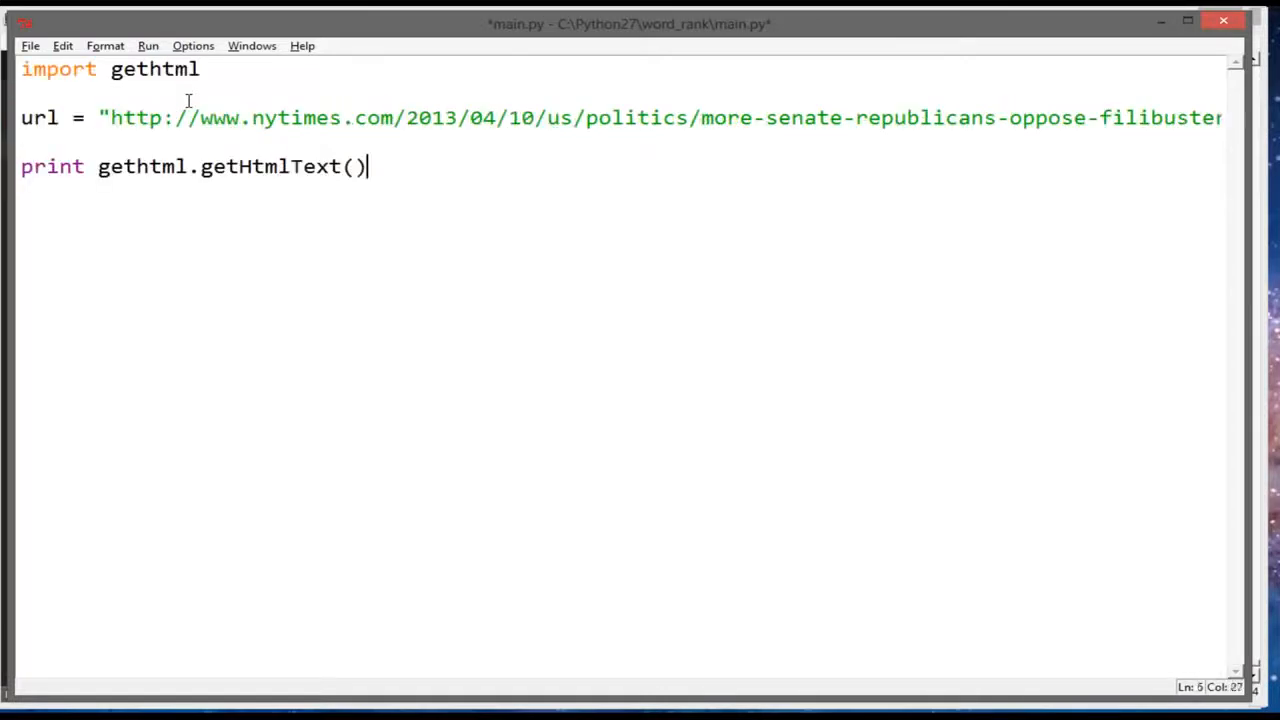
key(Backspace)
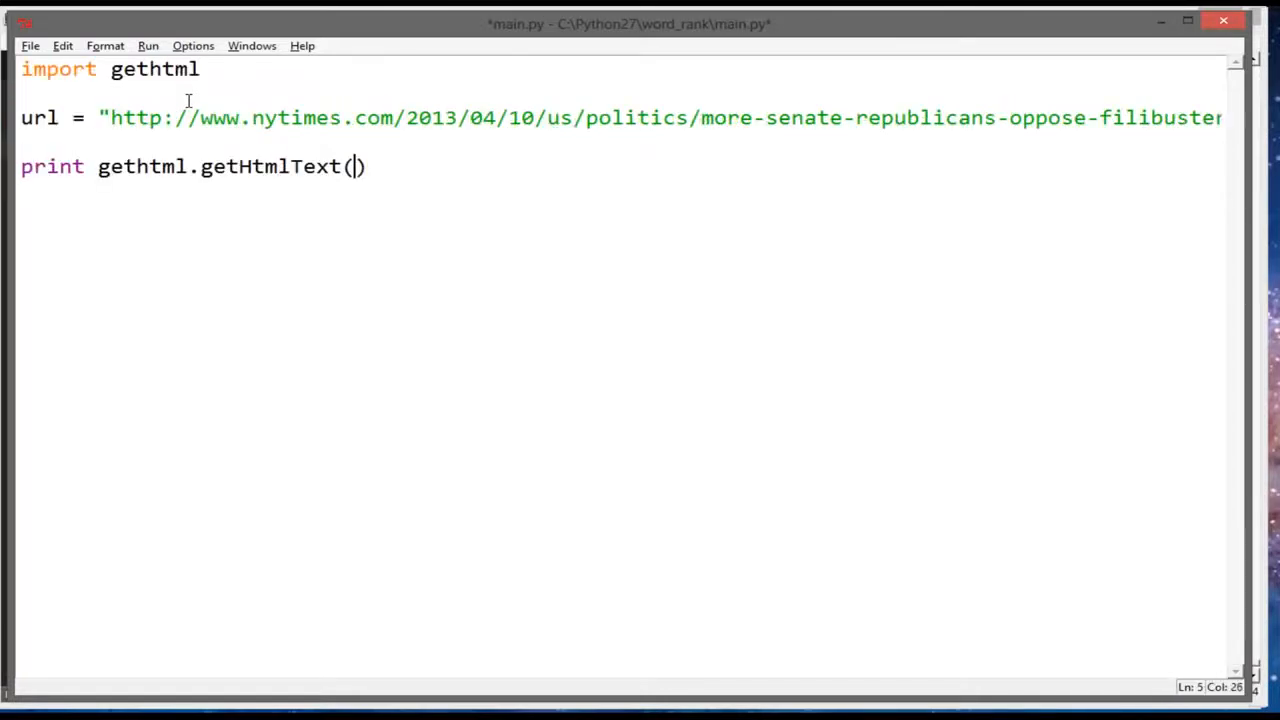
text(url):)
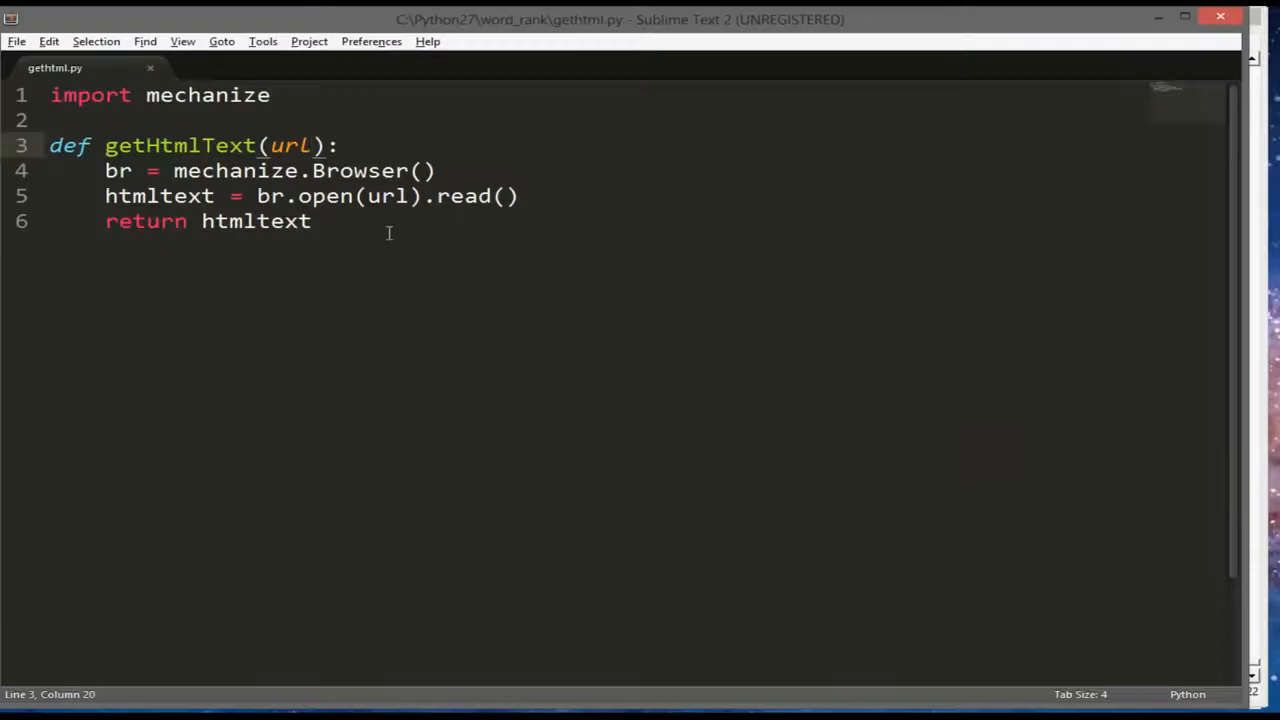
mouse_move(336, 252)
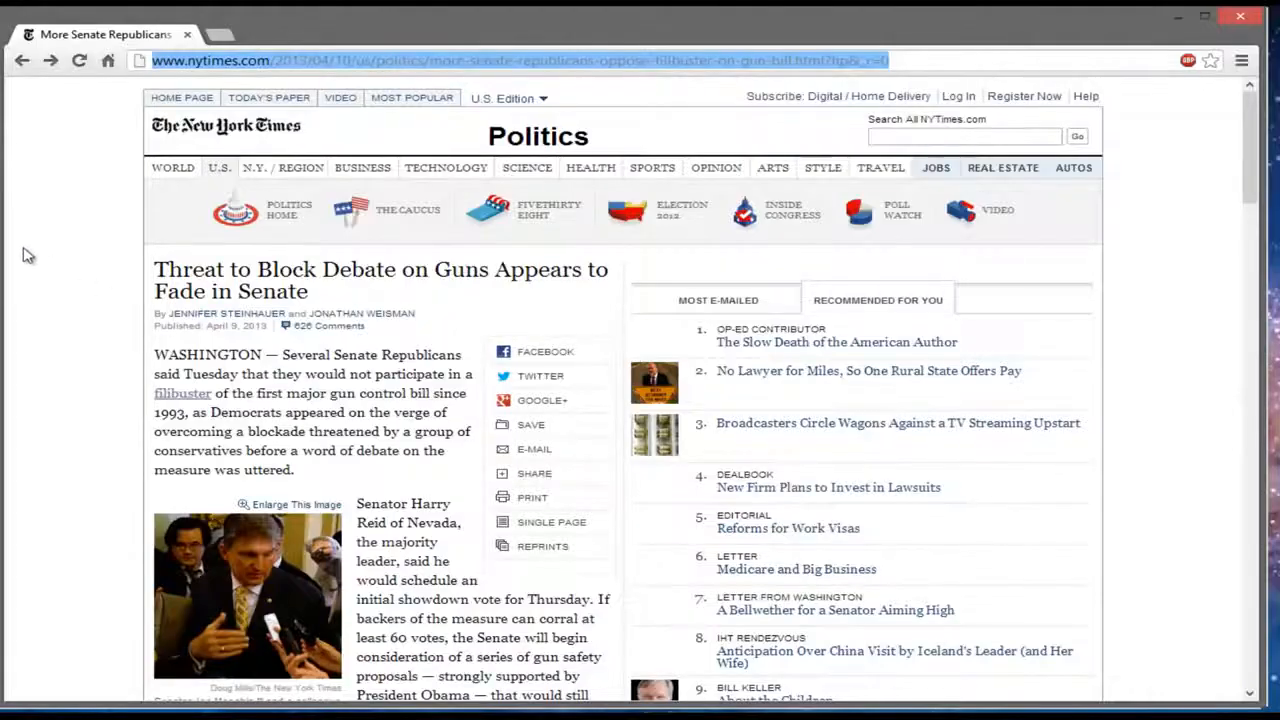
scroll(down, 3)
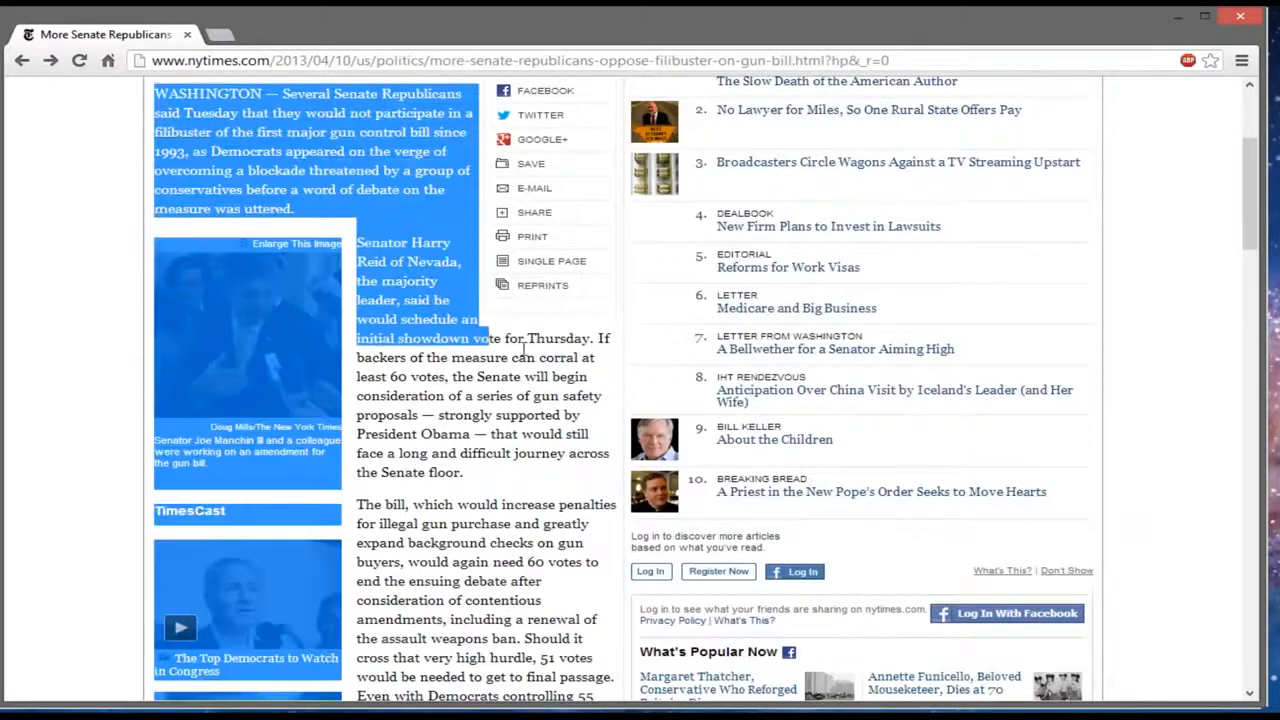
scroll(down, 3)
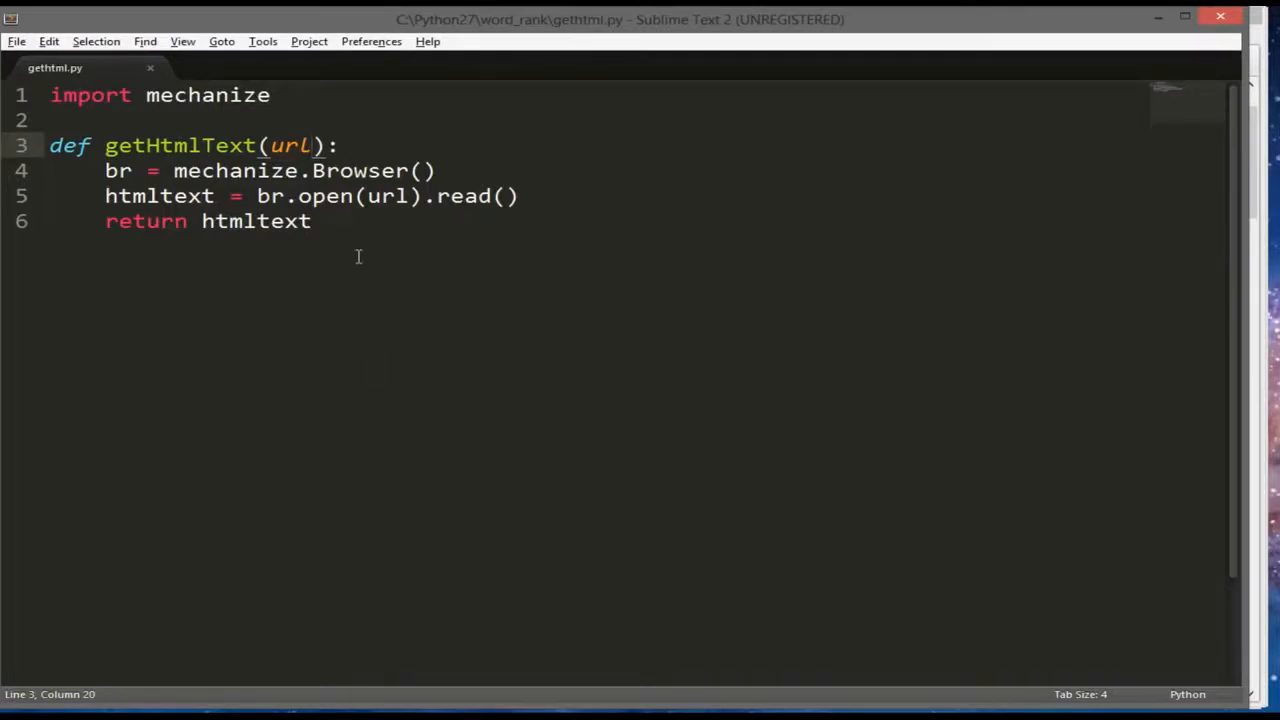
Duplicate getHtmlText as getHtmlFile(url) storing br.open(url) in htmlfile
key(ctrl+c)
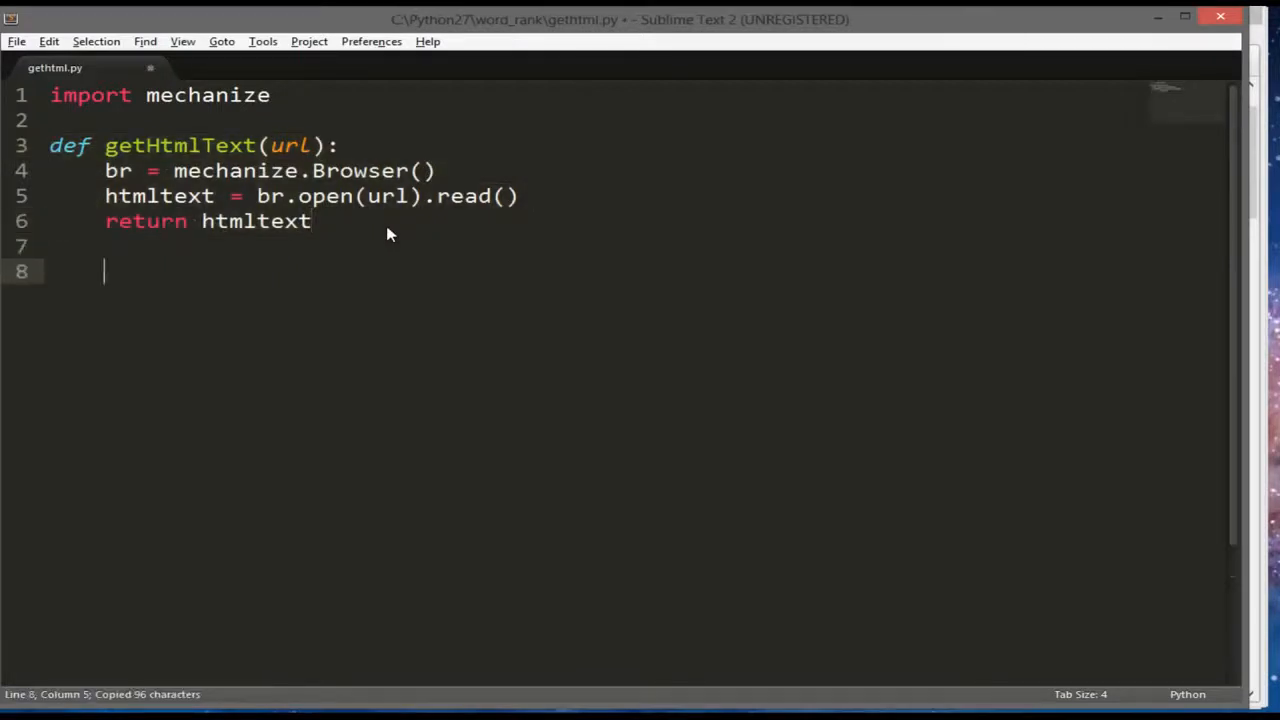
key(ctrl+v)
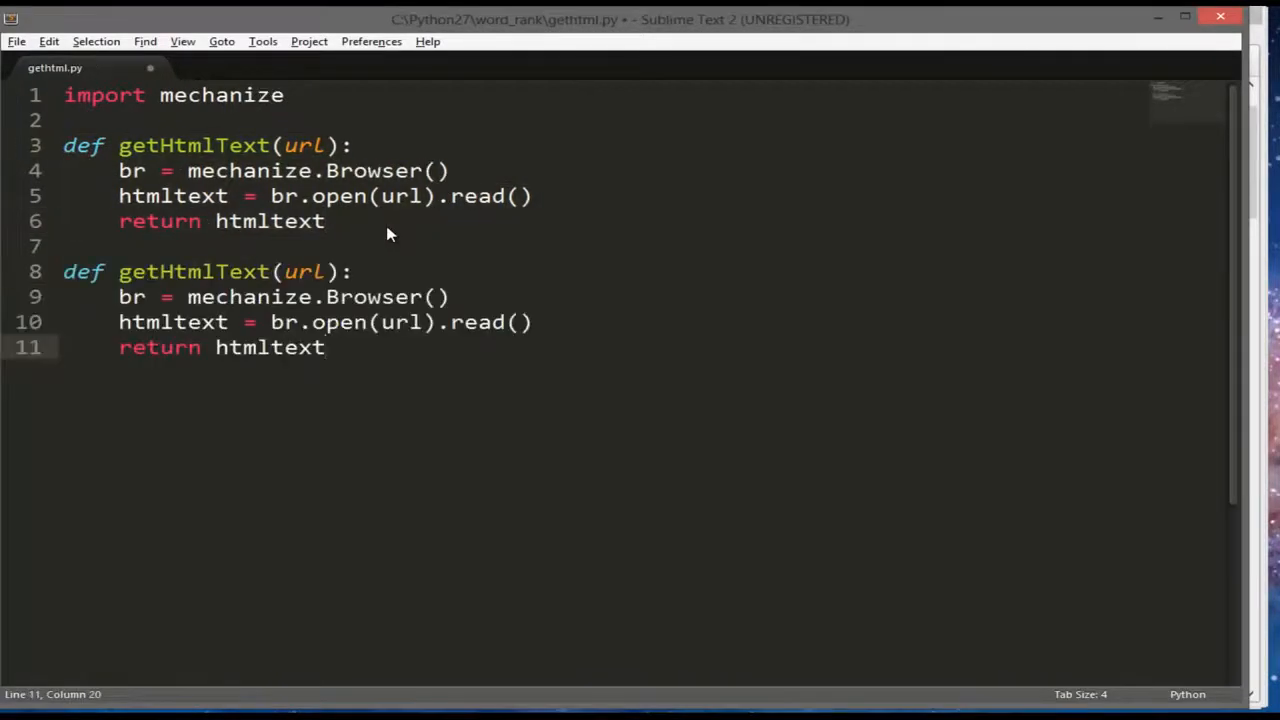
click(270, 272)
text(Fil)
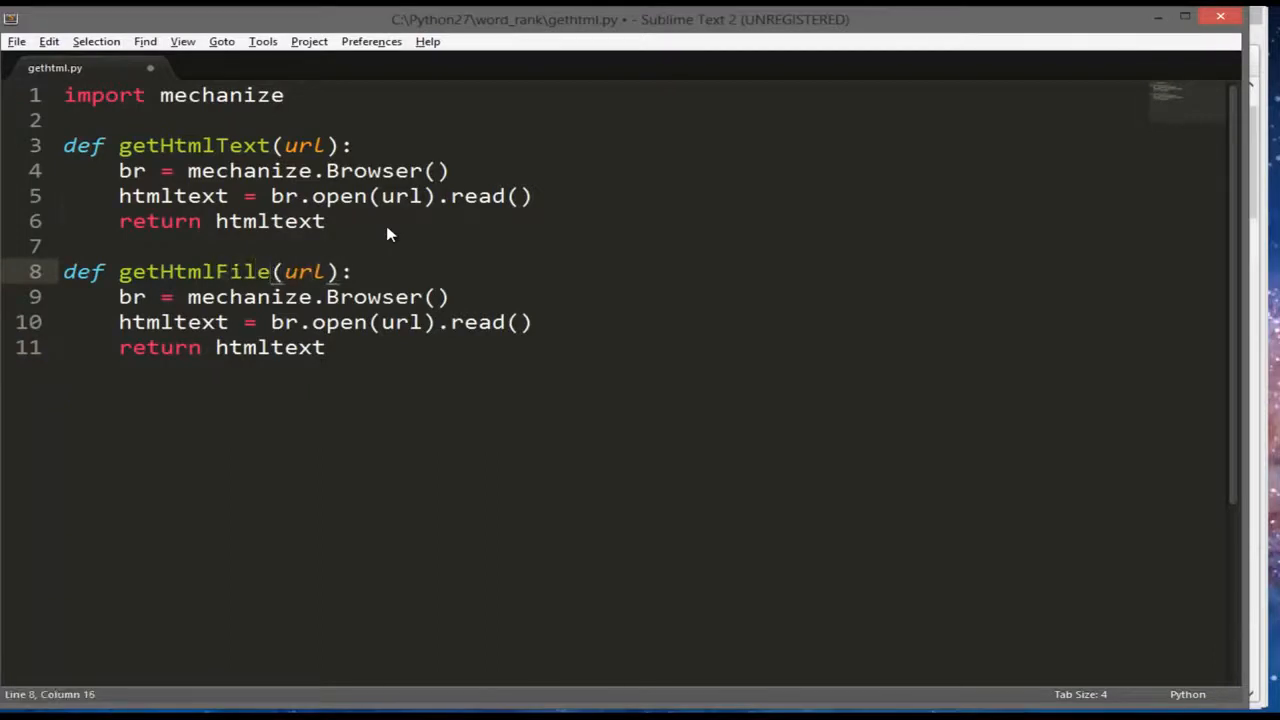
click(244, 322)
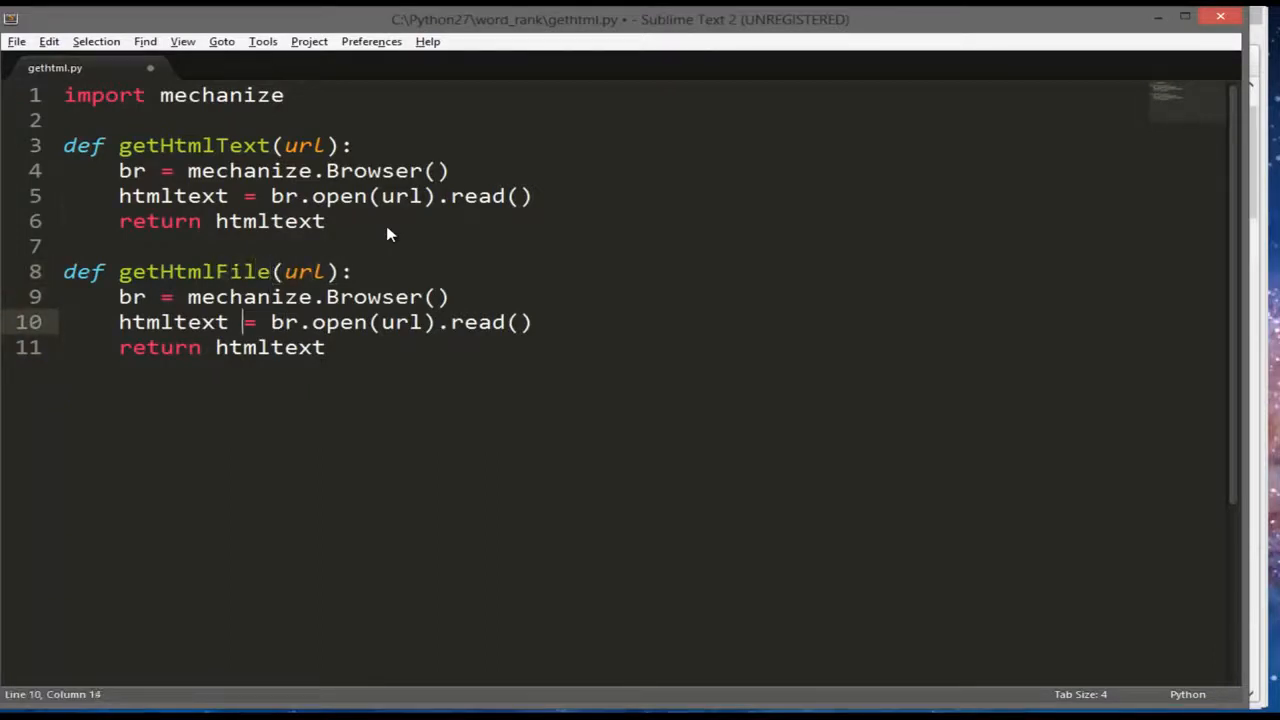
text(file)
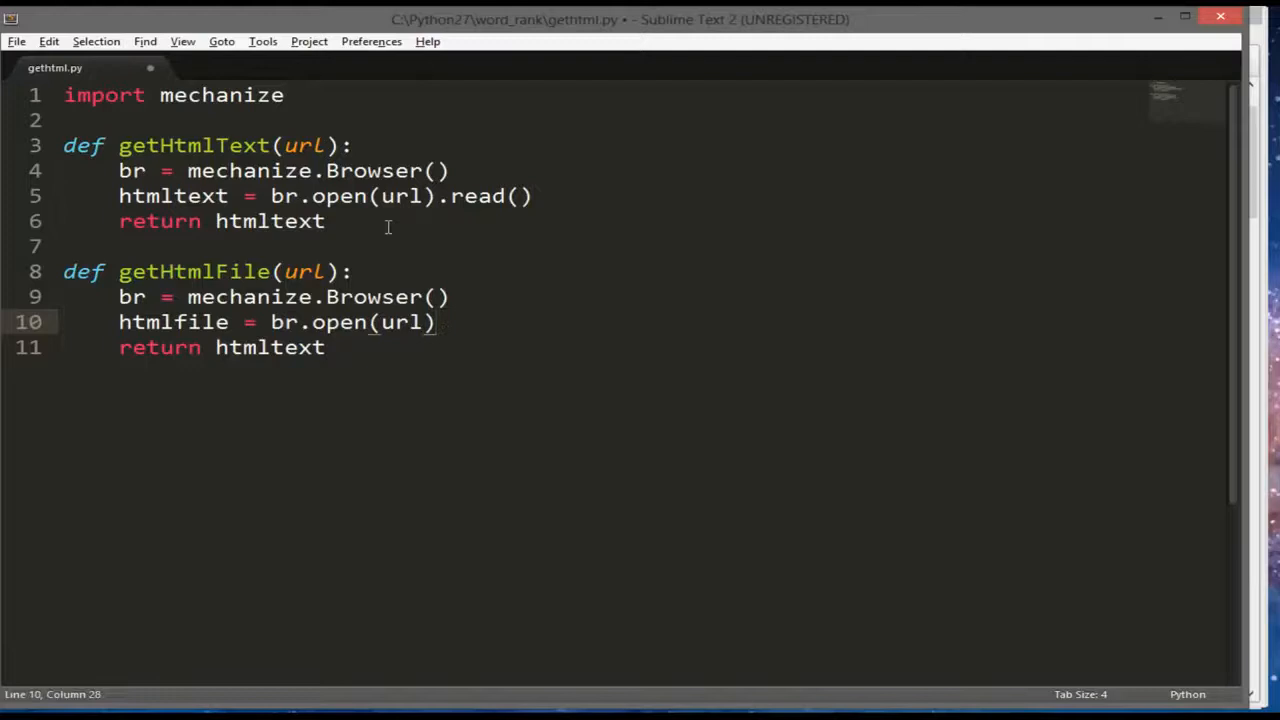
Make getHtmlFile return htmlfile, save, and switch to main.py in IDLE
double_click(268, 348)
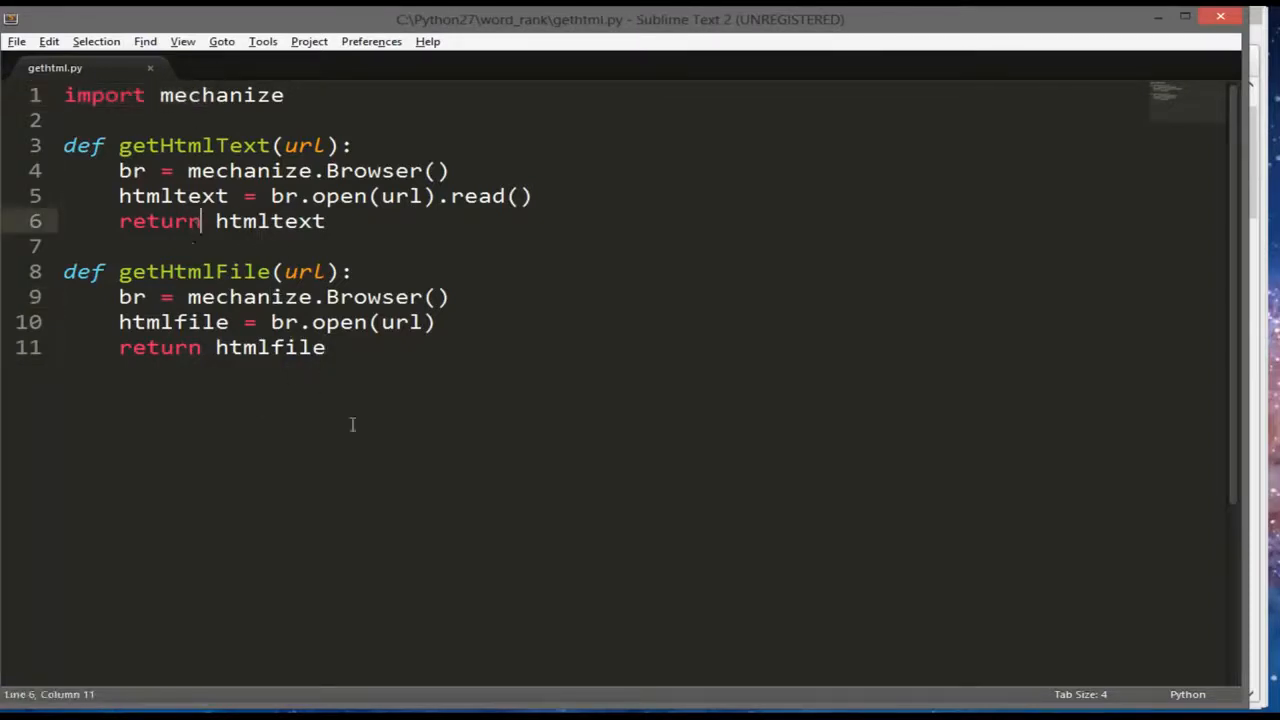
mouse_move(452, 380)
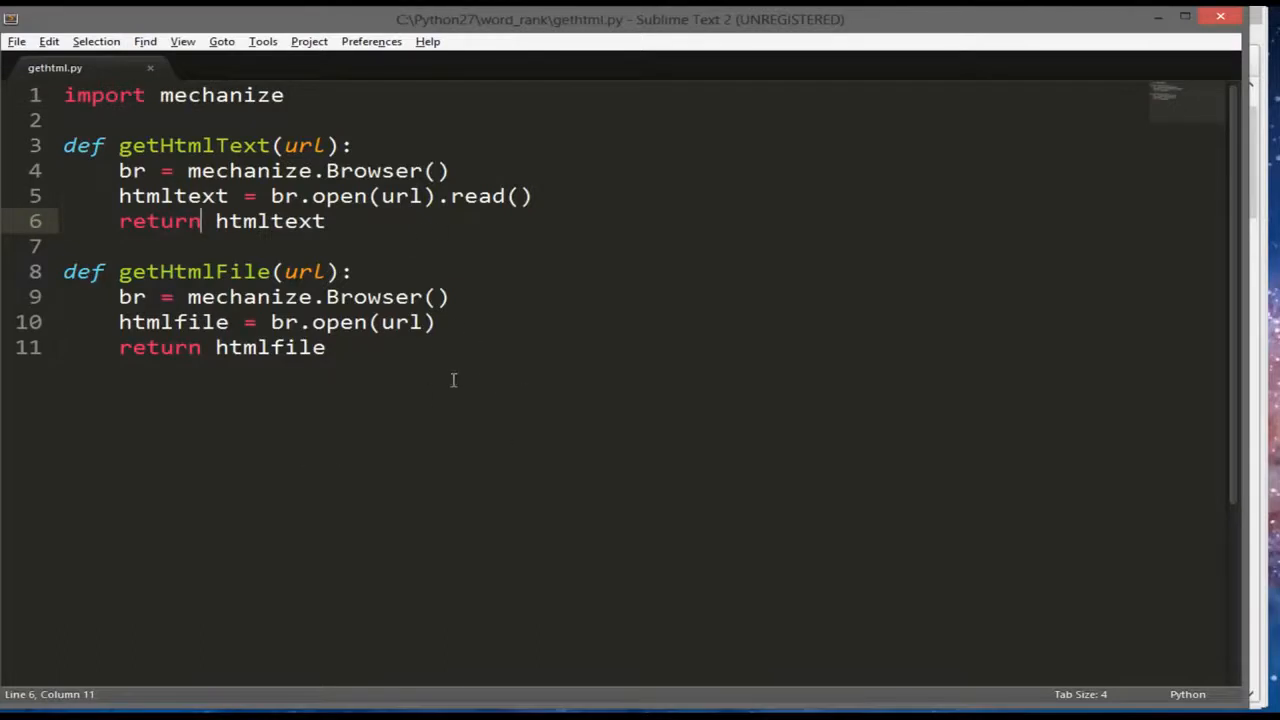
mouse_move(1044, 288)
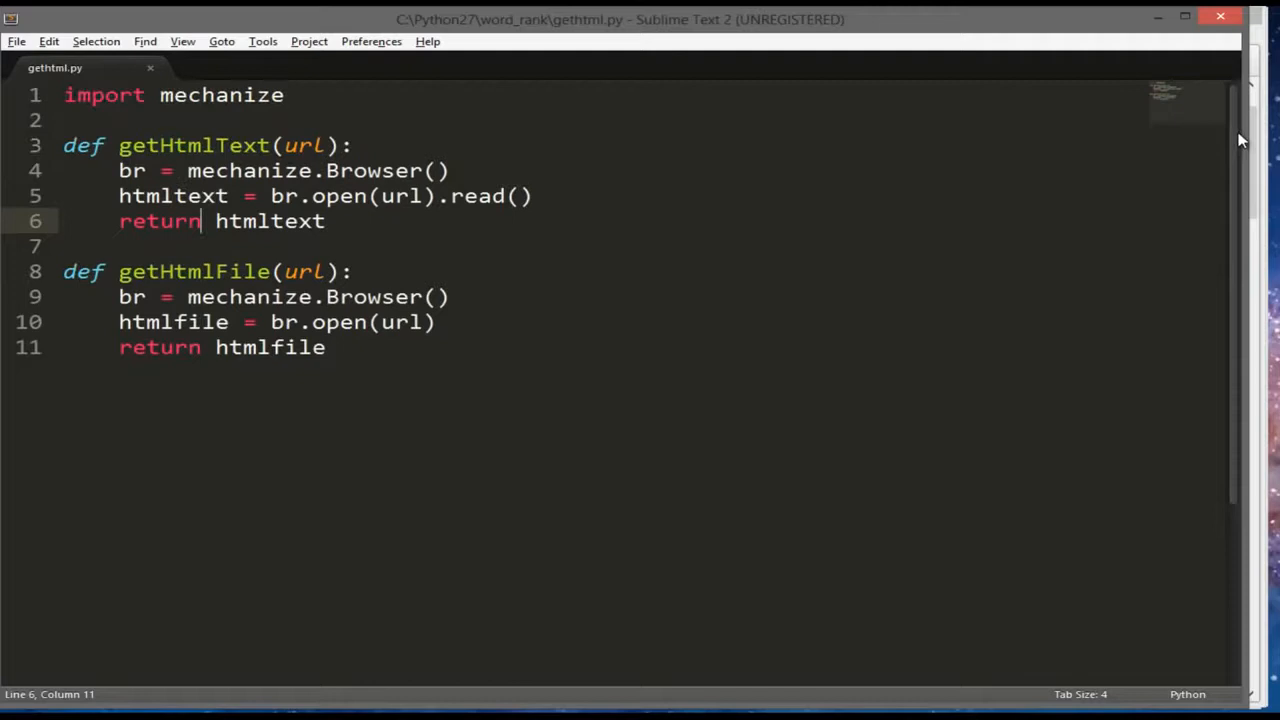
scroll(down, 3)
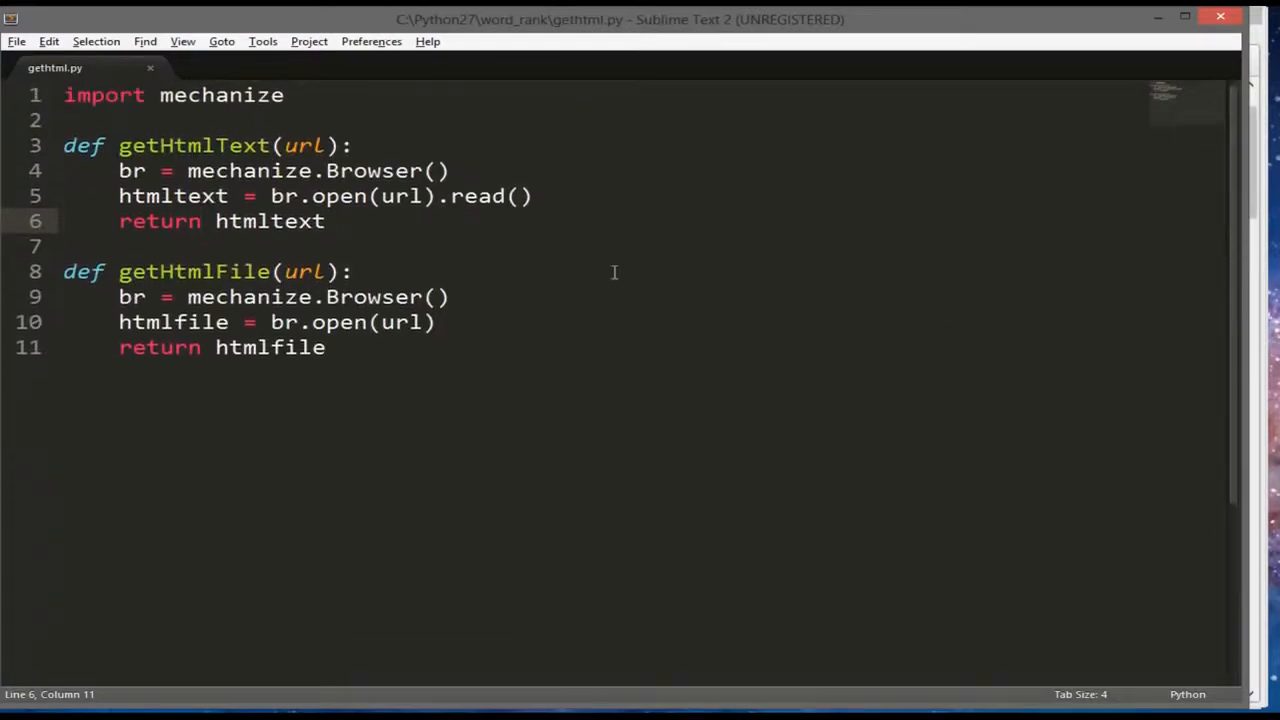
key(alt+tab)
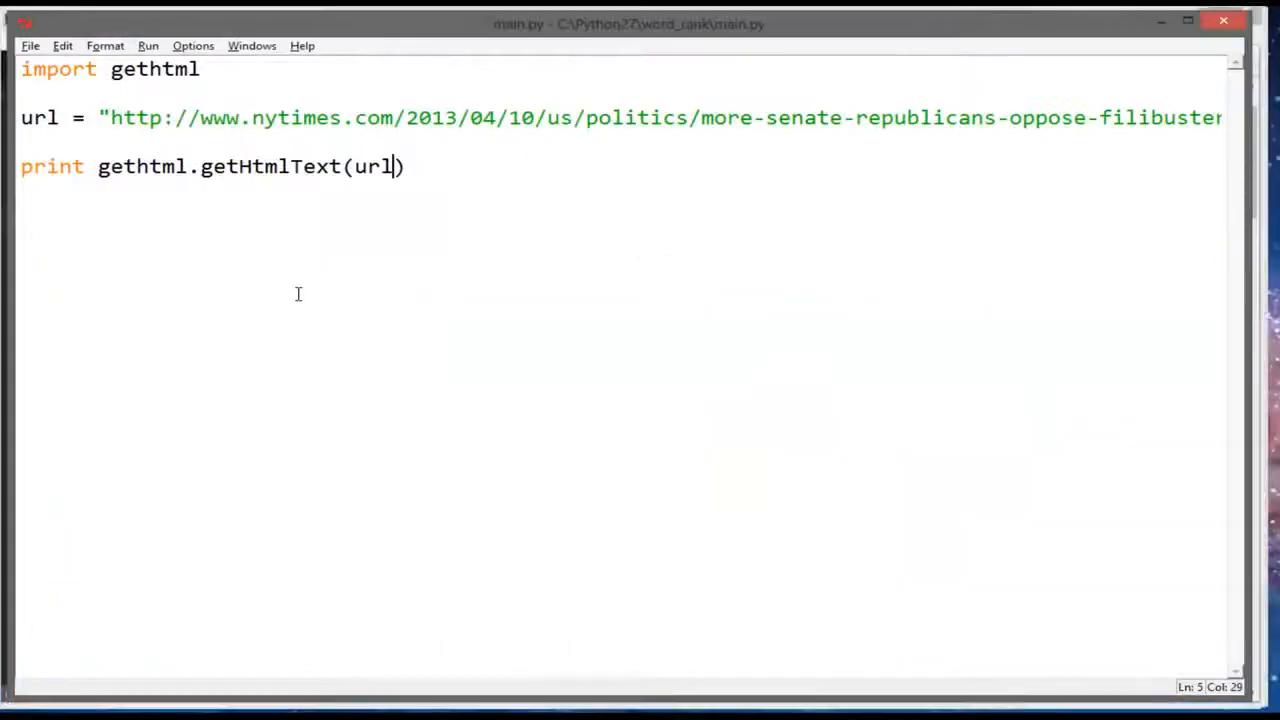
mouse_move(444, 168)
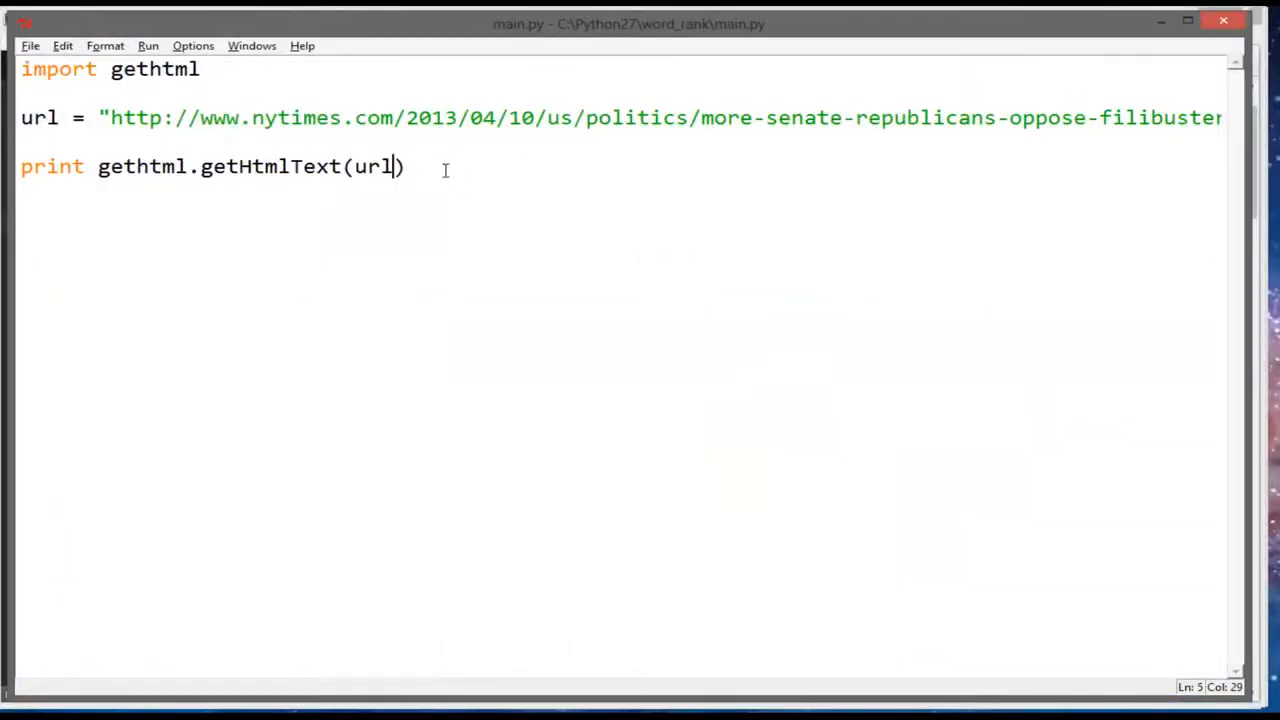
mouse_move(448, 212)
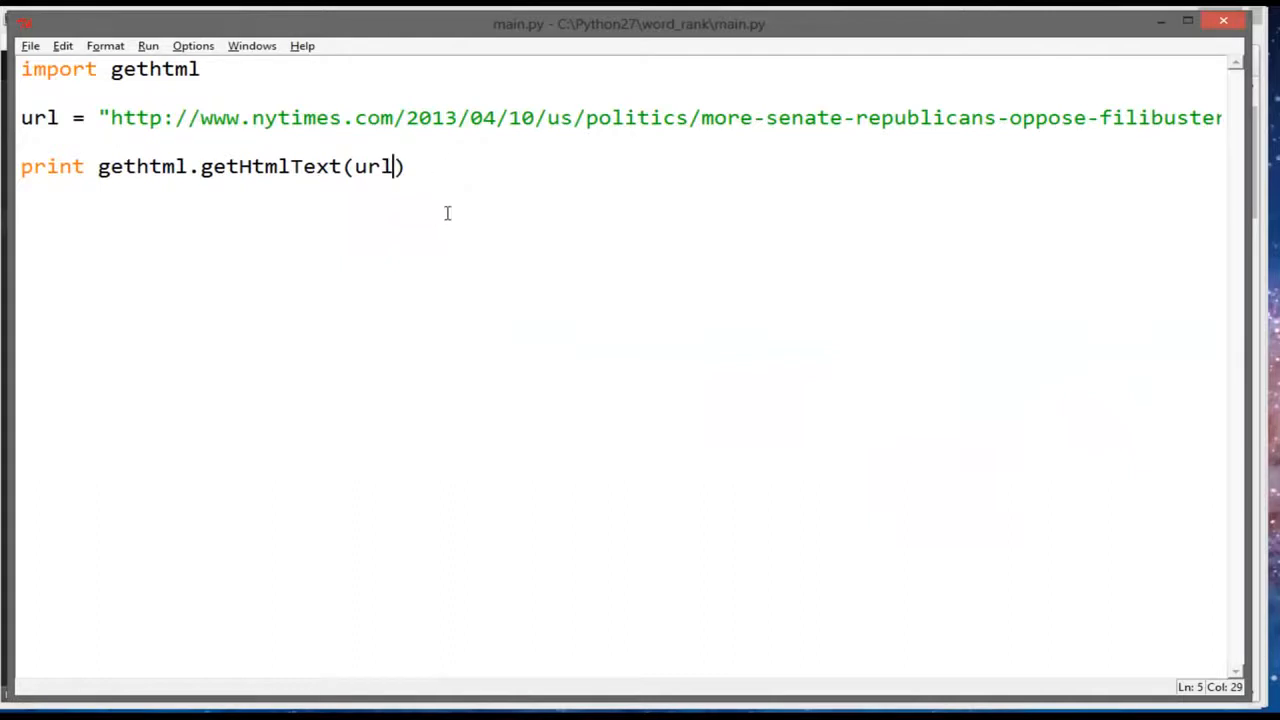
mouse_move(794, 238)
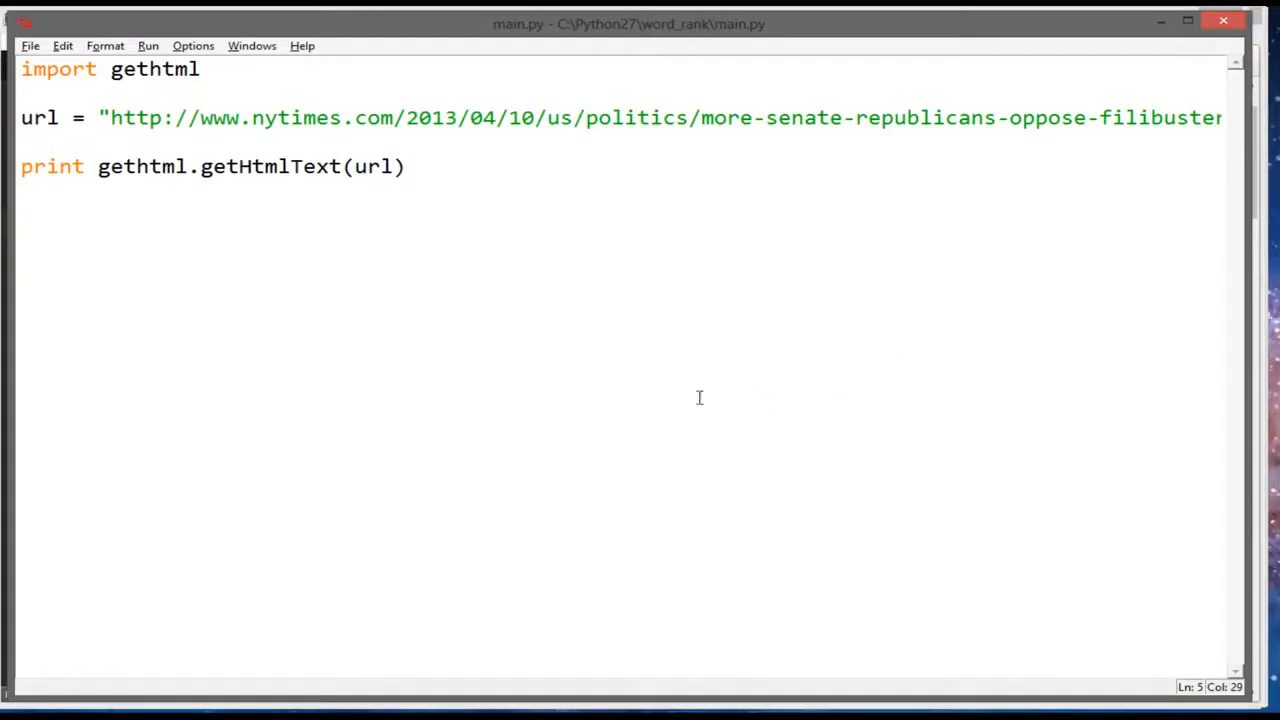
Remove print from main.py's last line, leaving a bare gethtml.getHtmlText(url) call
click(184, 194)
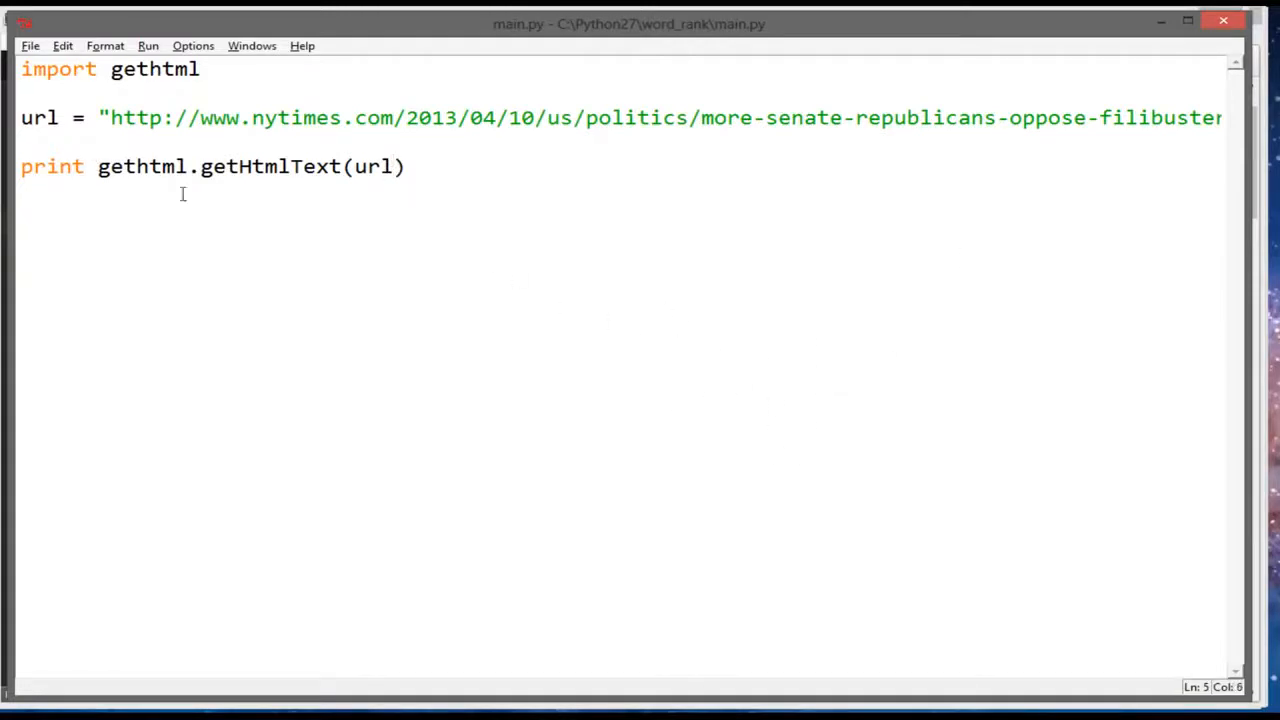
key(Backspace)
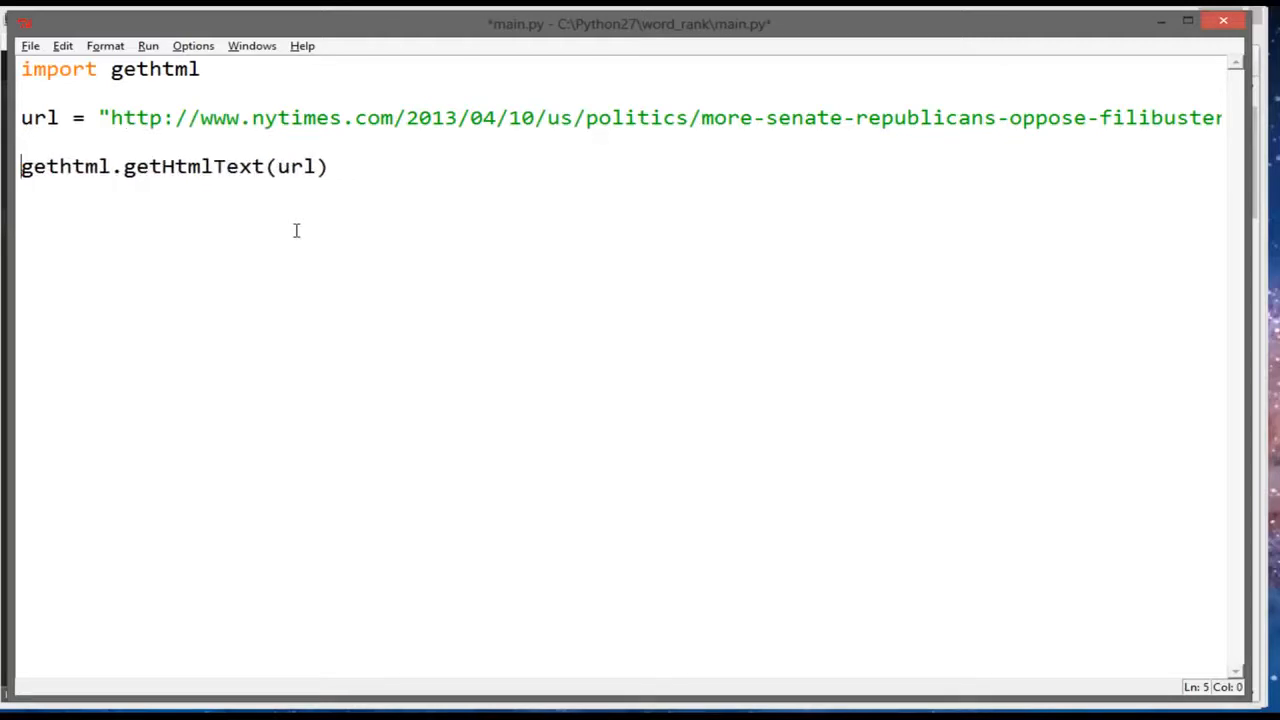
text(web_)
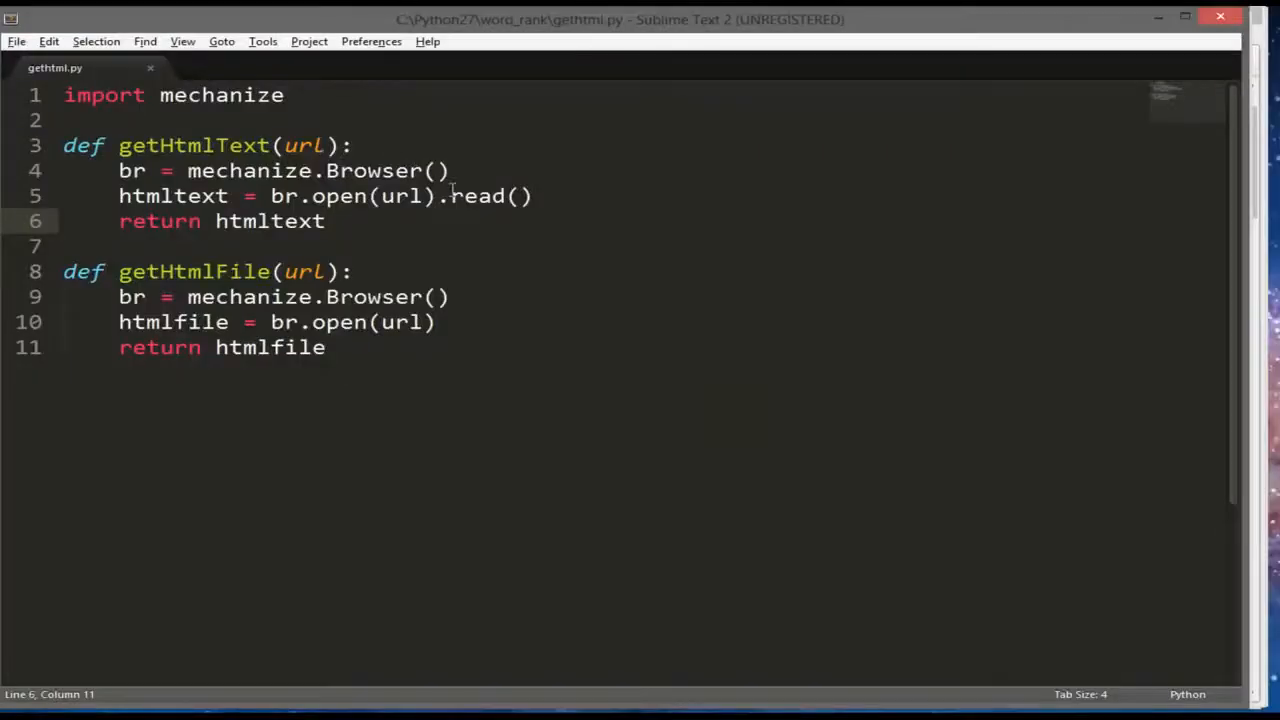
Create a new file and save it as articletext.py
key(ctrl+n)
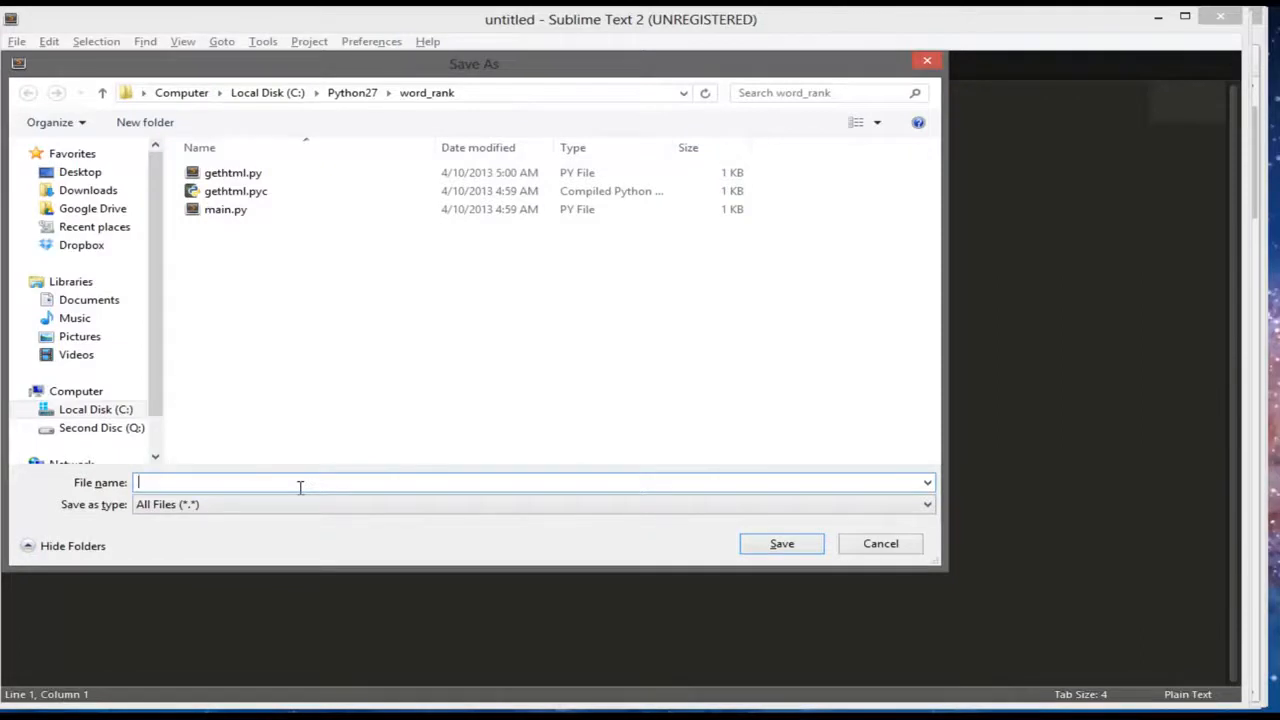
text(a)
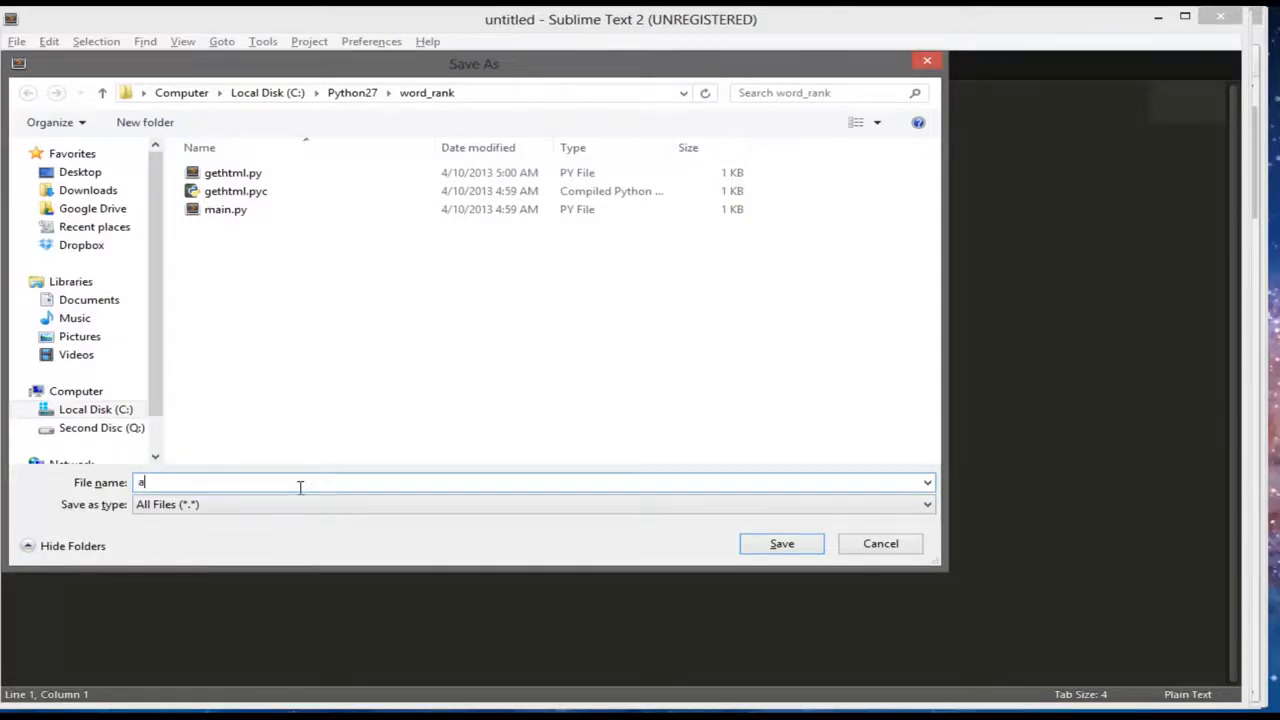
key(Backspace)
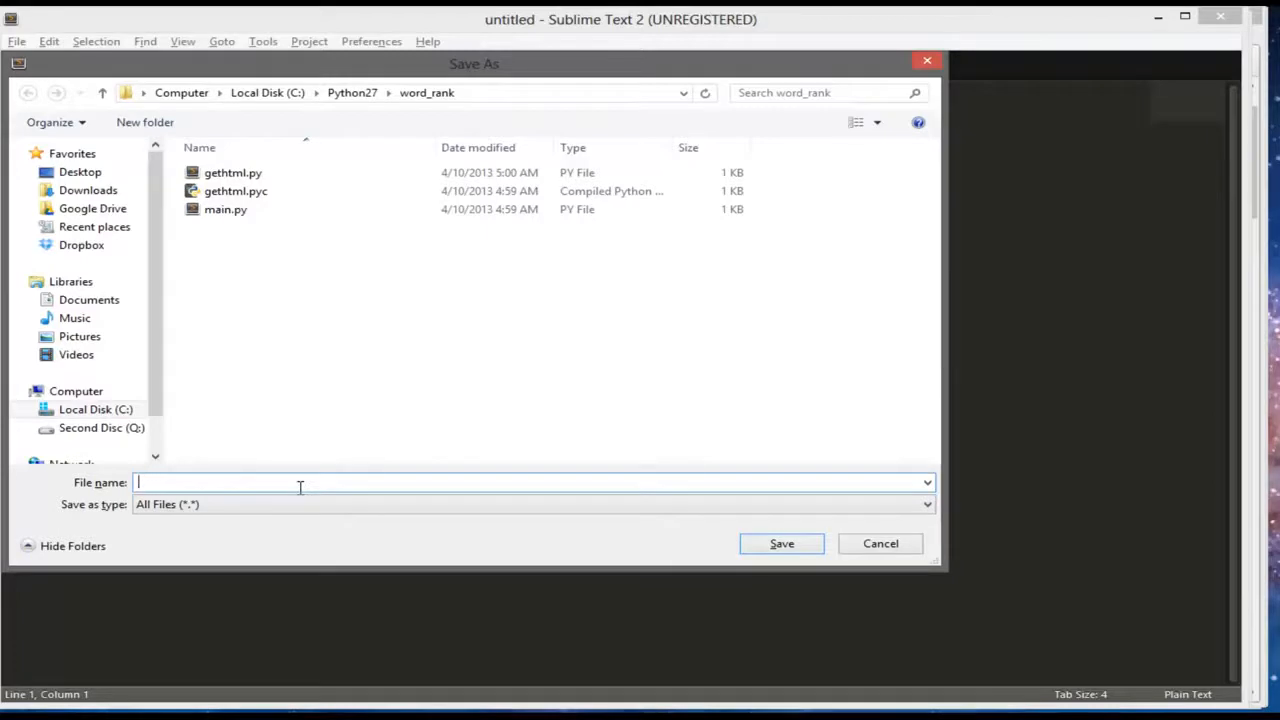
text(getArl)
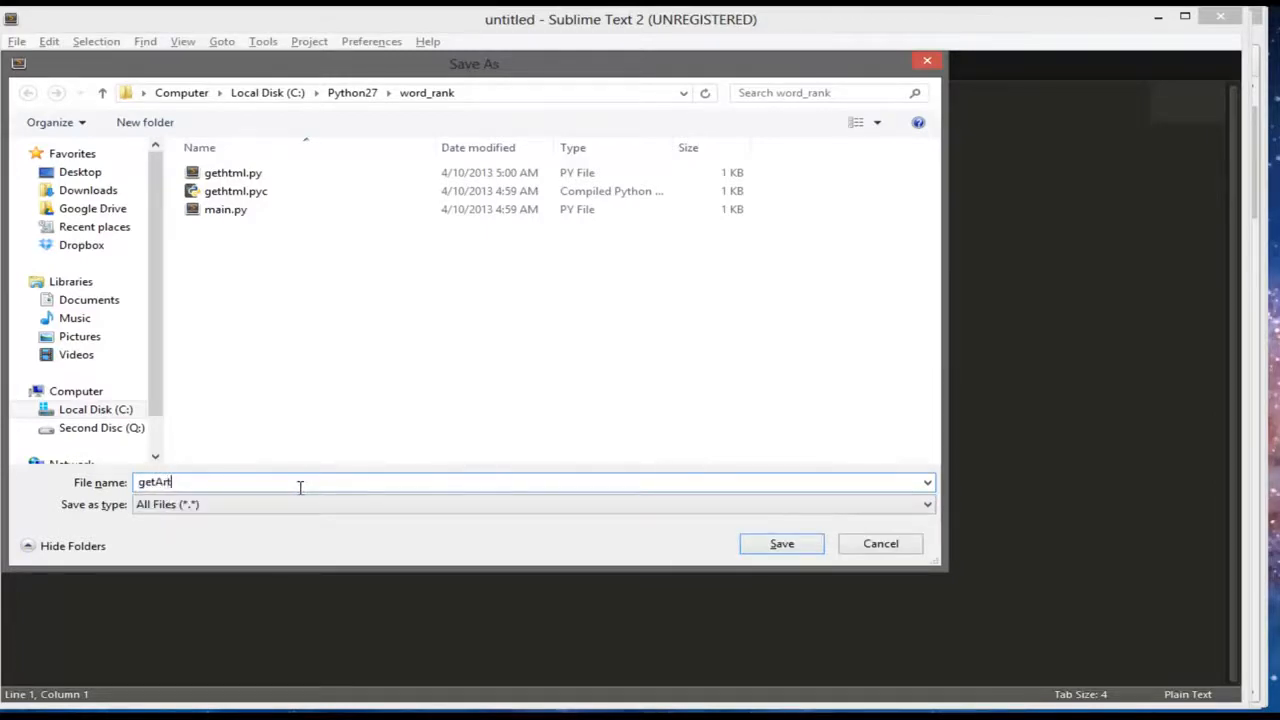
text(articl)
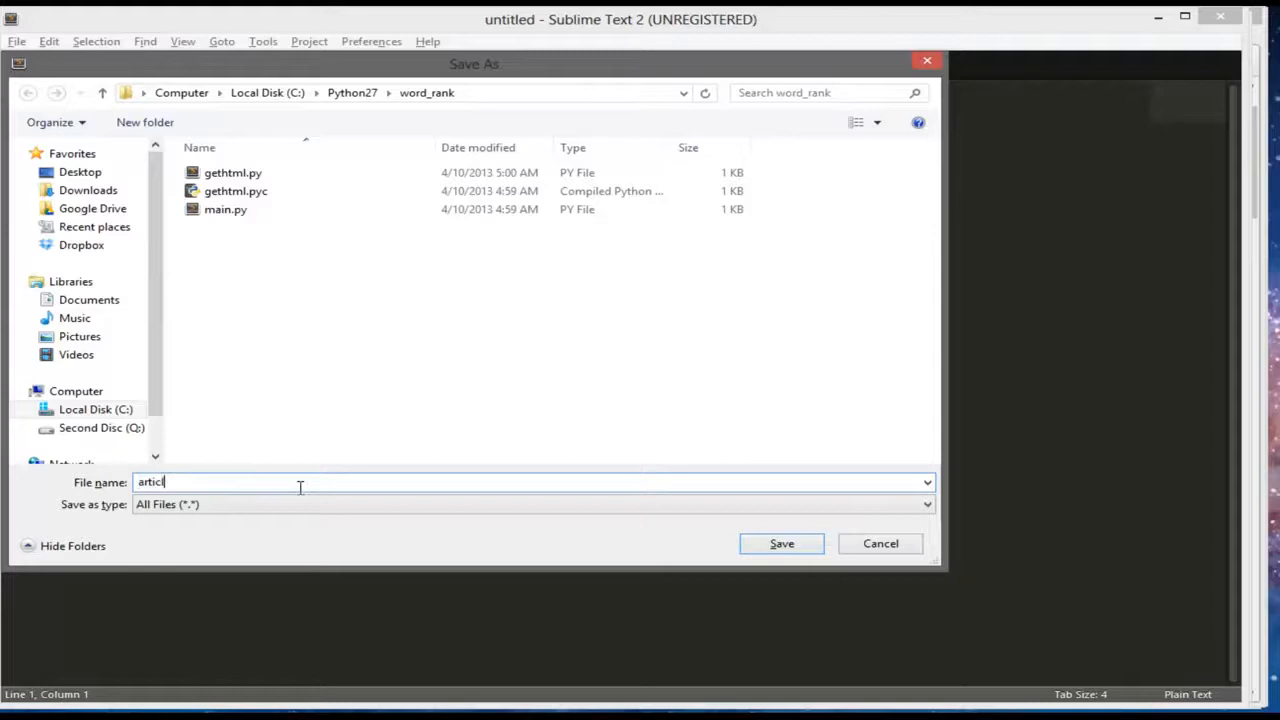
text(etext)
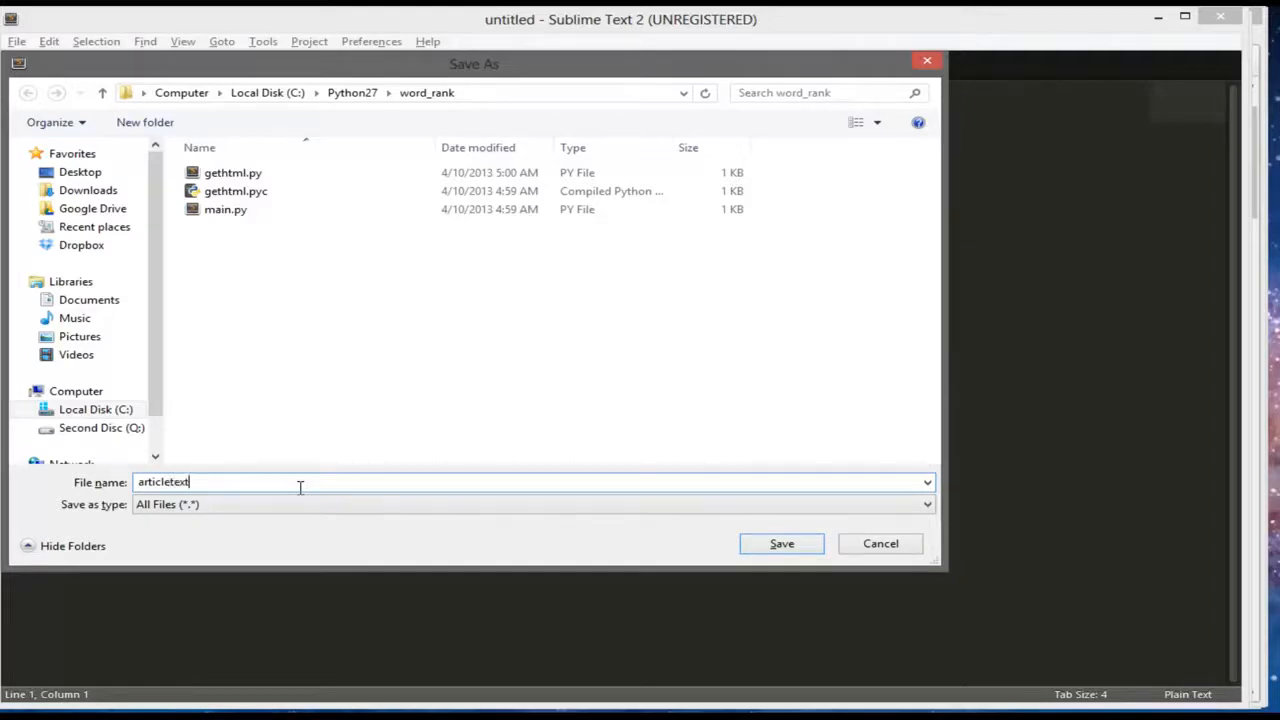
text(.py)
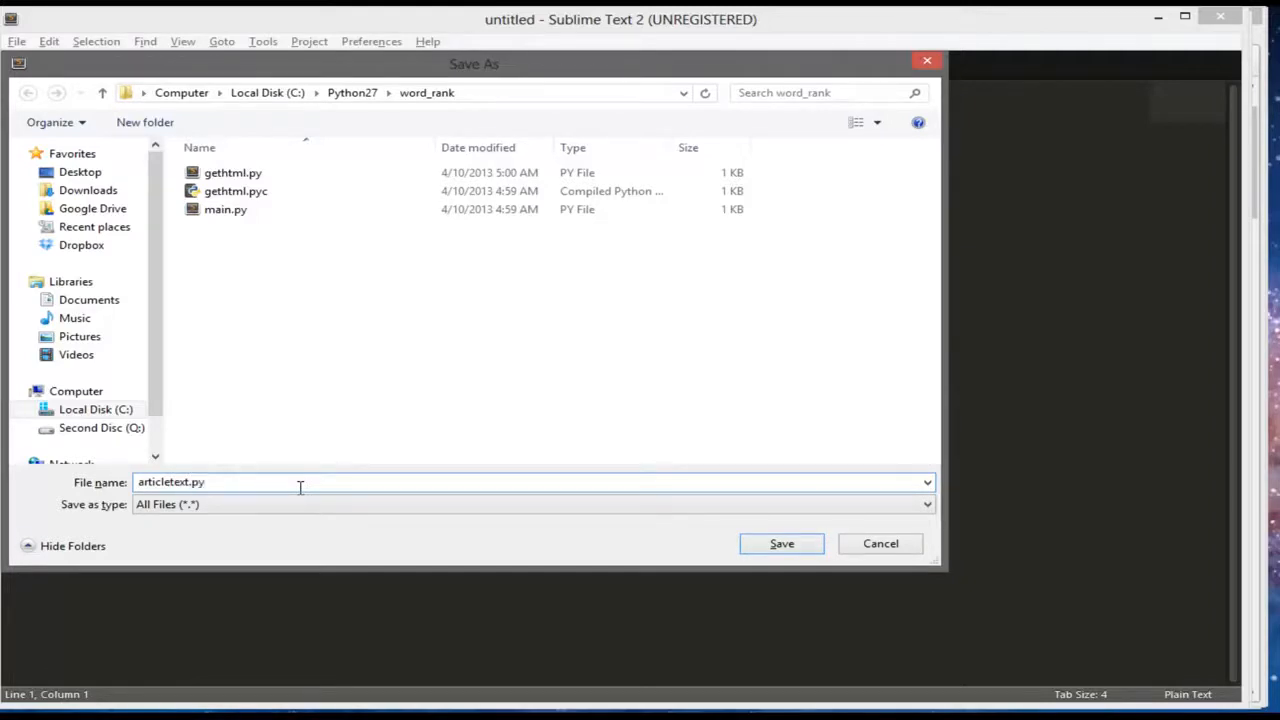
click(780, 544)
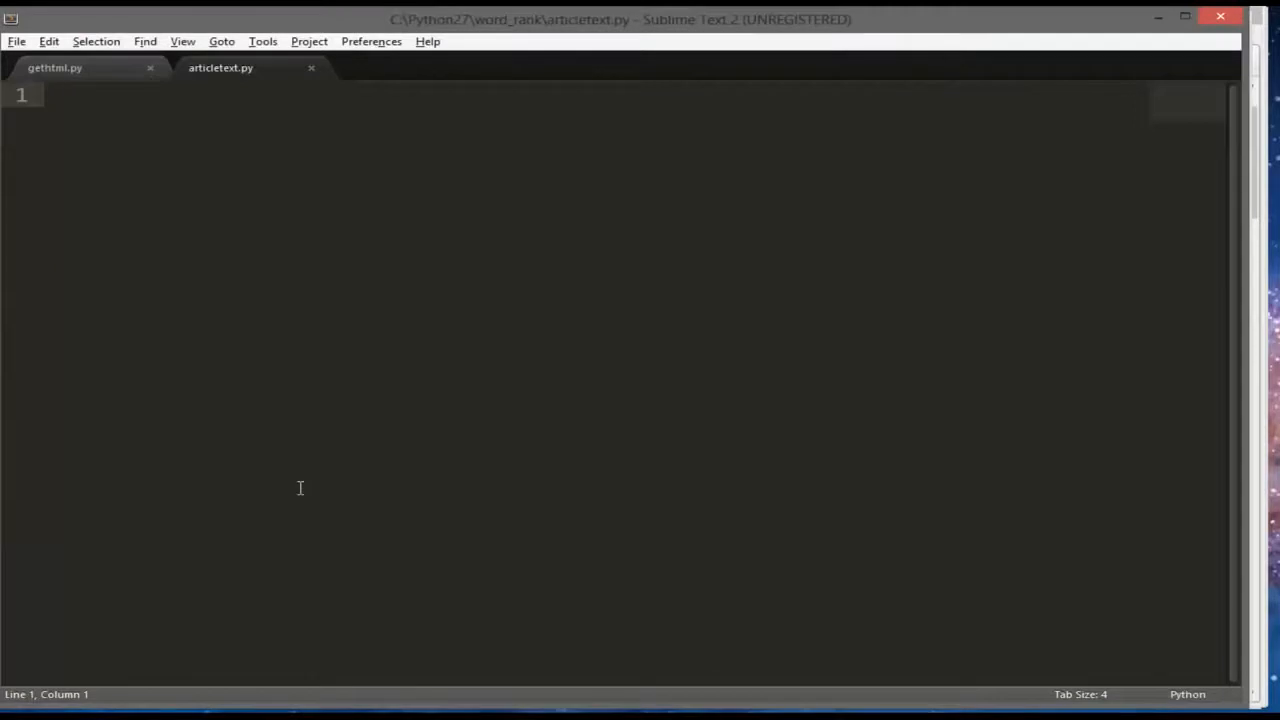
Add 'from bs4 import BeautifulSoup' at the top of articletext.py
text(from)
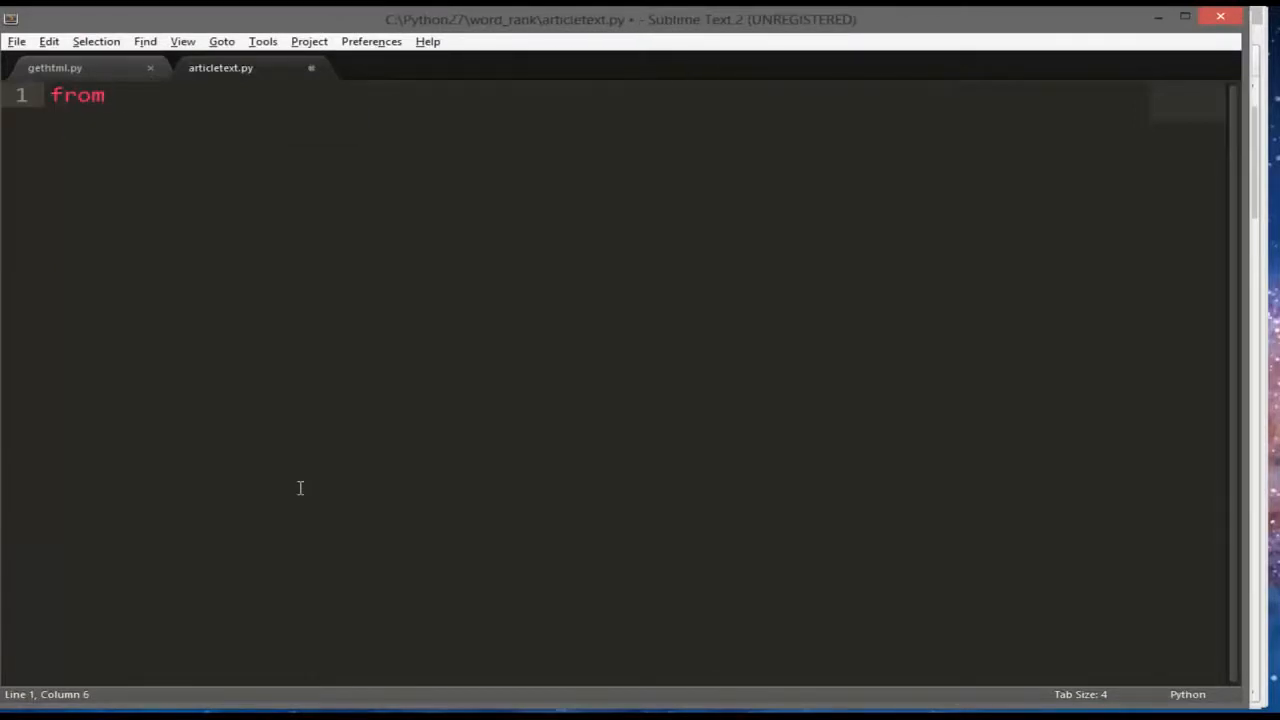
text(bs4 im)
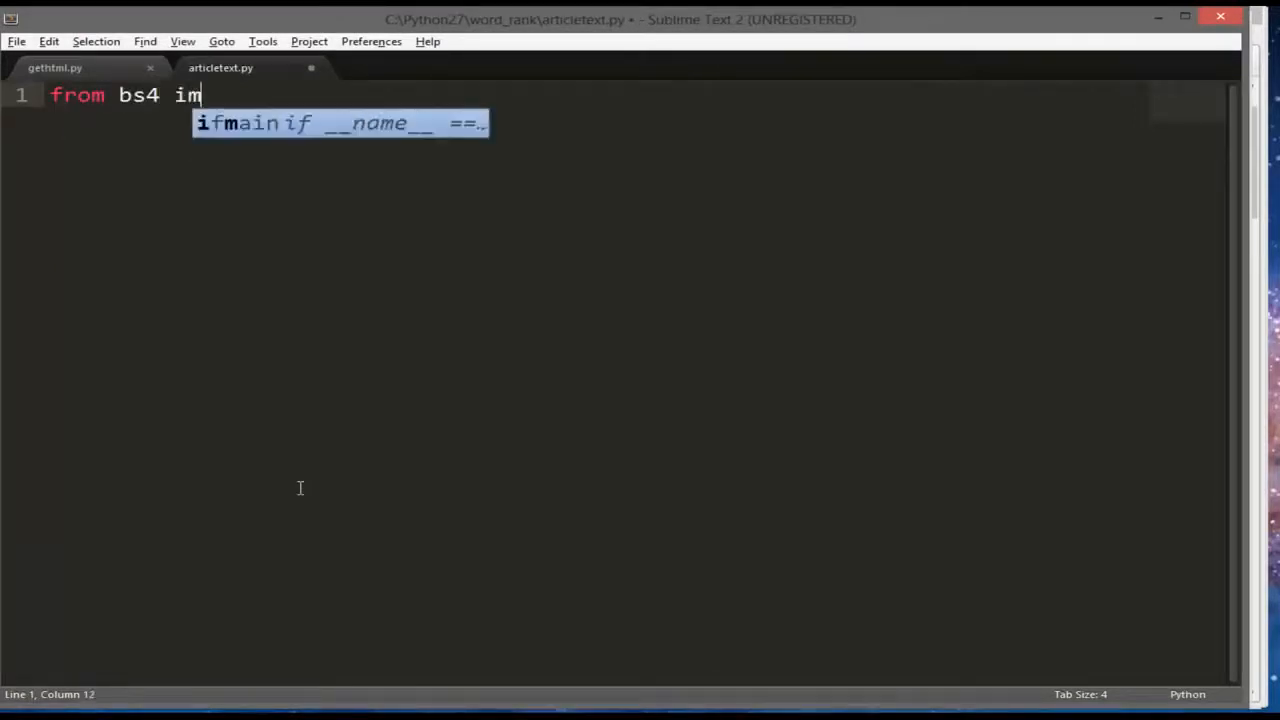
text(port Be)
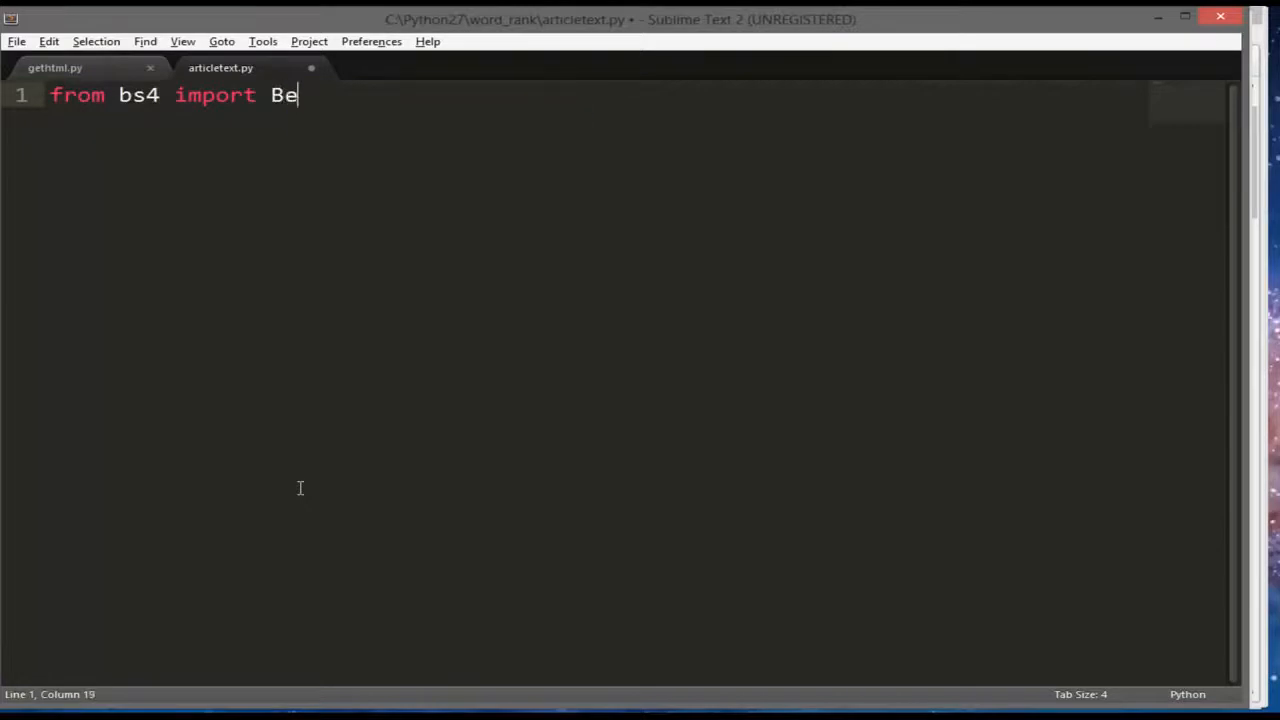
text(autif)
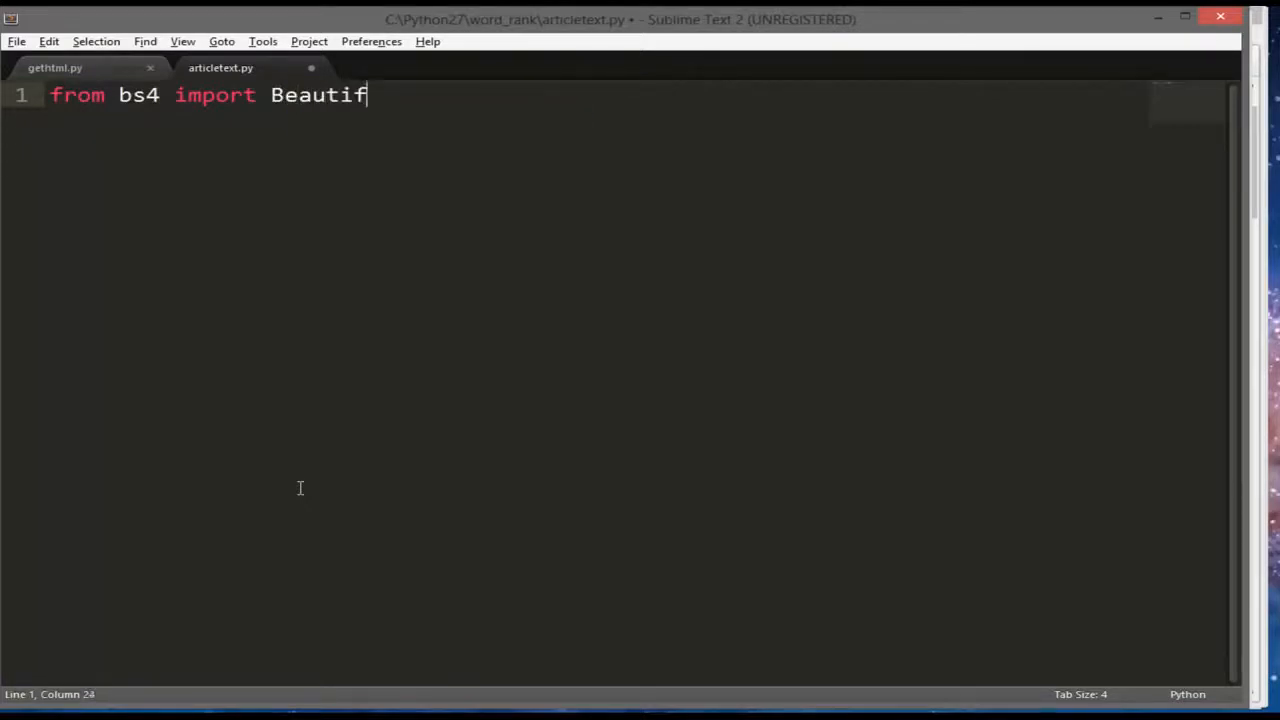
text(ulSoup)
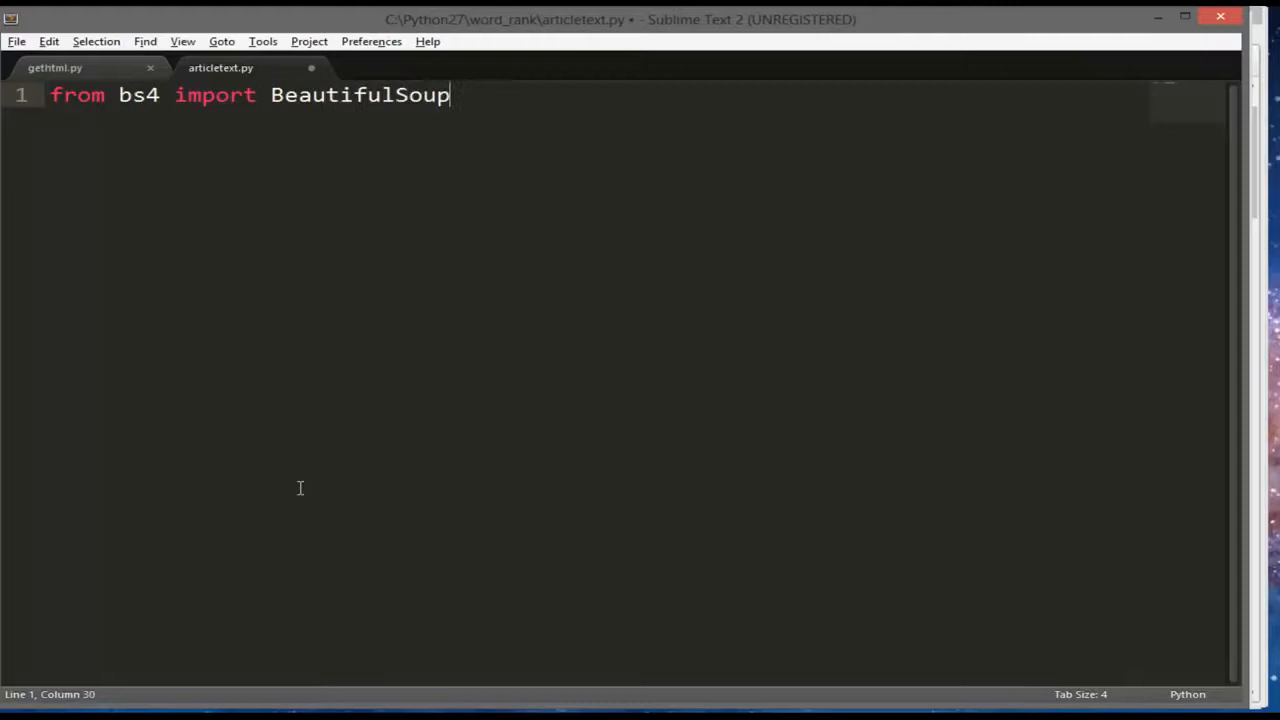
key(enter)
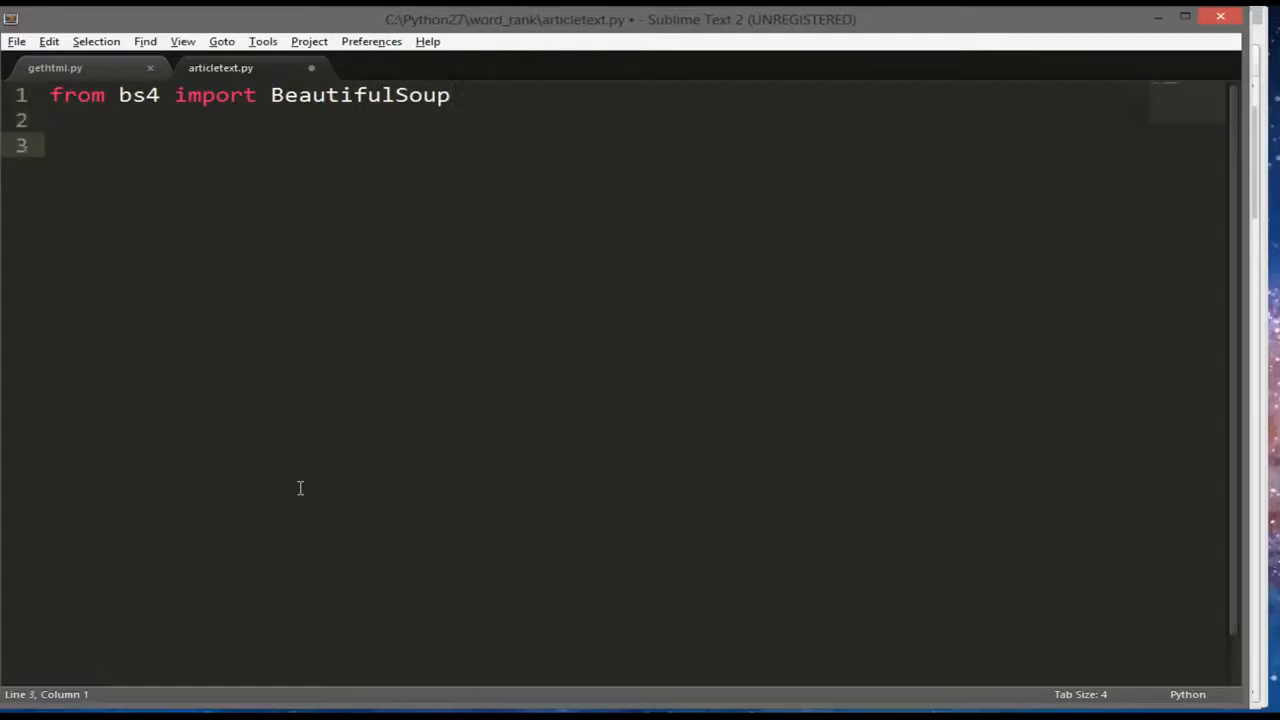
Define getArticleText(webtext) with soup = BeautifulSoup(webtext)
text(def)
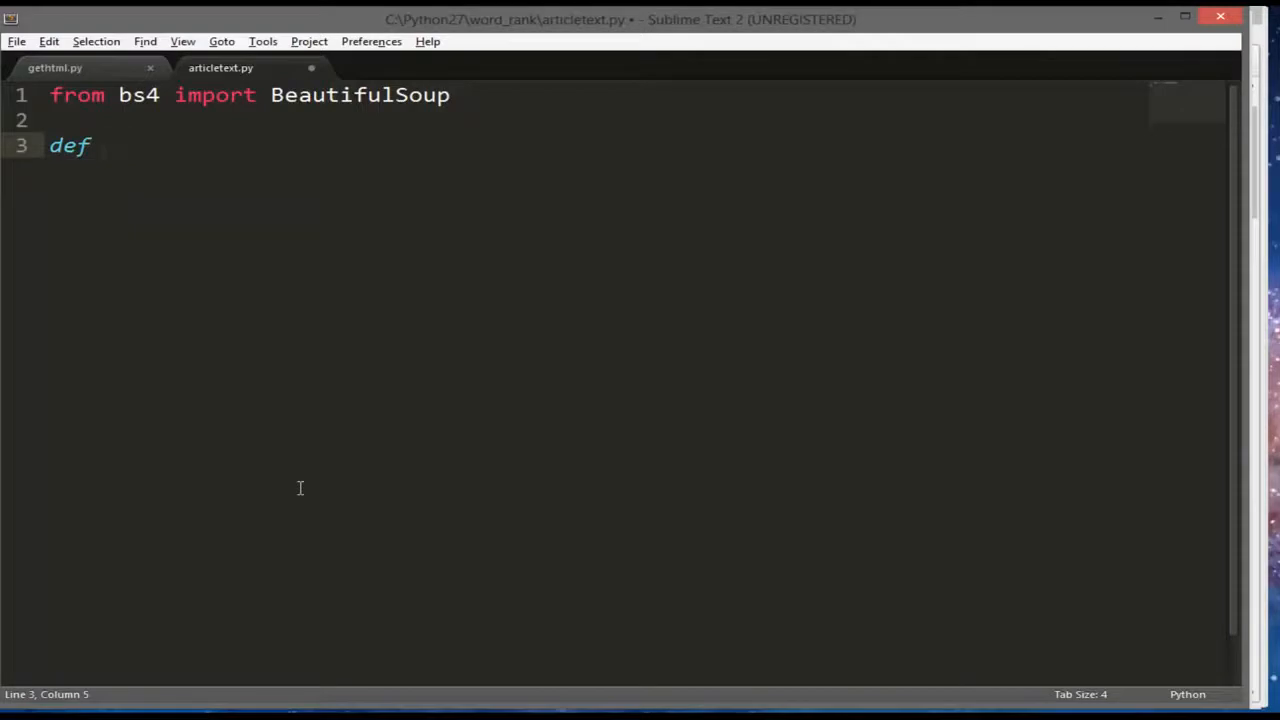
text(getArticle)
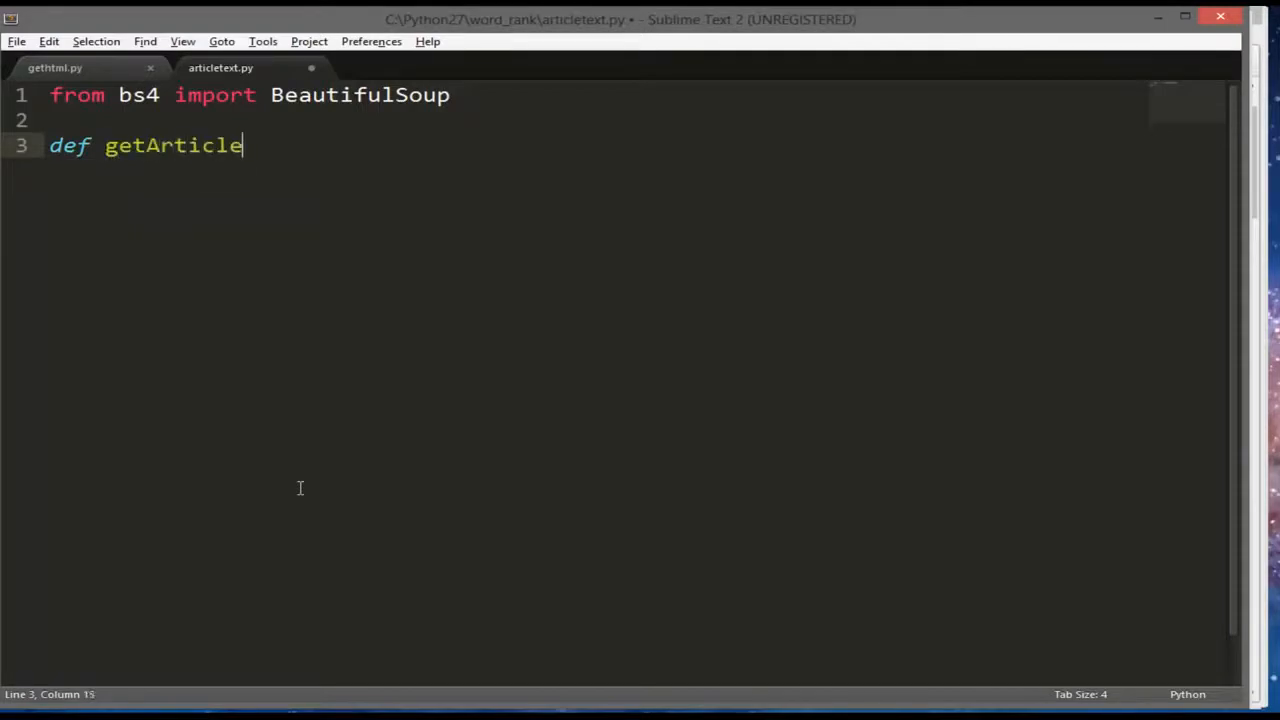
text(Text())
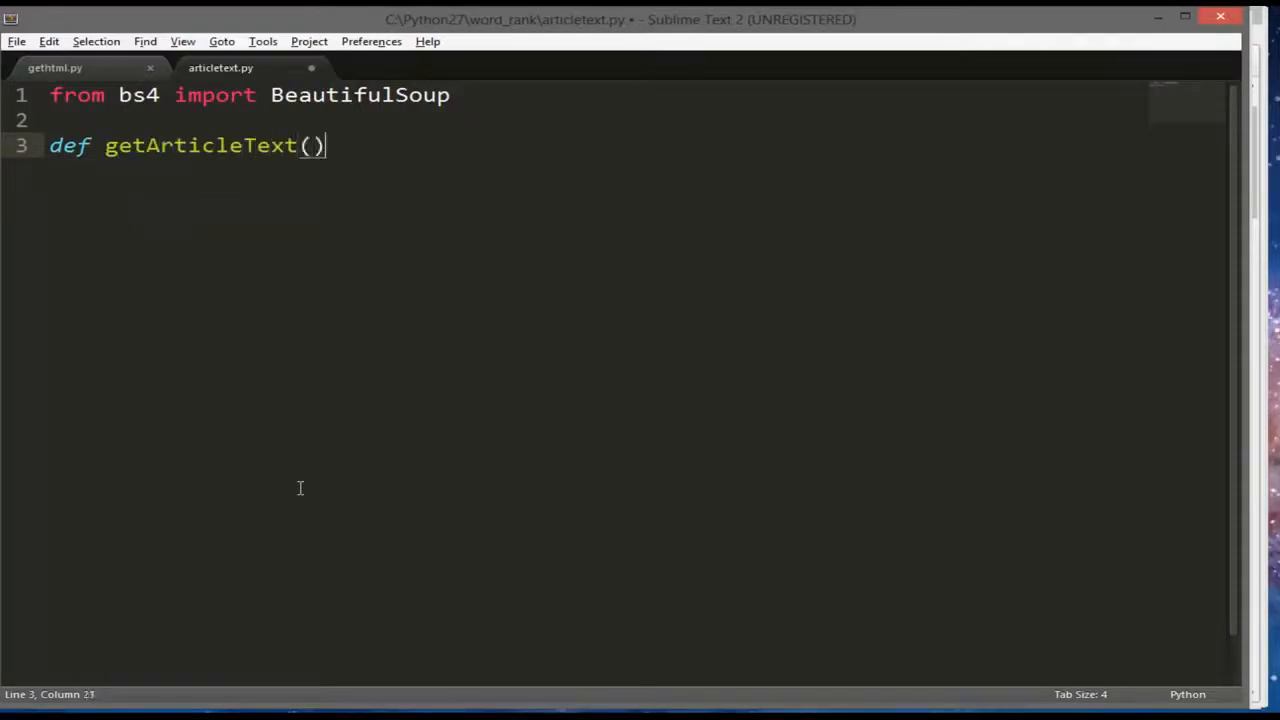
text(:)
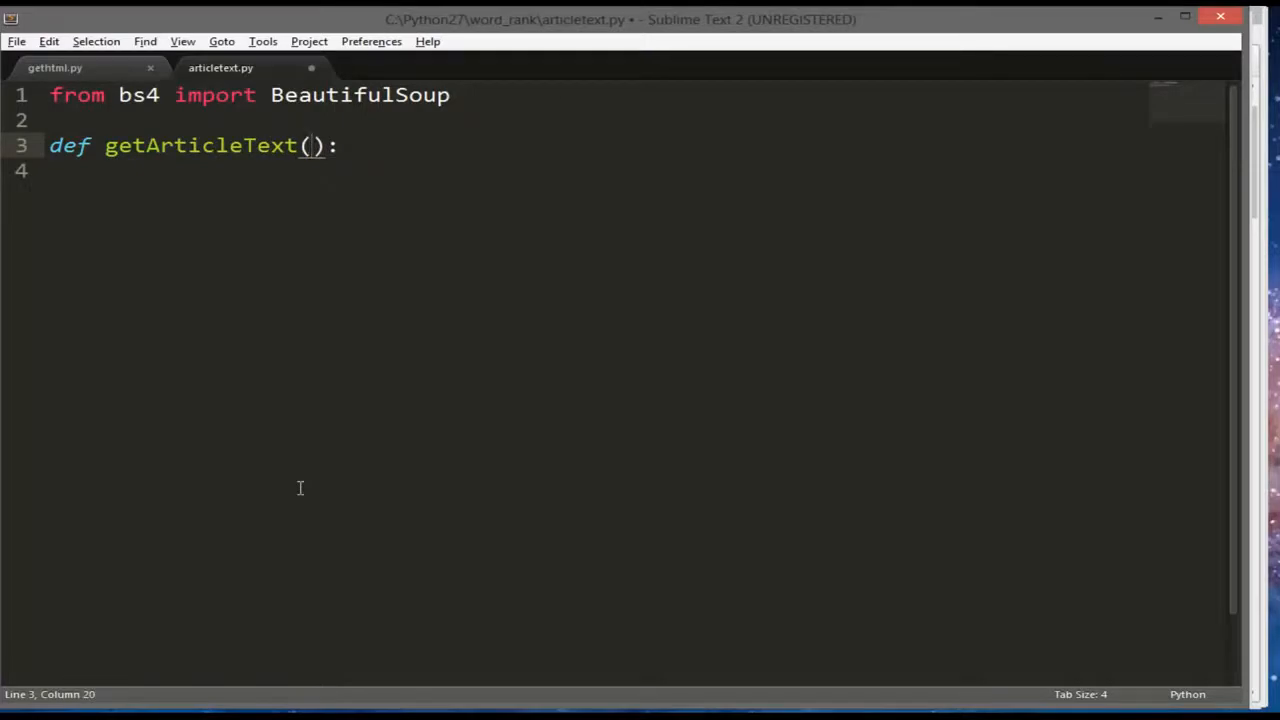
text(webtext)
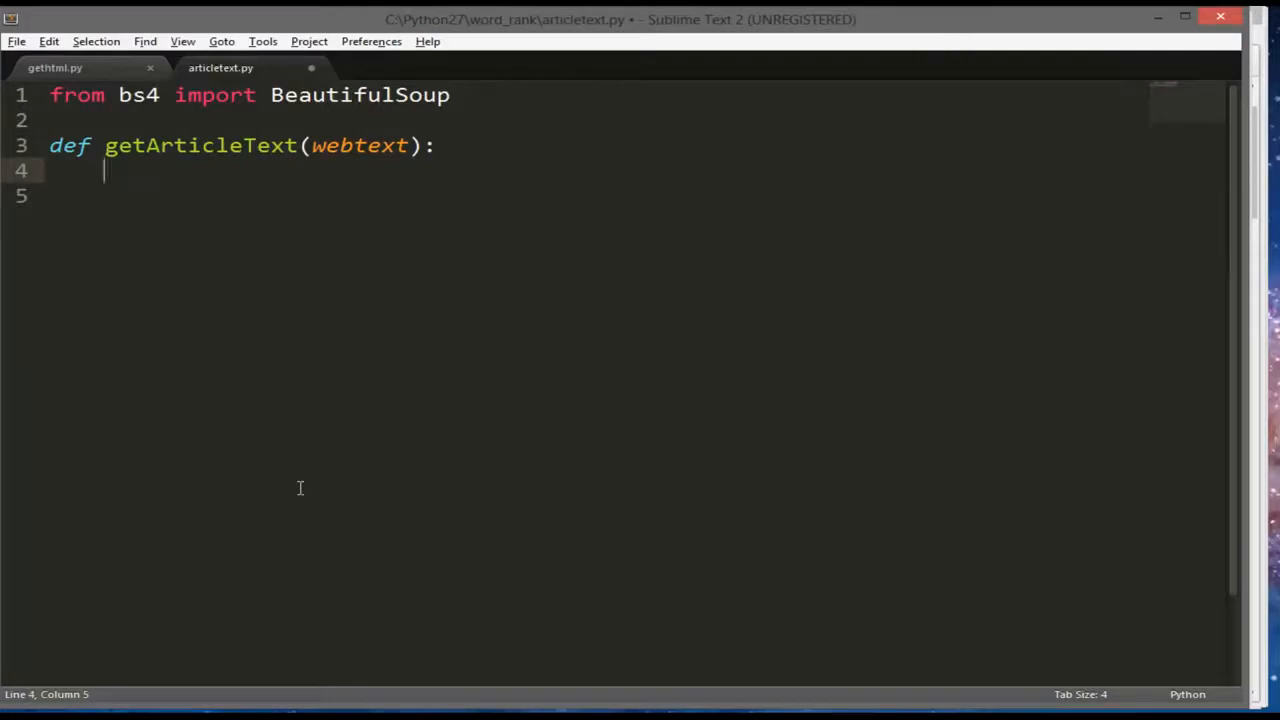
text(soup = BeautifulSoup()
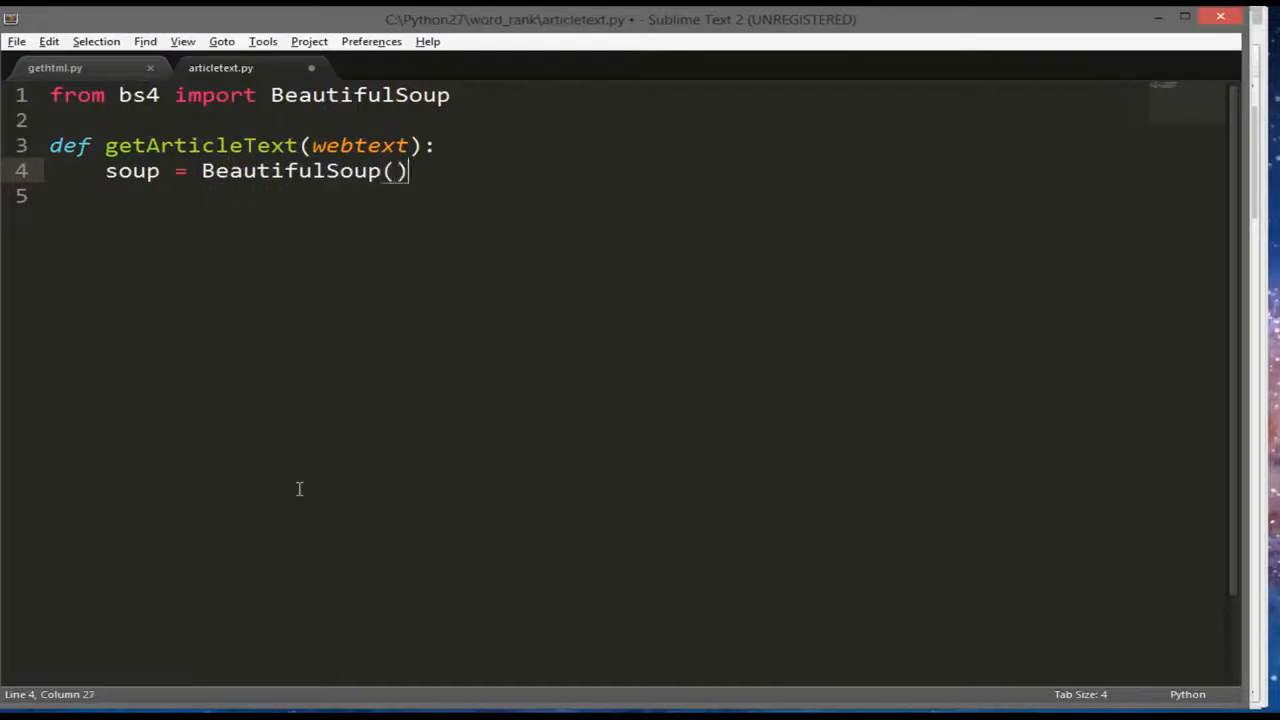
text(webtext)
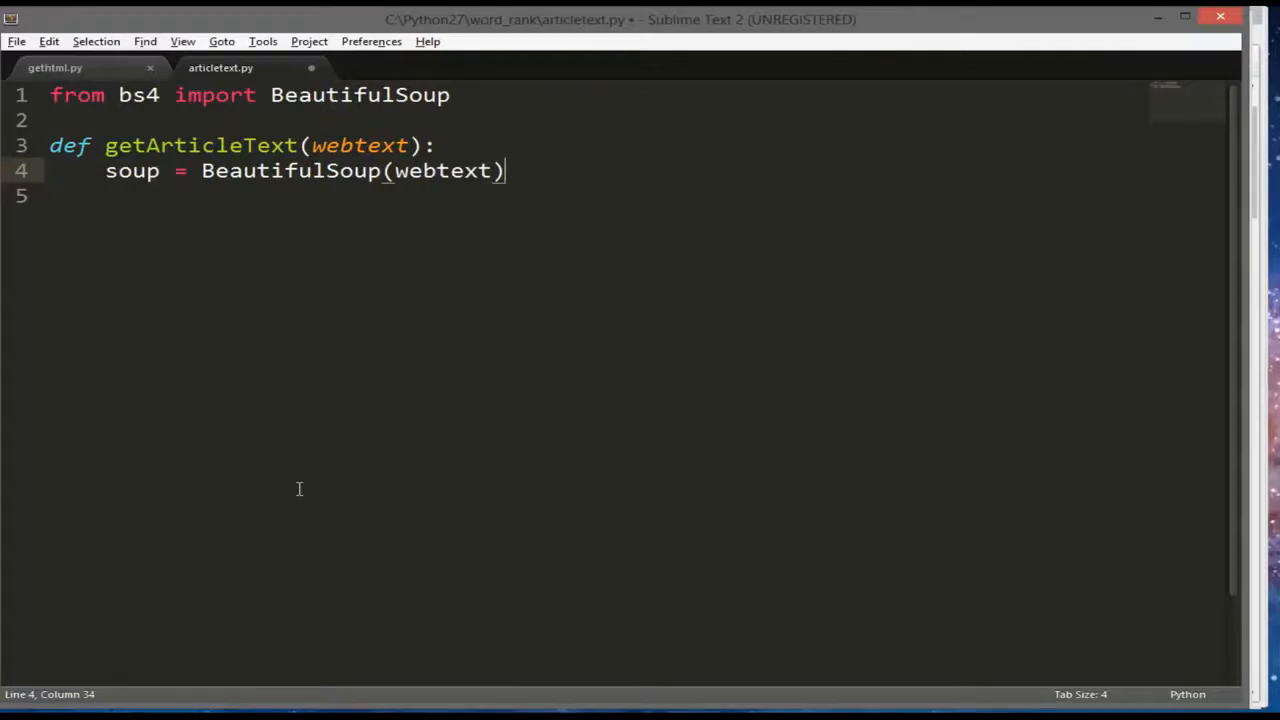
Begin the loop 'for tag in soup.findAll('')' inside getArticleText
text(f)
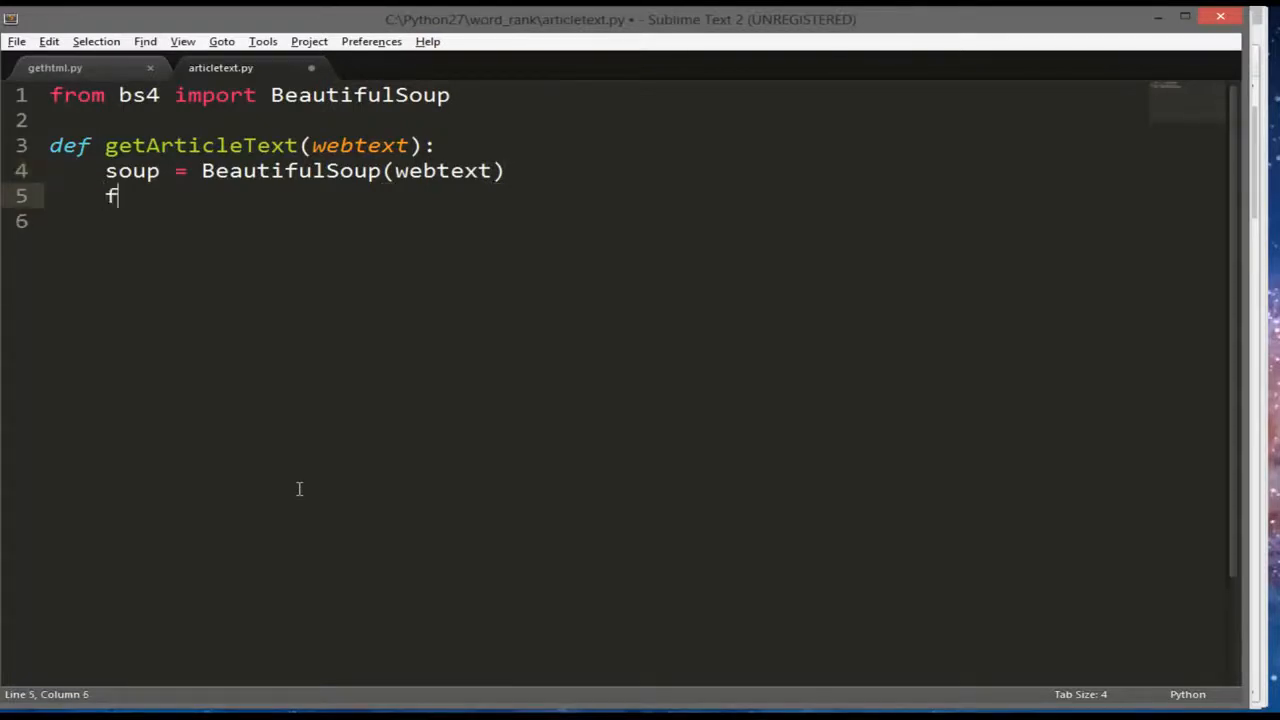
text(or tag in)
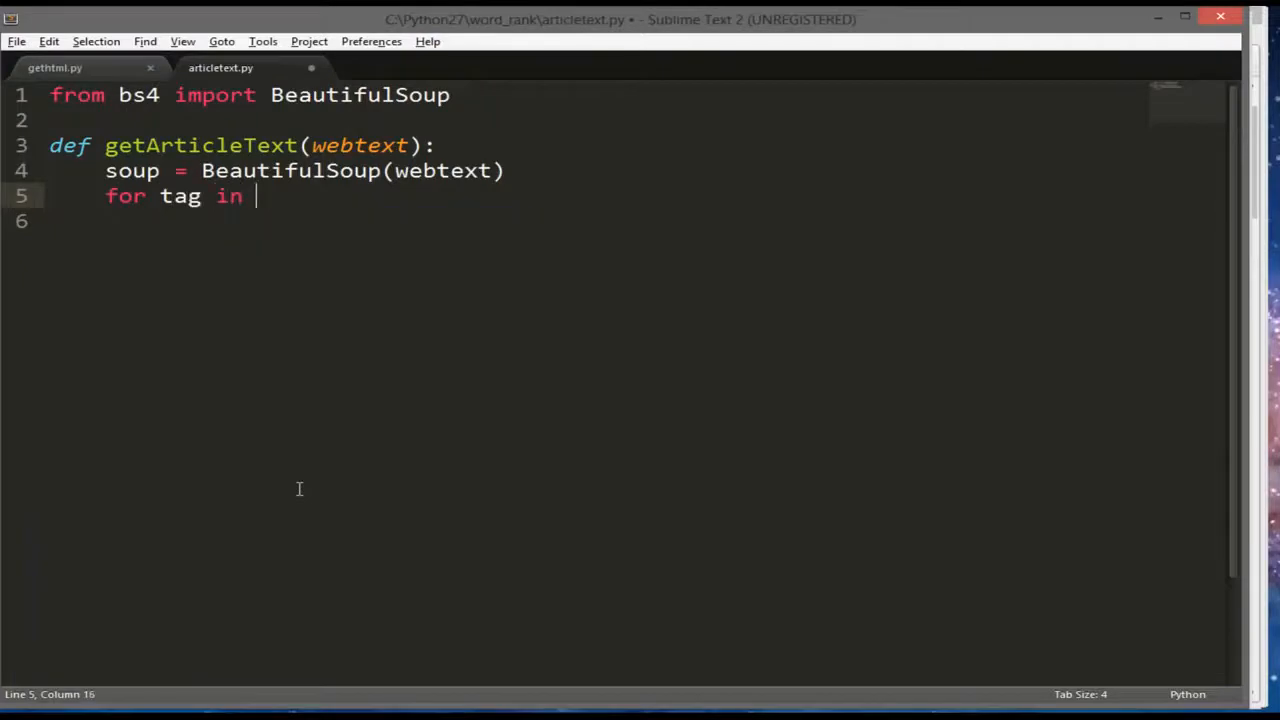
text(soup.find)
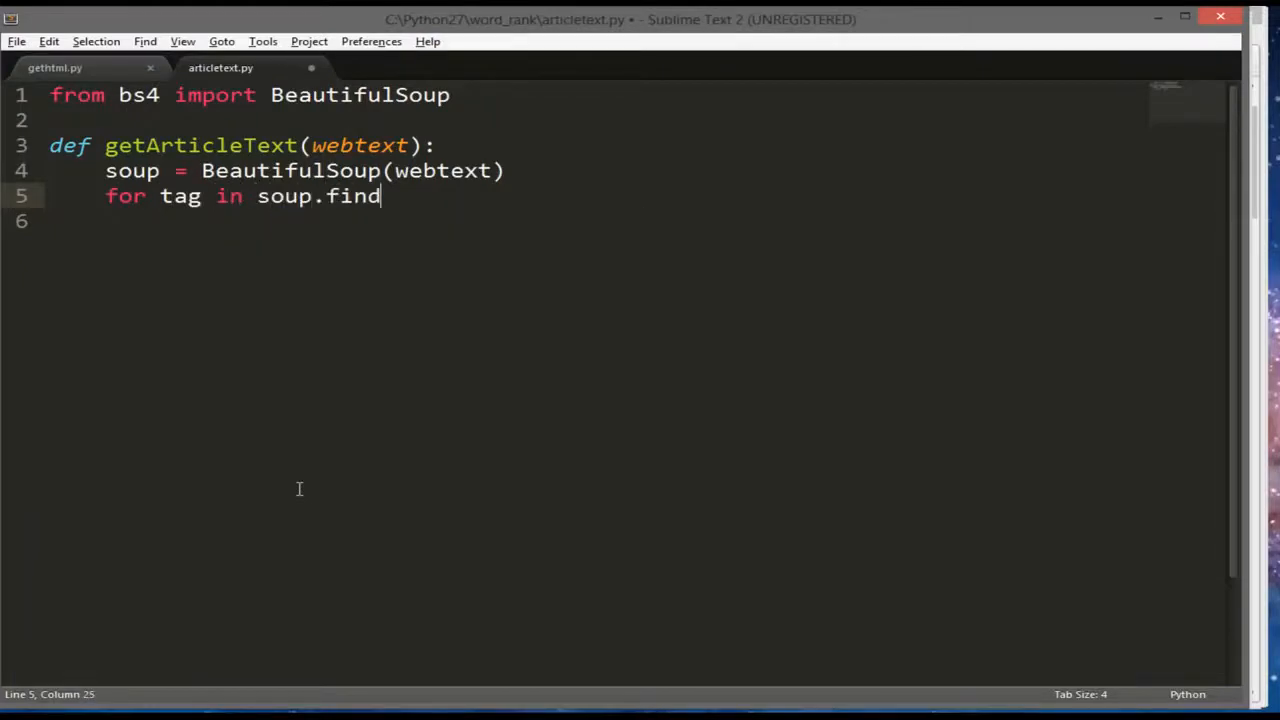
text(All())
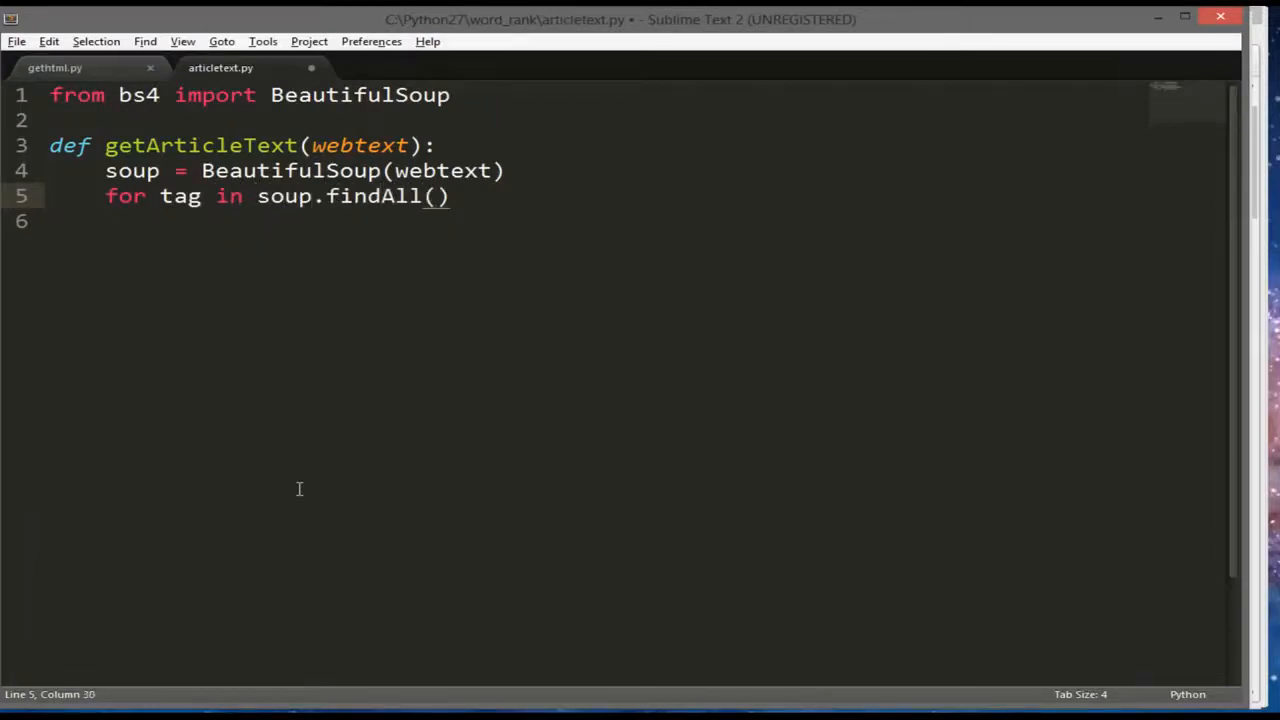
text('')
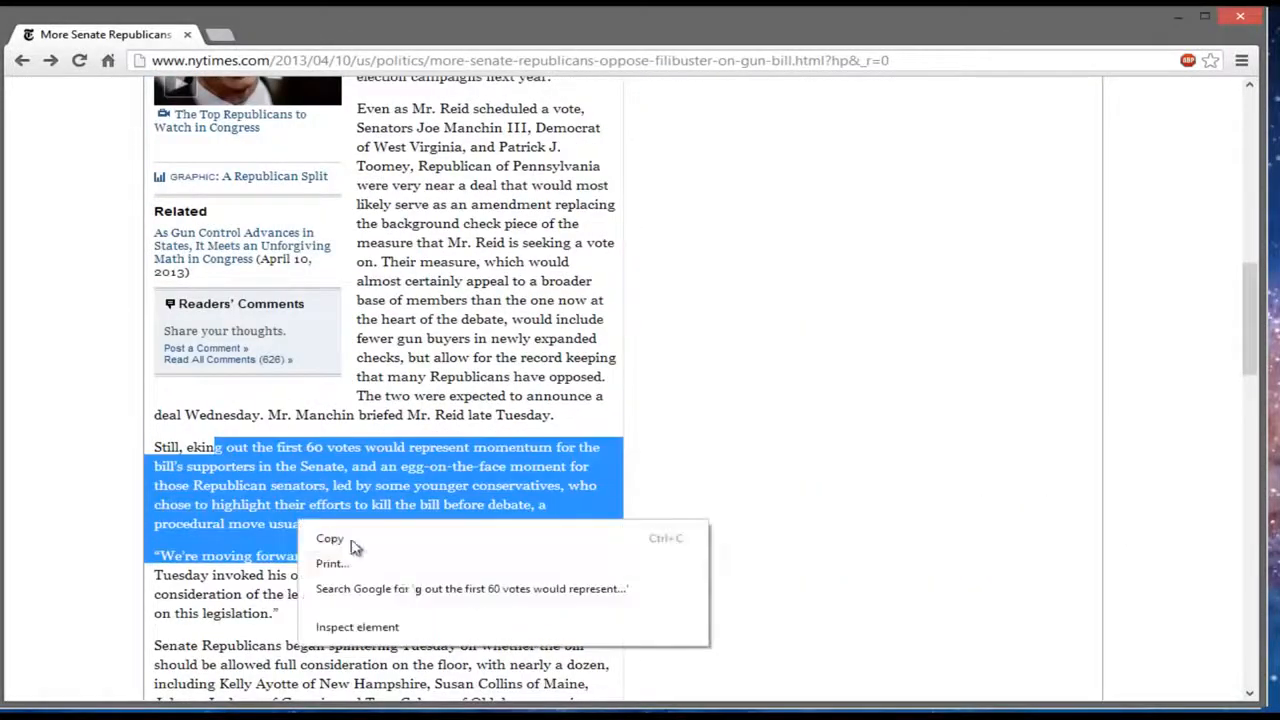
Inspect an article paragraph's markup in Chrome, then return to articletext.py
click(356, 628)
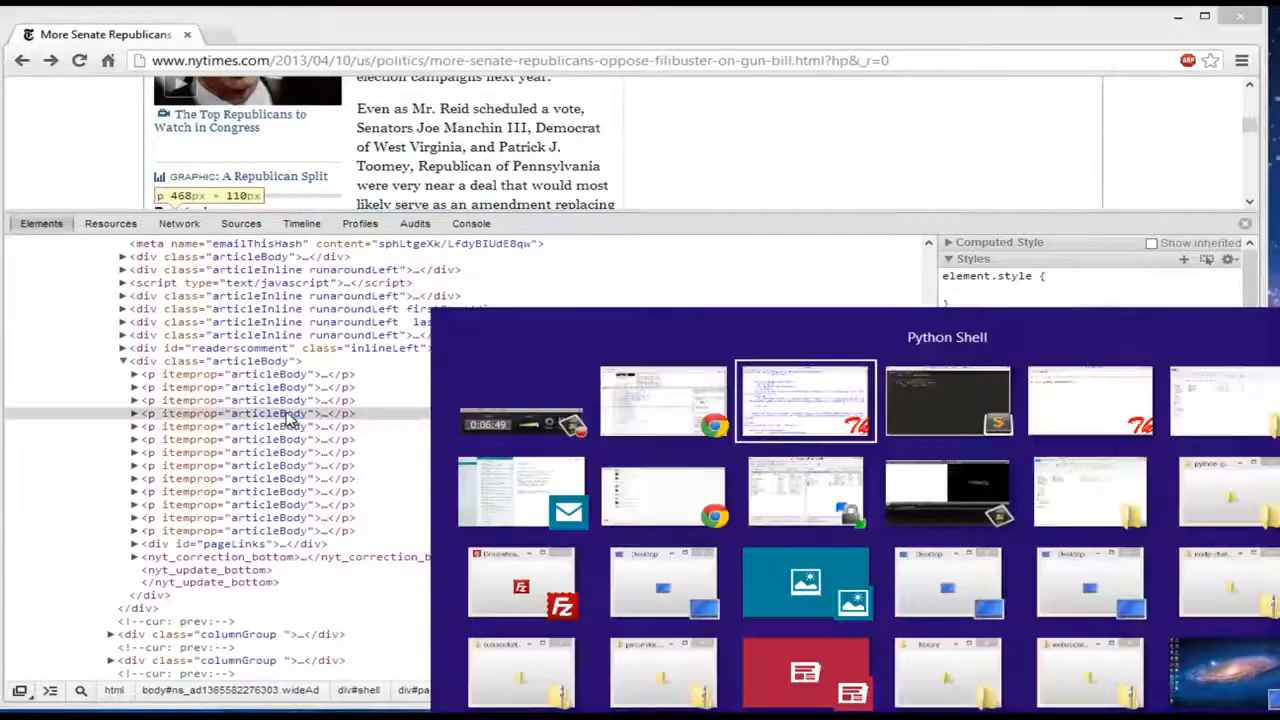
click(804, 400)
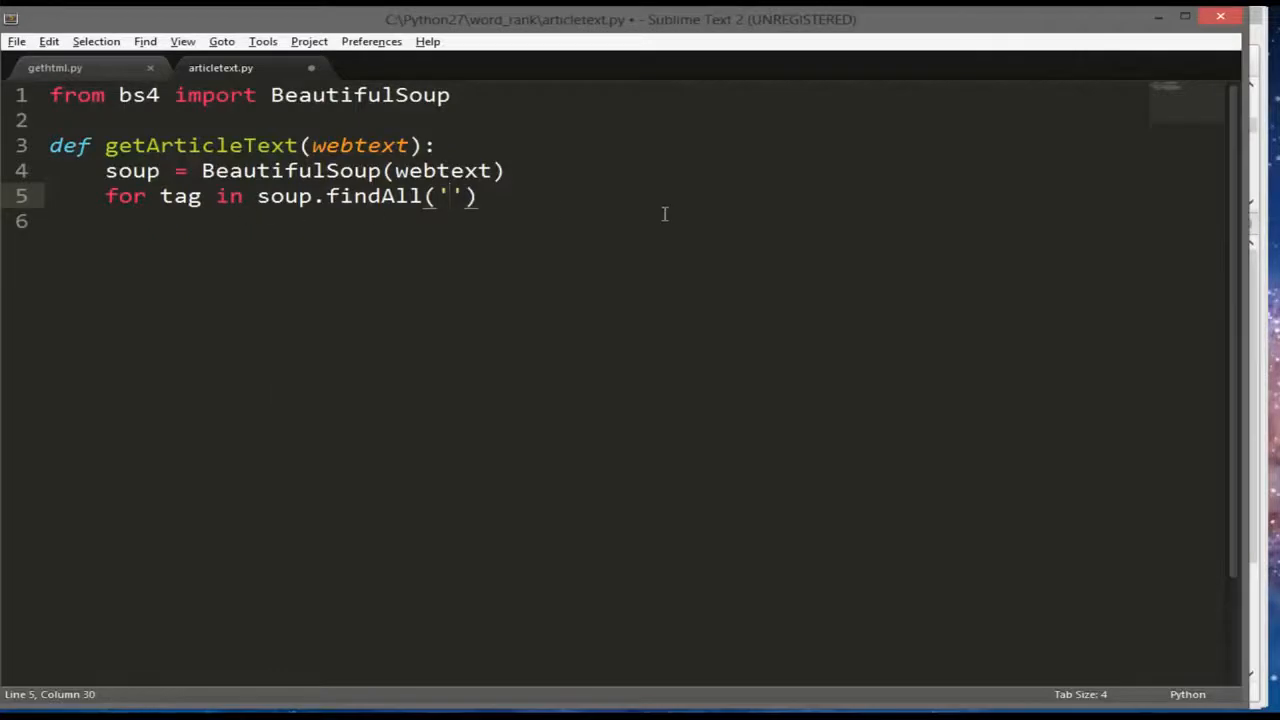
Complete the loop as for tag in soup.findAll('p'): with body 'print tag'
text(p',)
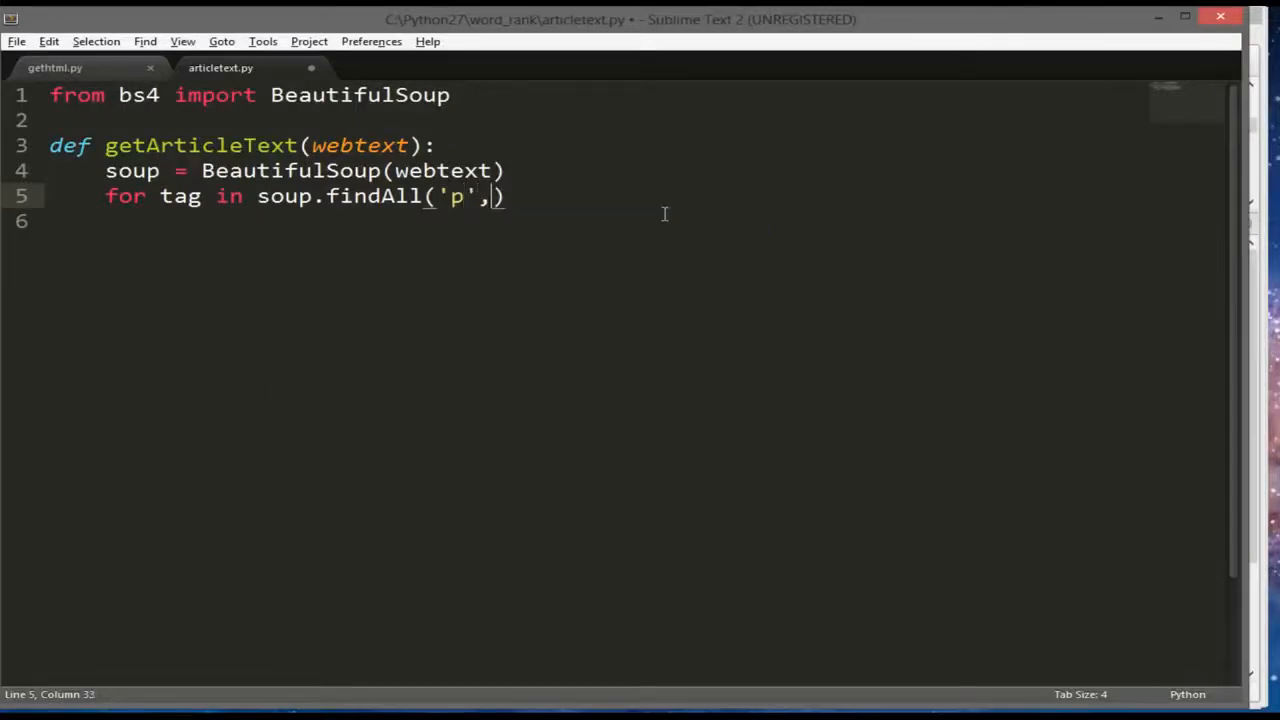
key(BackSpace)
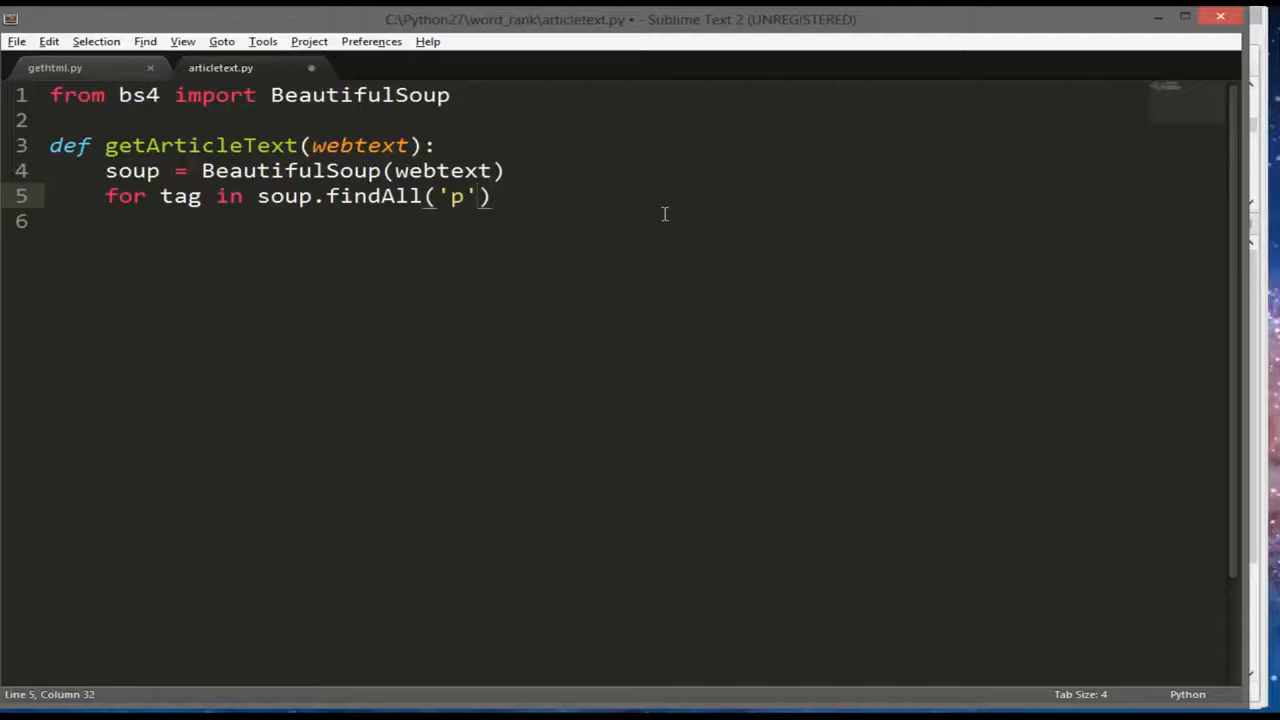
text(:)
key(enter)
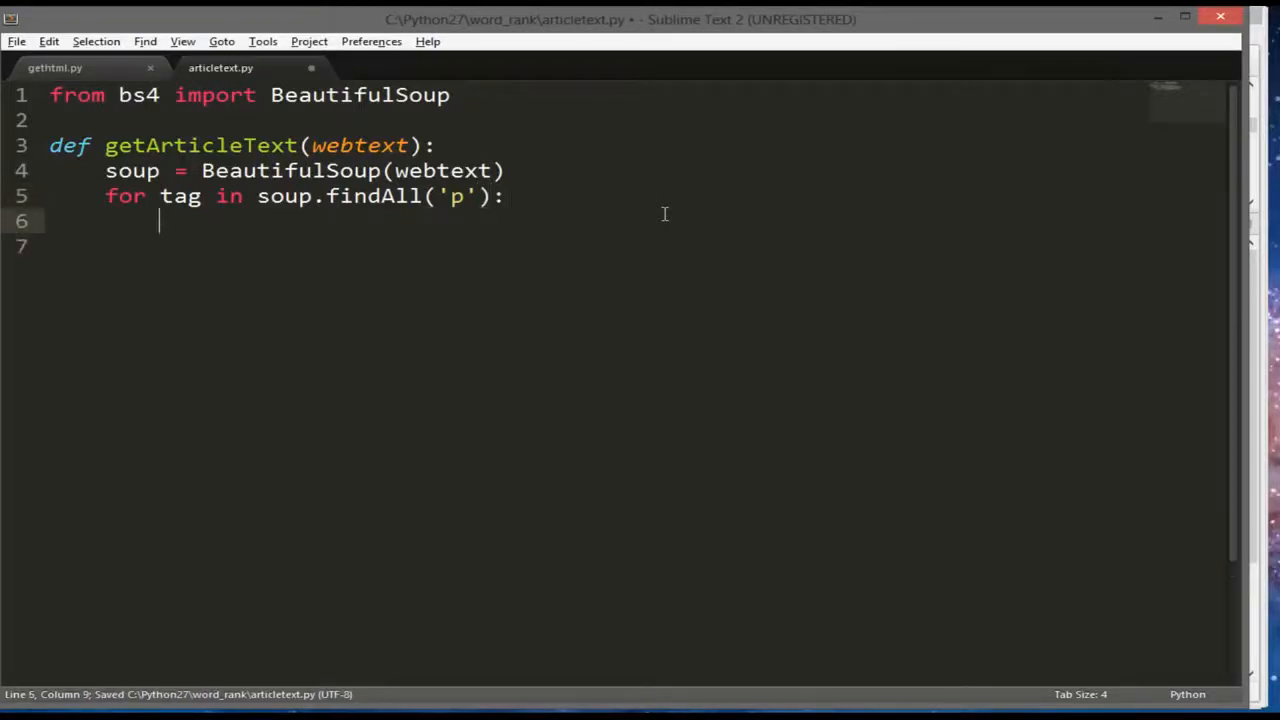
text(print tag)
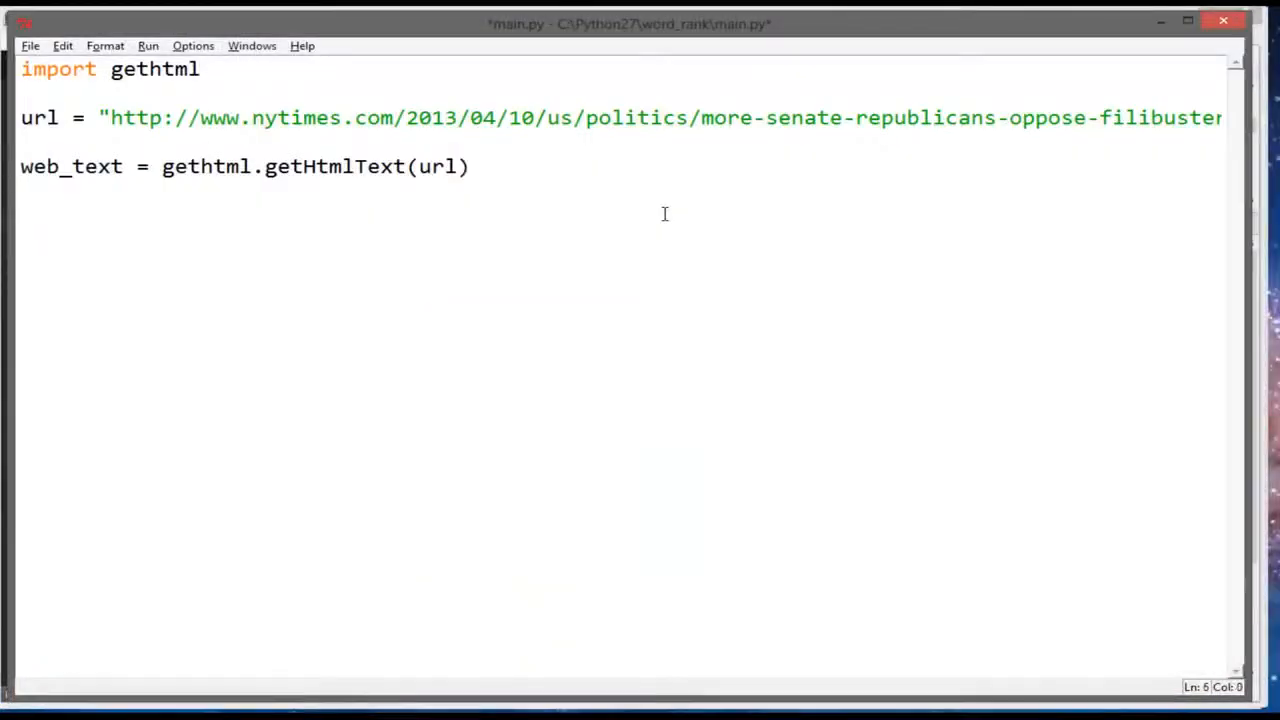
Add 'import articletext' to main.py
text(import get)
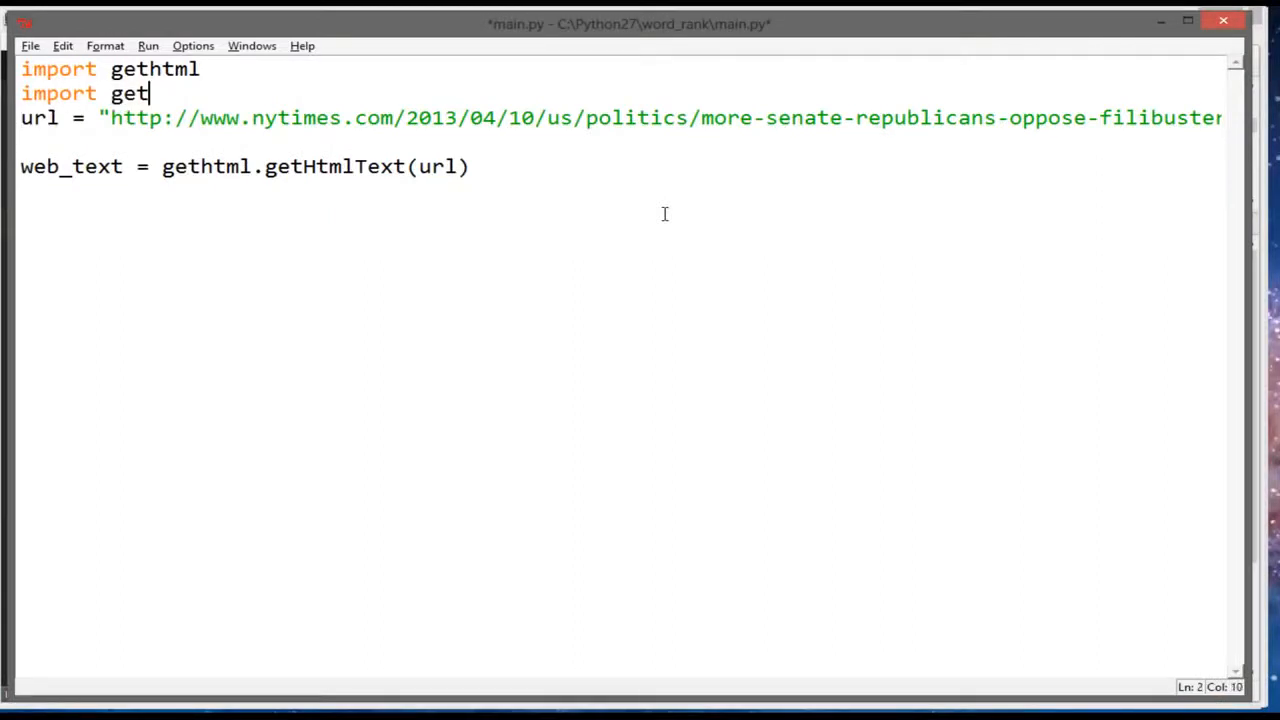
key(backspace)
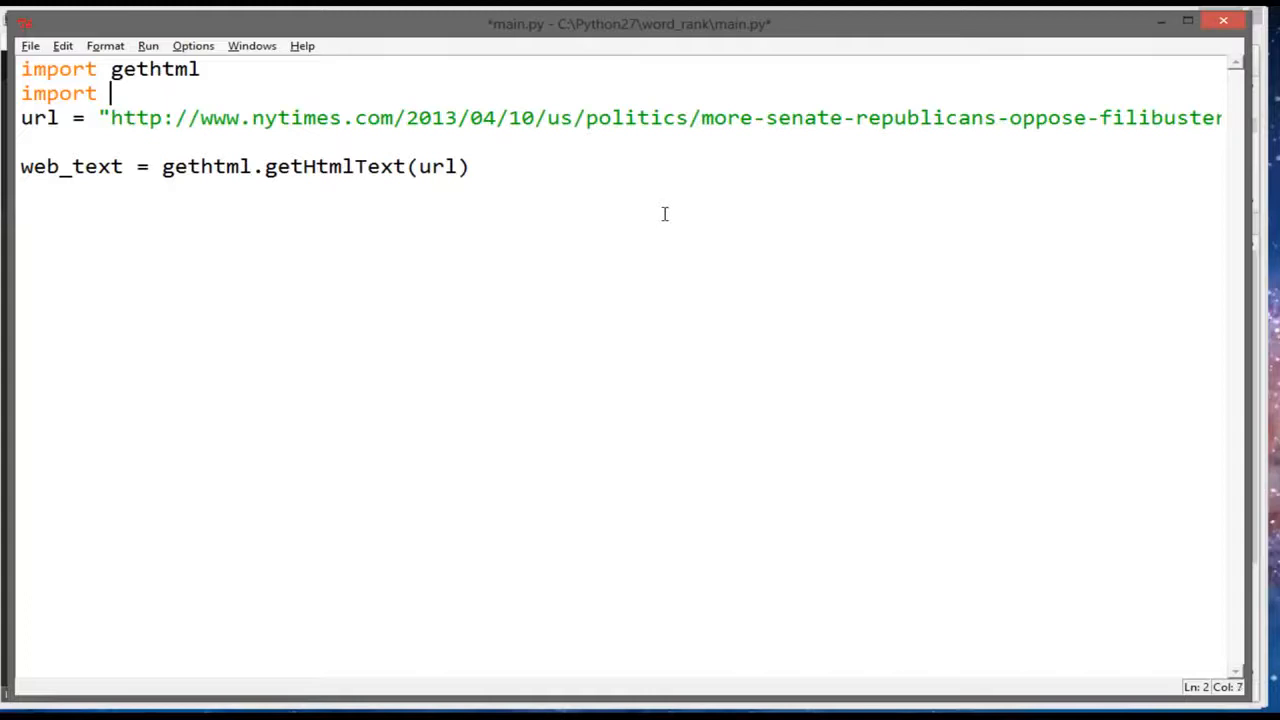
text(article)
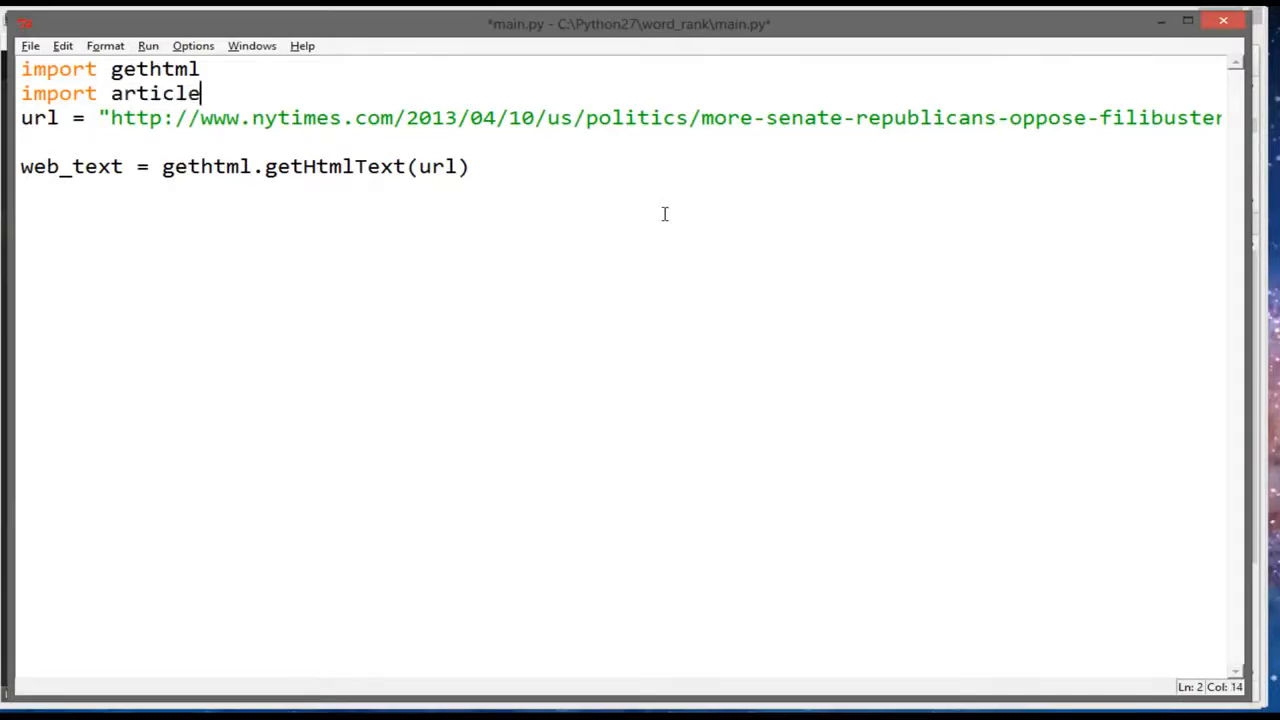
text(text)
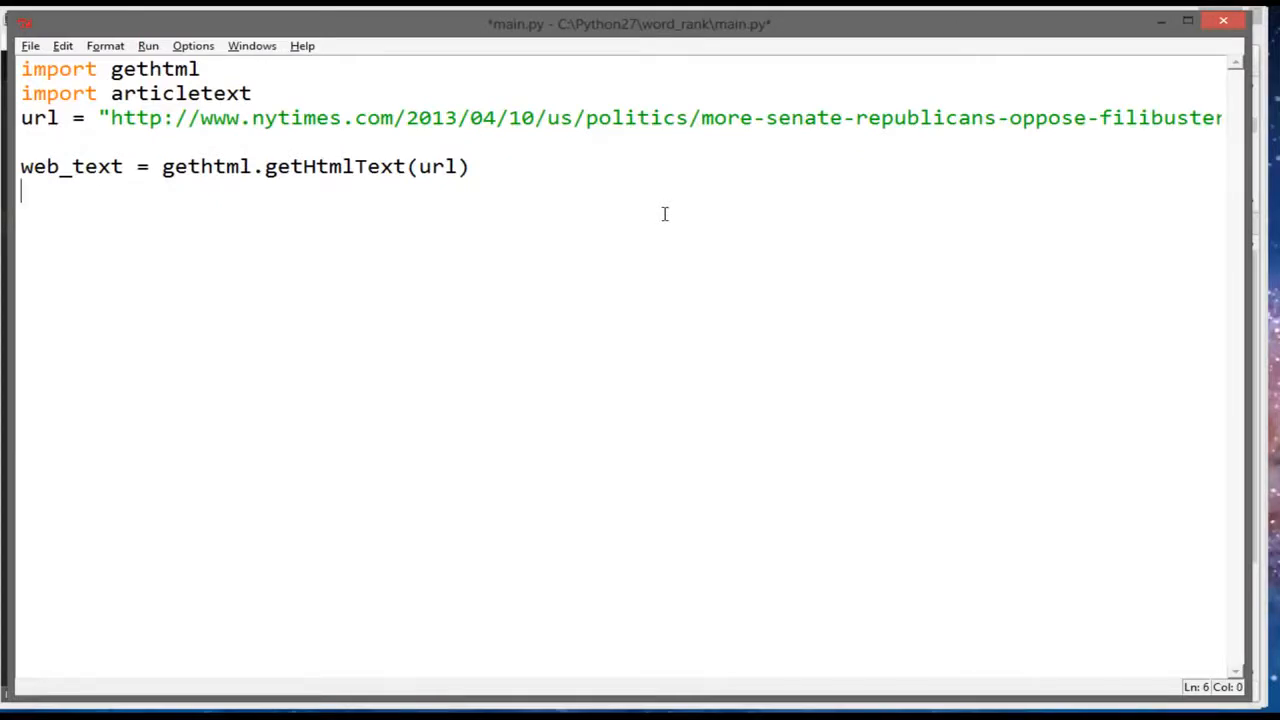
Call articletext.getArticleText(web_text) on a new line in main.py
text(at)
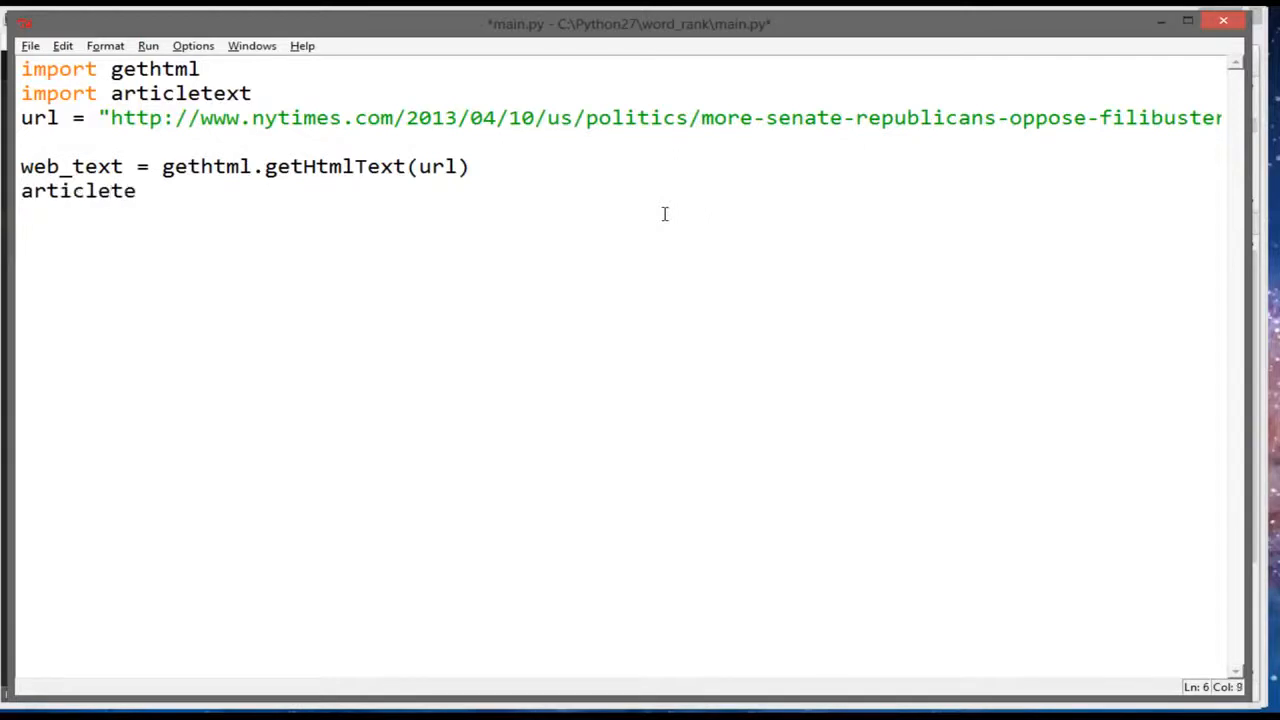
text(xt.Get)
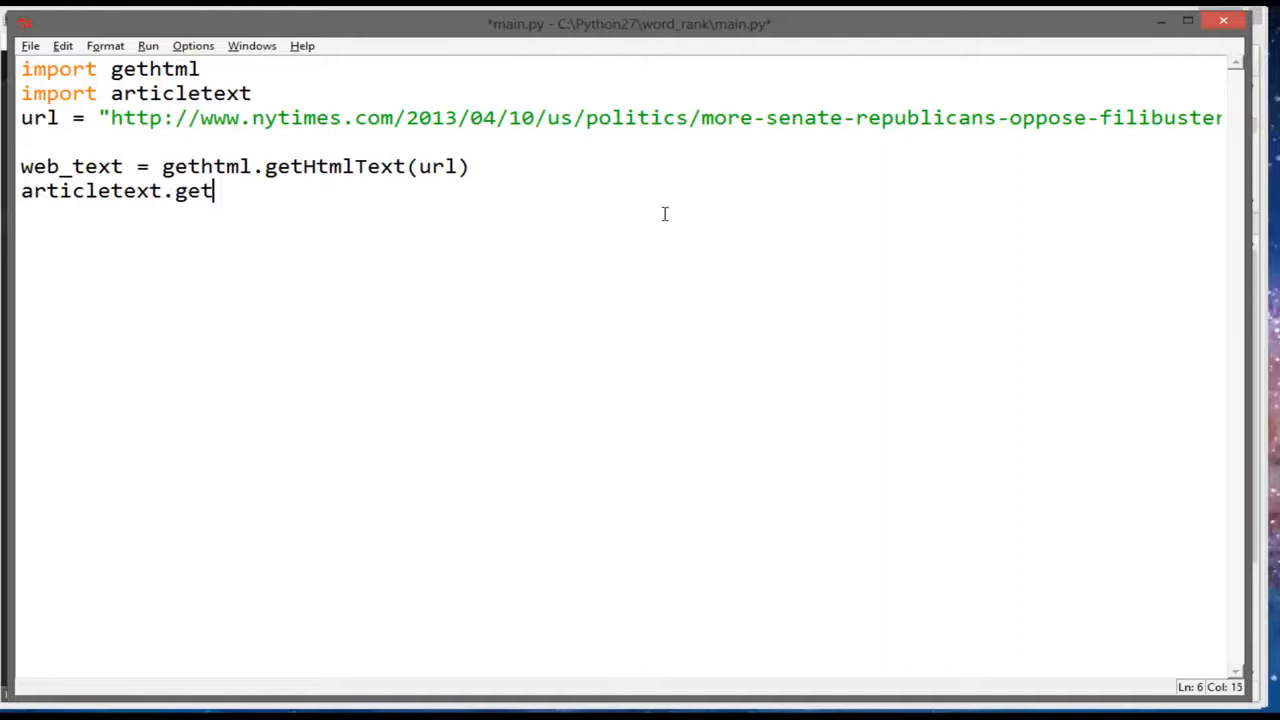
text(ArticleTe)
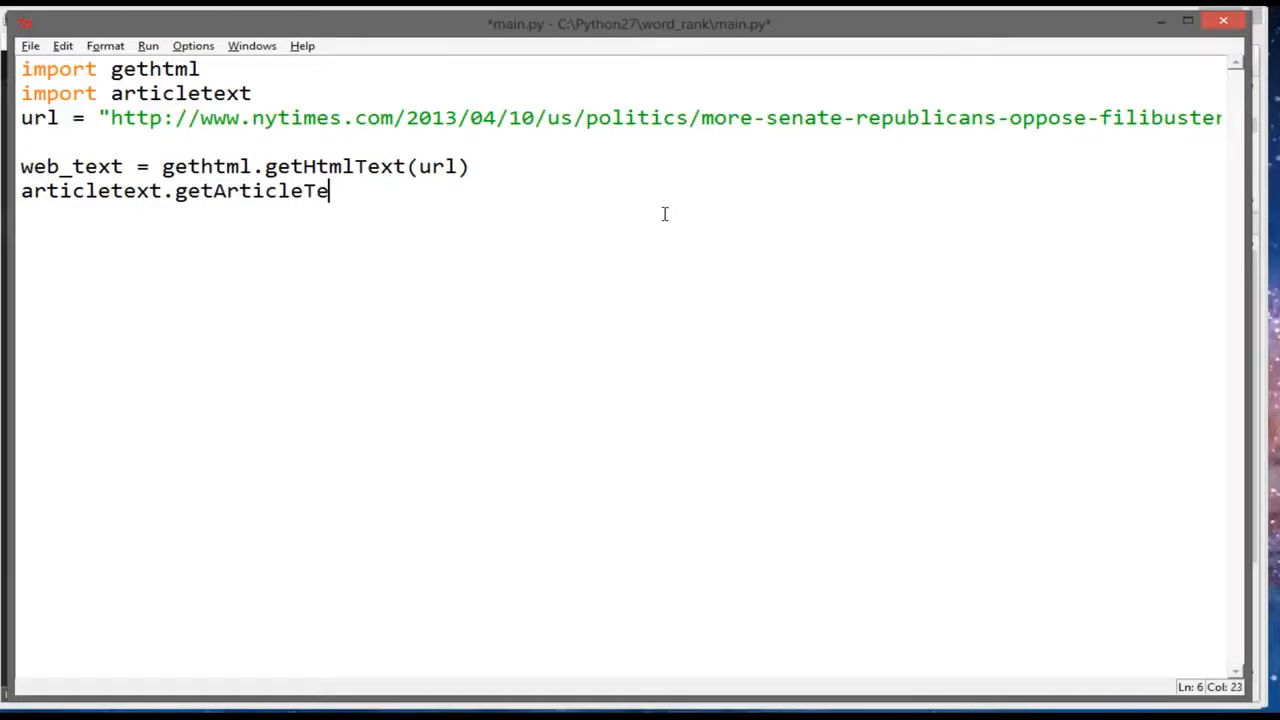
text(xt(w)
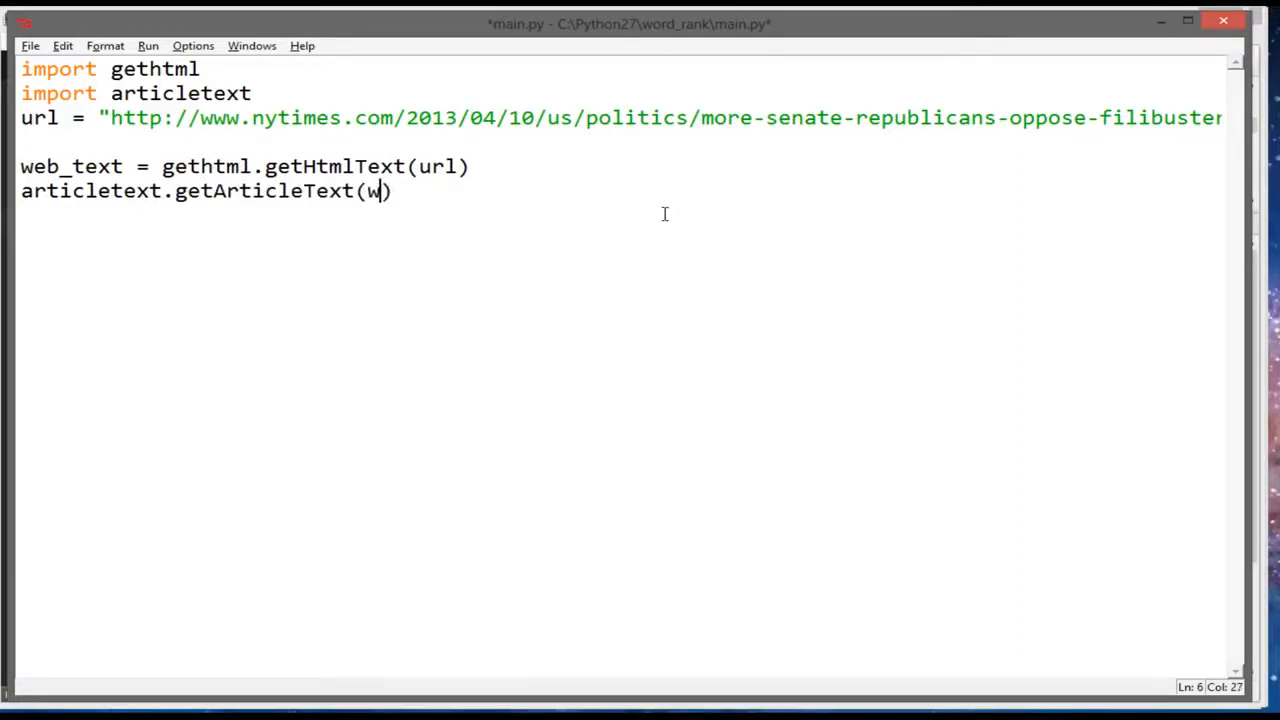
text(eb)
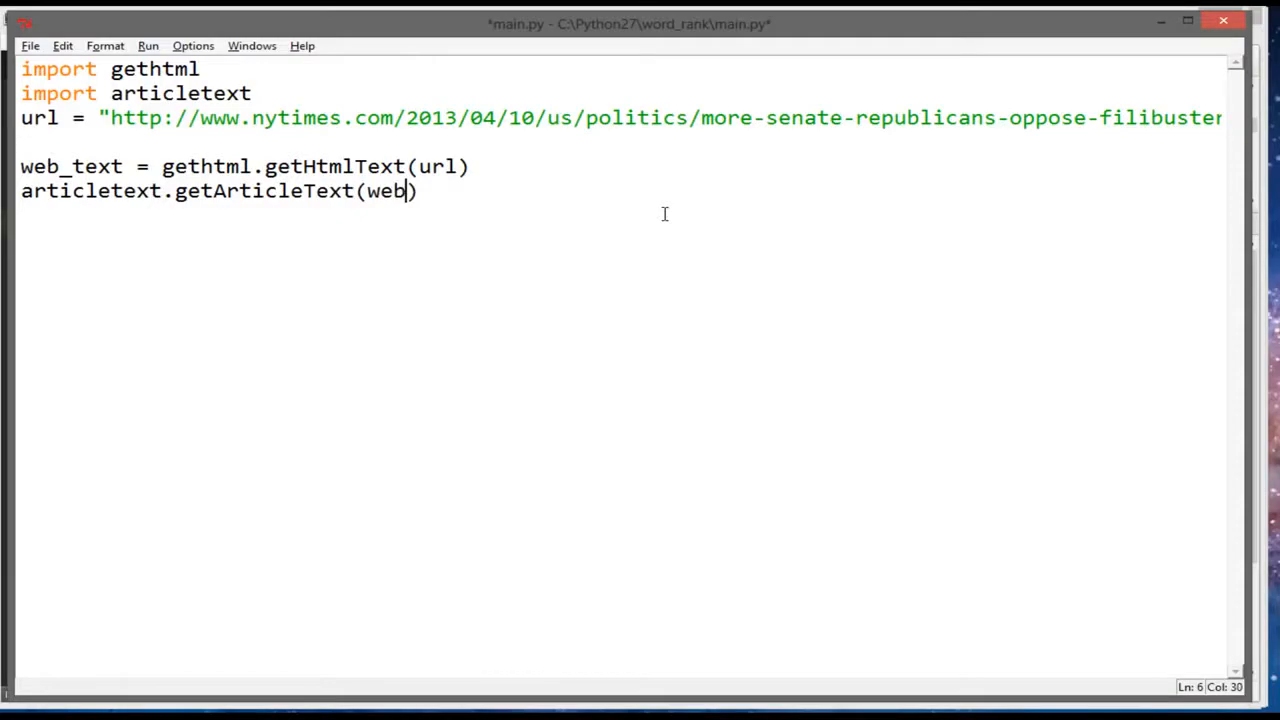
text(_text)
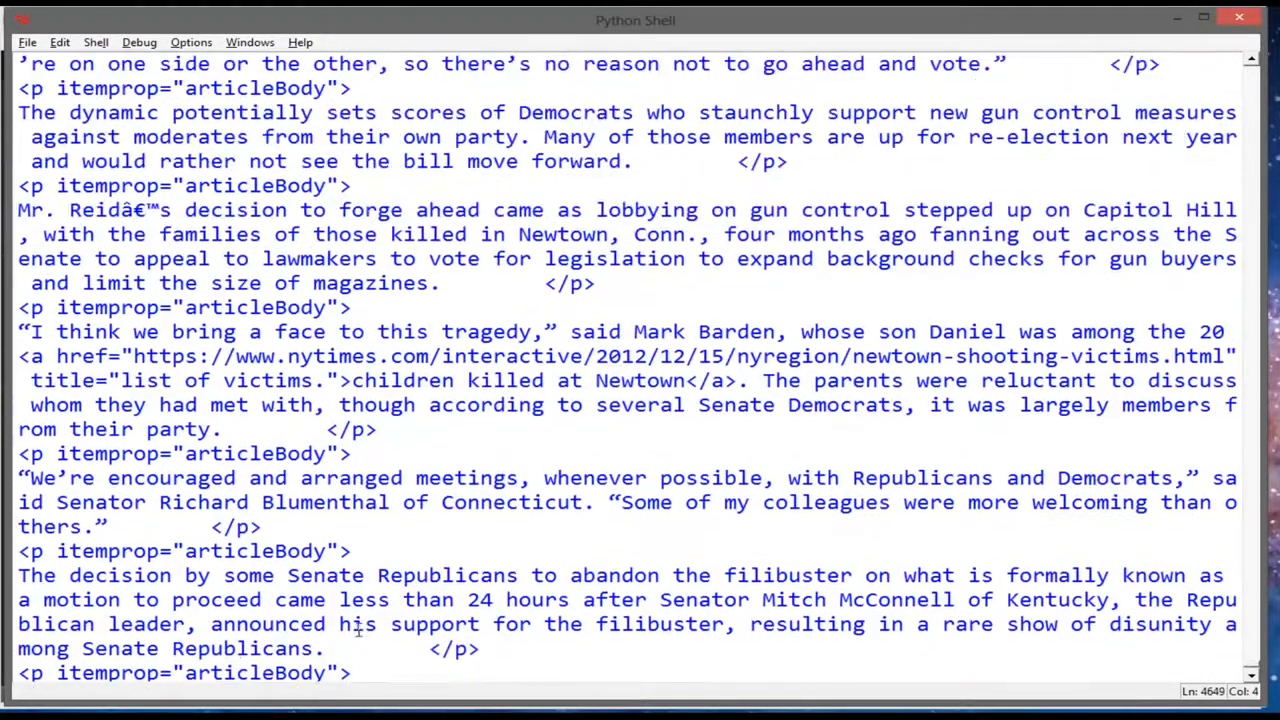
Scroll through the shell output of printed p tags from the article
scroll(up, 3)
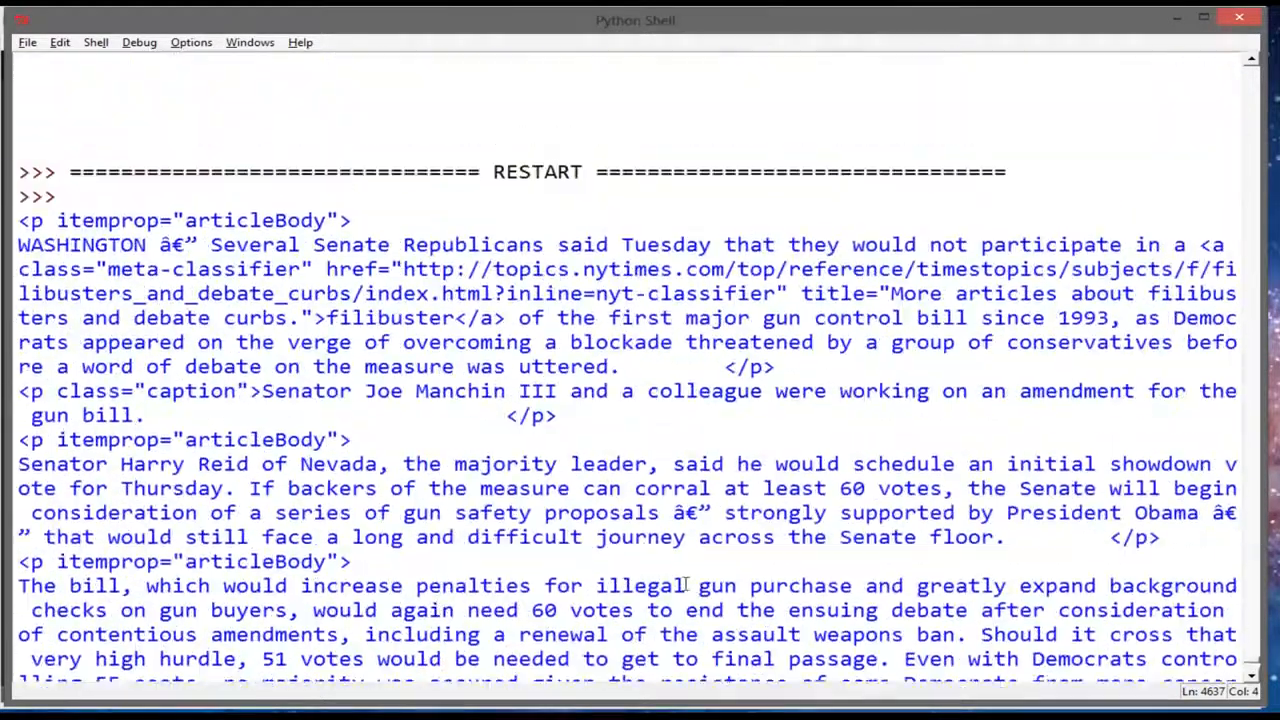
scroll(down, 3)
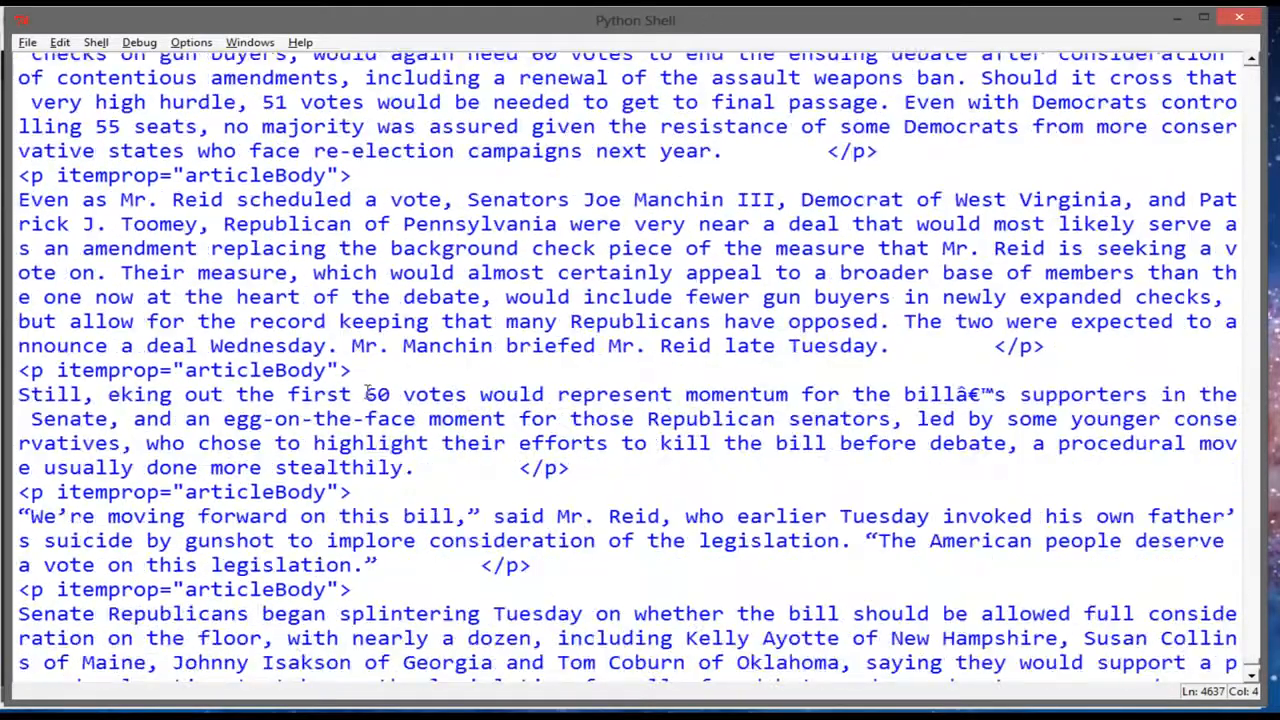
scroll(down, 3)
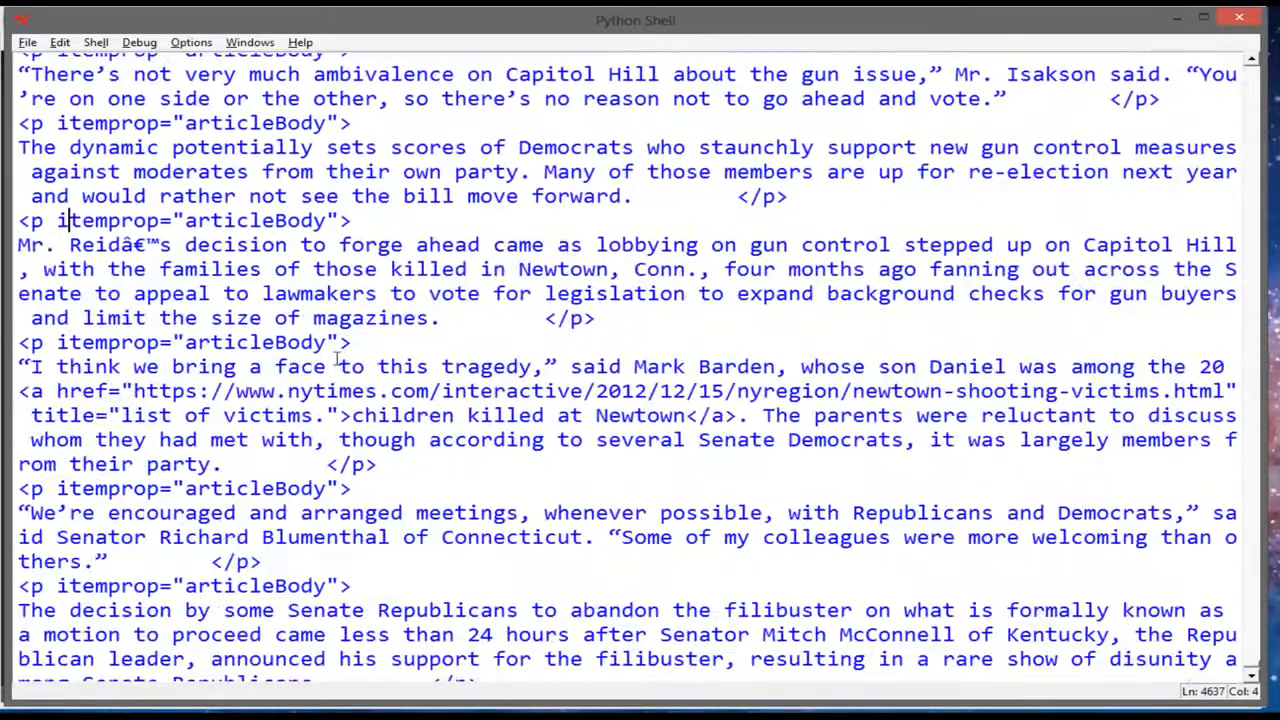
scroll(down, 3)
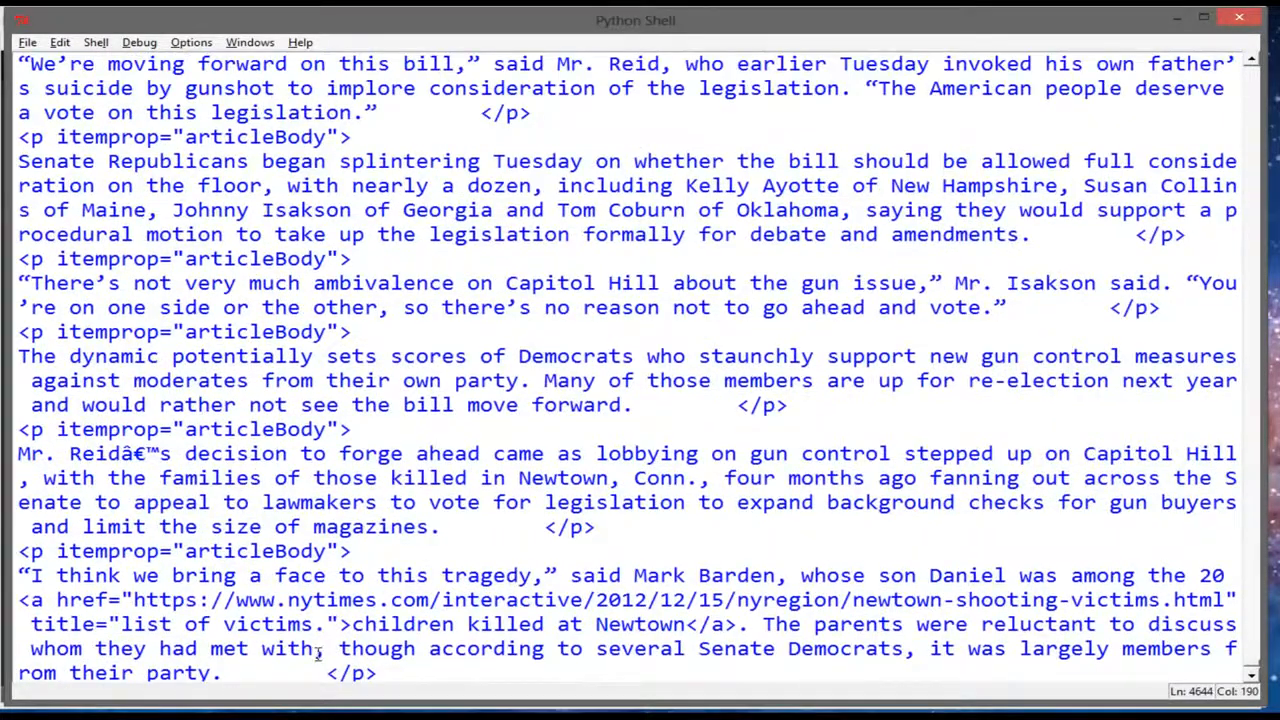
scroll(down, 3)
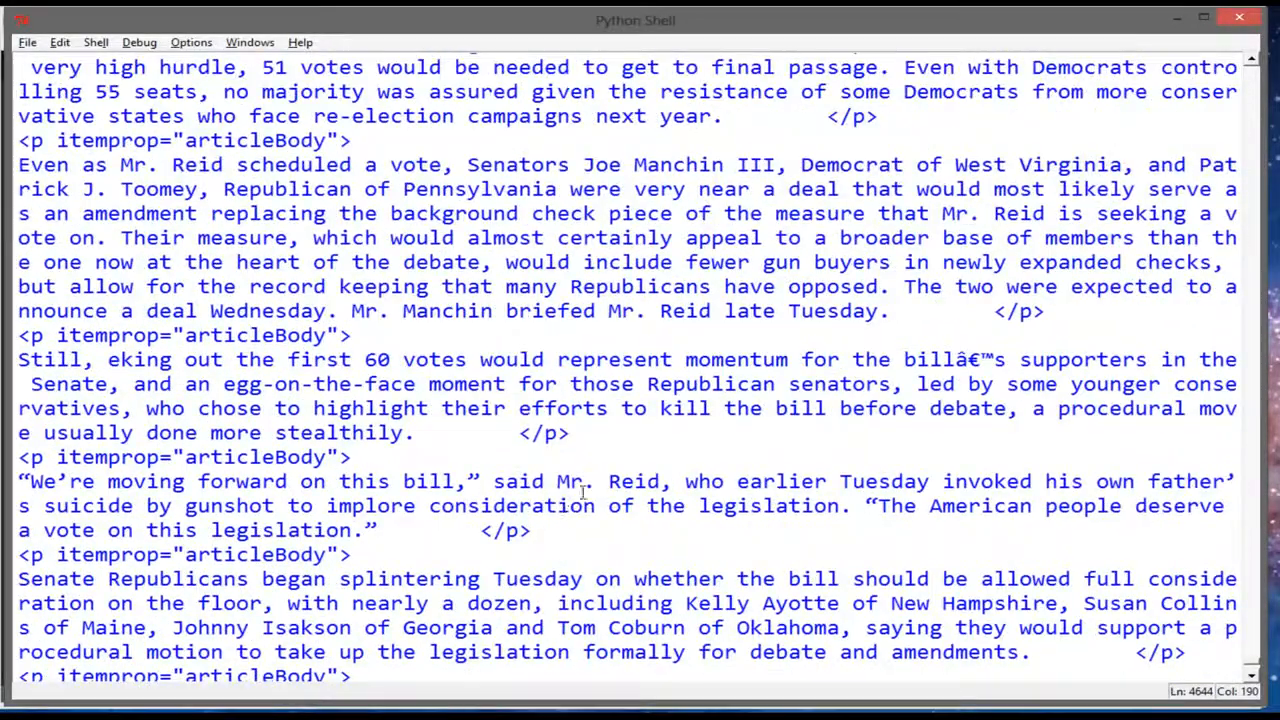
scroll(up, 3)
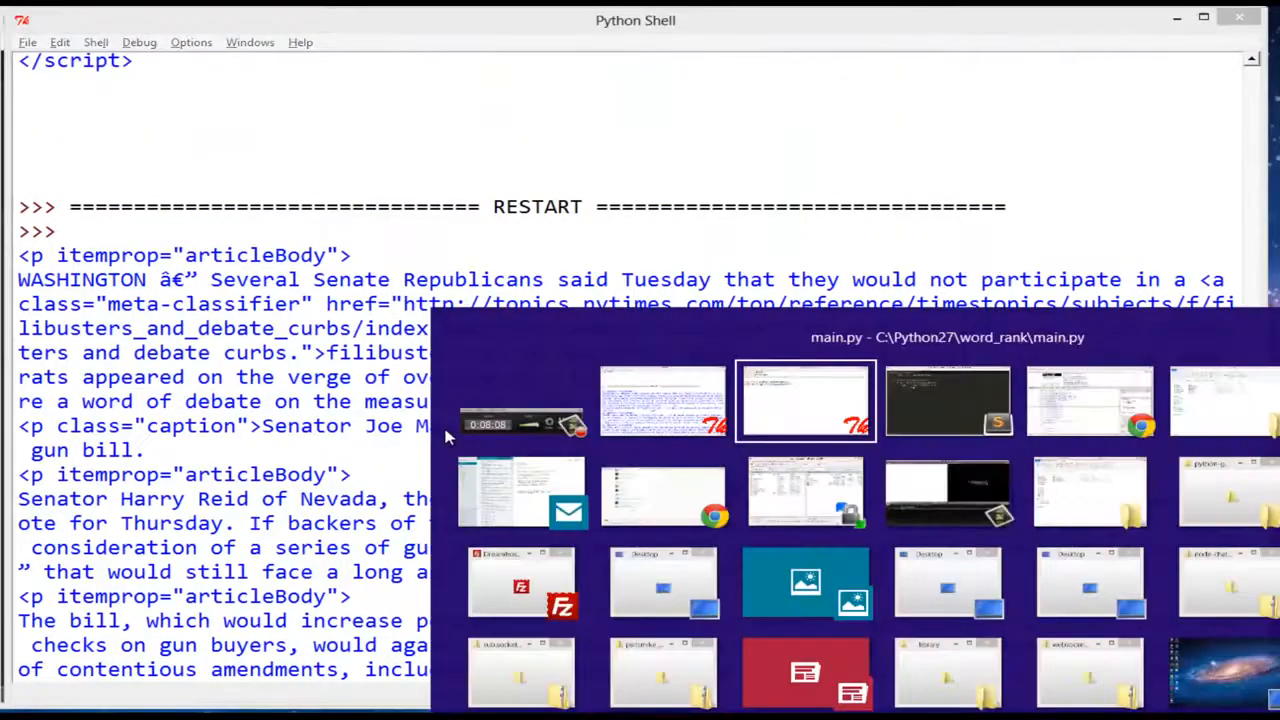
Extend findAll('p') with an attrs={"itemprop":...} filter argument
click(804, 400)
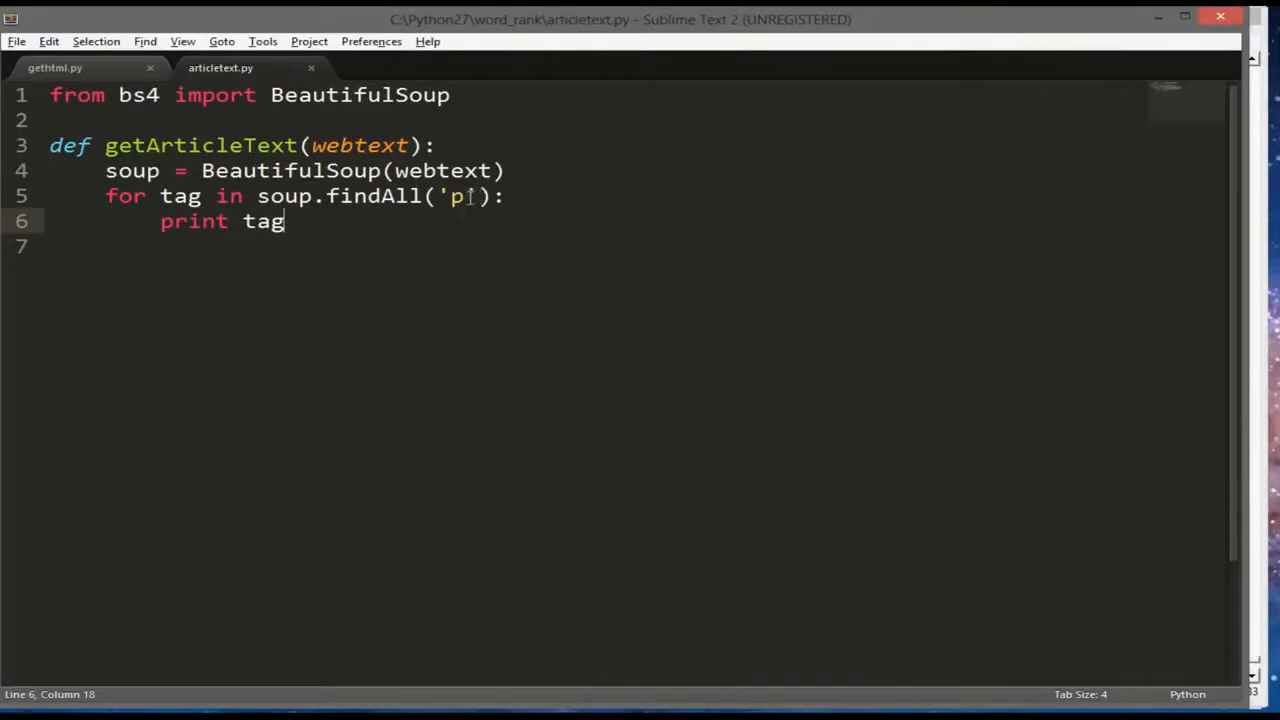
text(,)
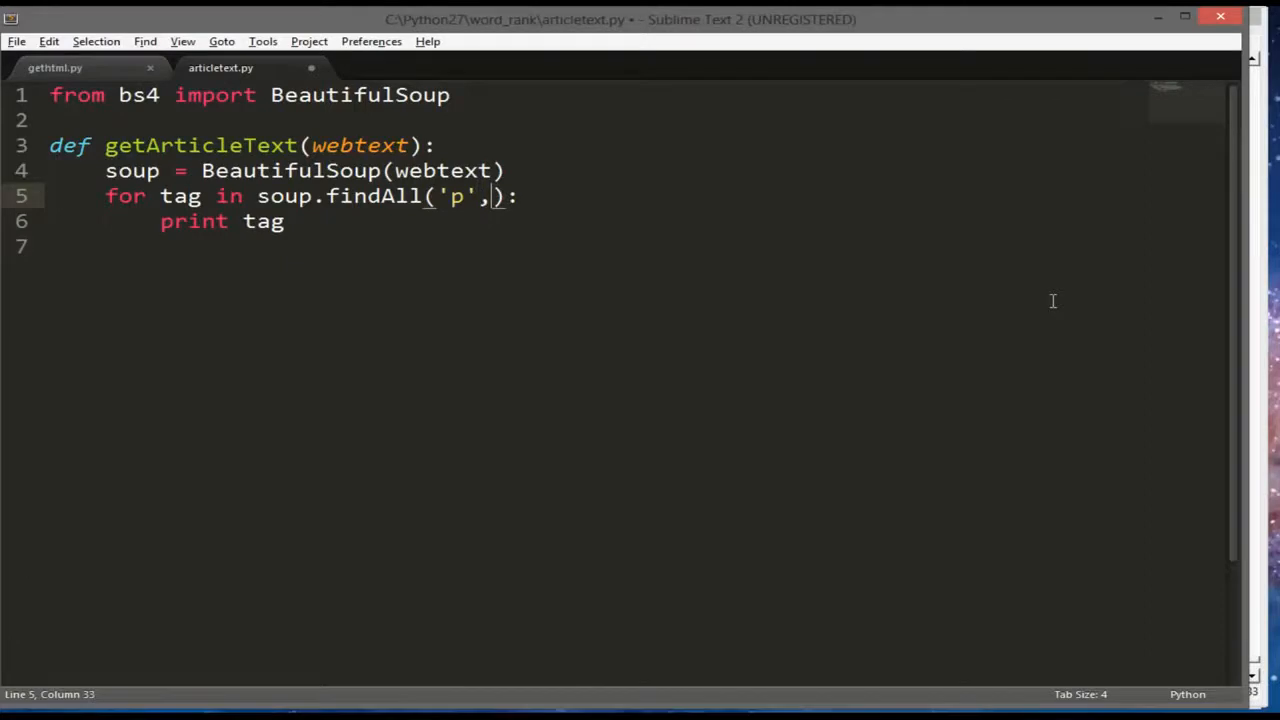
text(att)
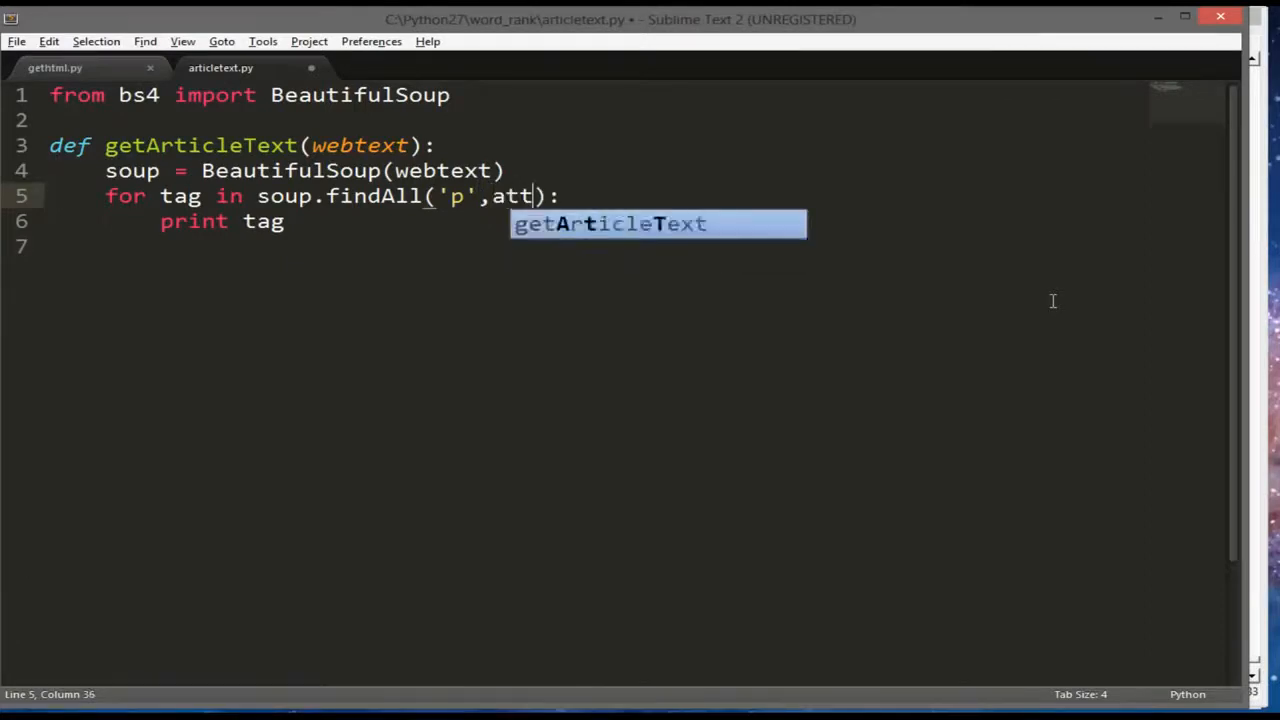
text(rs=)
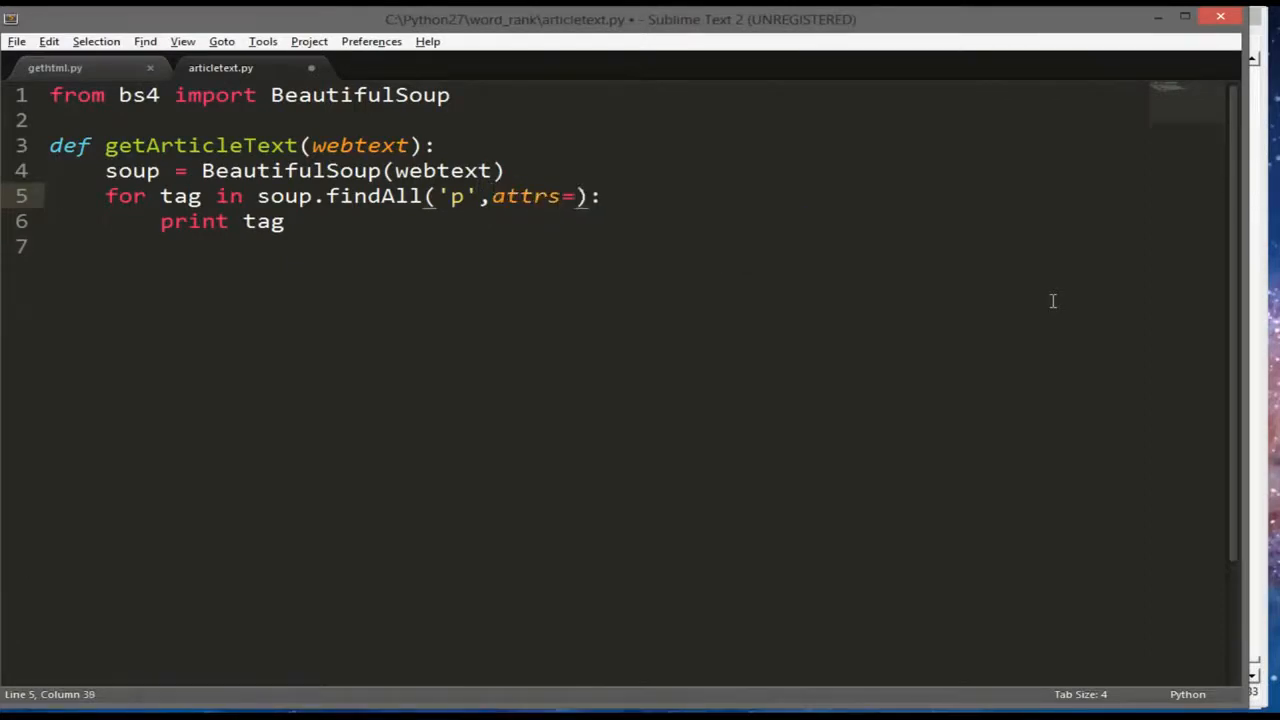
text({""})
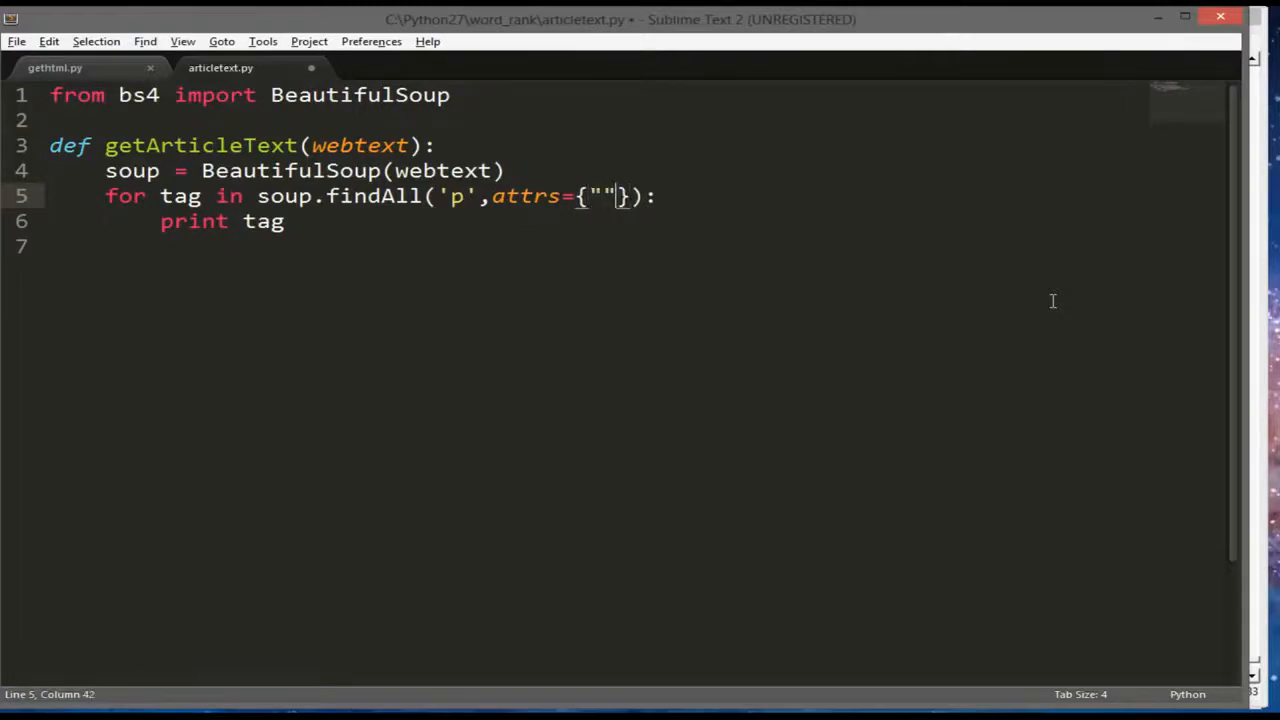
text(ire)
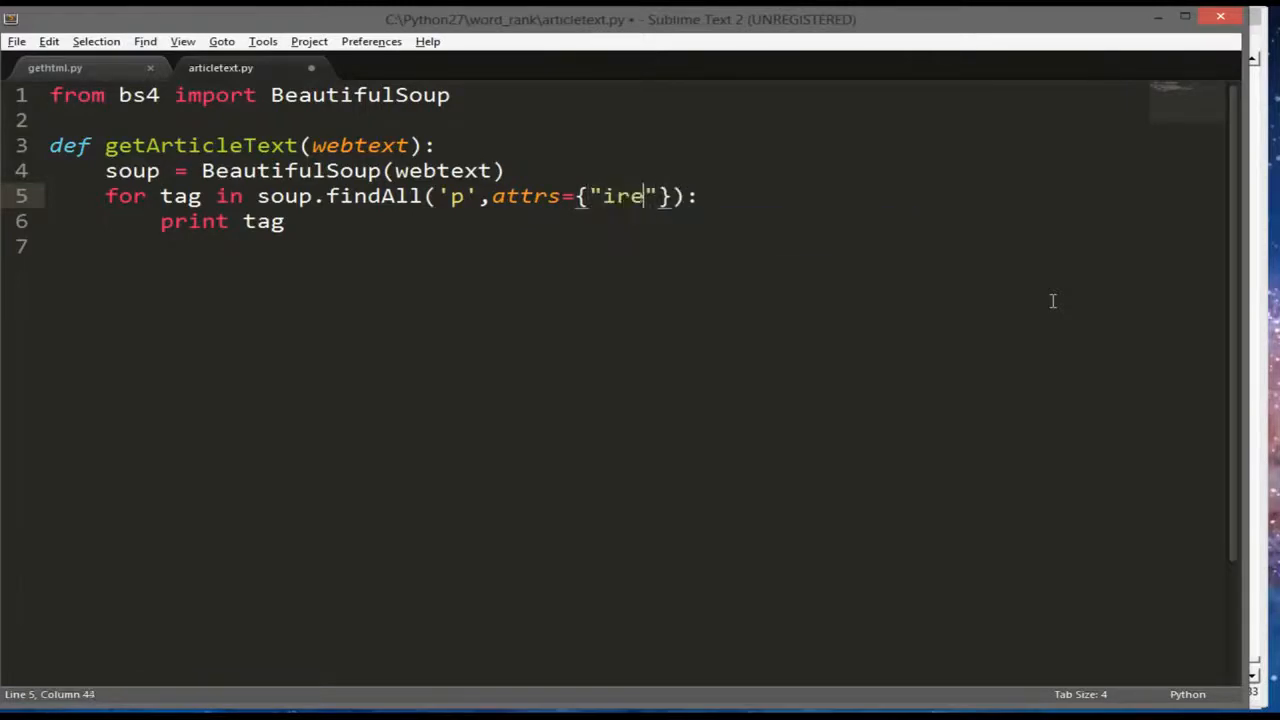
text(itemprop)
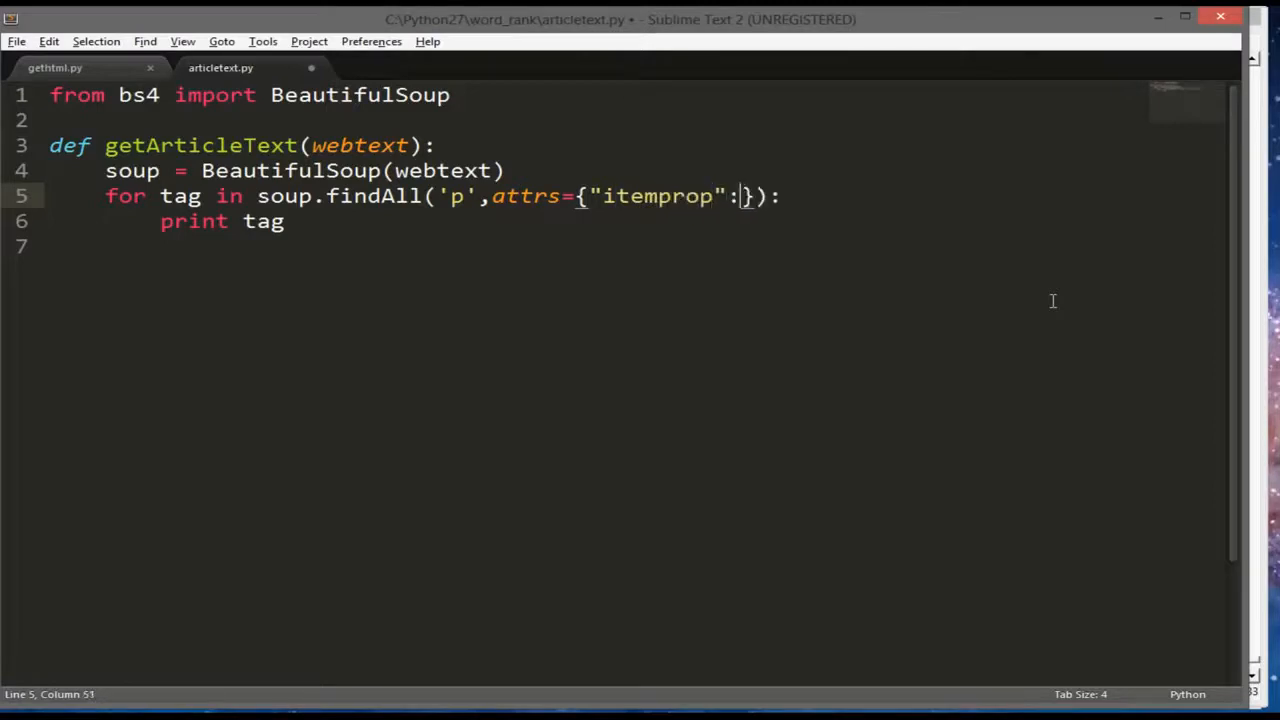
text(")
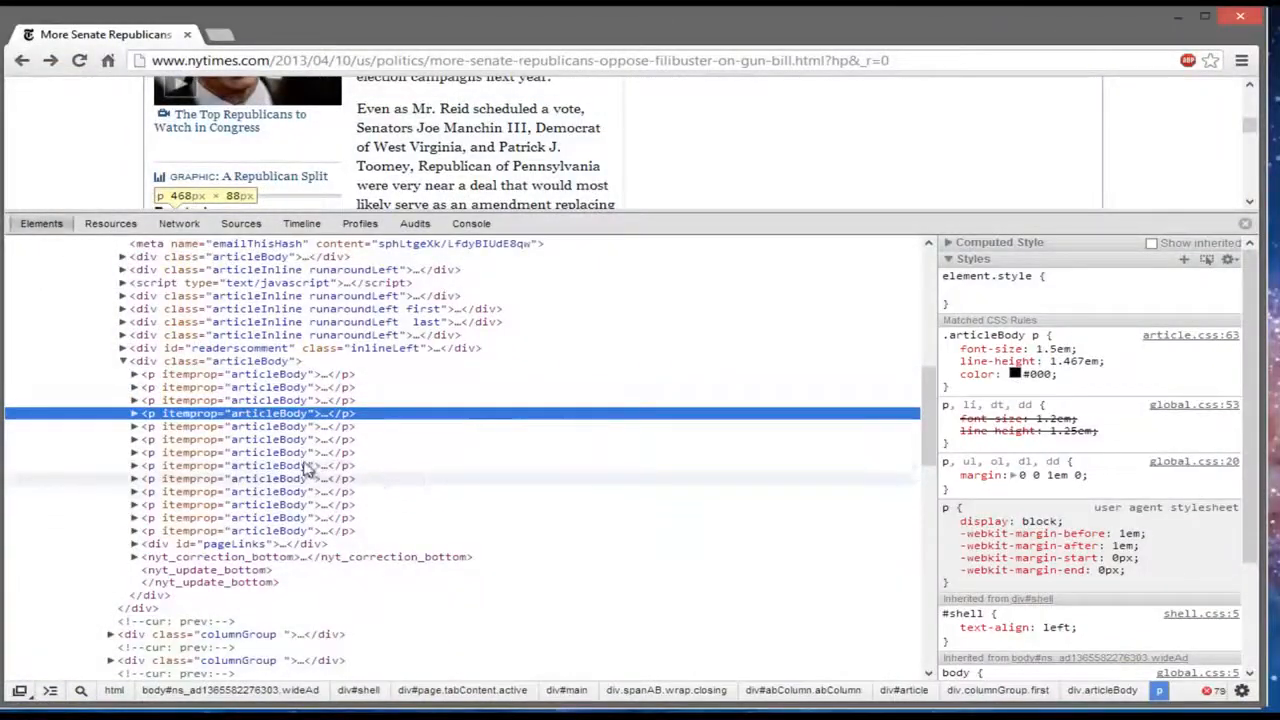
Finish the filter value as "articleBody", save, and check the rerun output
key(alt+tab)
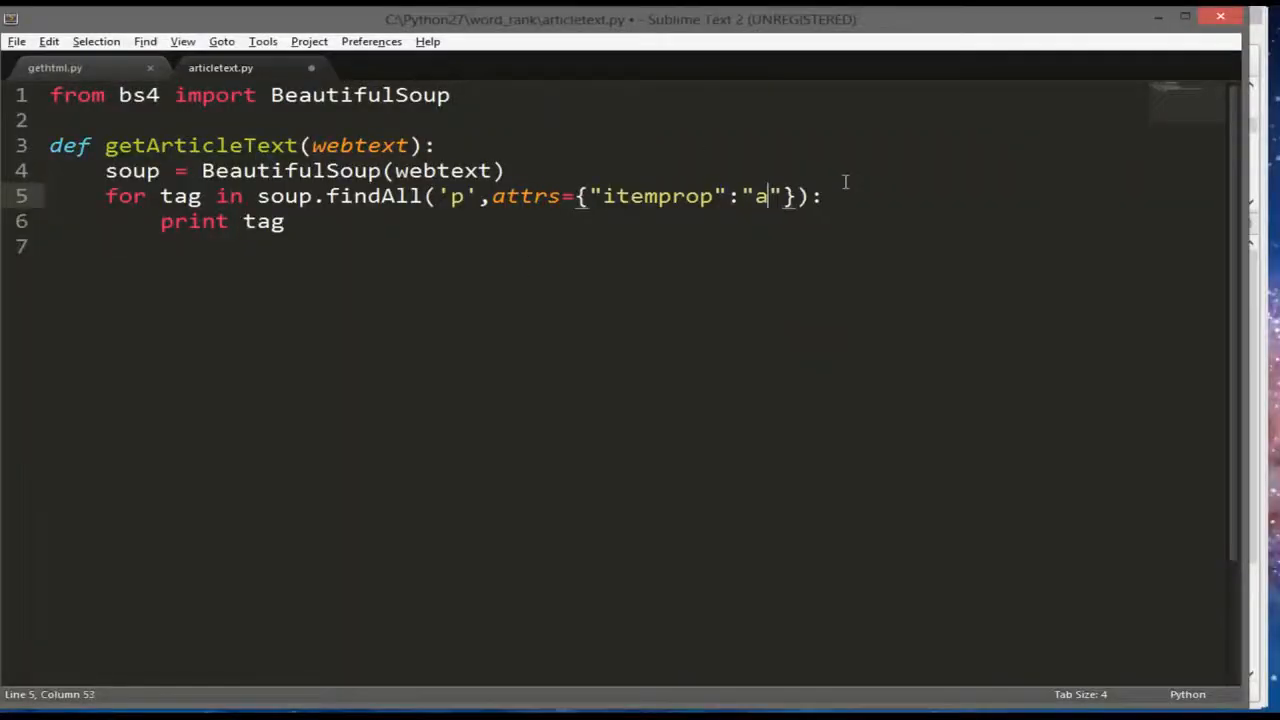
text(rticle)
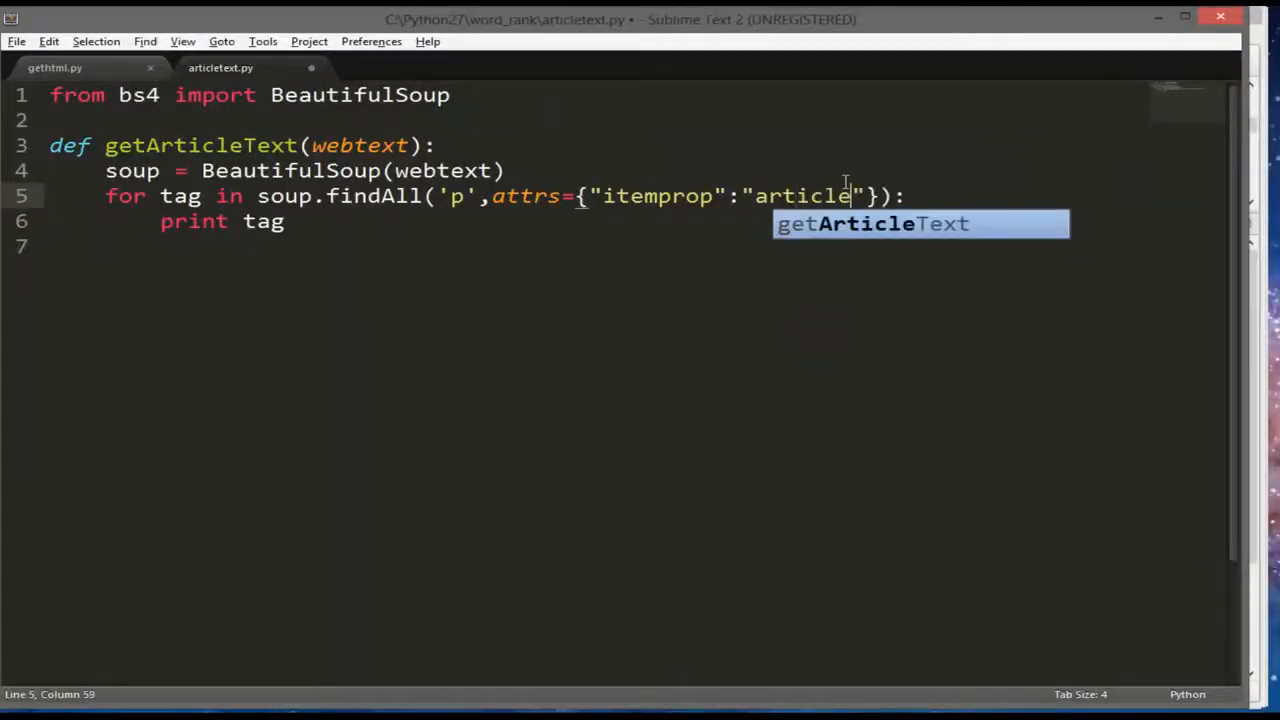
text(Body)
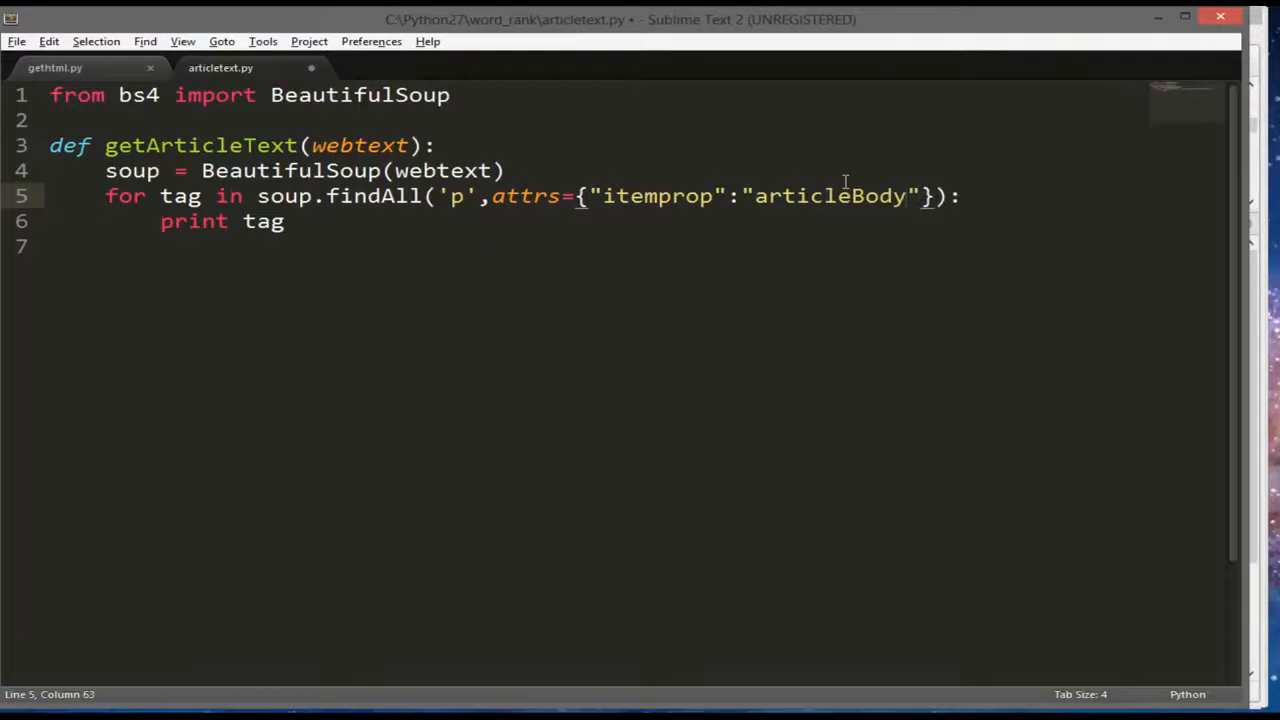
key(ctrl+s)
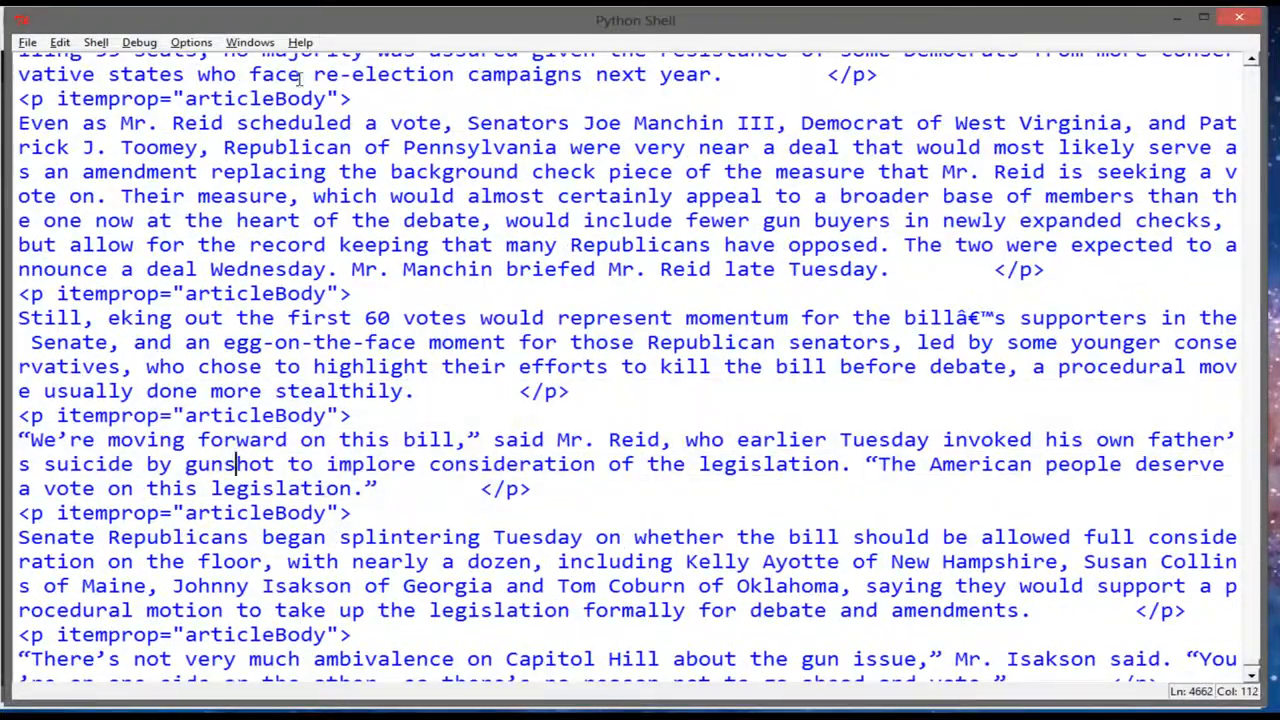
scroll(down, 3)
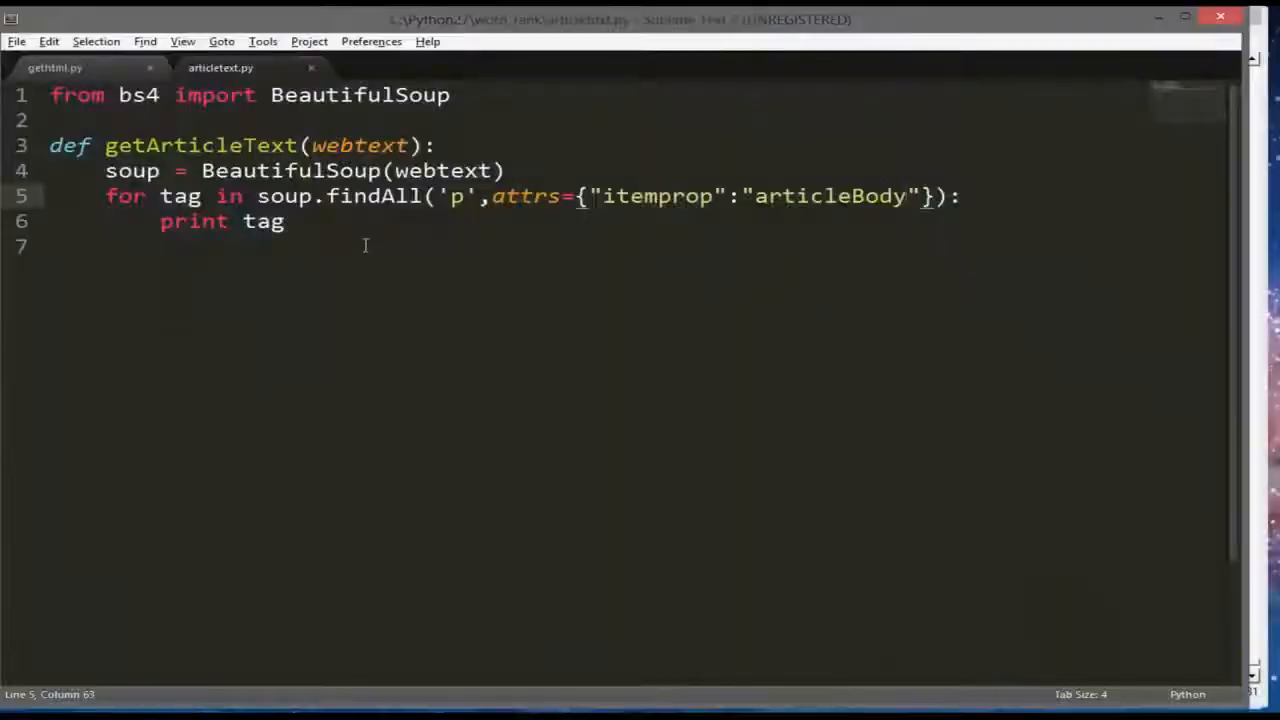
Change the loop body to print tag.contents[0]
text(.)
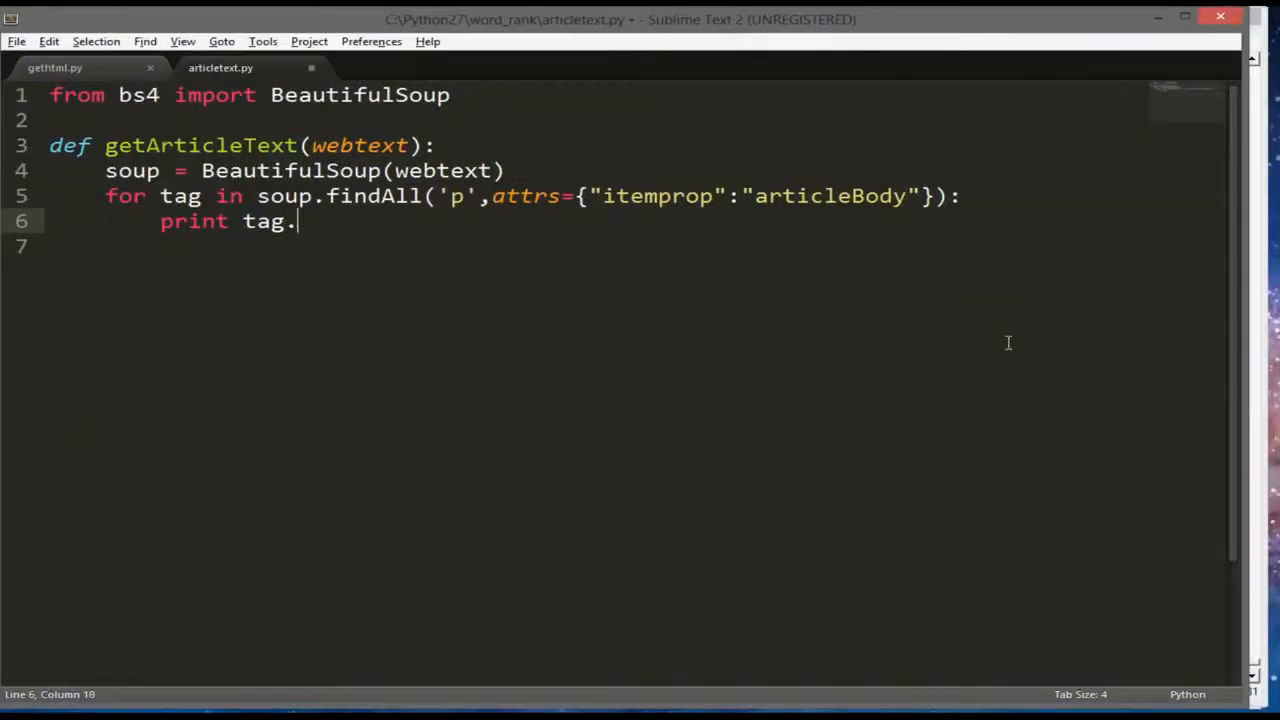
text(cont)
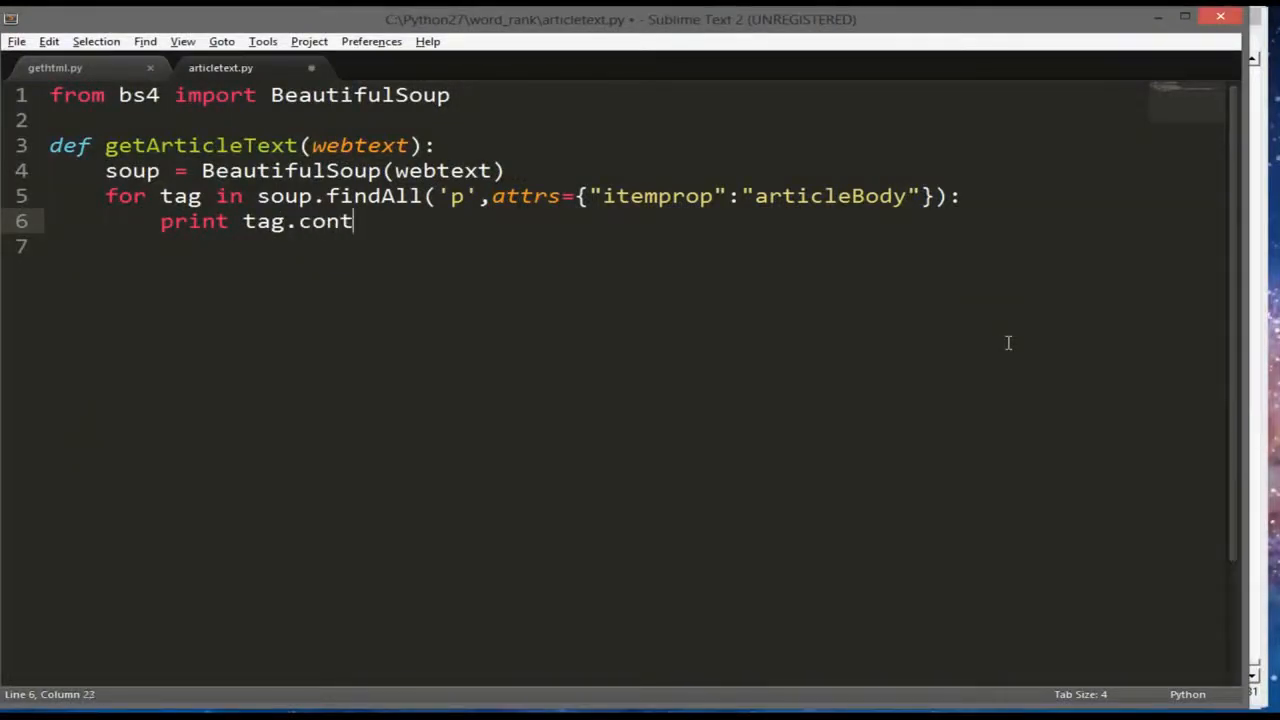
text(ents)
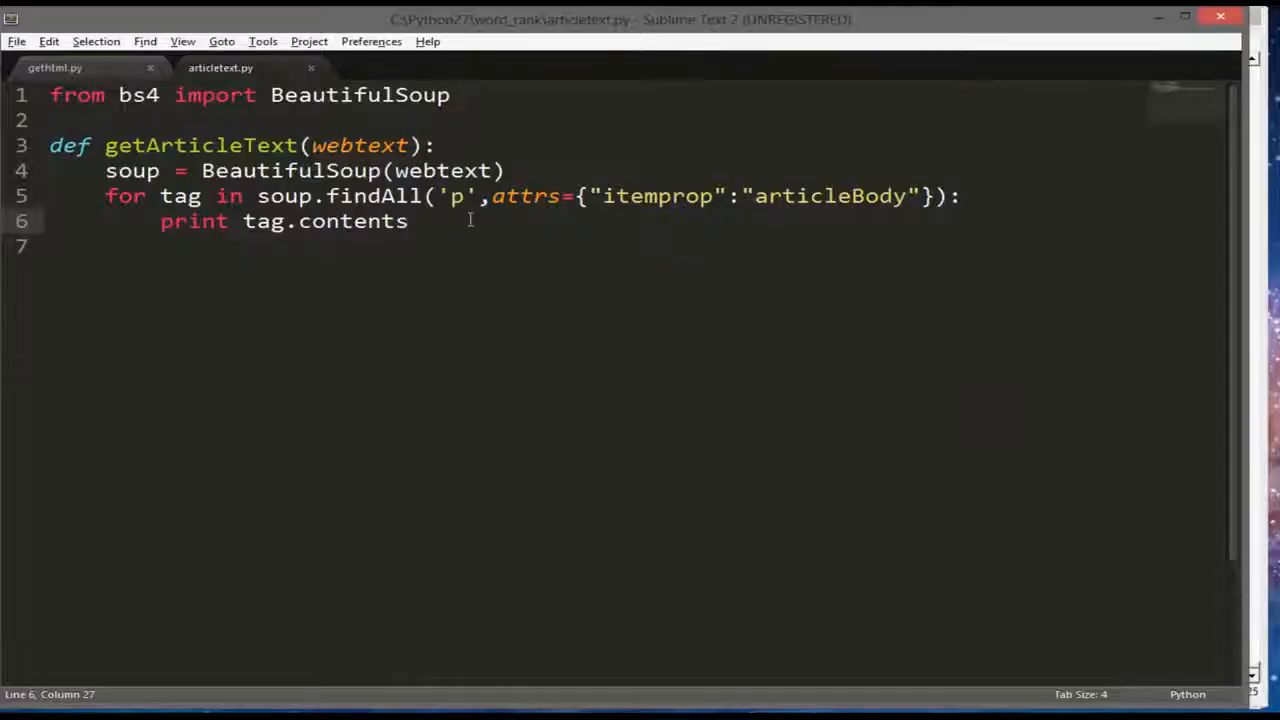
text([)
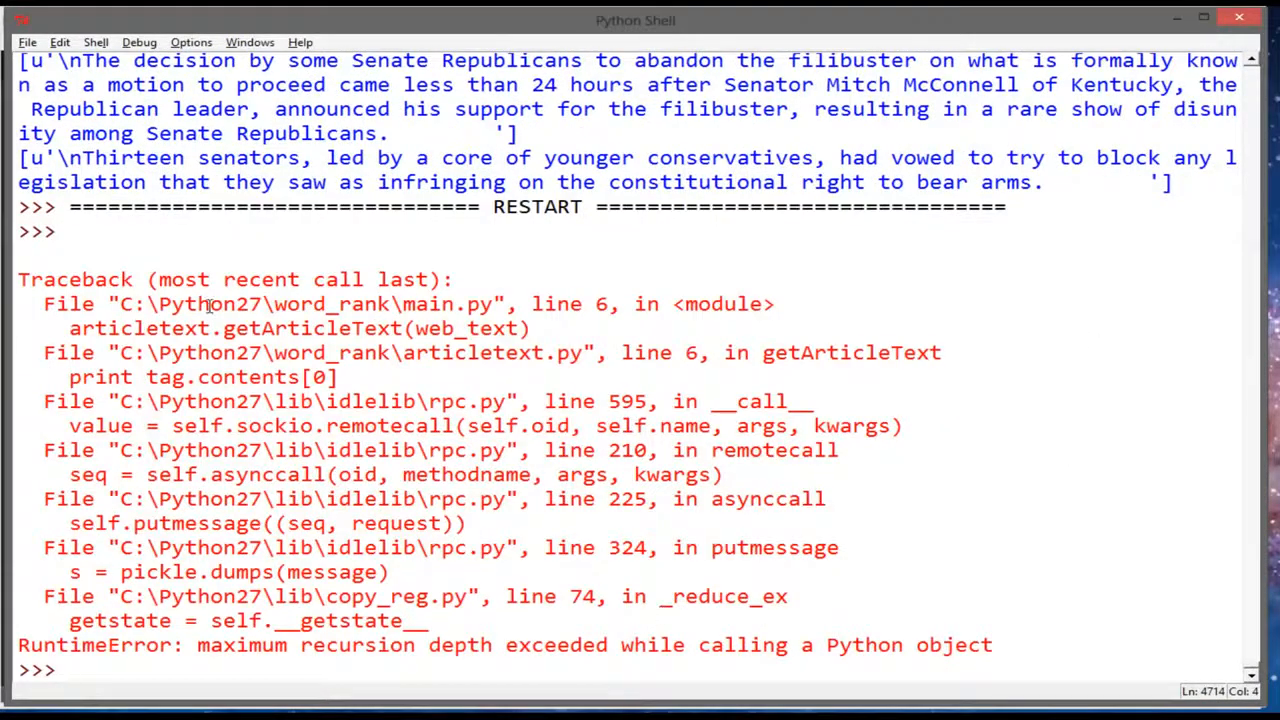
drag(410, 352, 570, 424)
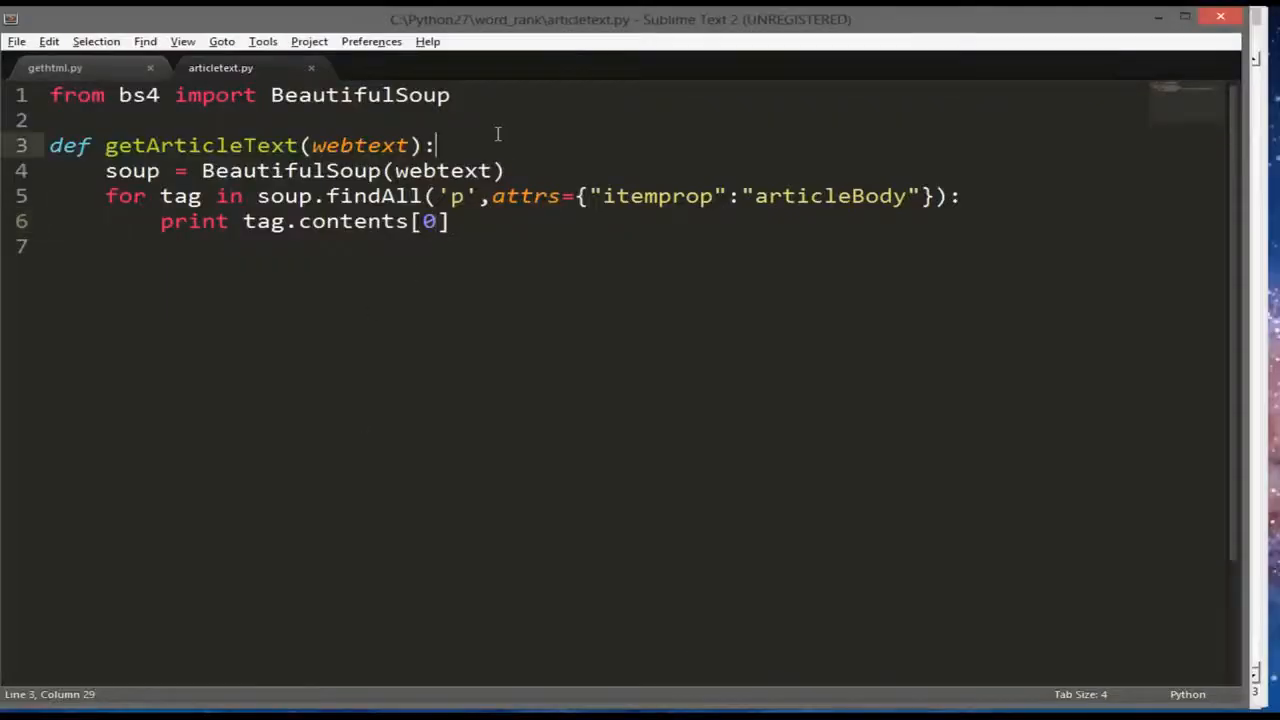
Add articletext = "" and make the loop append with articletext += tag.contents[0]
key(enter)
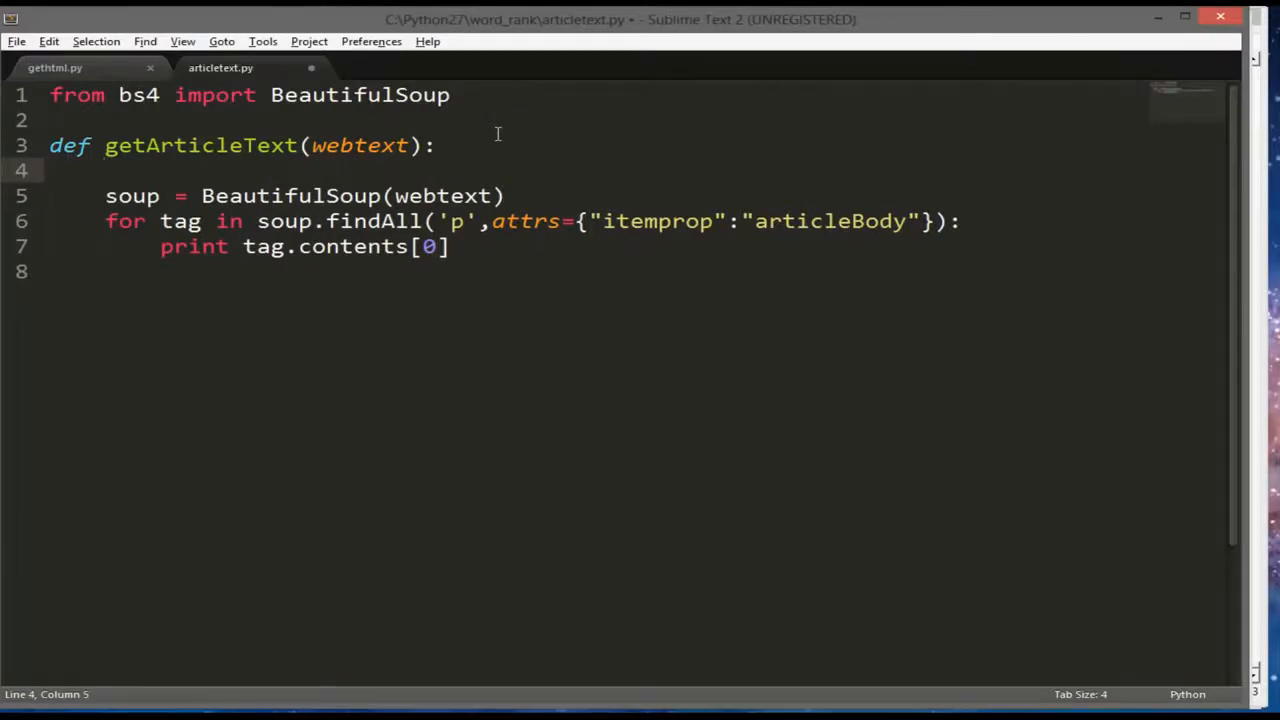
text(article)
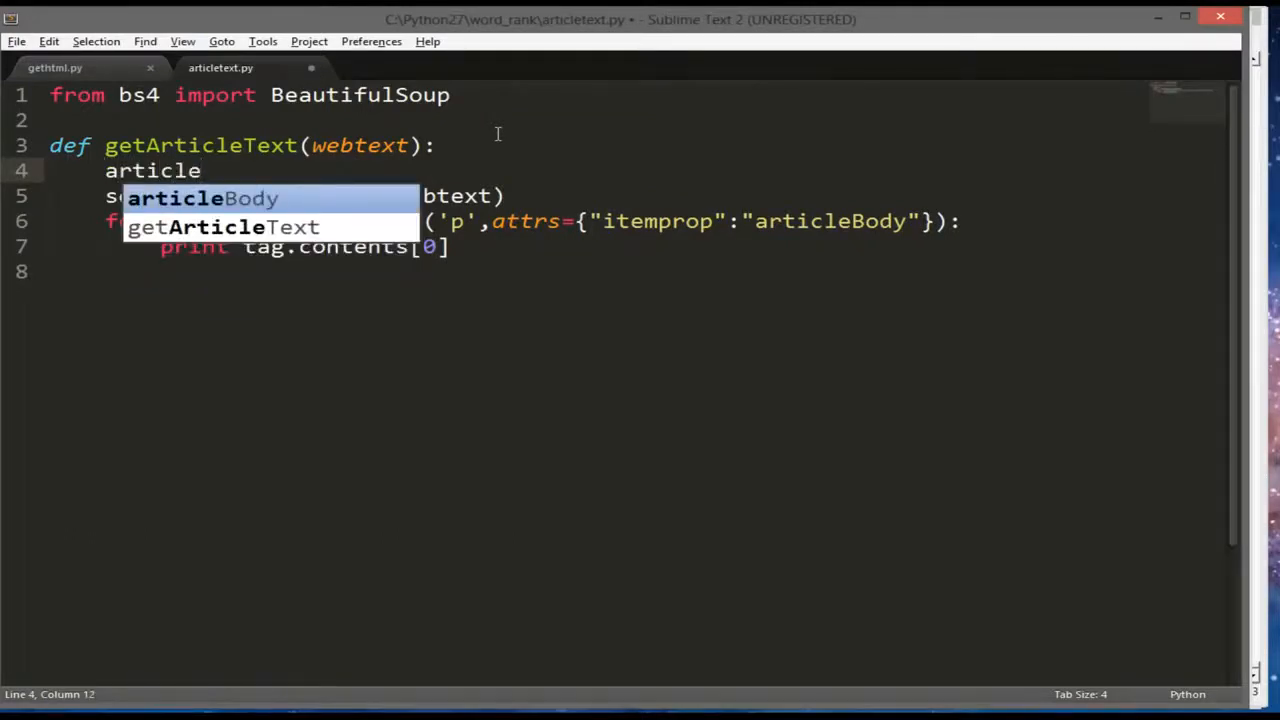
text(text =)
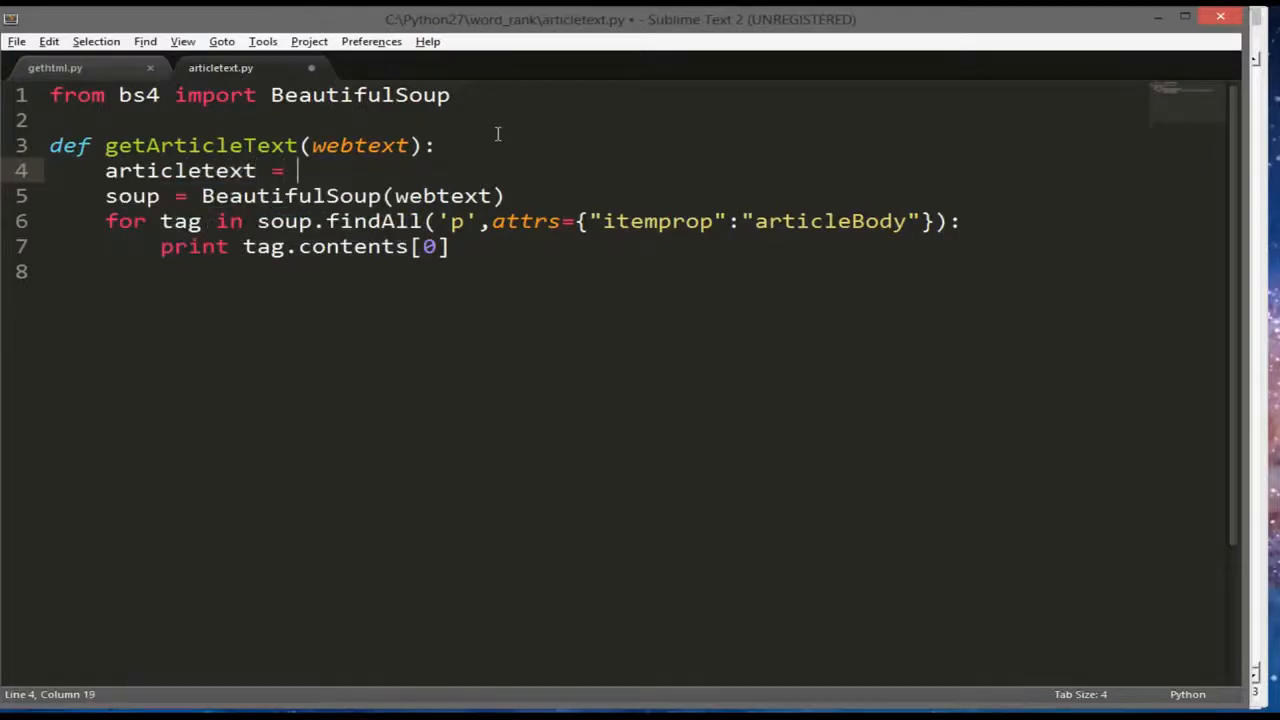
text("")
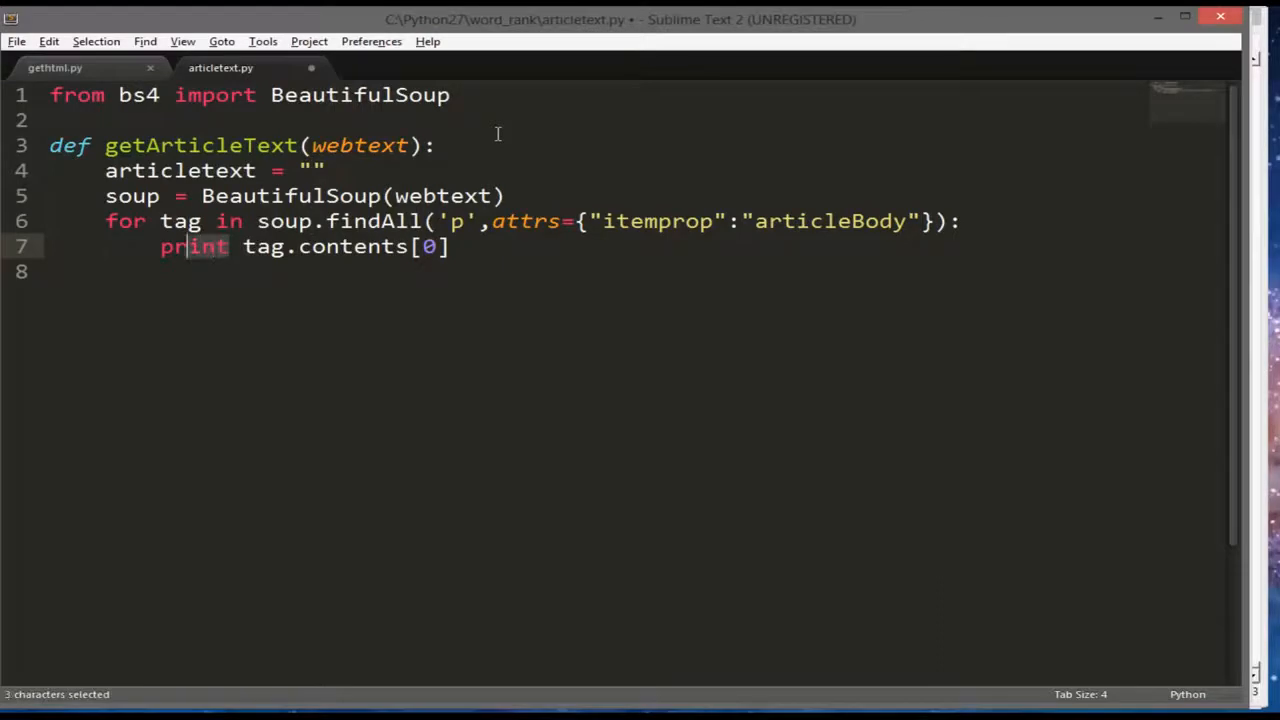
text(articletext)
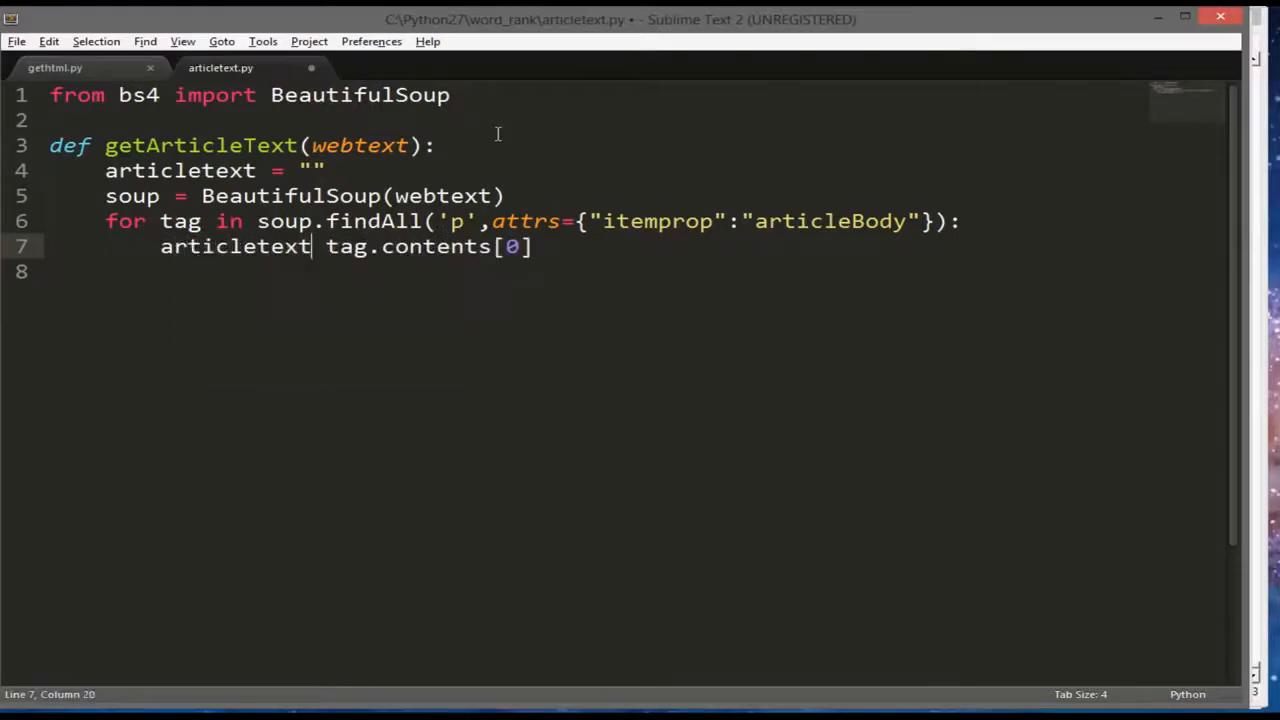
text(+=)
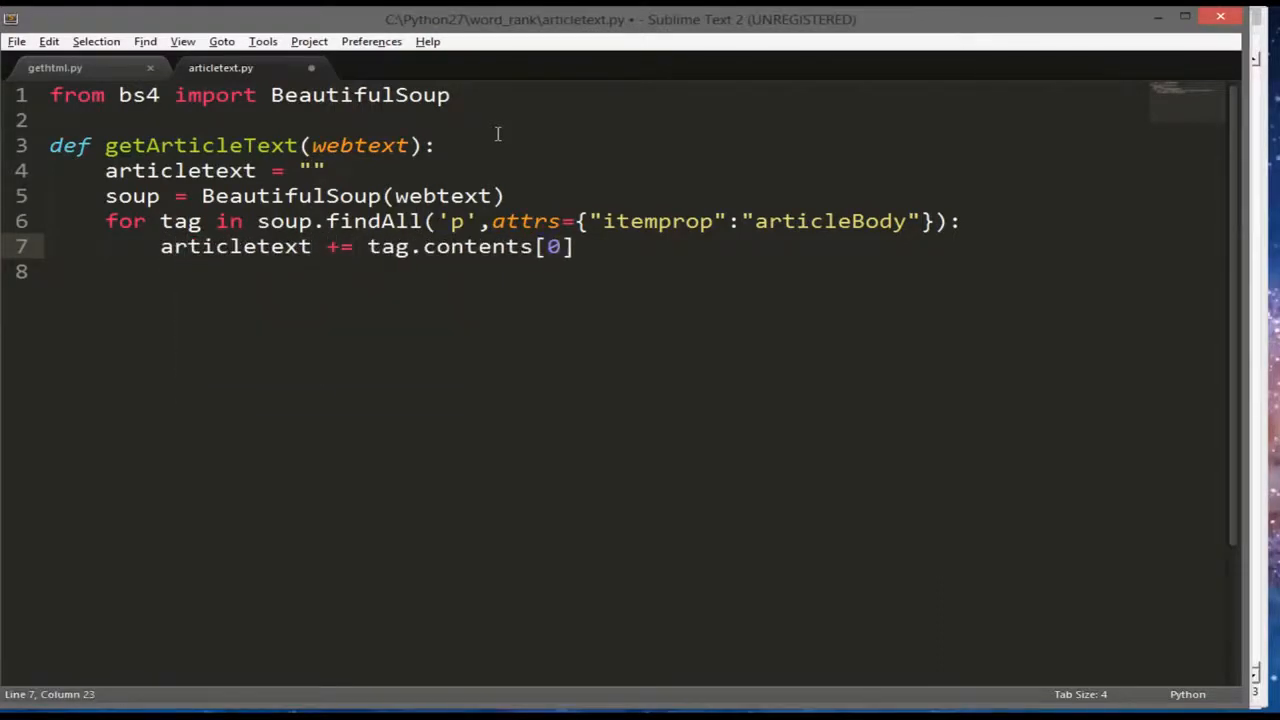
Print articletext after the loop, save, and run main.py
key(ctrl+s)
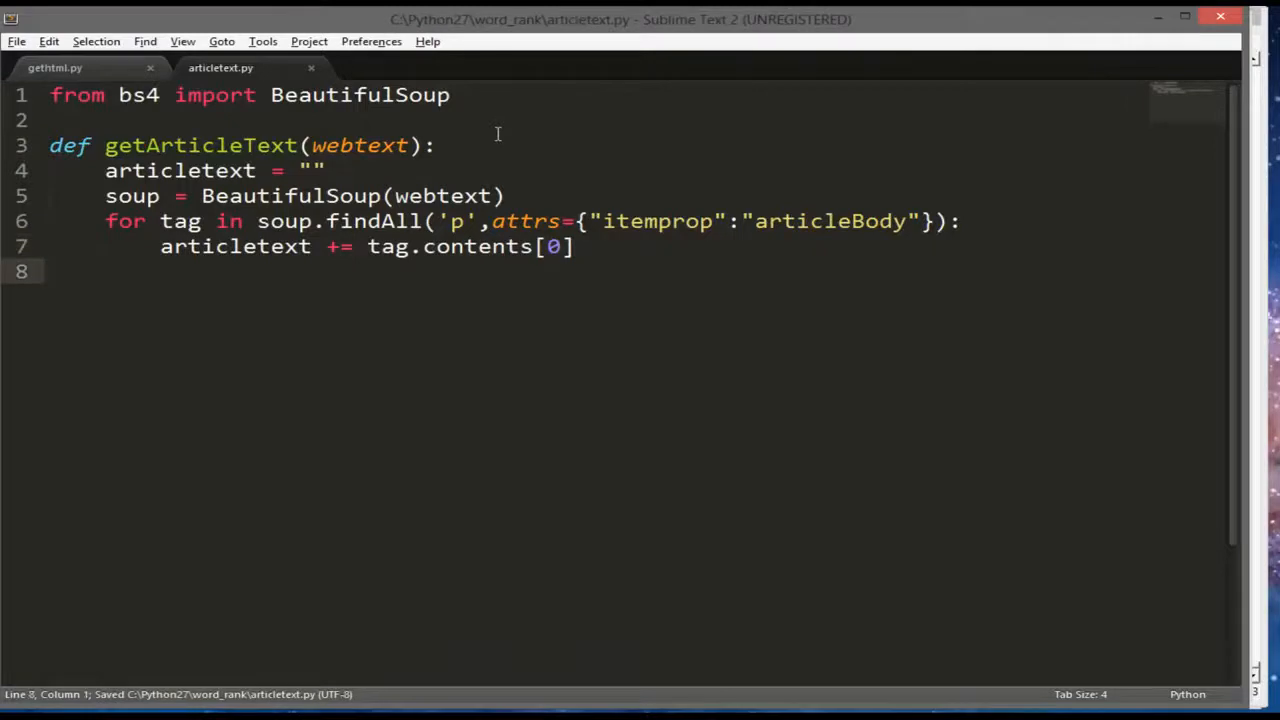
text(pri)
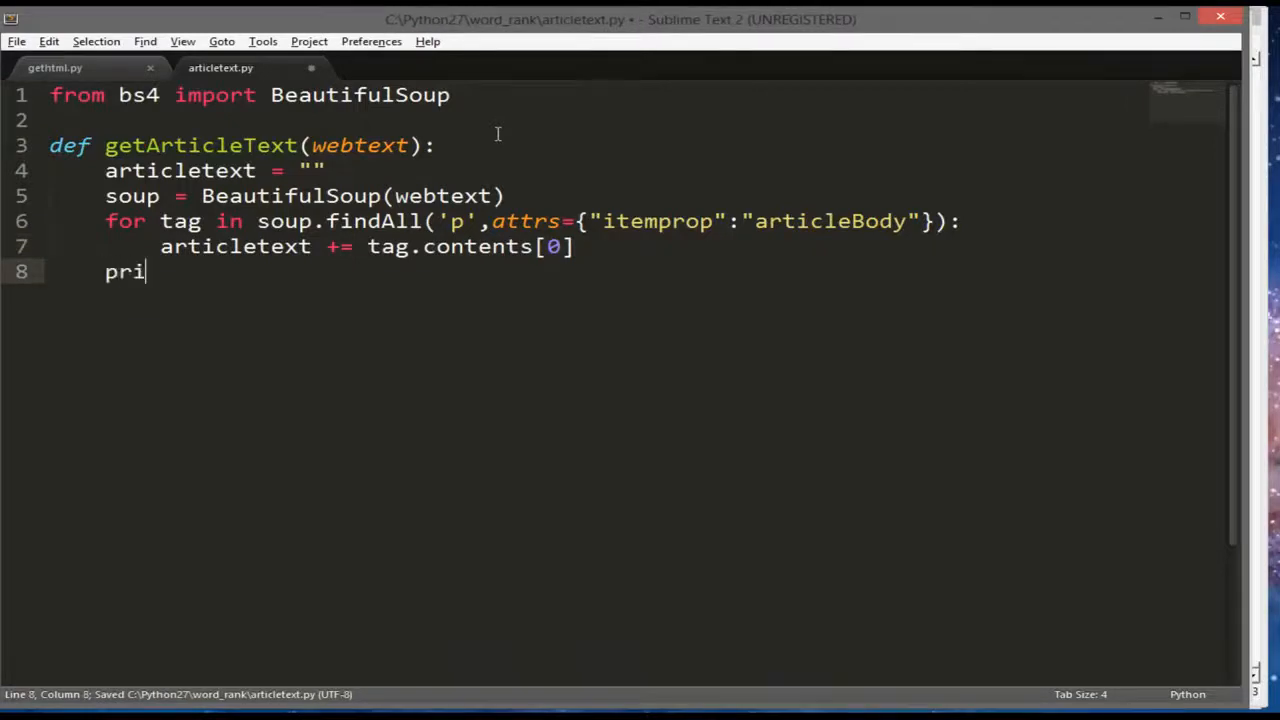
text(nt articletext)
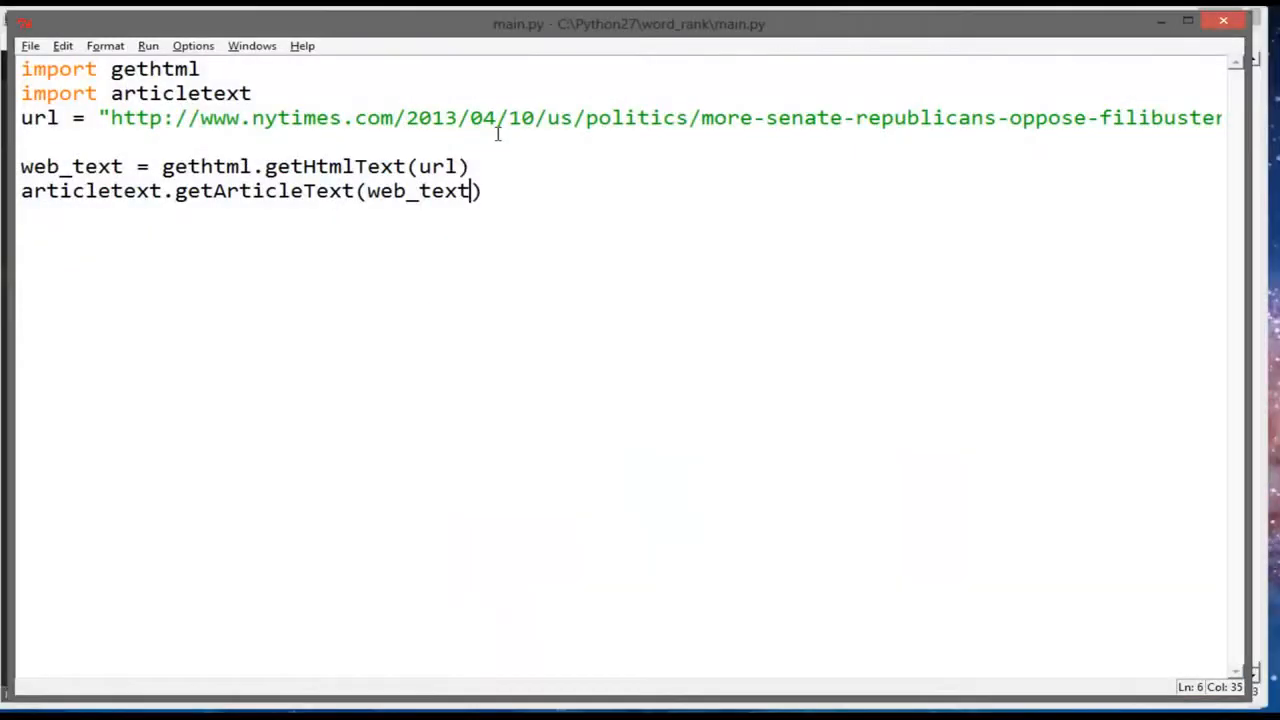
key(F5)
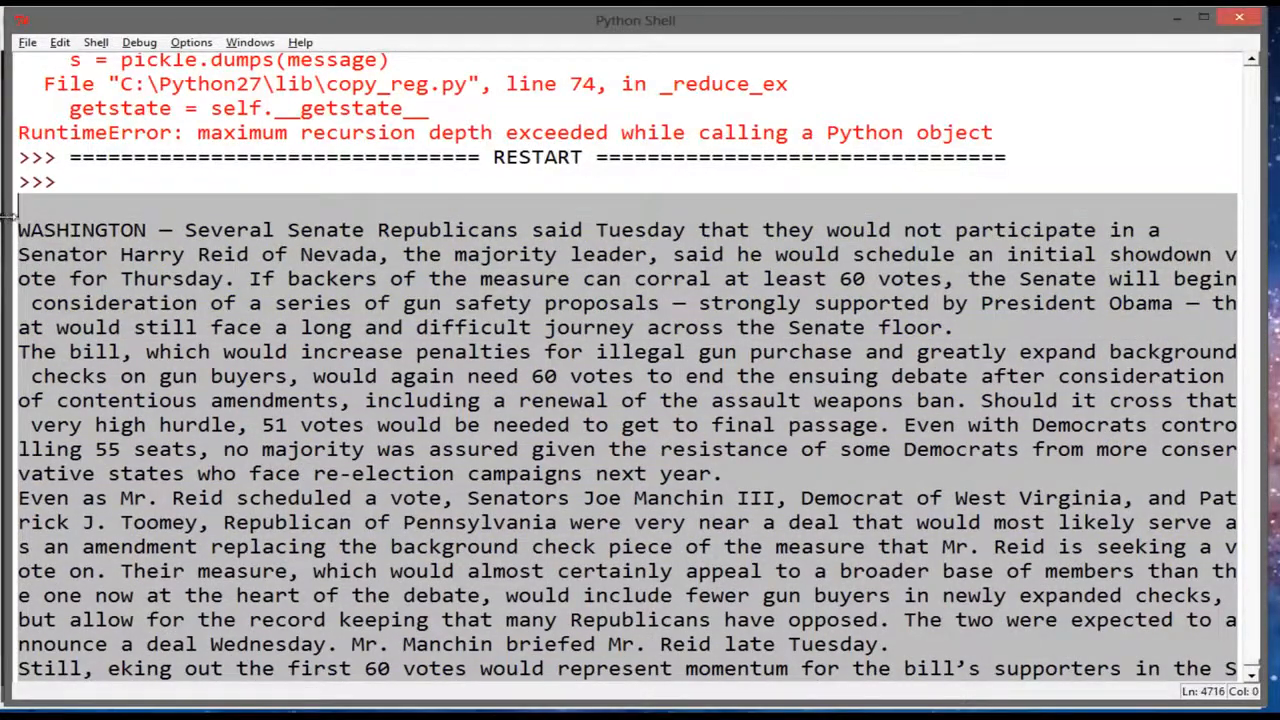
Review the pasted article text in the untitled tab, then switch to Chrome
key(alt+tab)
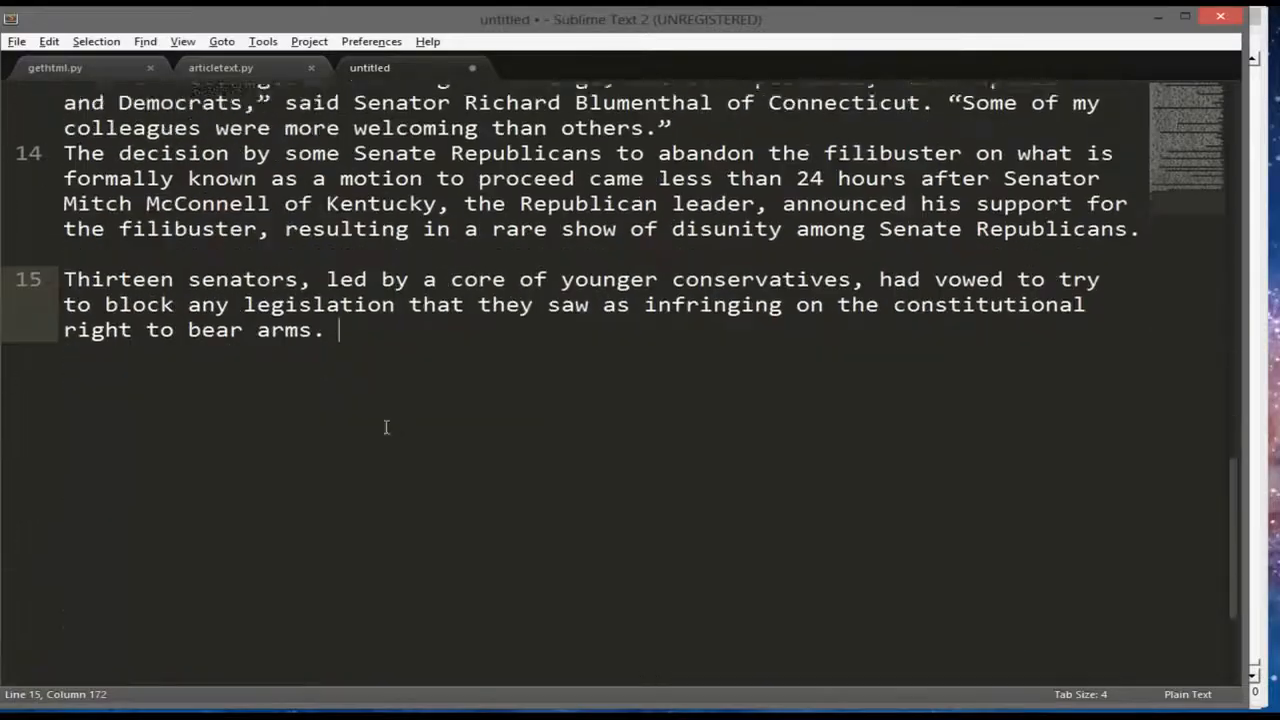
scroll(up, 3)
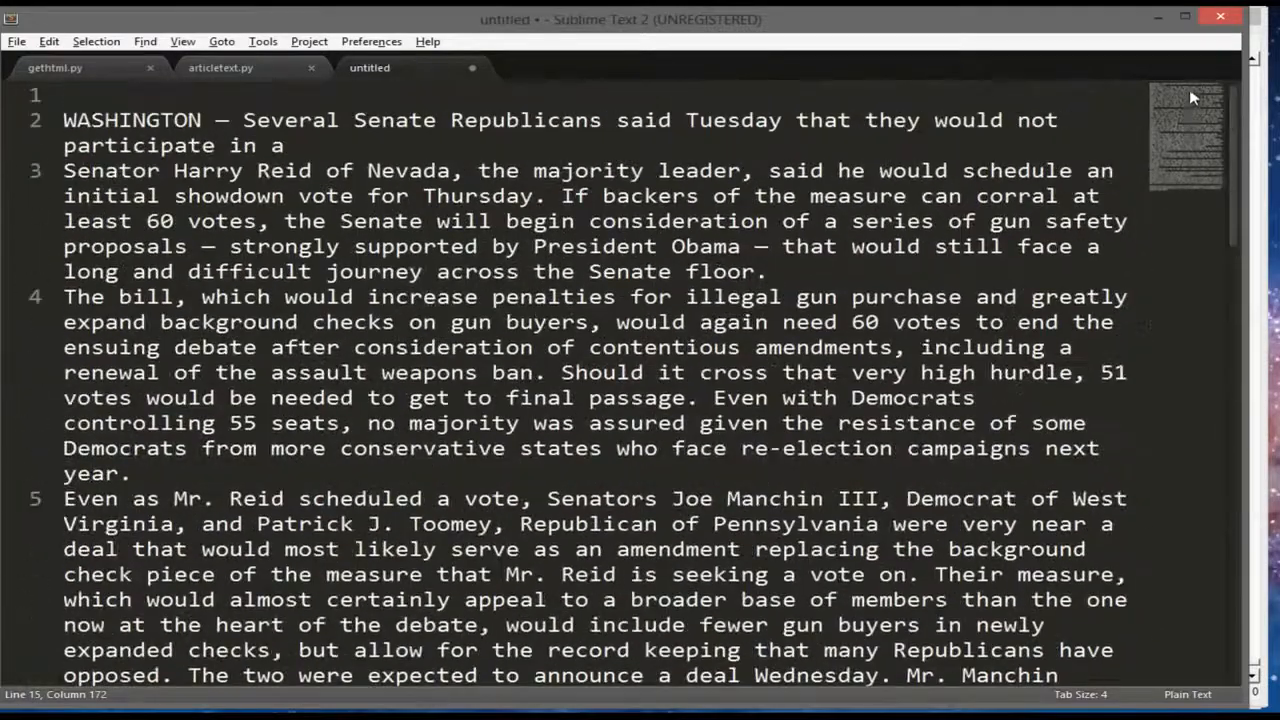
scroll(down, 3)
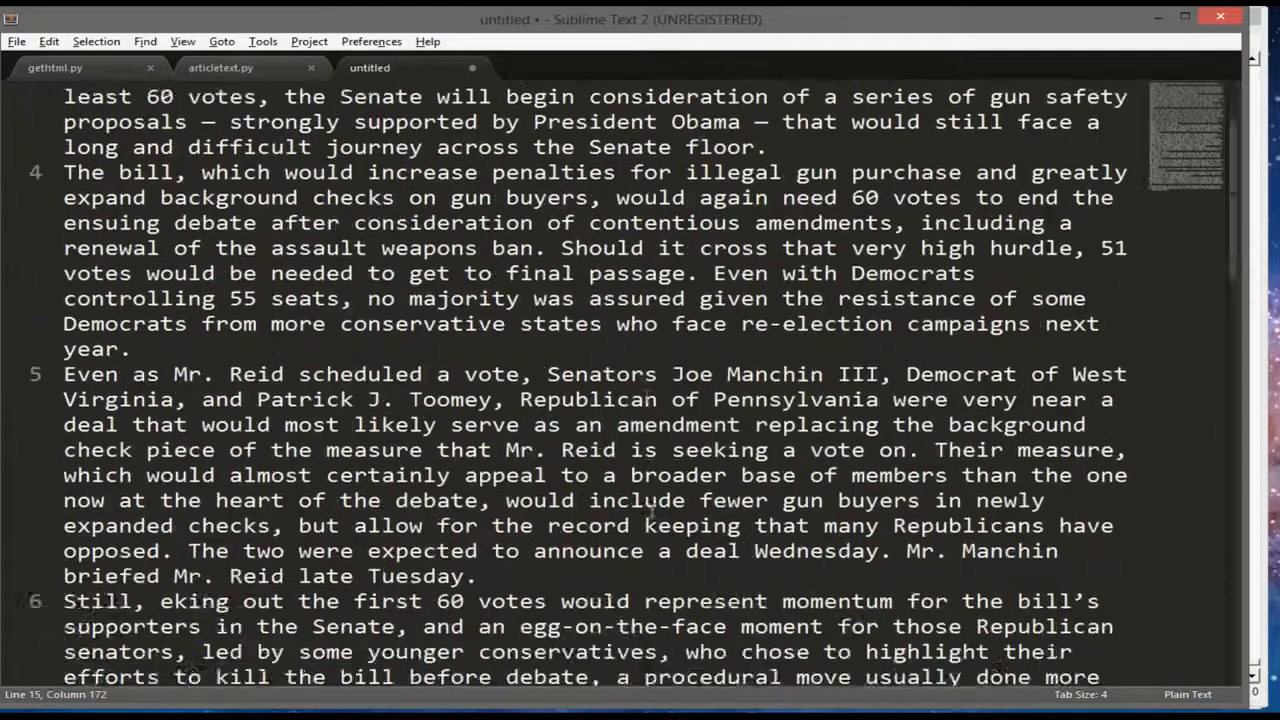
key(alt+tab)
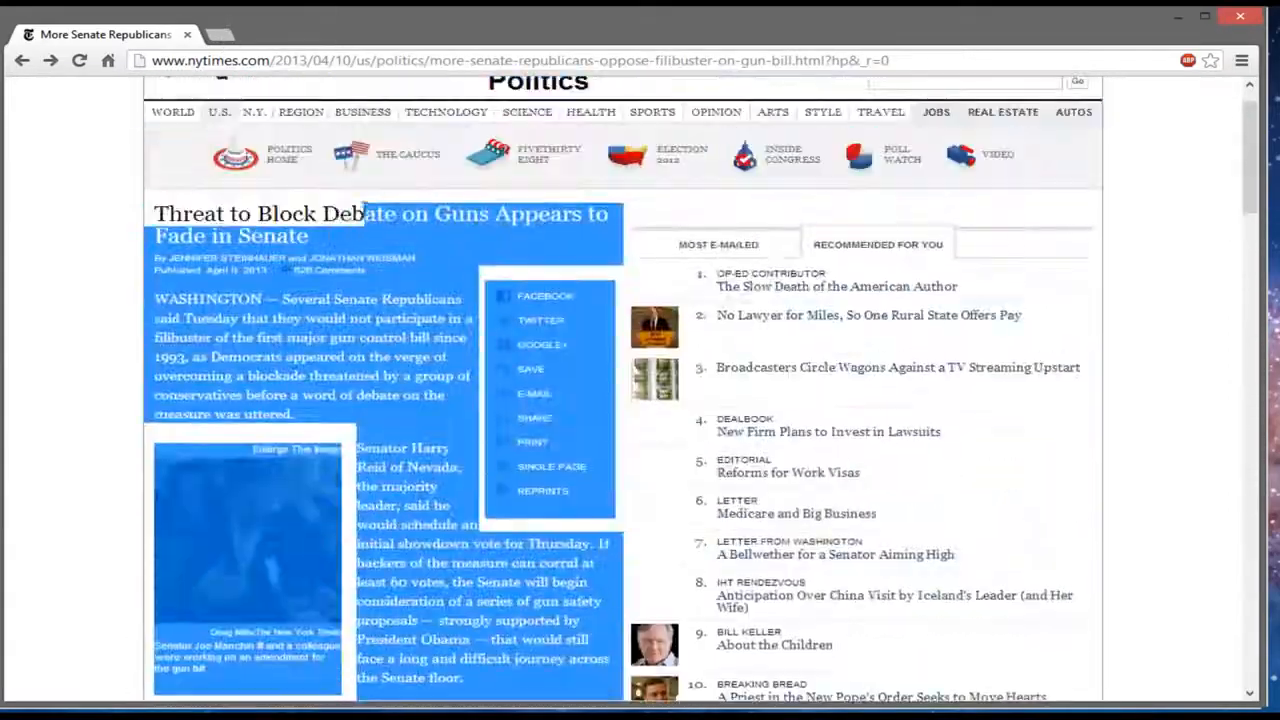
Scroll the NYTimes article page to compare with the extracted text
scroll(down, 3)
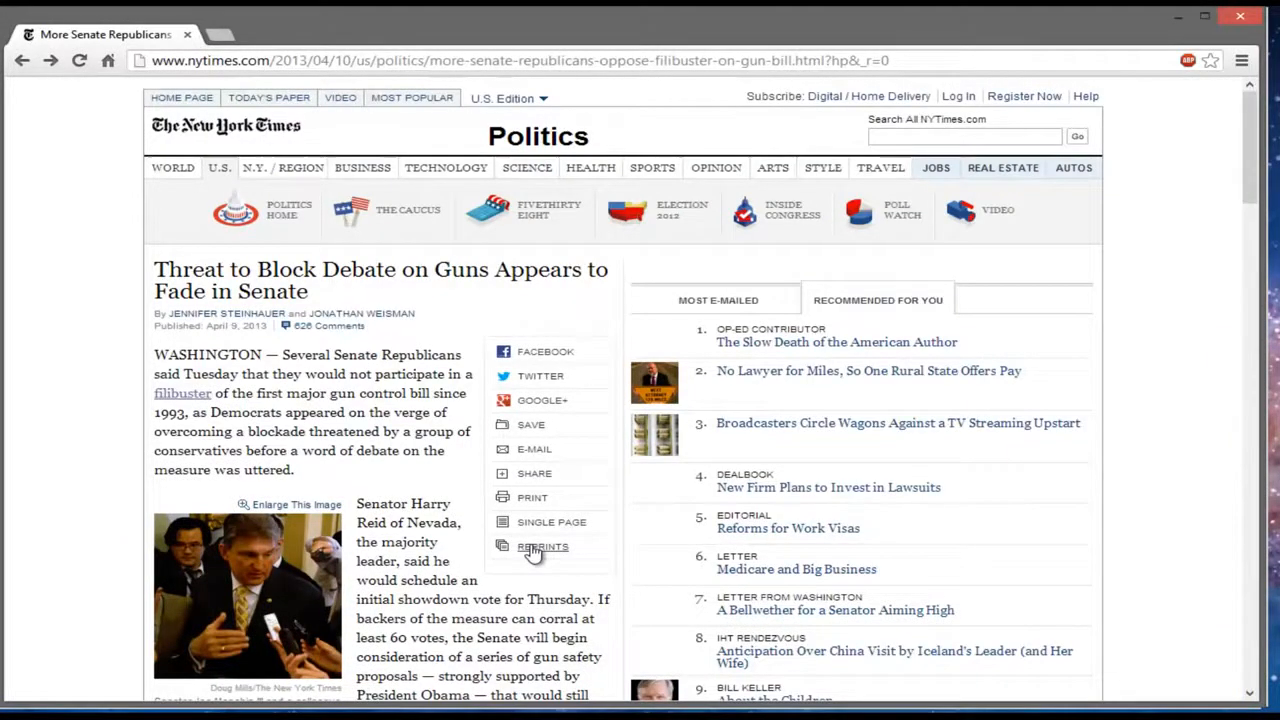
mouse_move(1168, 24)
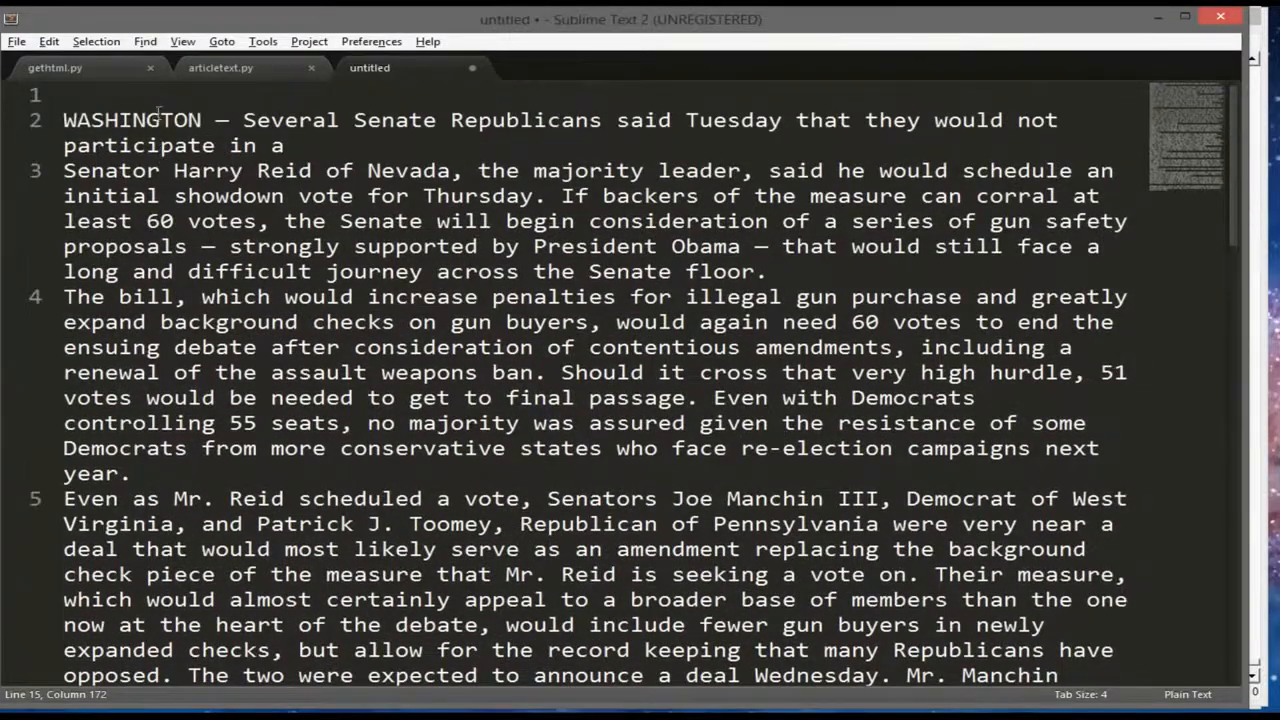
Review gethtml.py and rename getArticleText's parameter to web_text
click(220, 68)
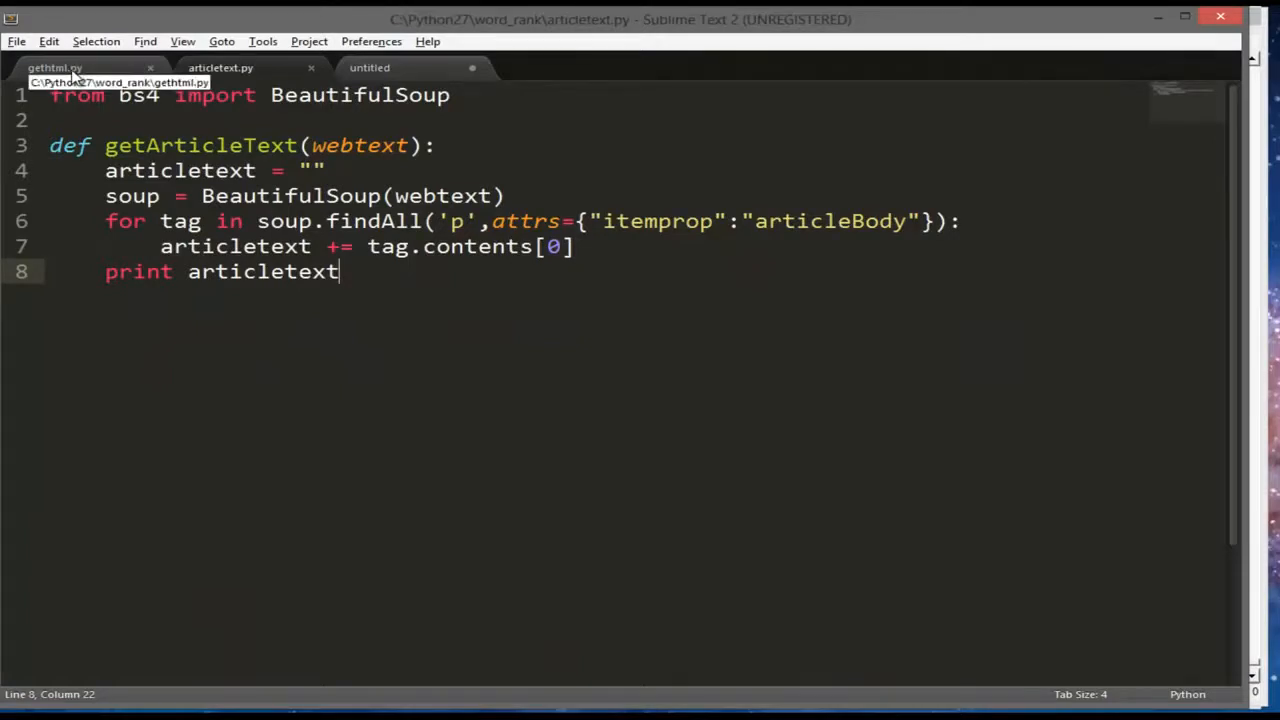
click(54, 68)
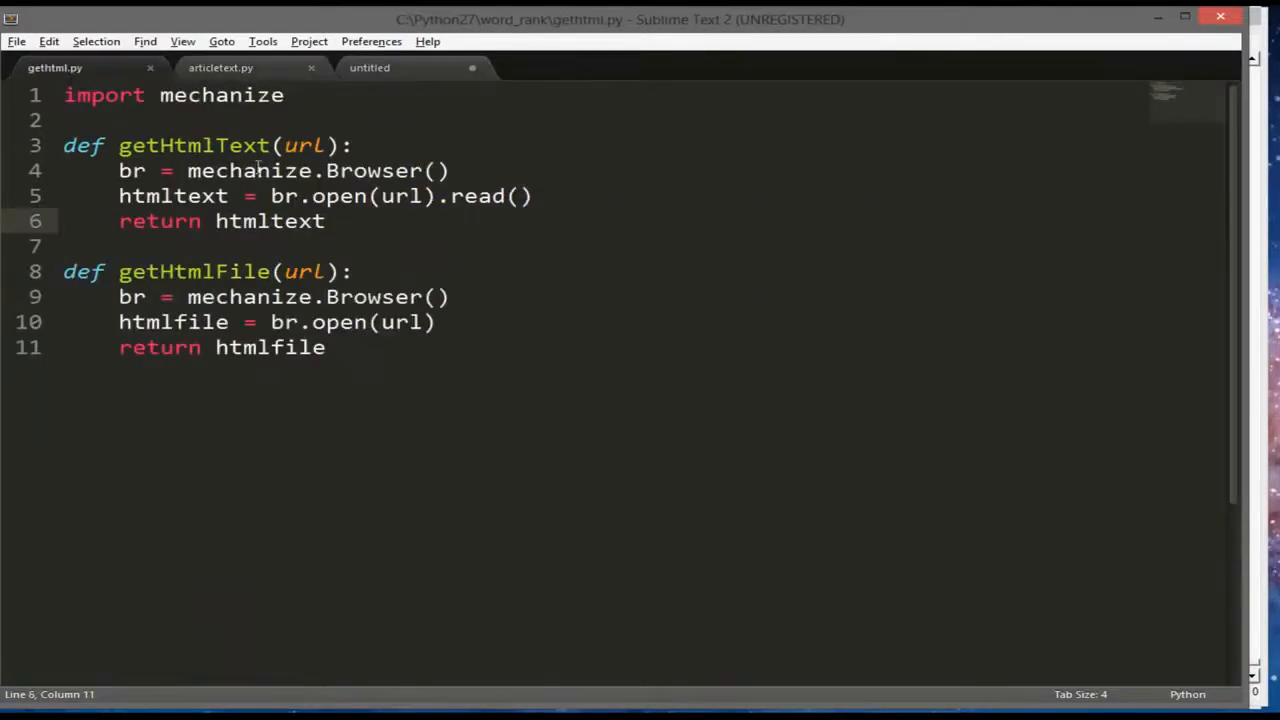
mouse_move(428, 436)
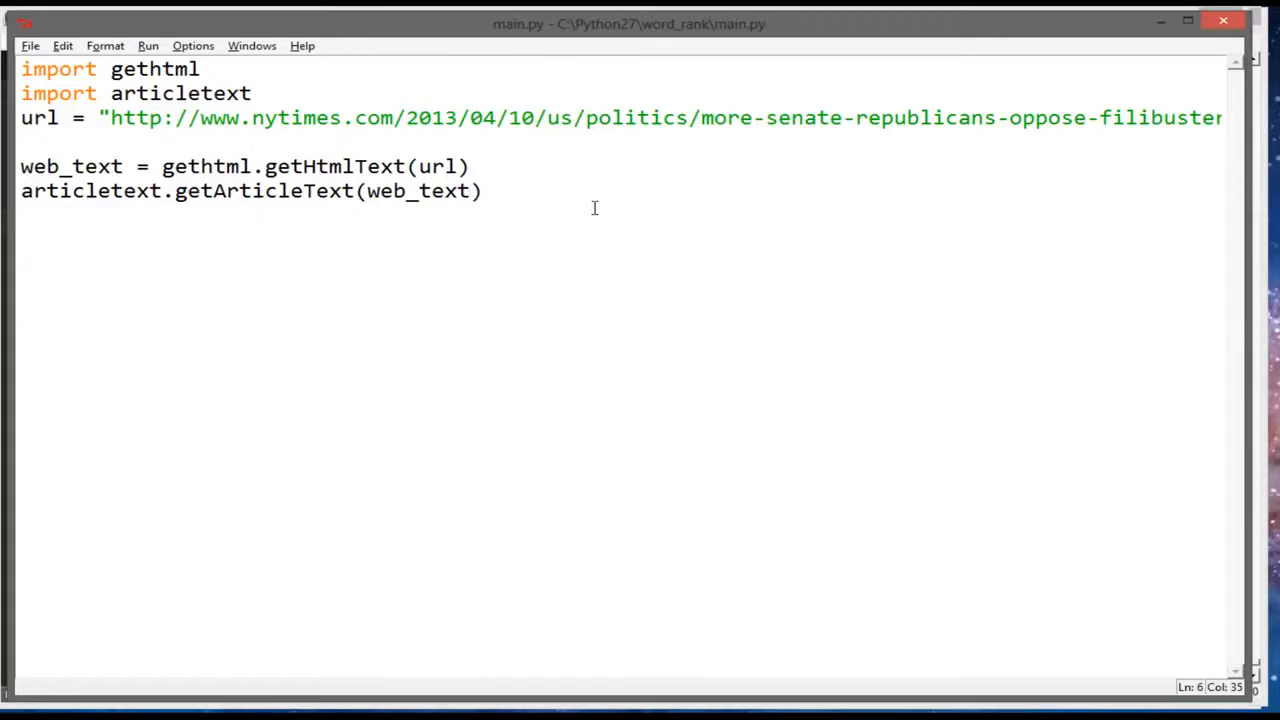
key(BackSpace)
text(u)
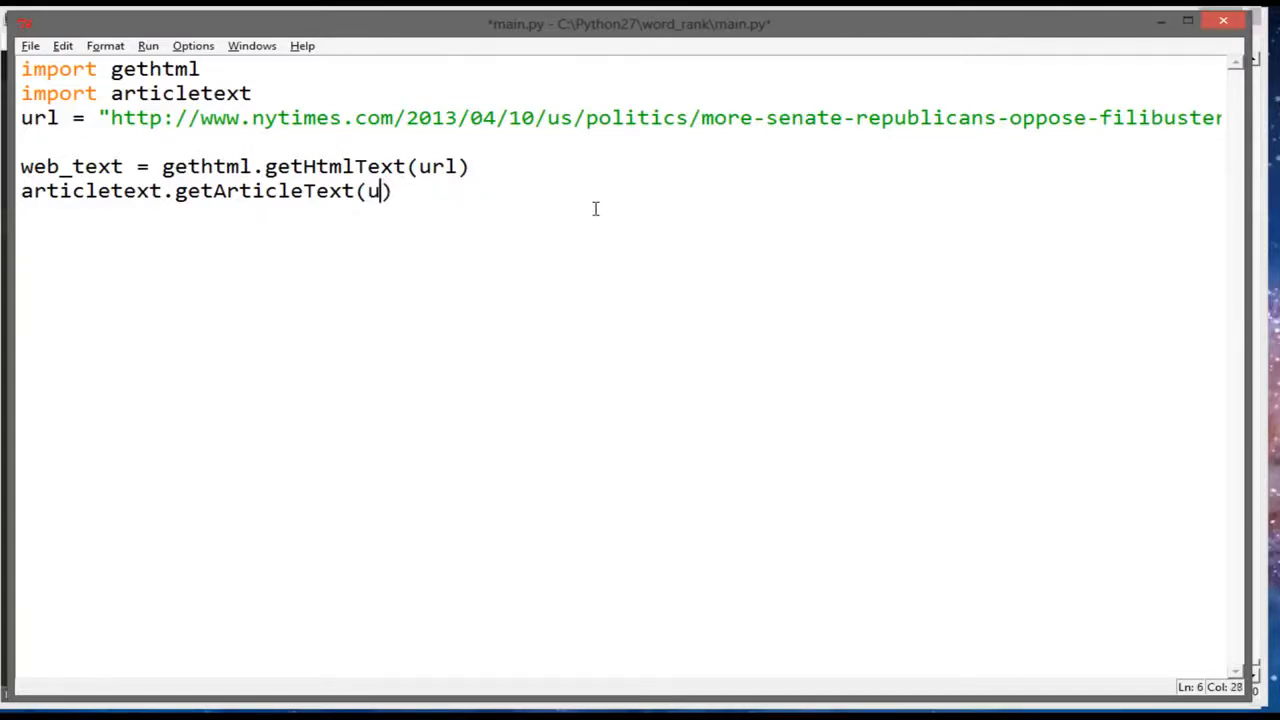
key(Backspace)
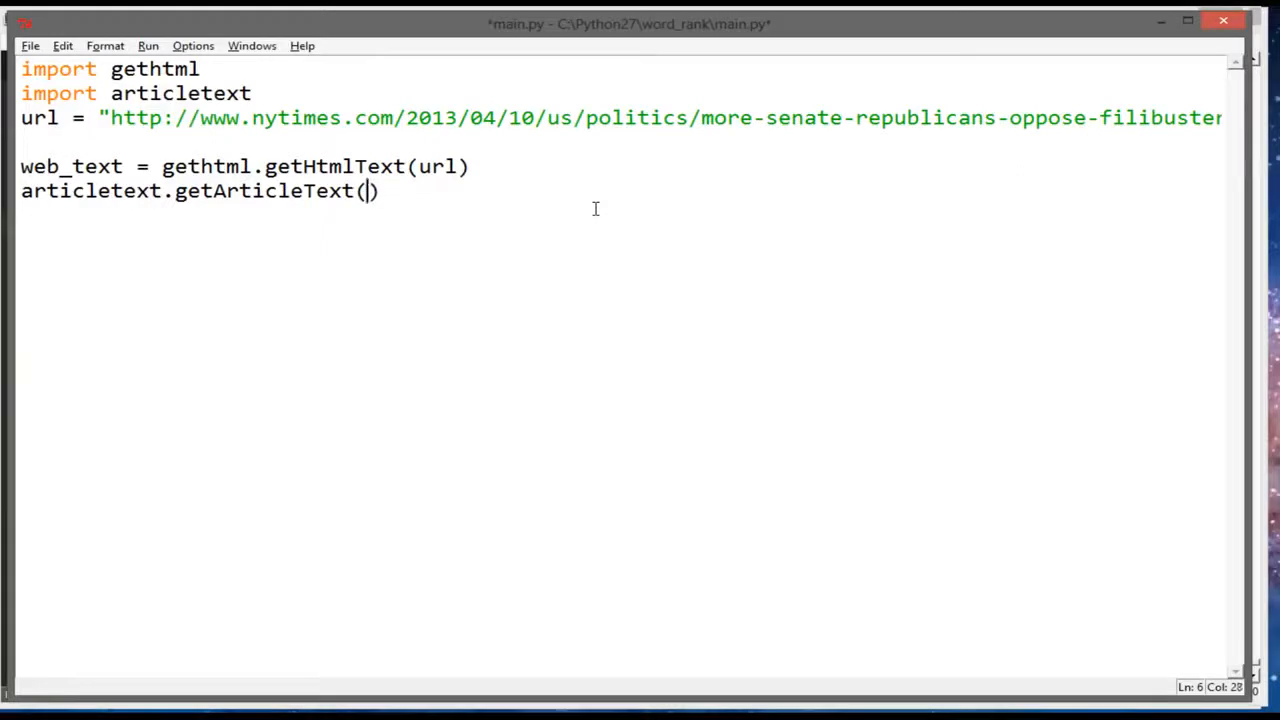
text(web_text)
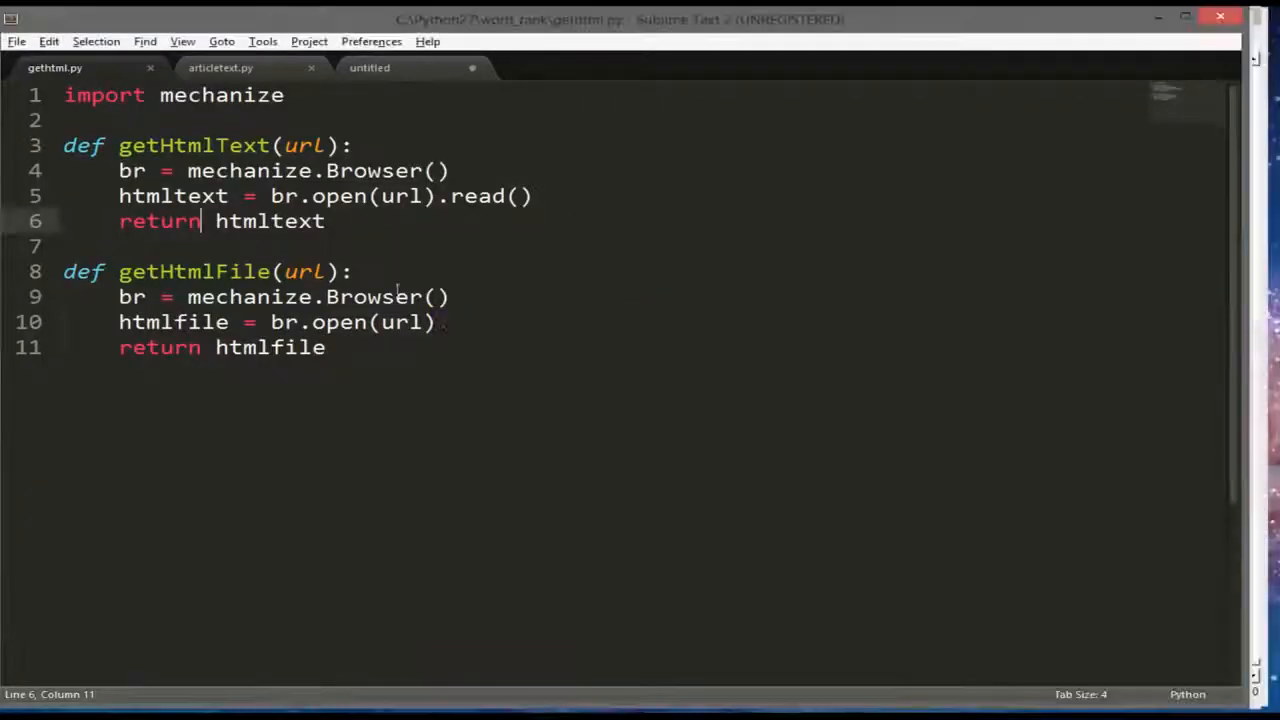
Start a new def below getArticleText in articletext.py
click(220, 68)
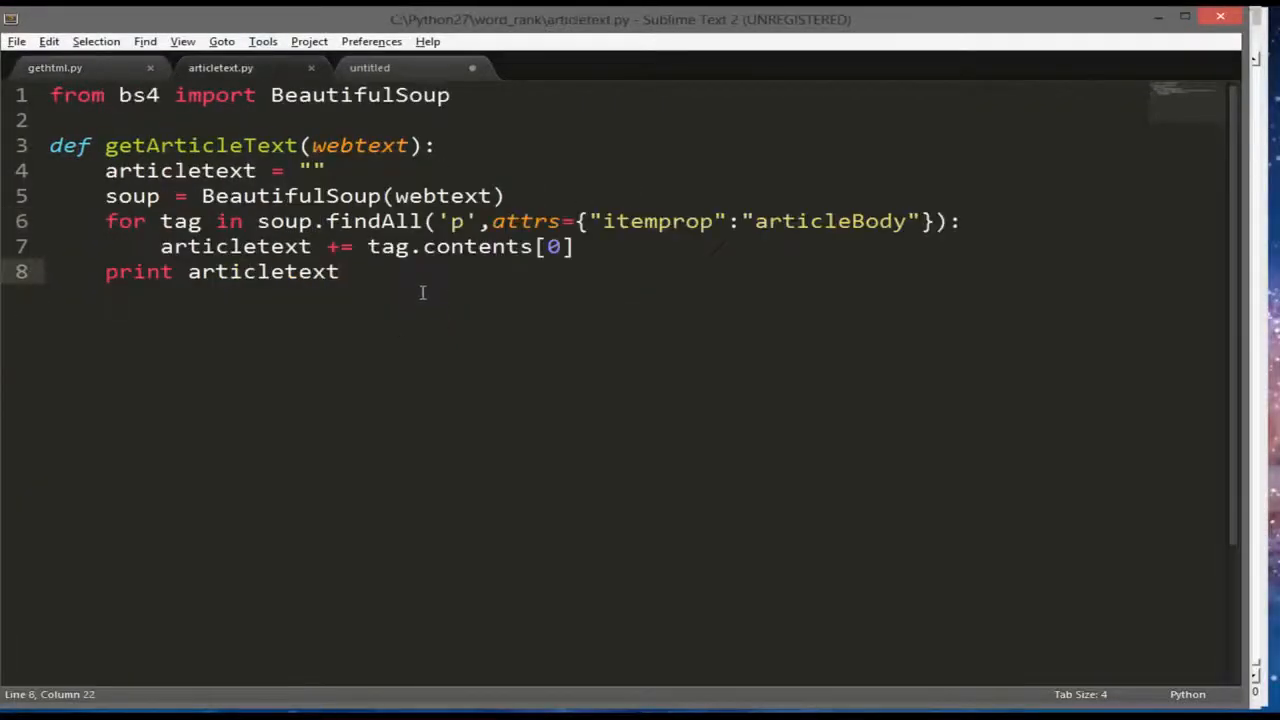
key(enter)
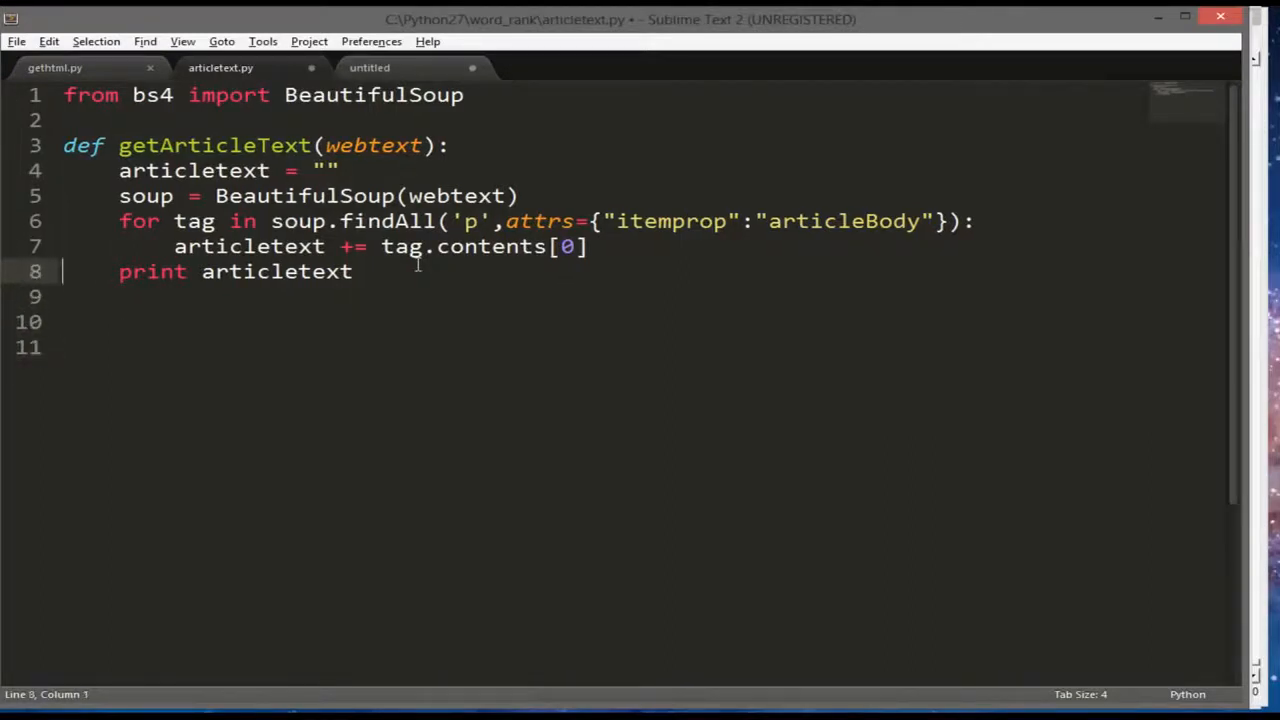
text(def)
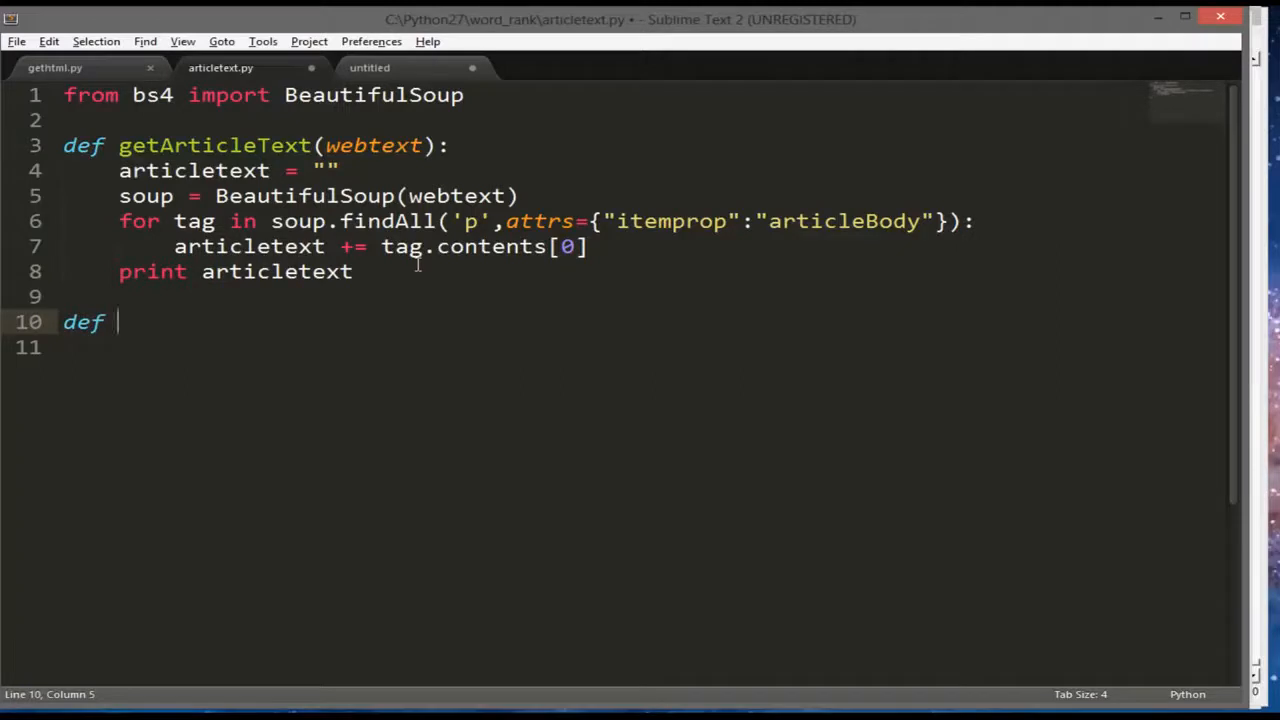
Complete the signature getArticle(url): for the new function
text(getAr)
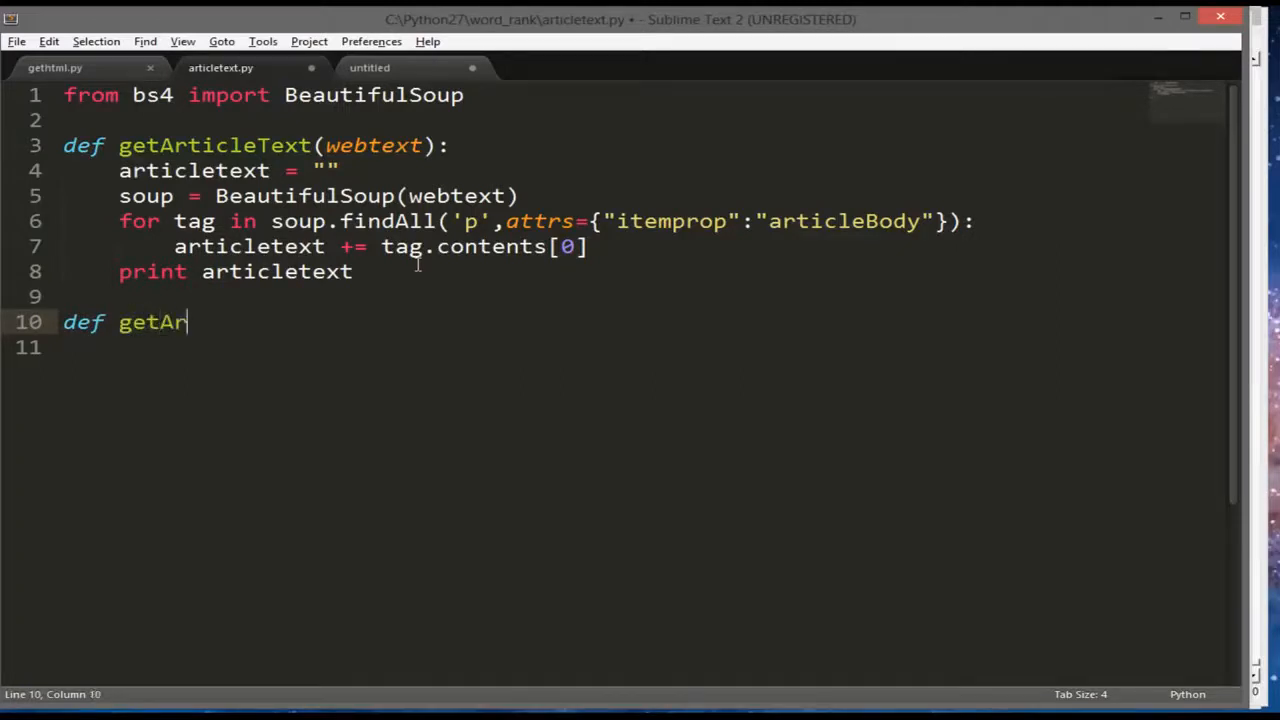
text(ticle)
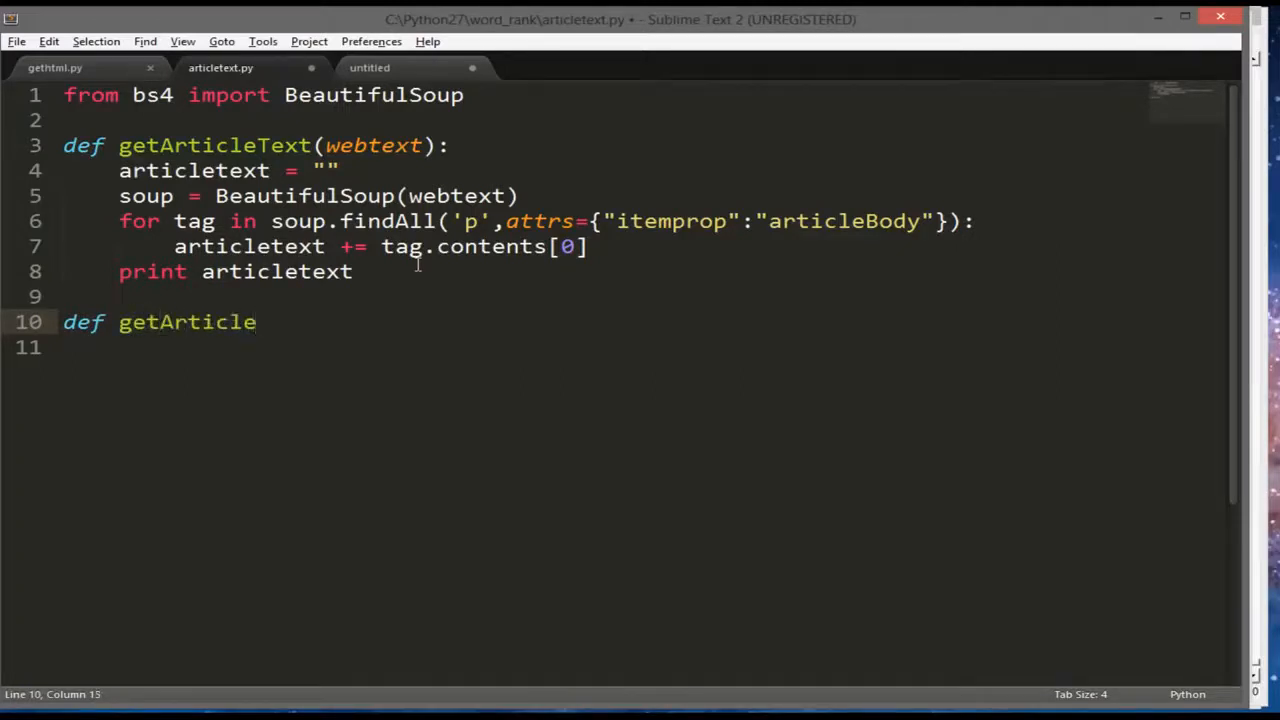
text(())
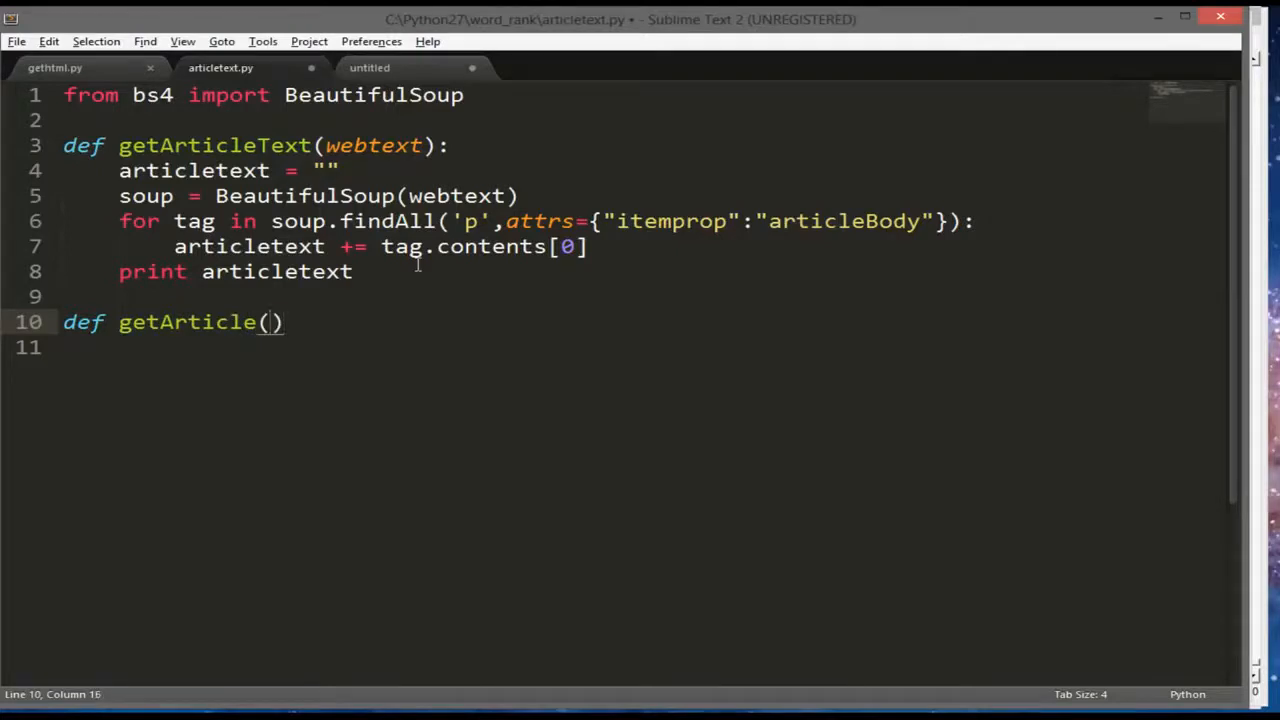
text(url):)
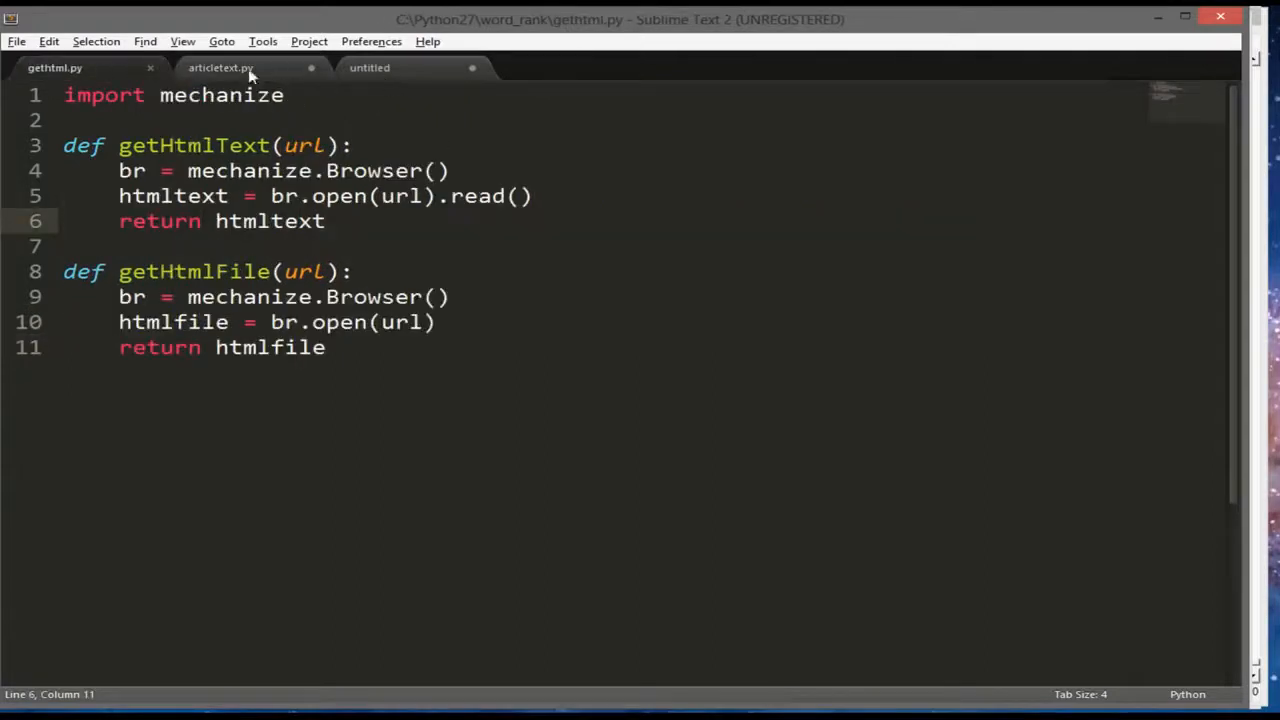
Add import gethtml at the top of articletext.py
click(220, 68)
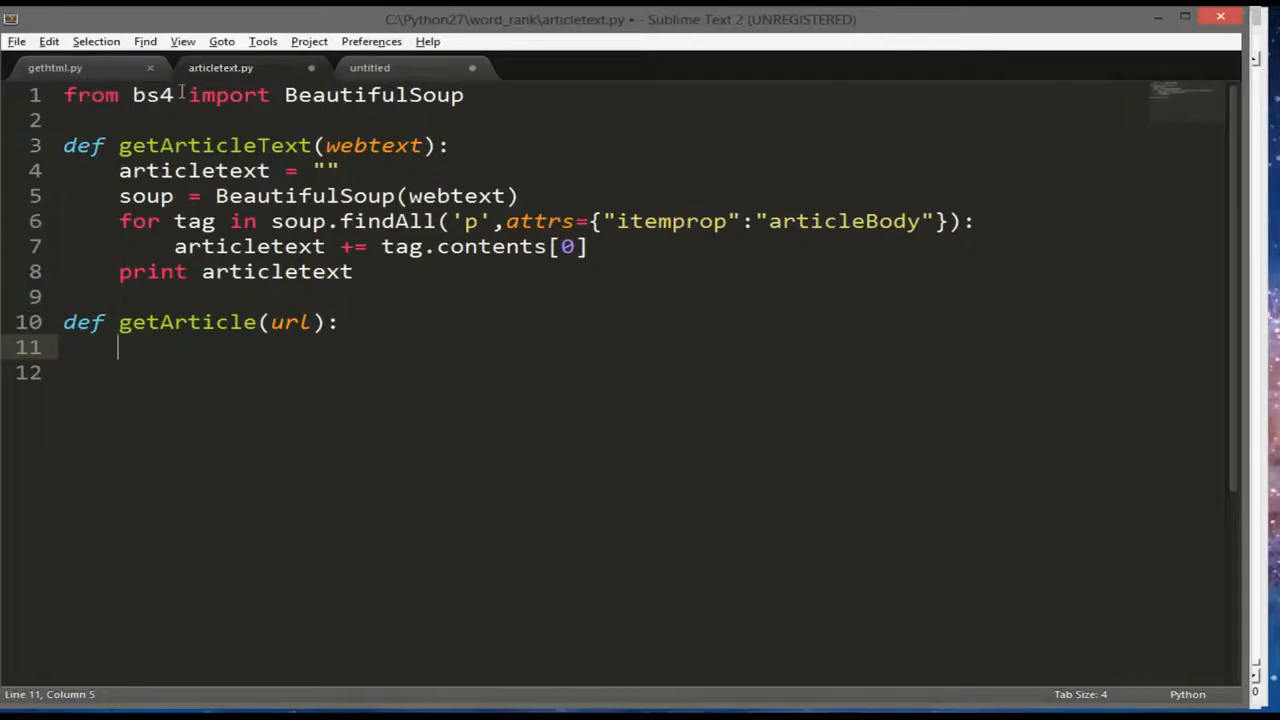
text(im)
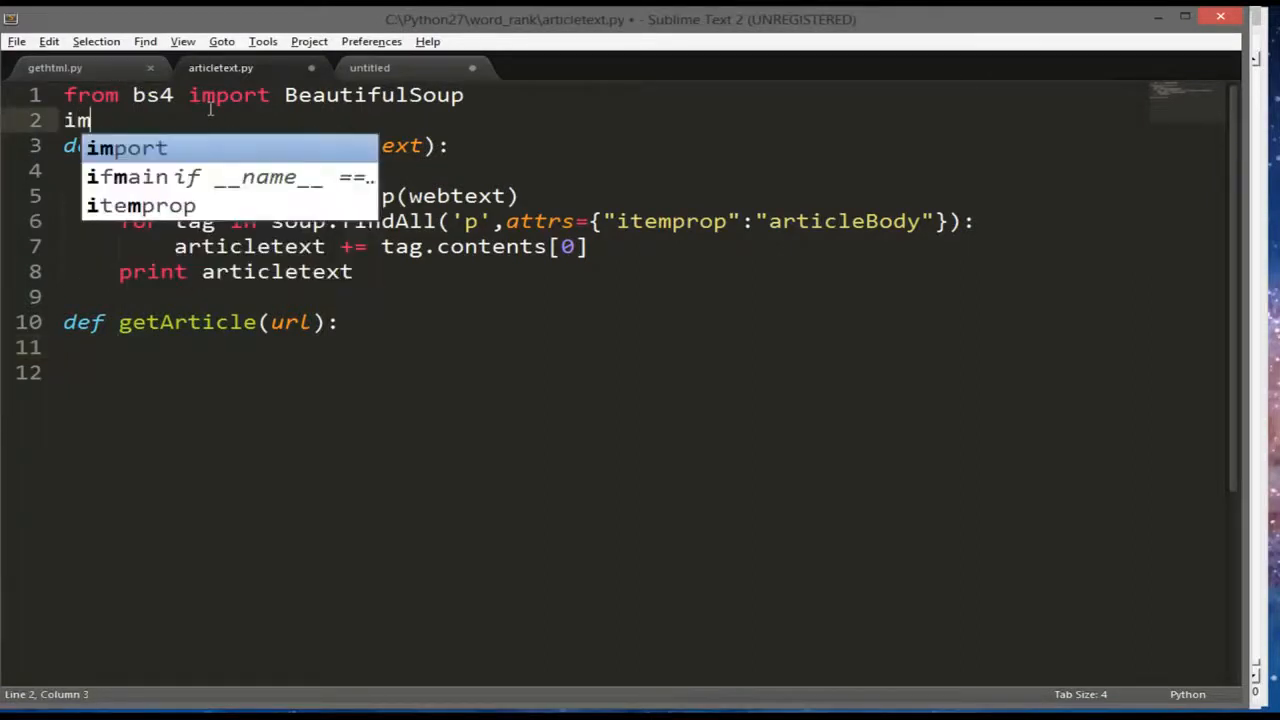
text(port getht)
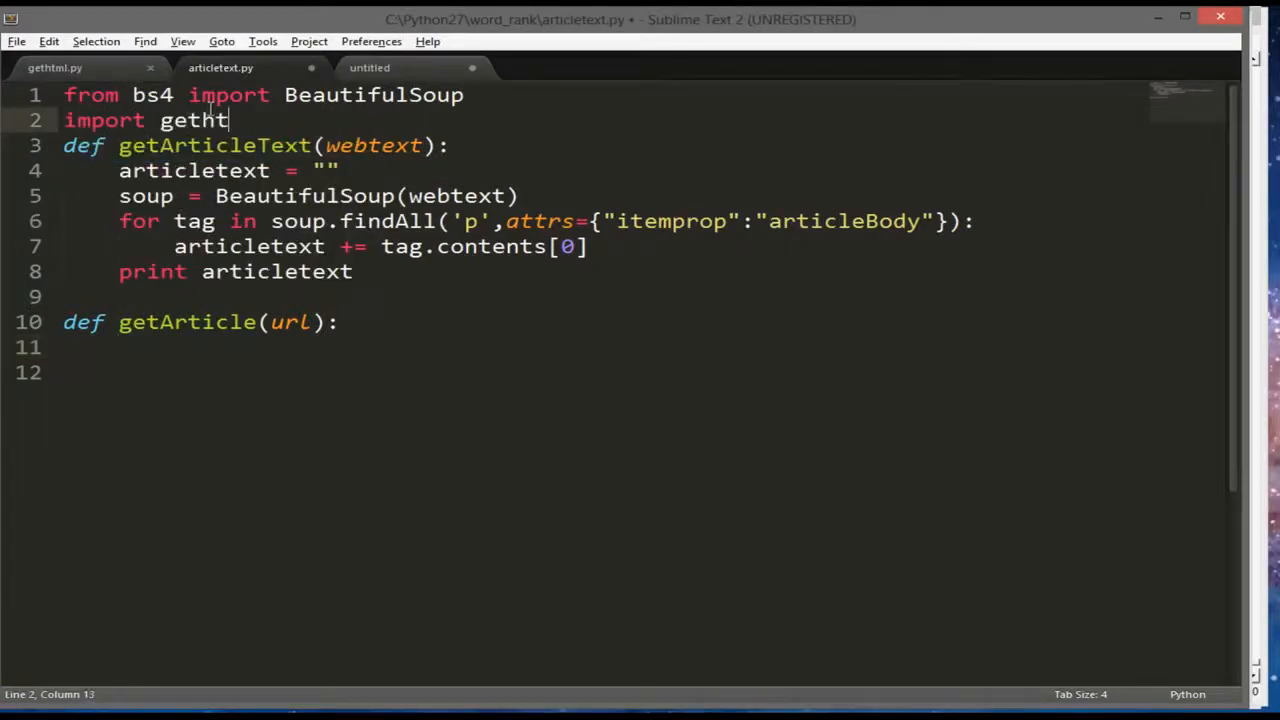
text(ml)
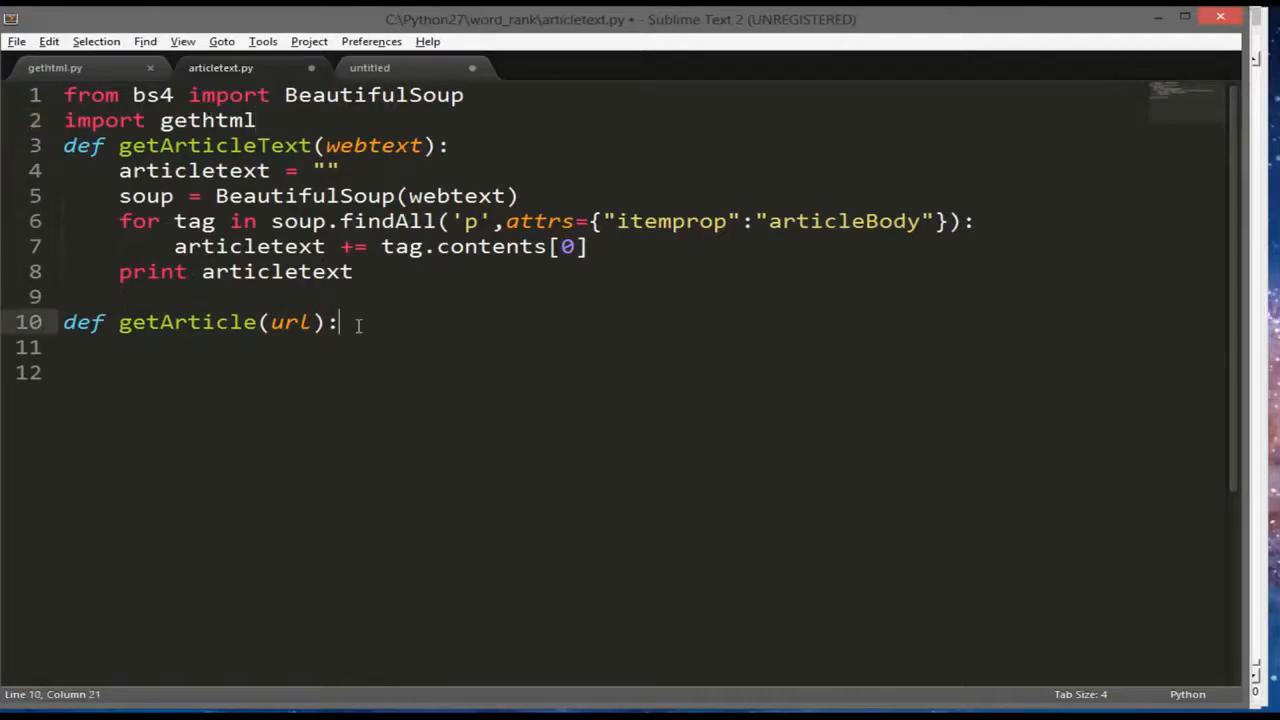
Begin getArticle's body with a getArticleText call and drop the old print keyword
key(enter)
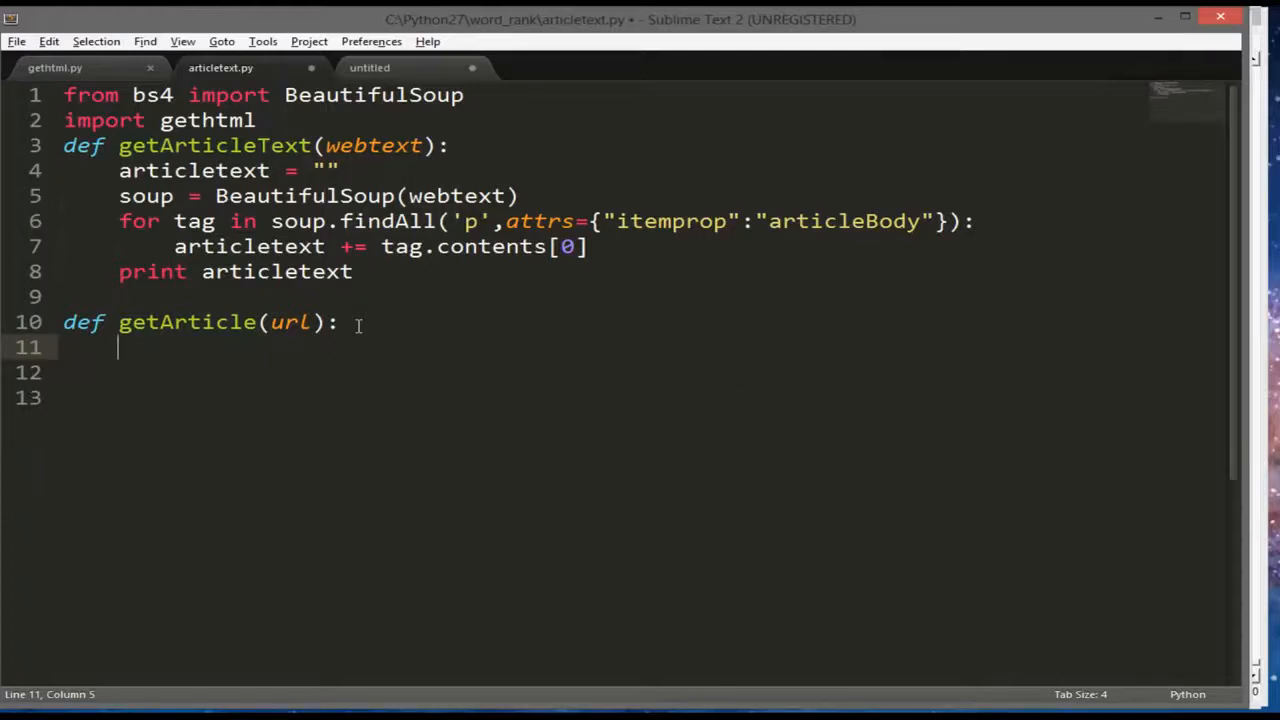
text(geta)
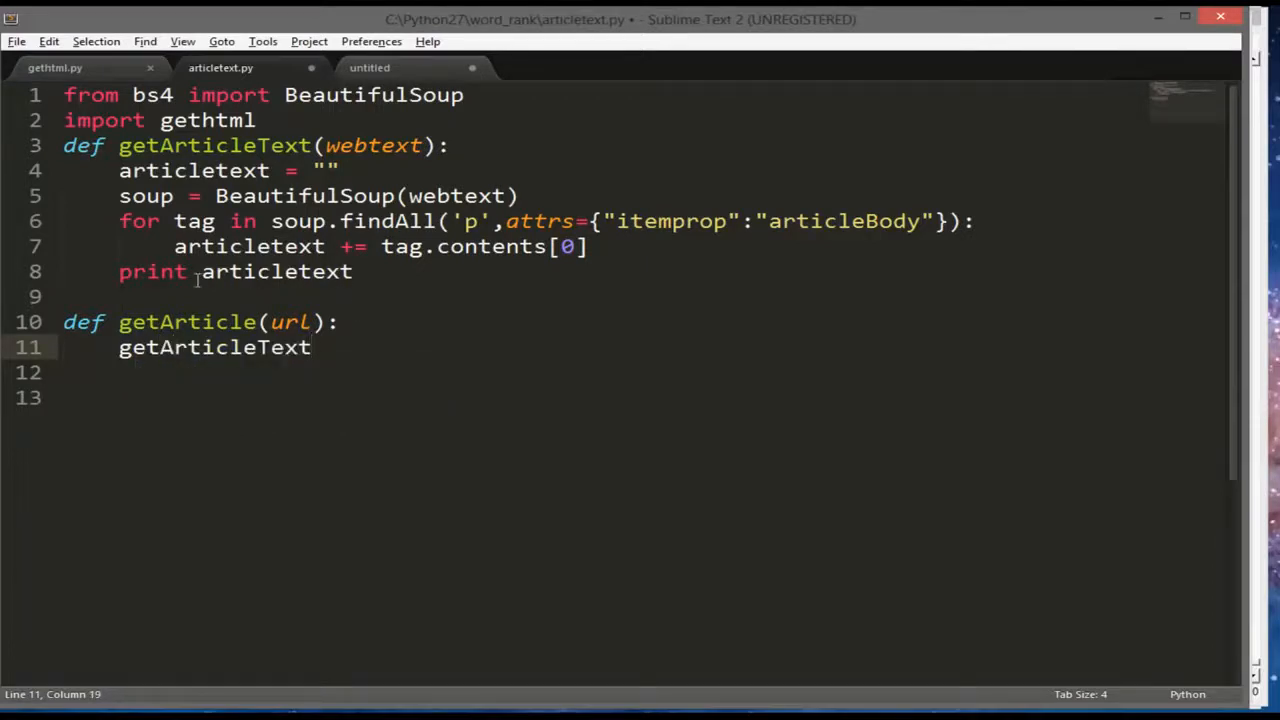
key(BackSpace)
text(e)
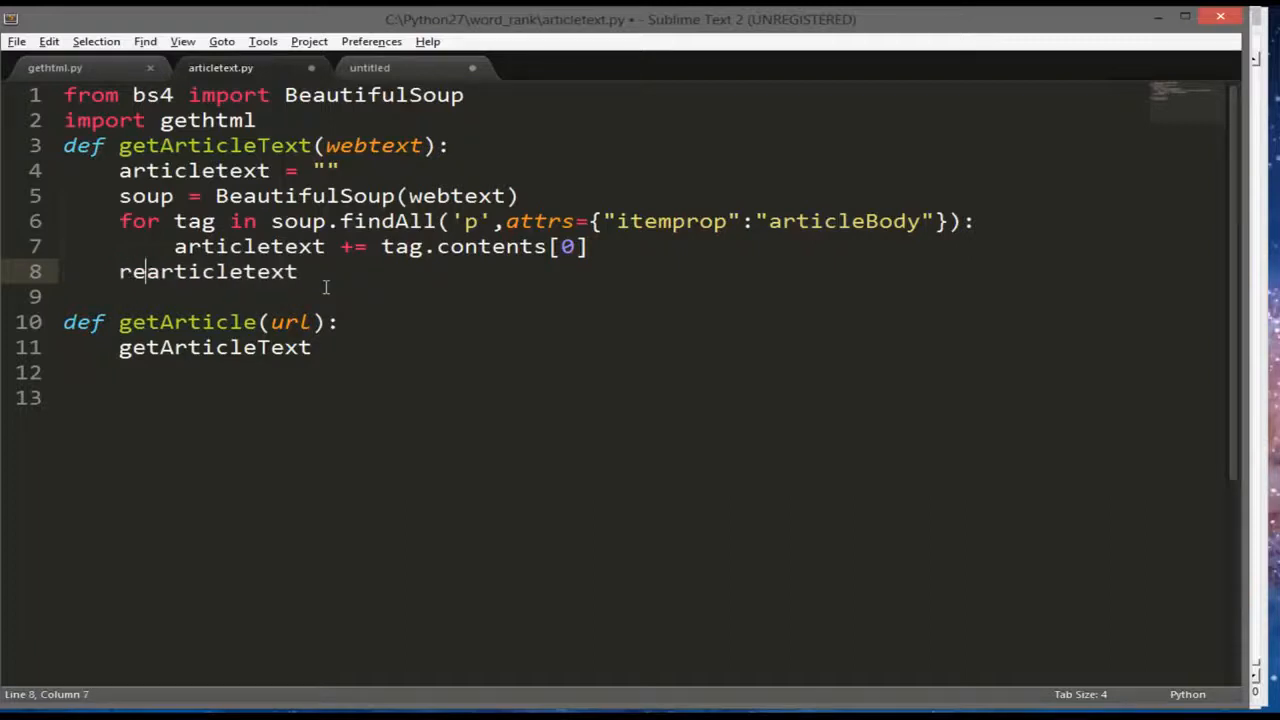
Write htmltext = gethtml.getHtmlText(url) inside getArticle
text(turn)
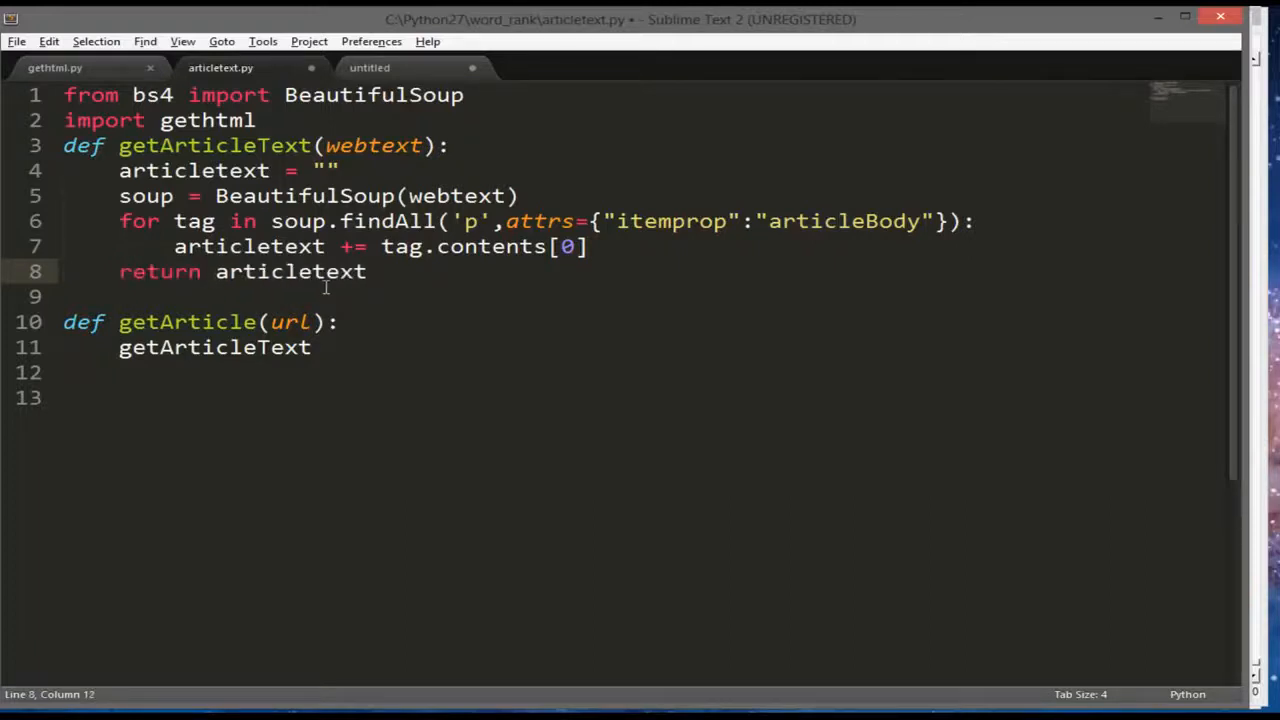
text(())
text(h)
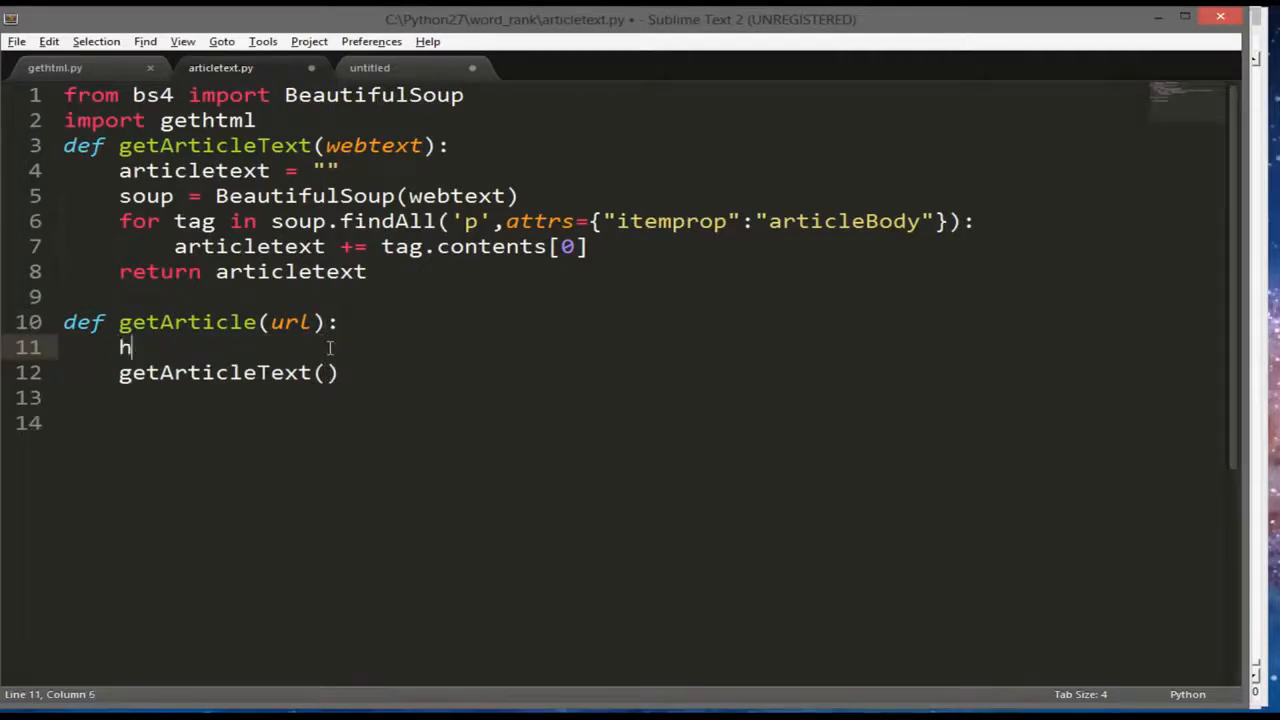
text(tmltext =)
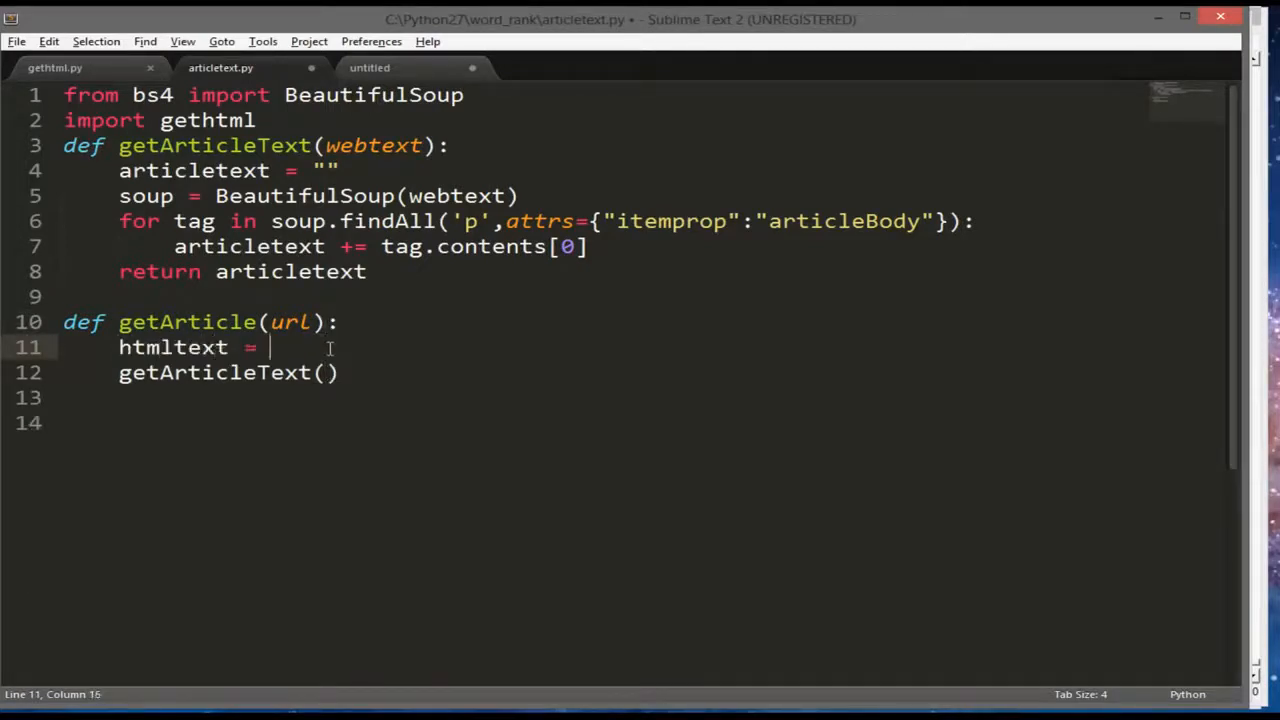
text(g)
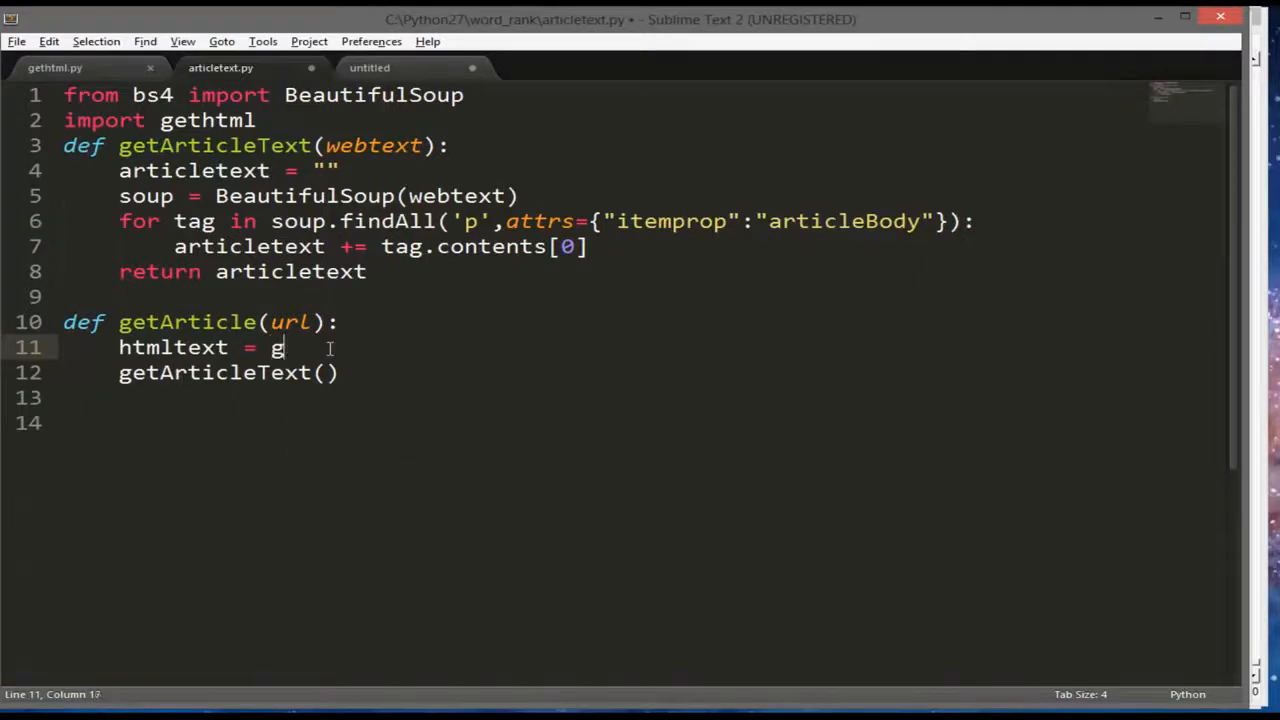
text(ethtml)
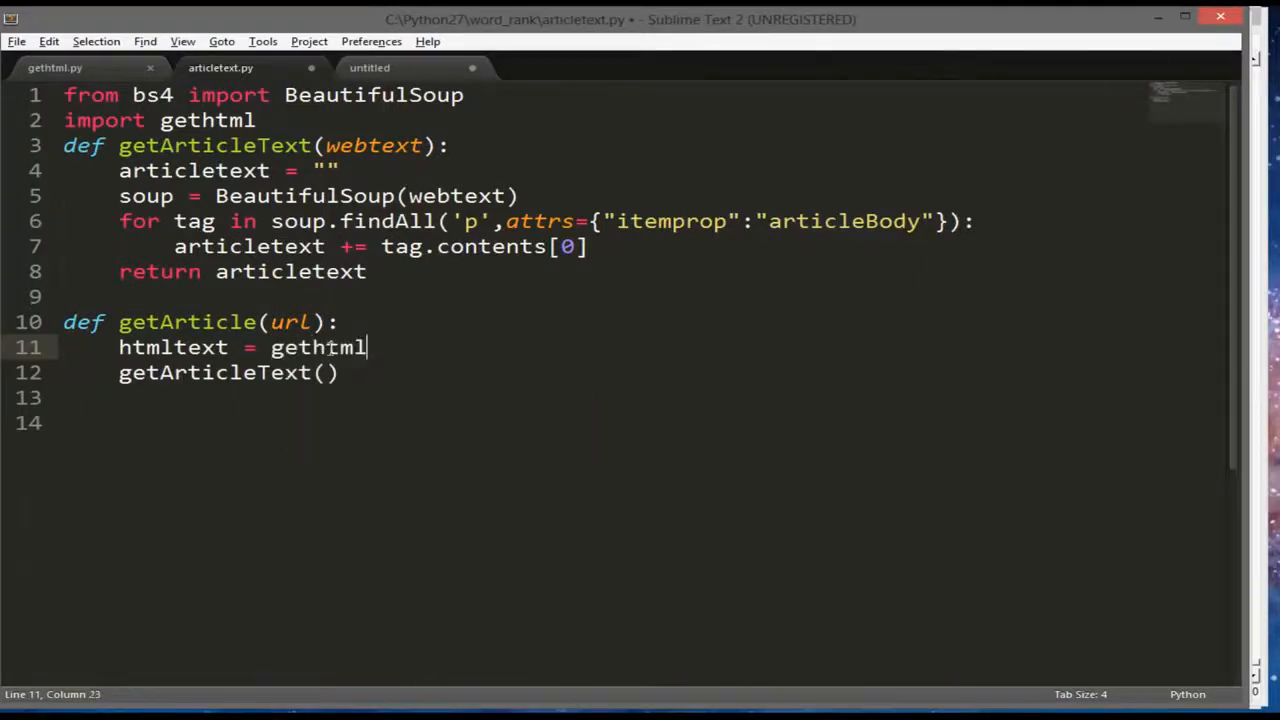
text(.ge)
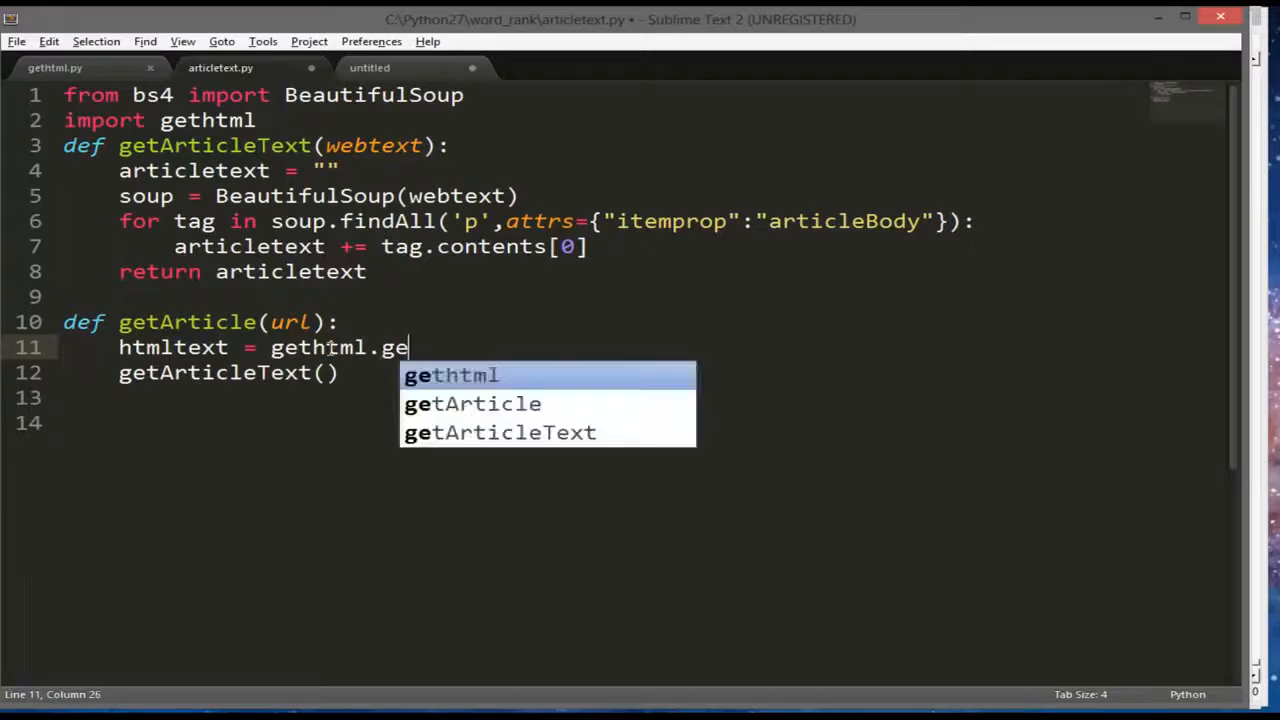
text(tHtmlText()
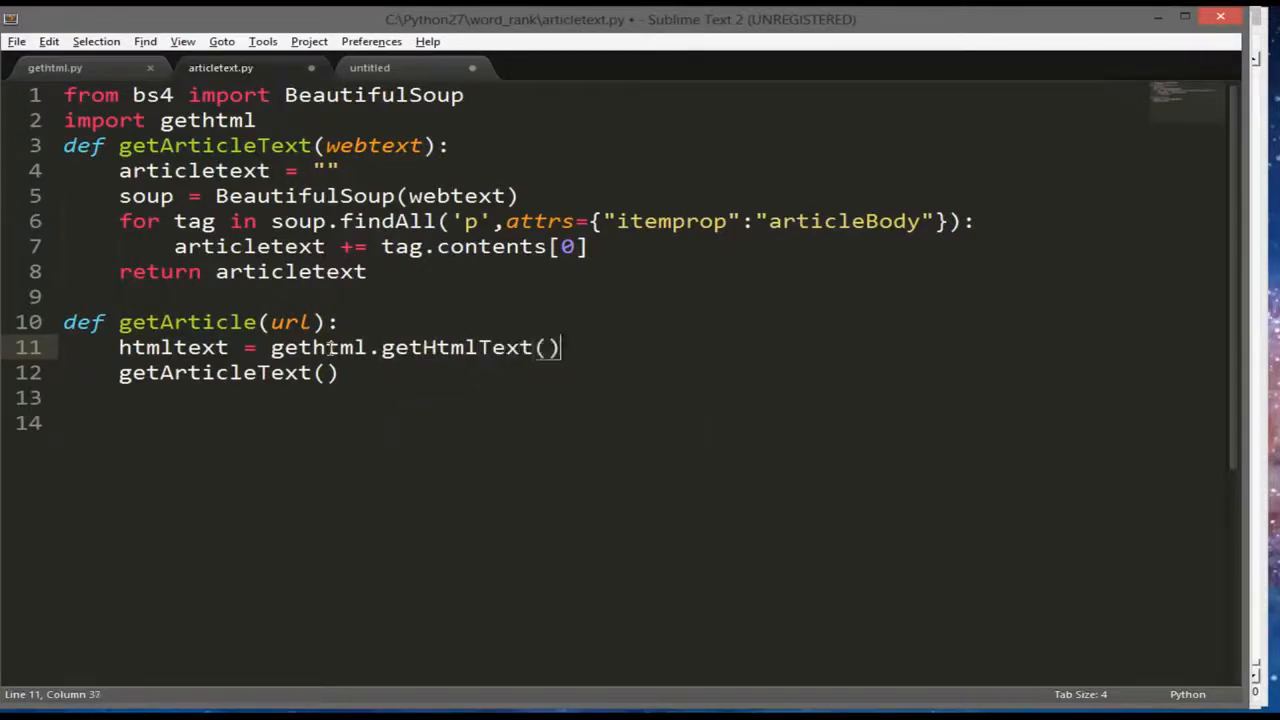
text(url)
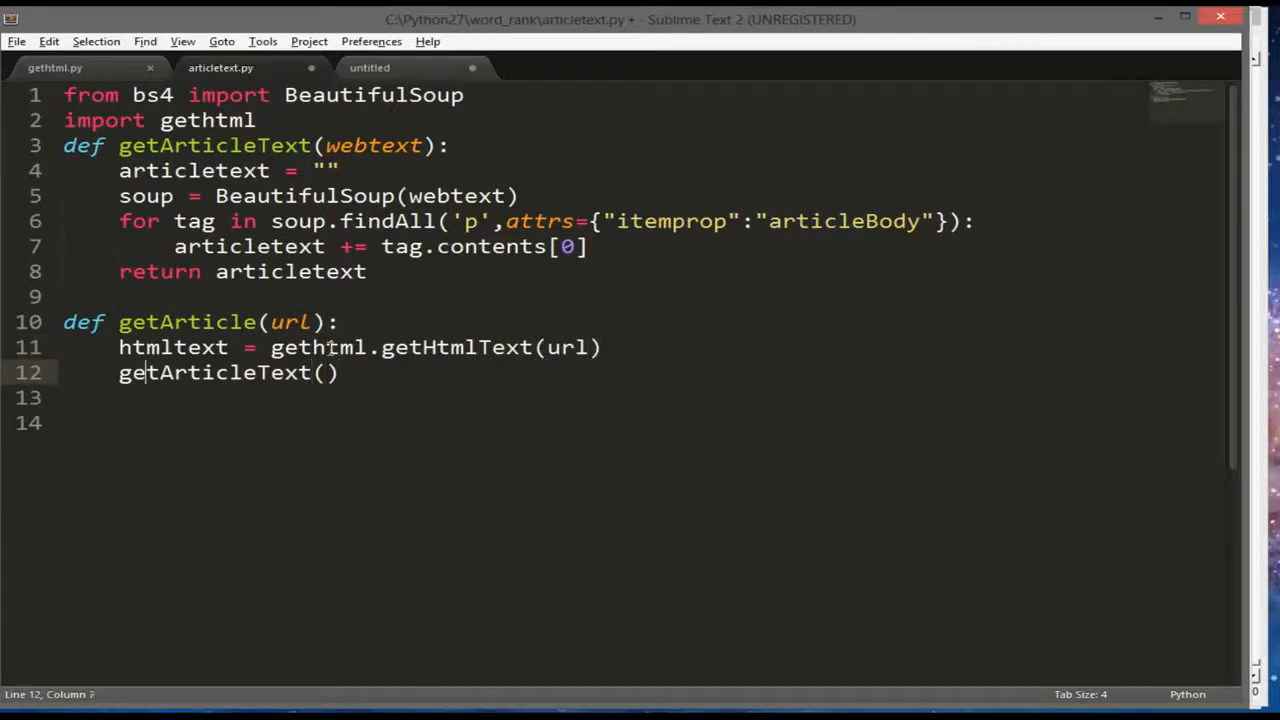
Make getArticle return getArticleText(htmltext)
text(return)
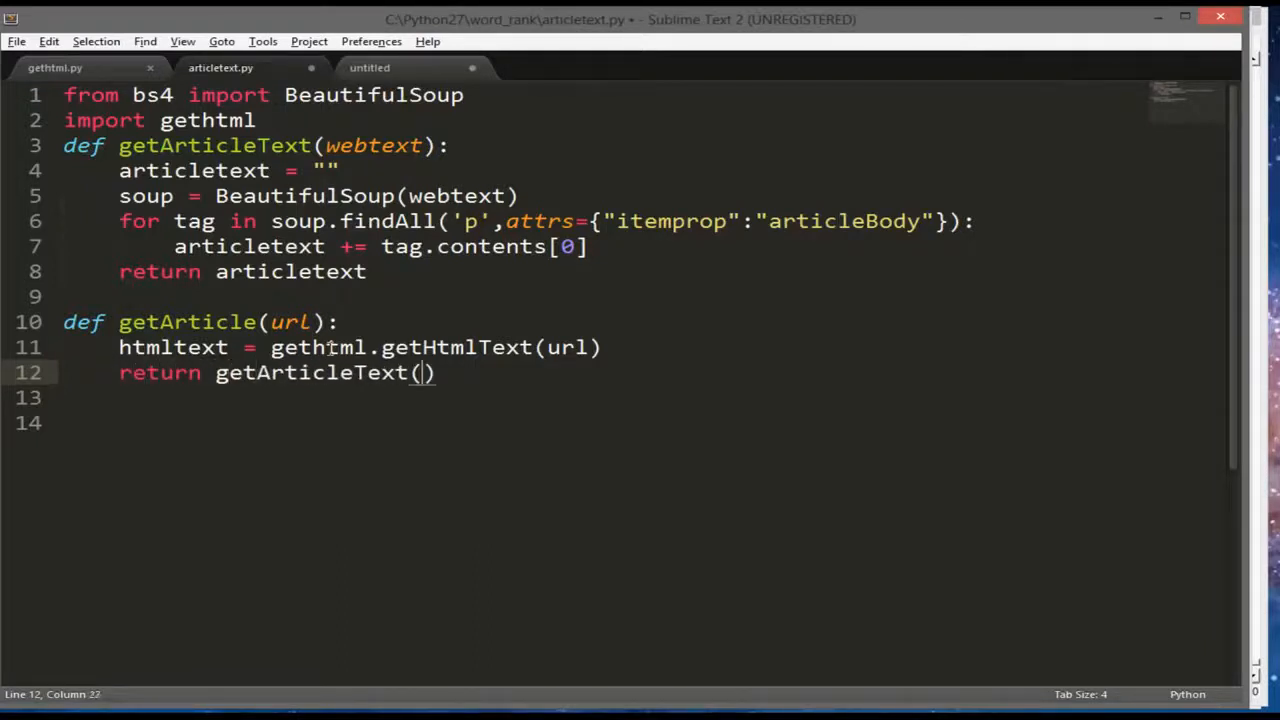
text(htmltext)
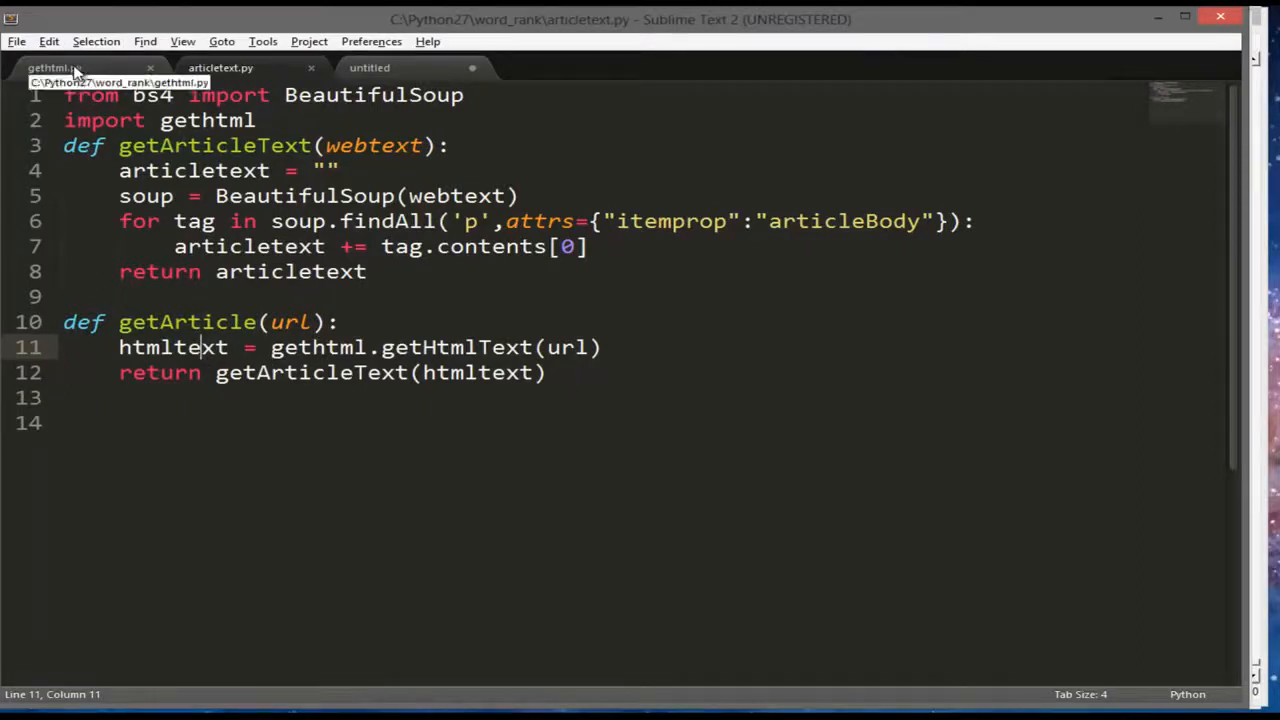
In main.py change the call to articletext.getArticle(url)
click(56, 68)
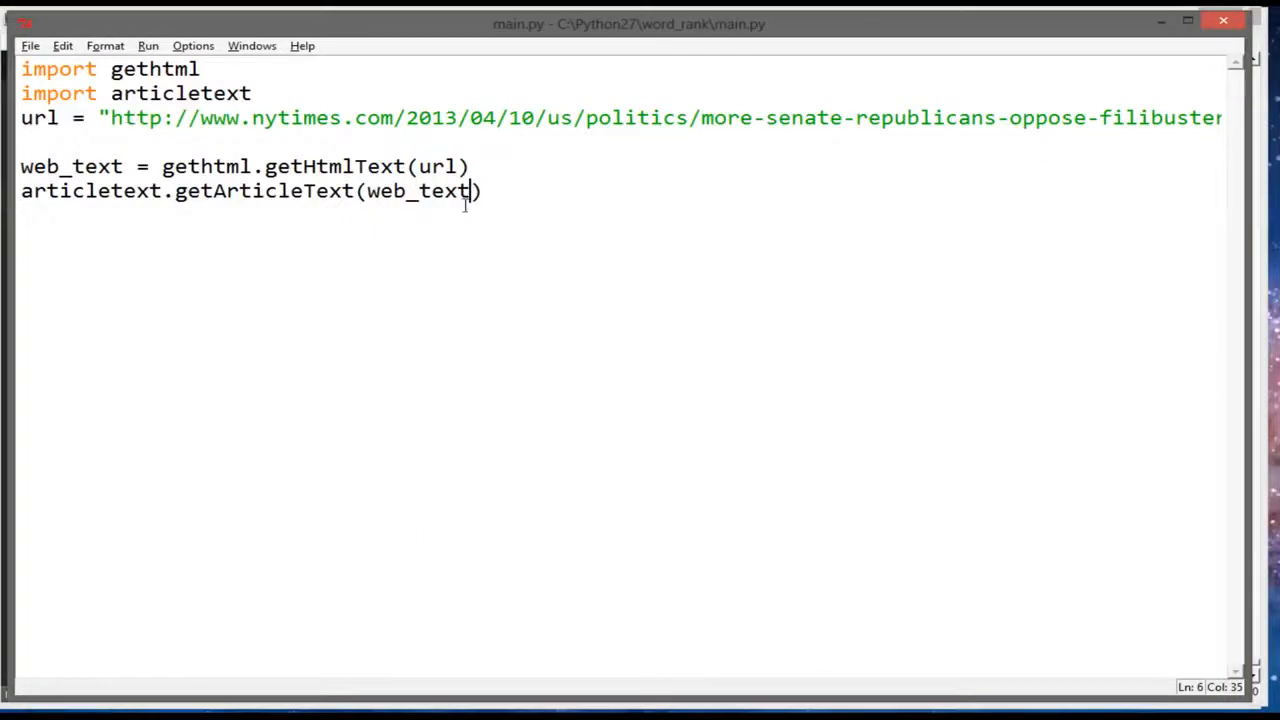
drag(20, 166, 480, 192)
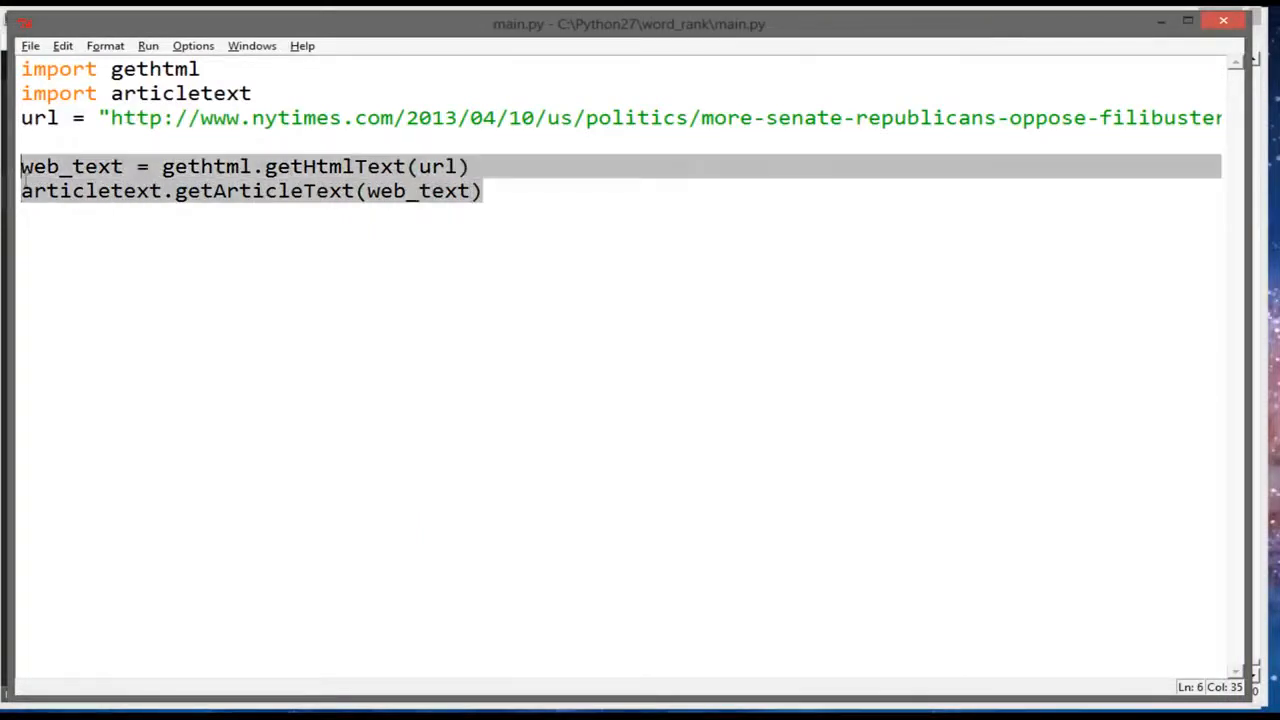
click(218, 192)
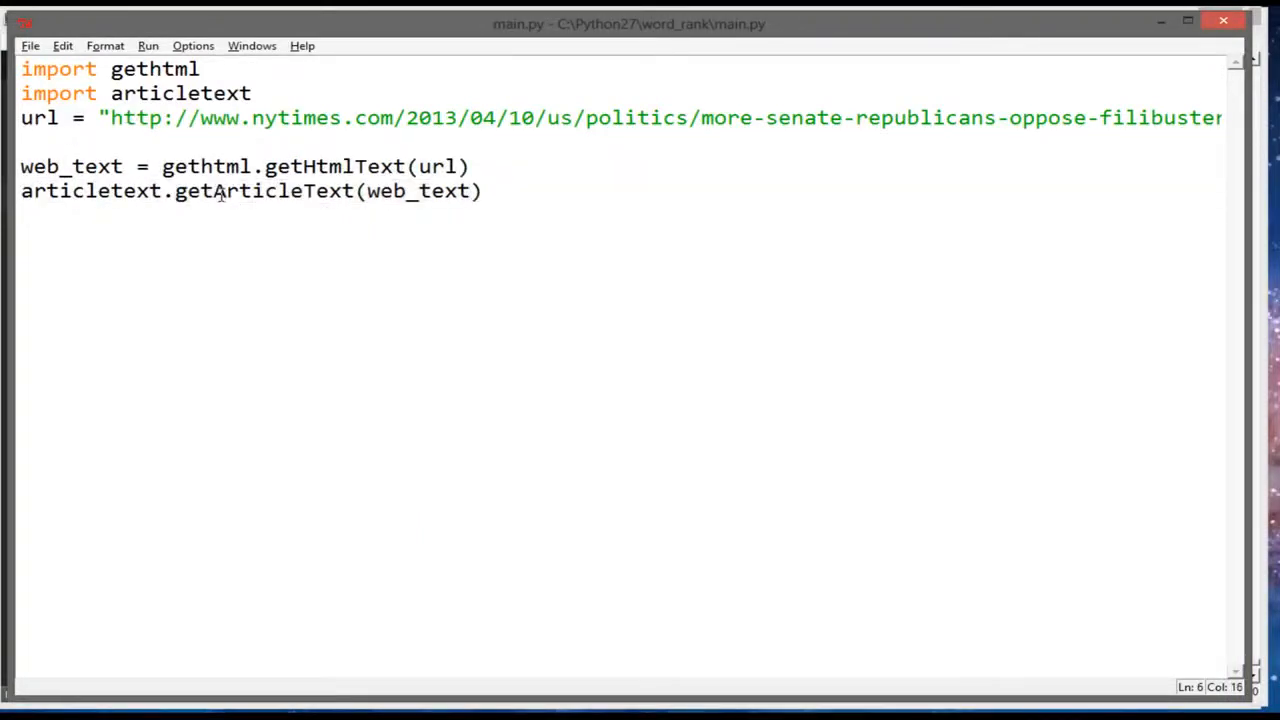
double_click(328, 192)
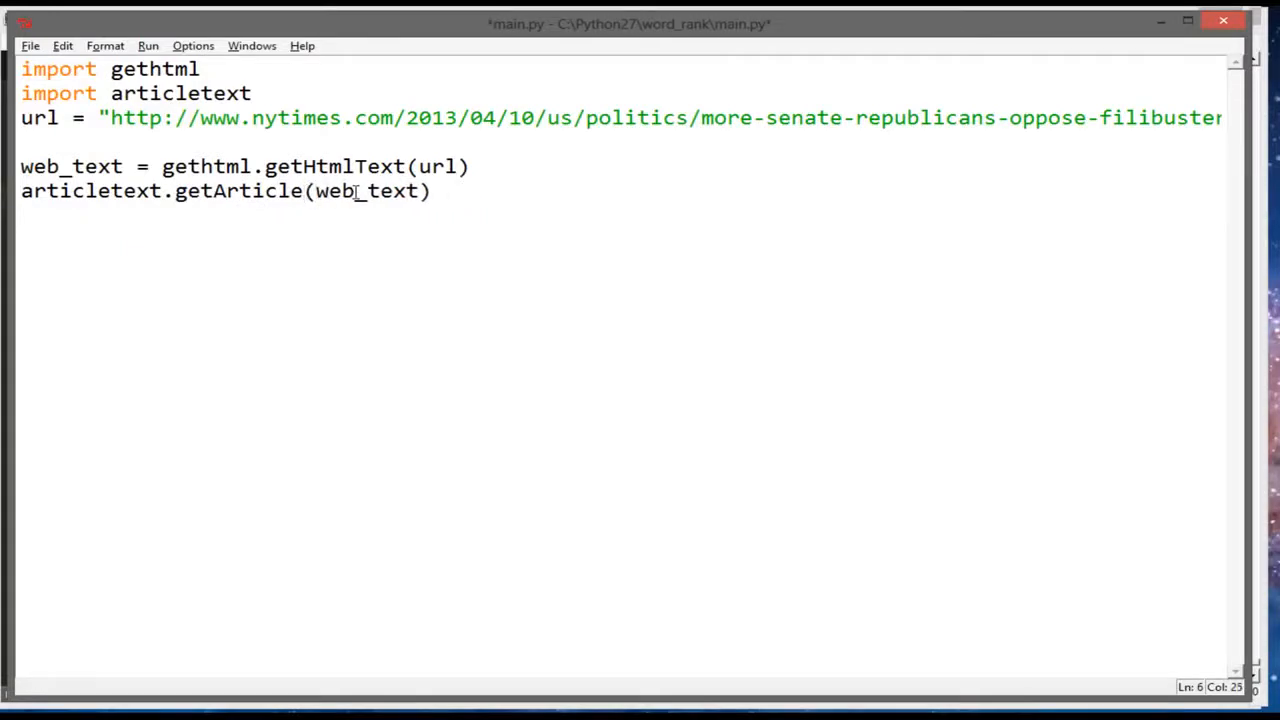
double_click(356, 192)
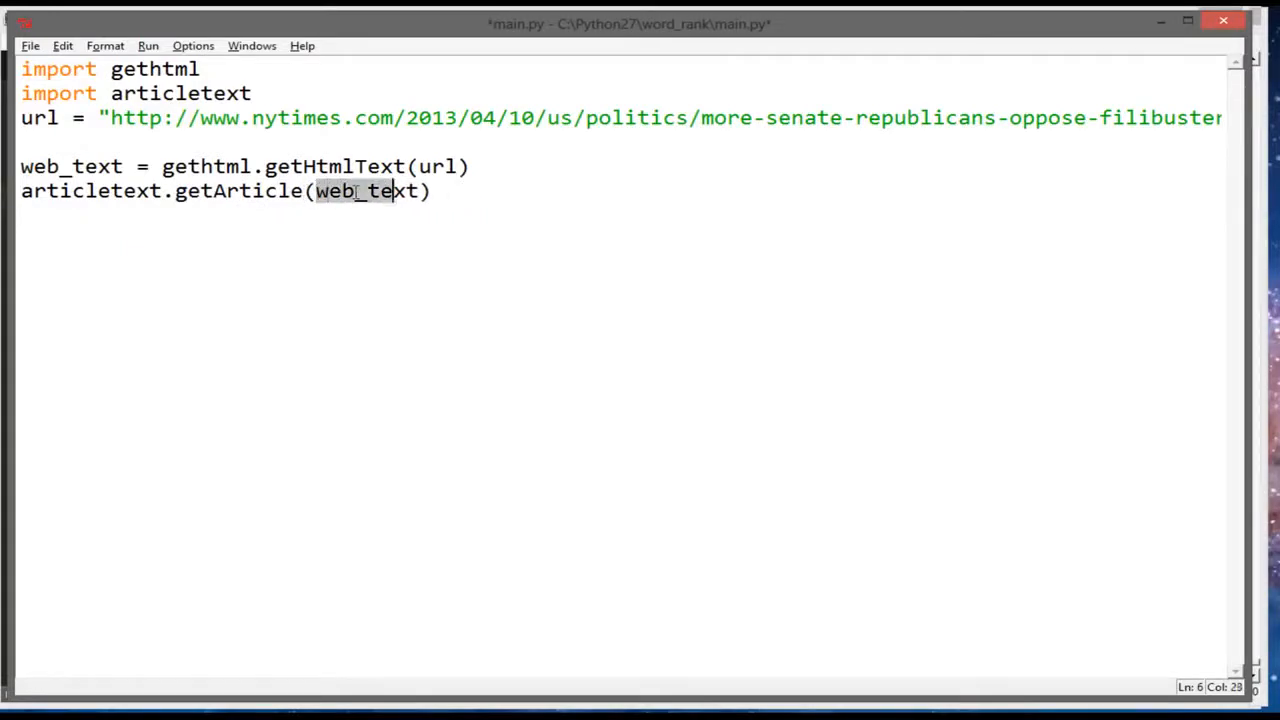
text(url).read())
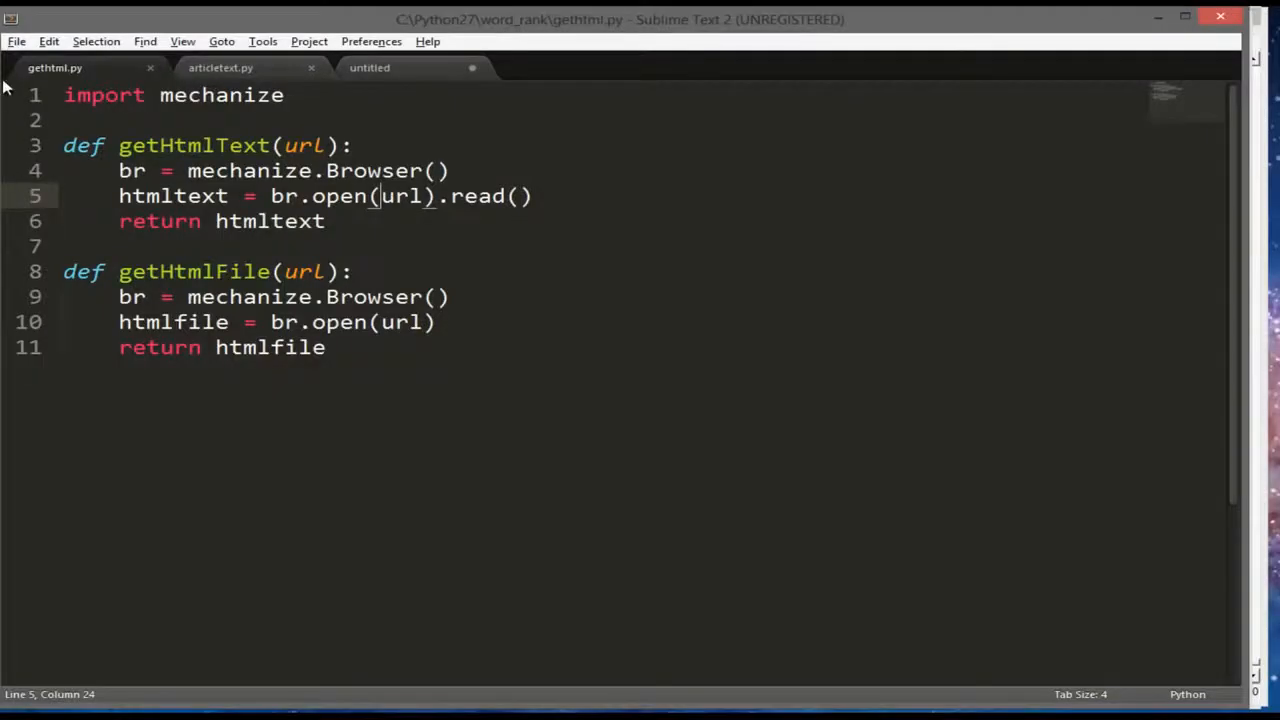
Make main.py print articletext.getArticle(url) and run it with F5
click(220, 68)
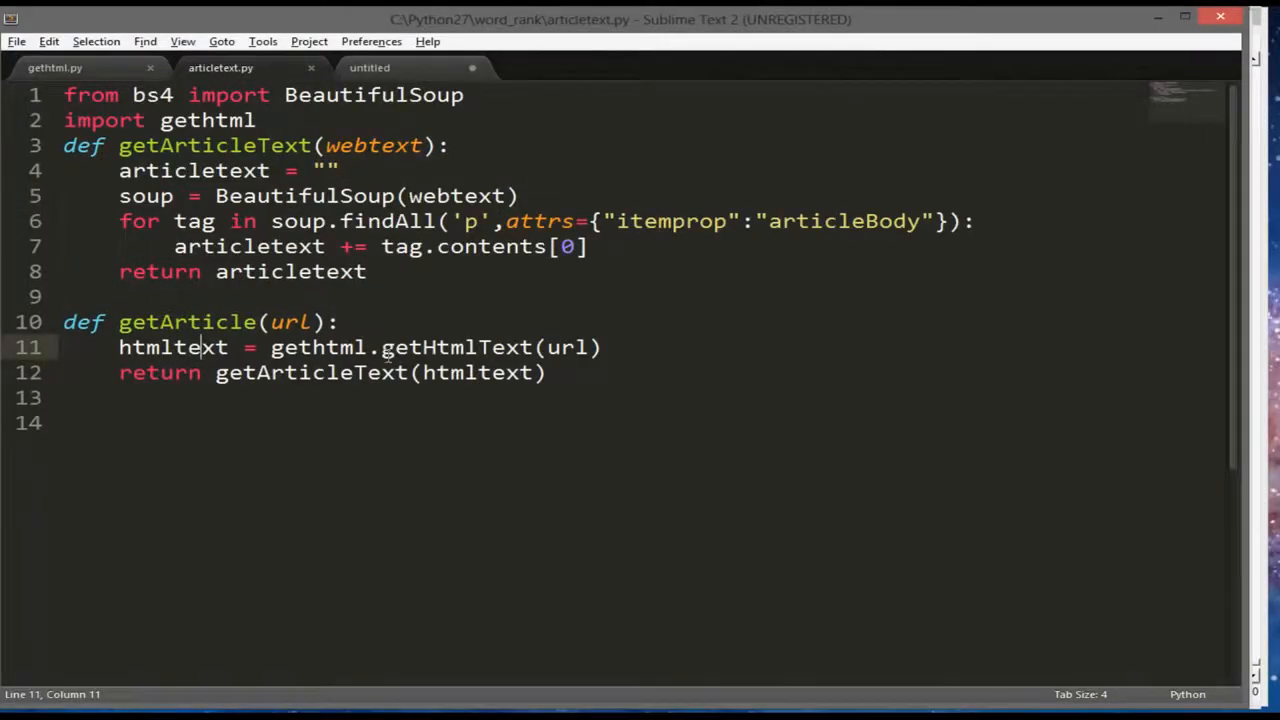
click(256, 348)
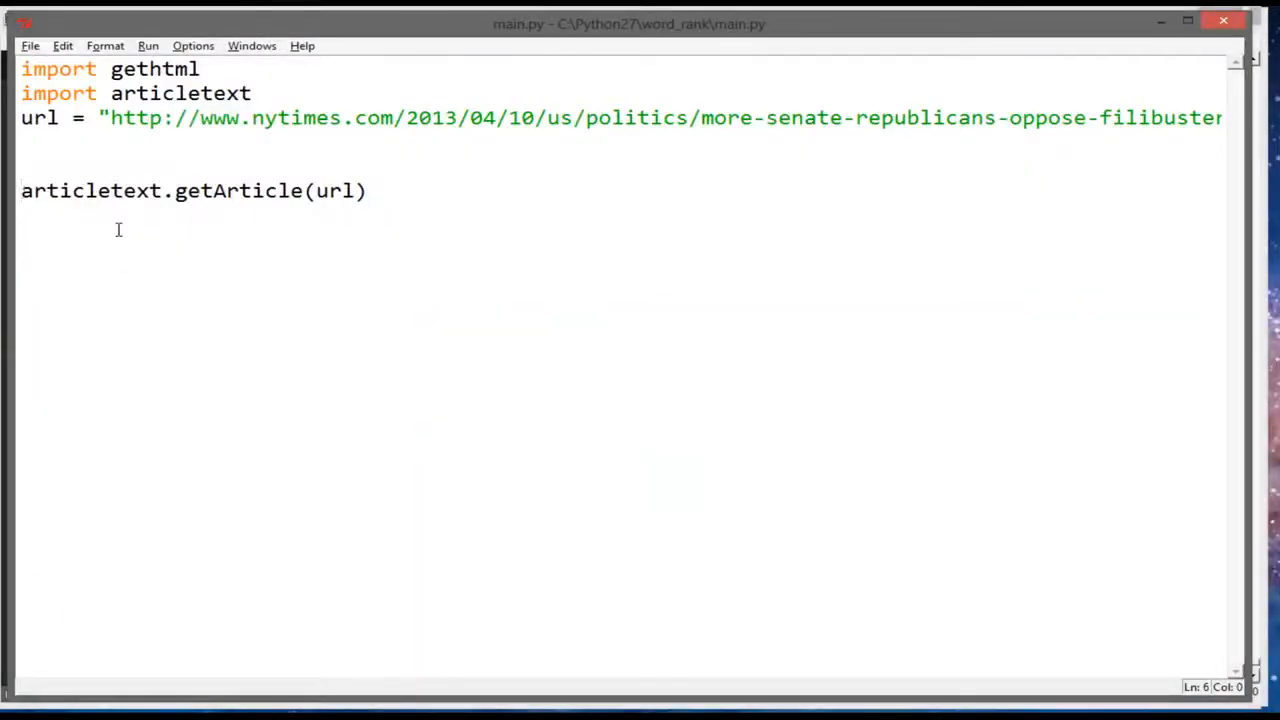
text(print)
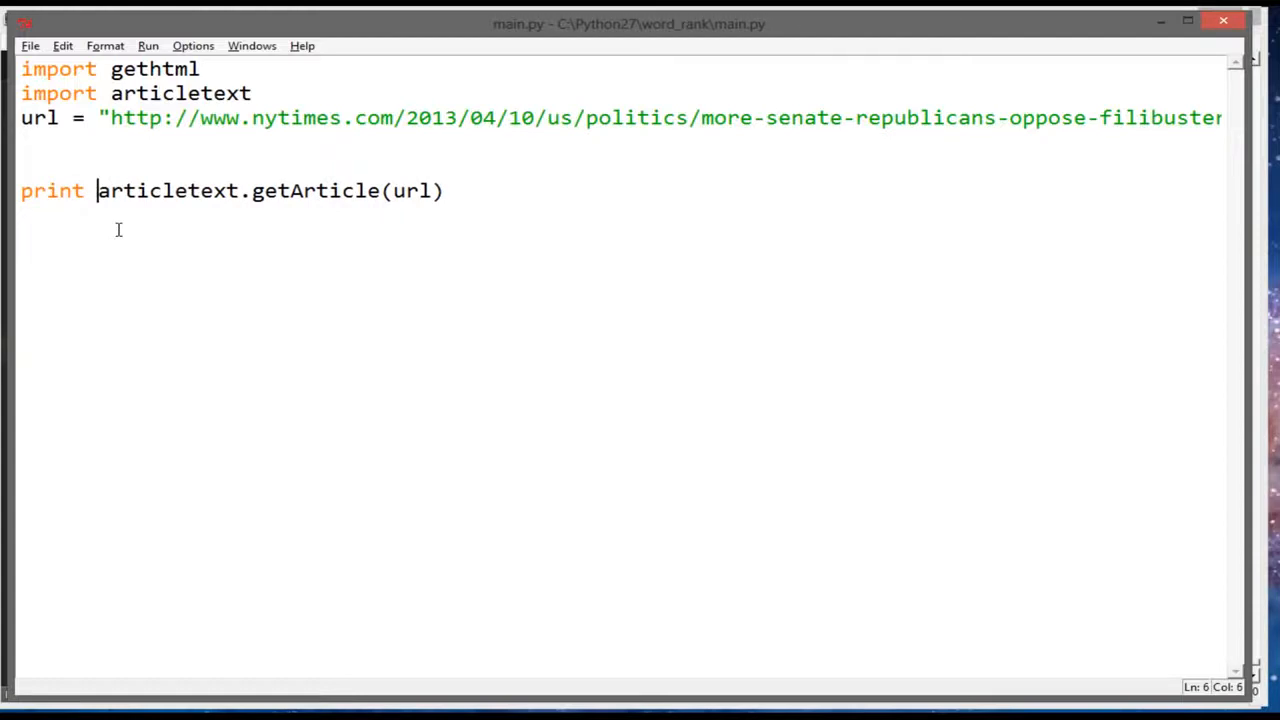
key(F5)
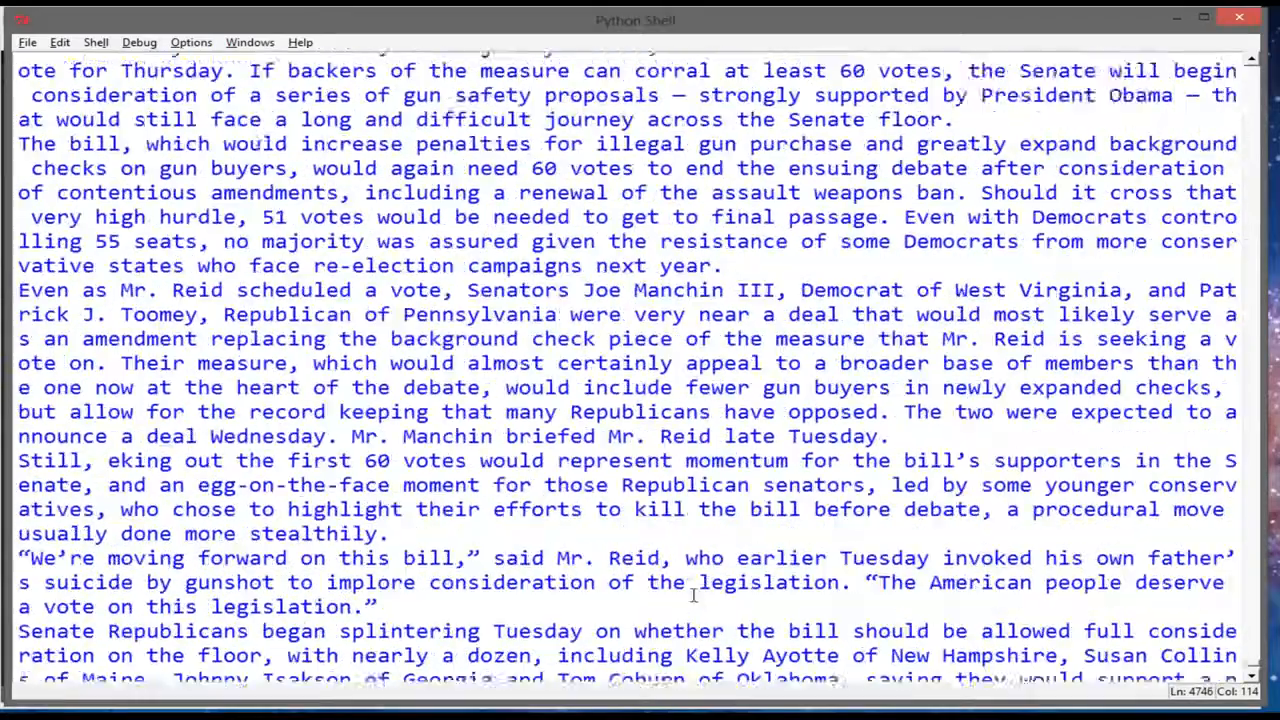
Scroll through the article text printed in the Python Shell
scroll(down, 3)
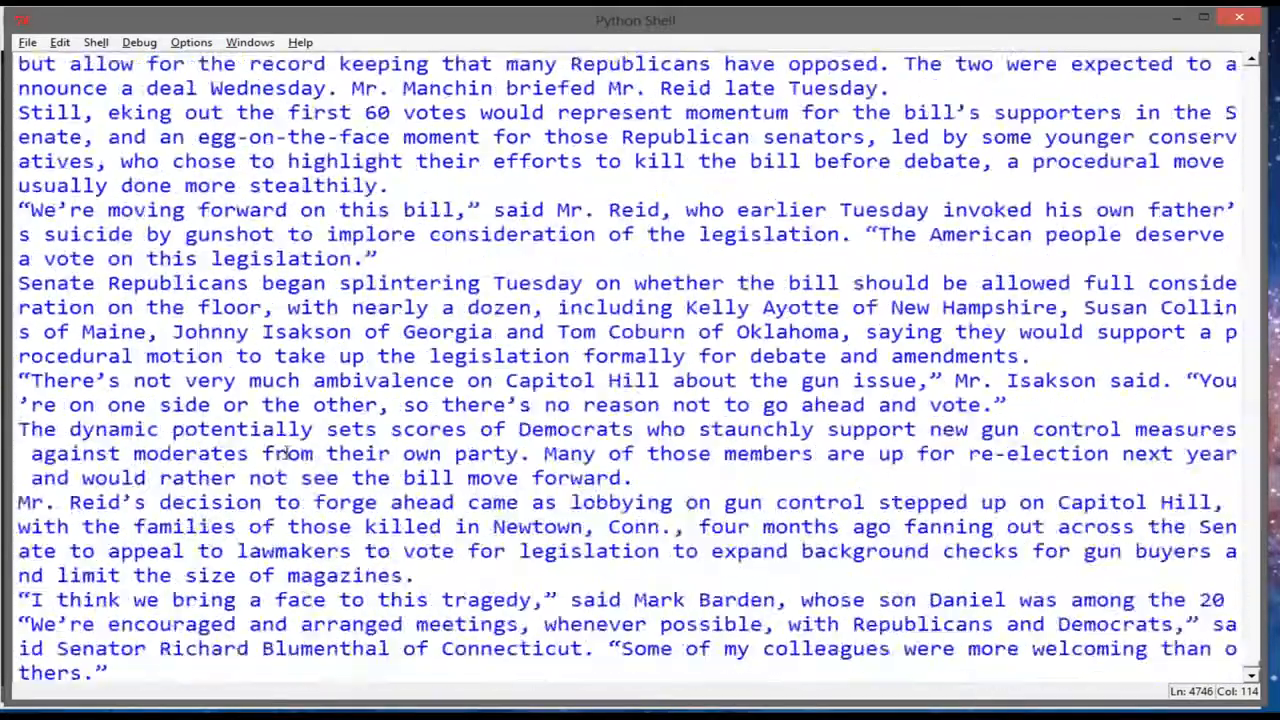
scroll(down, 3)
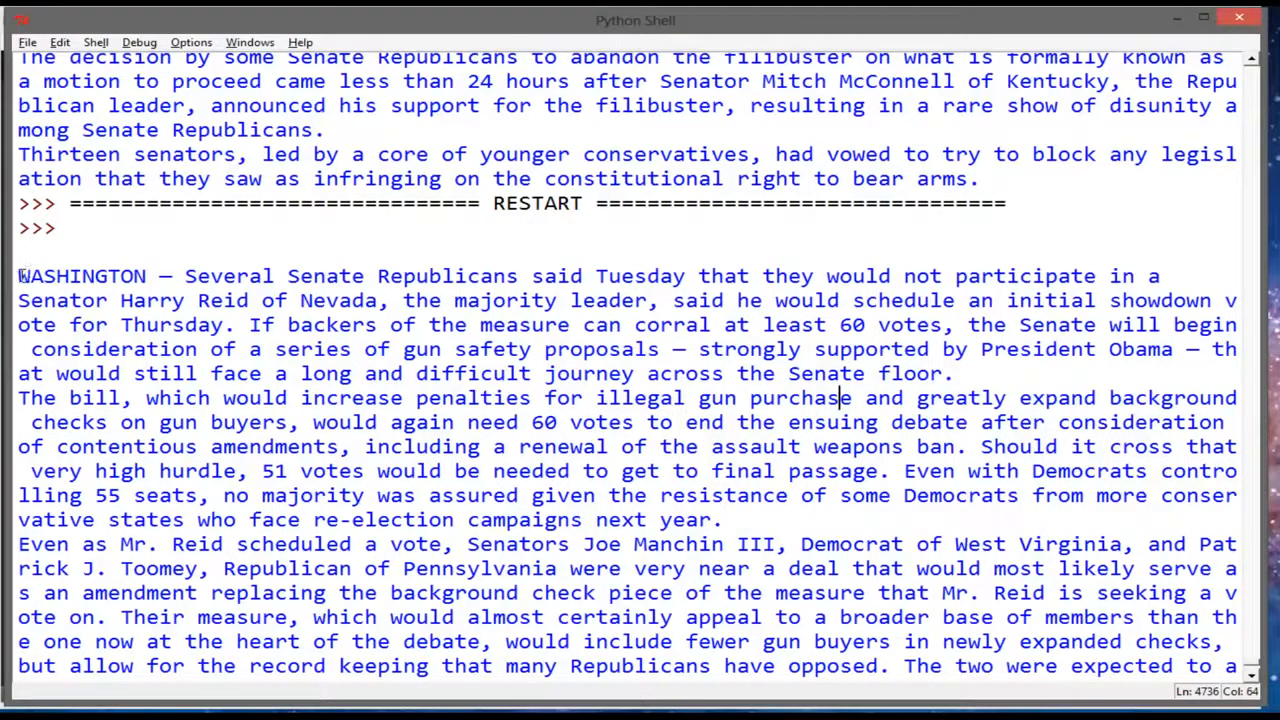
mouse_move(24, 270)
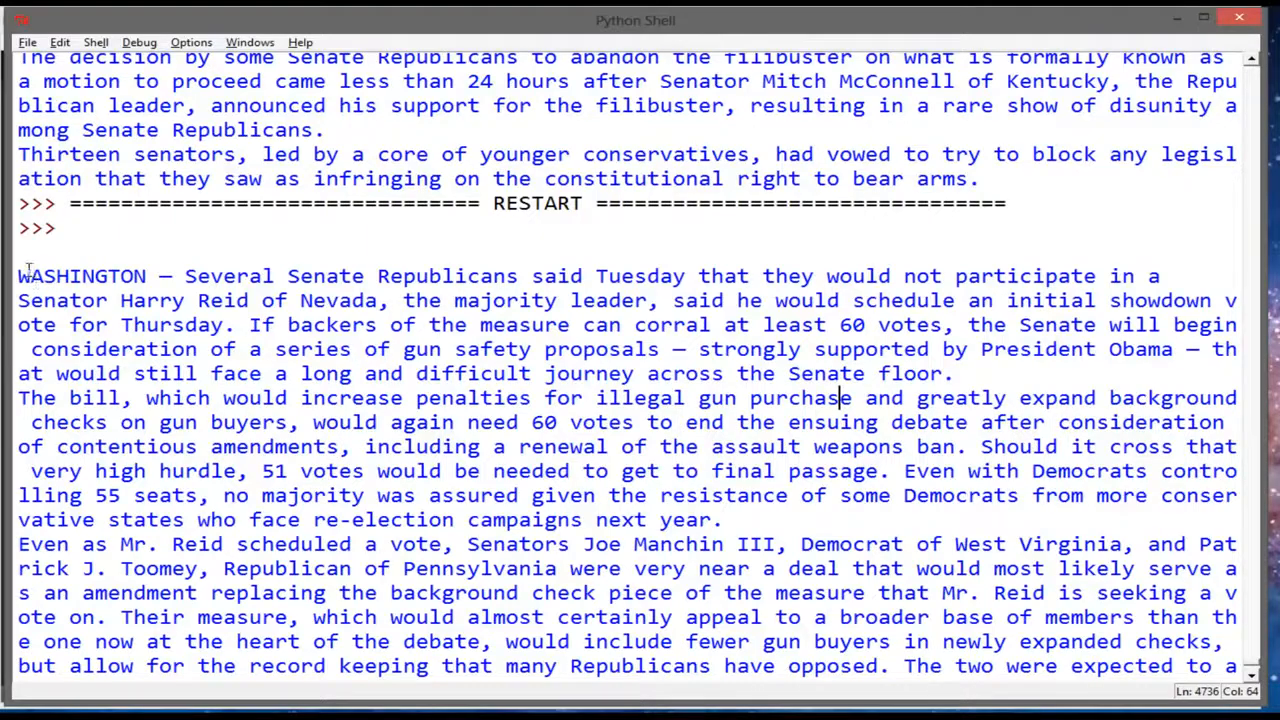
scroll(down, 3)
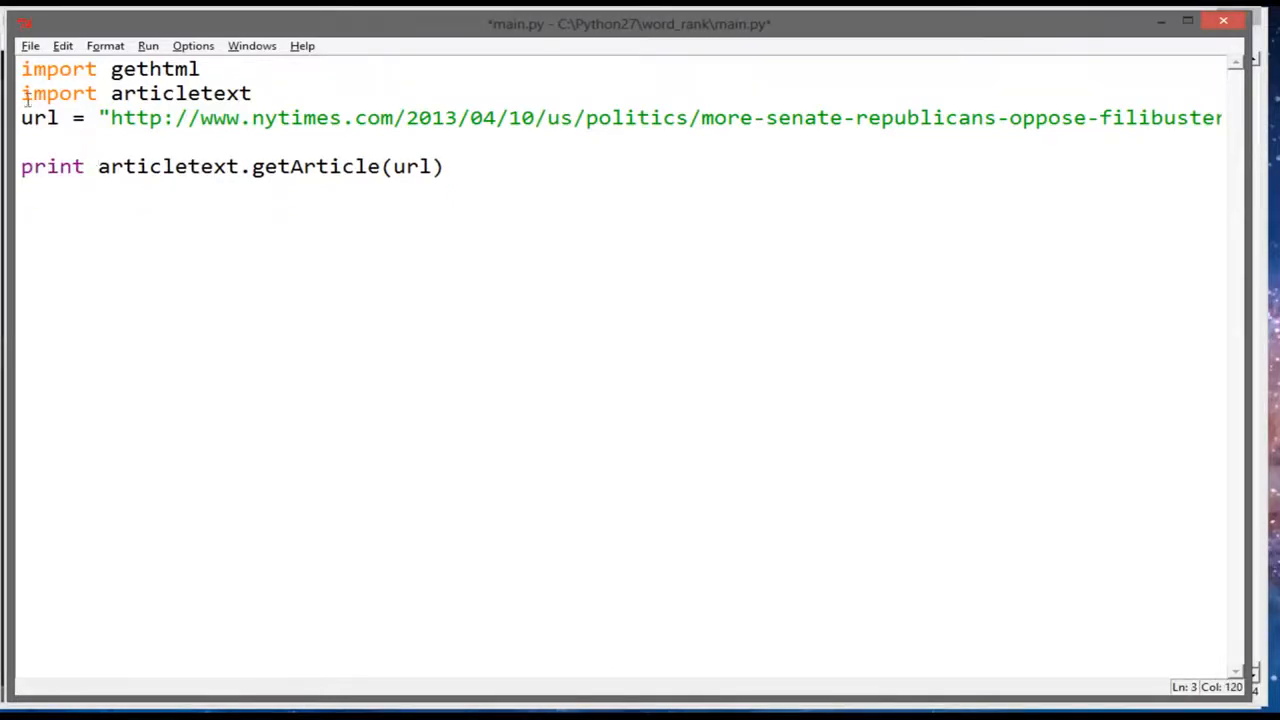
Insert a blank line between the imports and the url assignment in main.py
key(Enter)
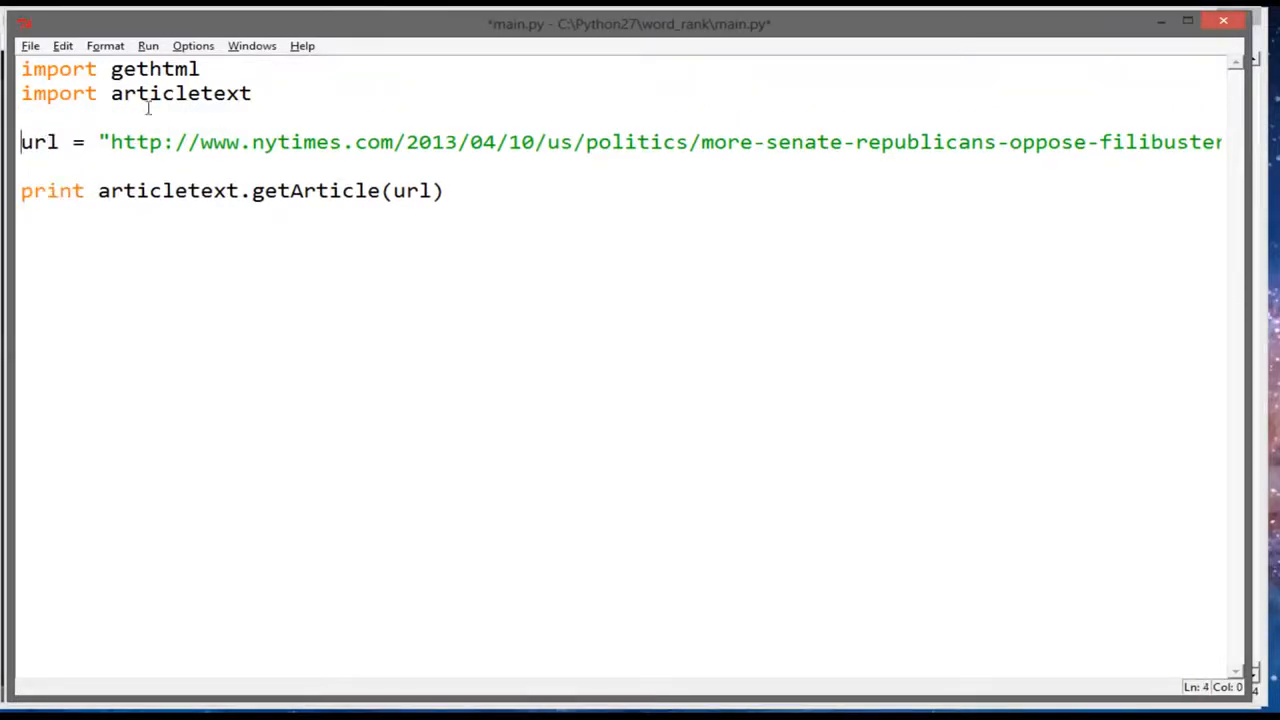
mouse_move(964, 506)
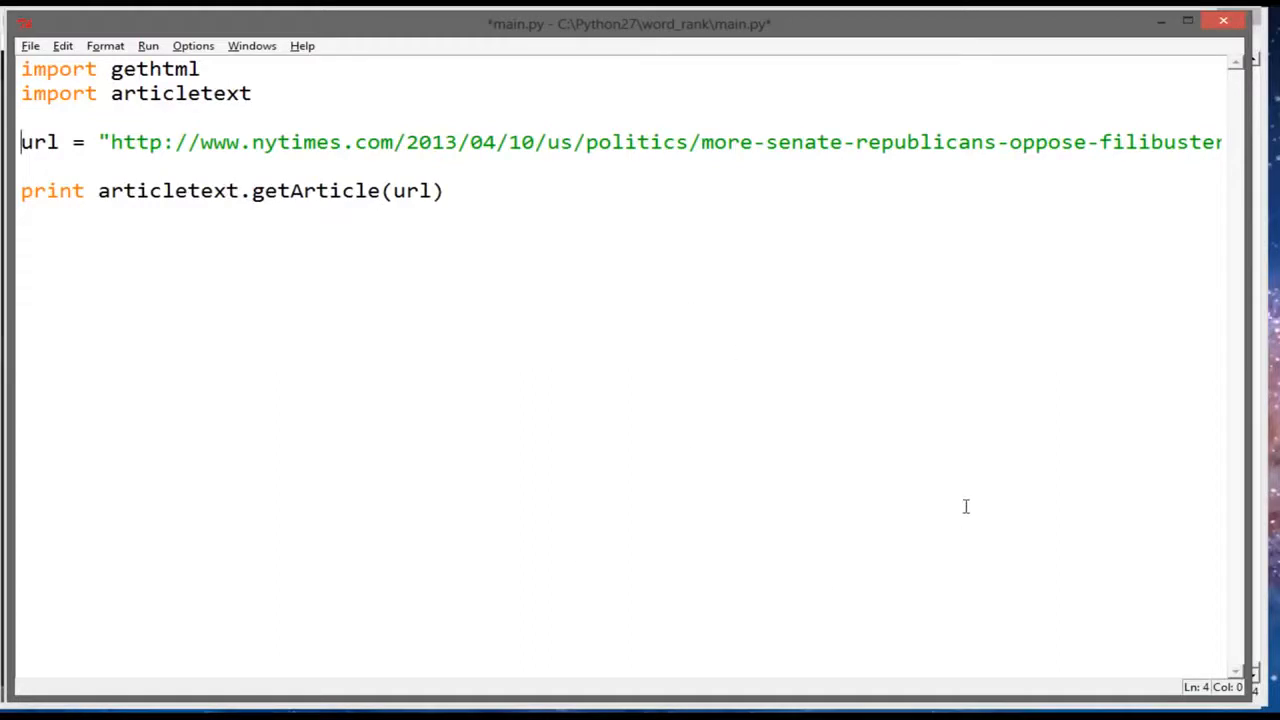